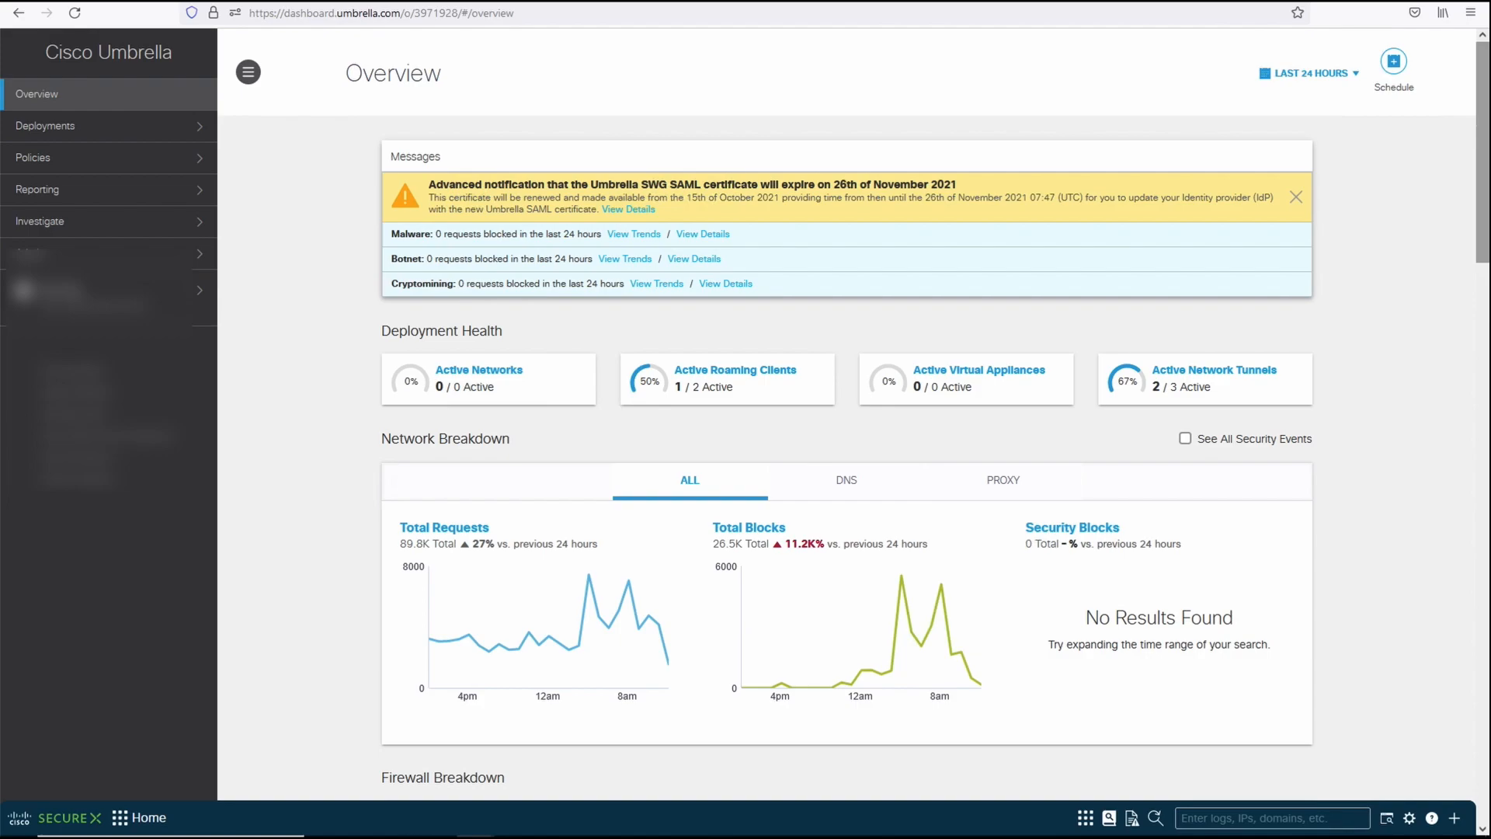
# - Open the Network Tunnels list and expand Policies in the left navigation
pyautogui.scroll(-3)
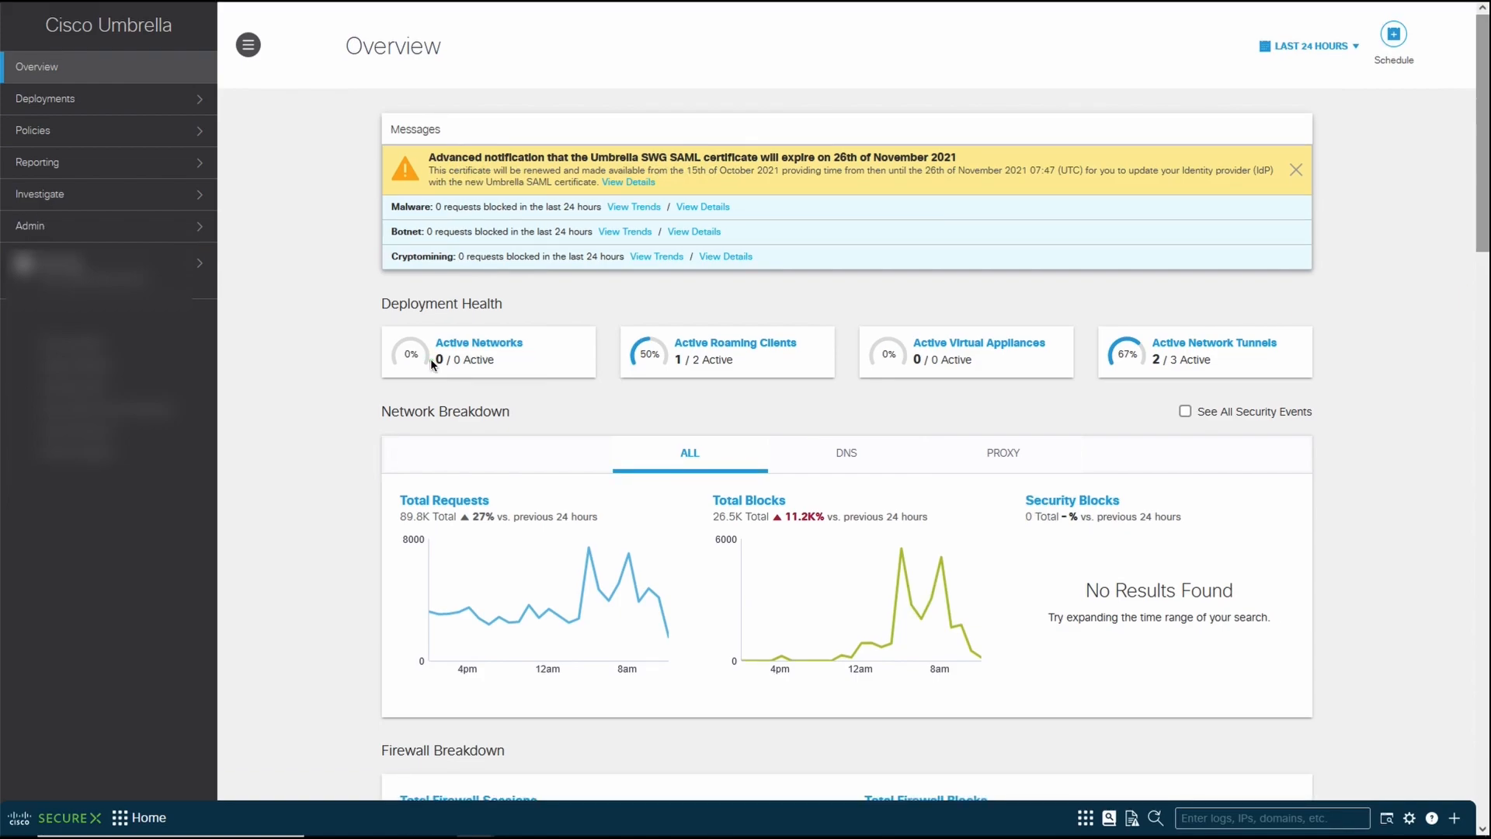
pyautogui.moveTo(518, 358)
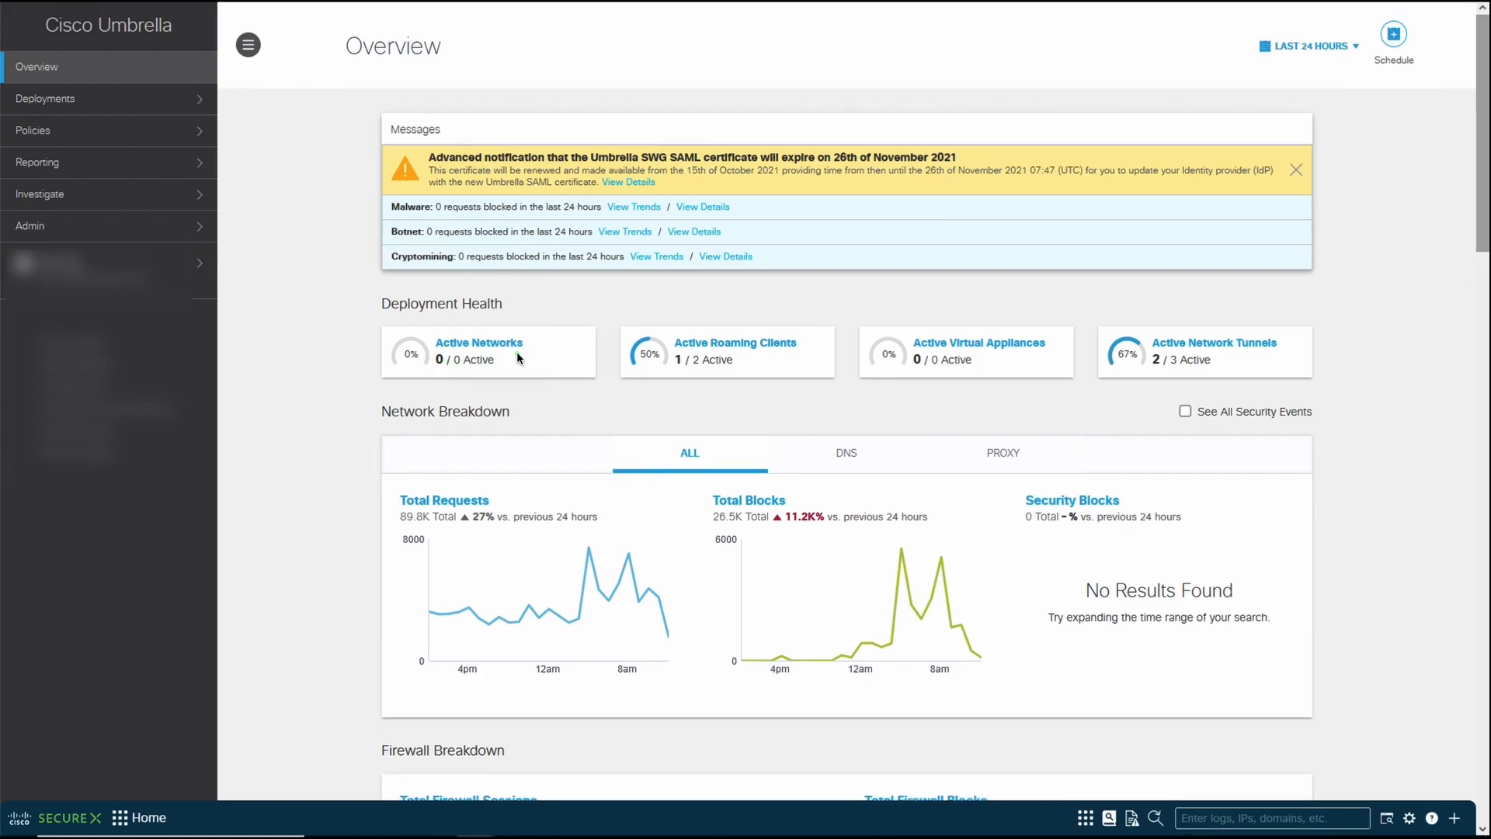
pyautogui.moveTo(720, 359)
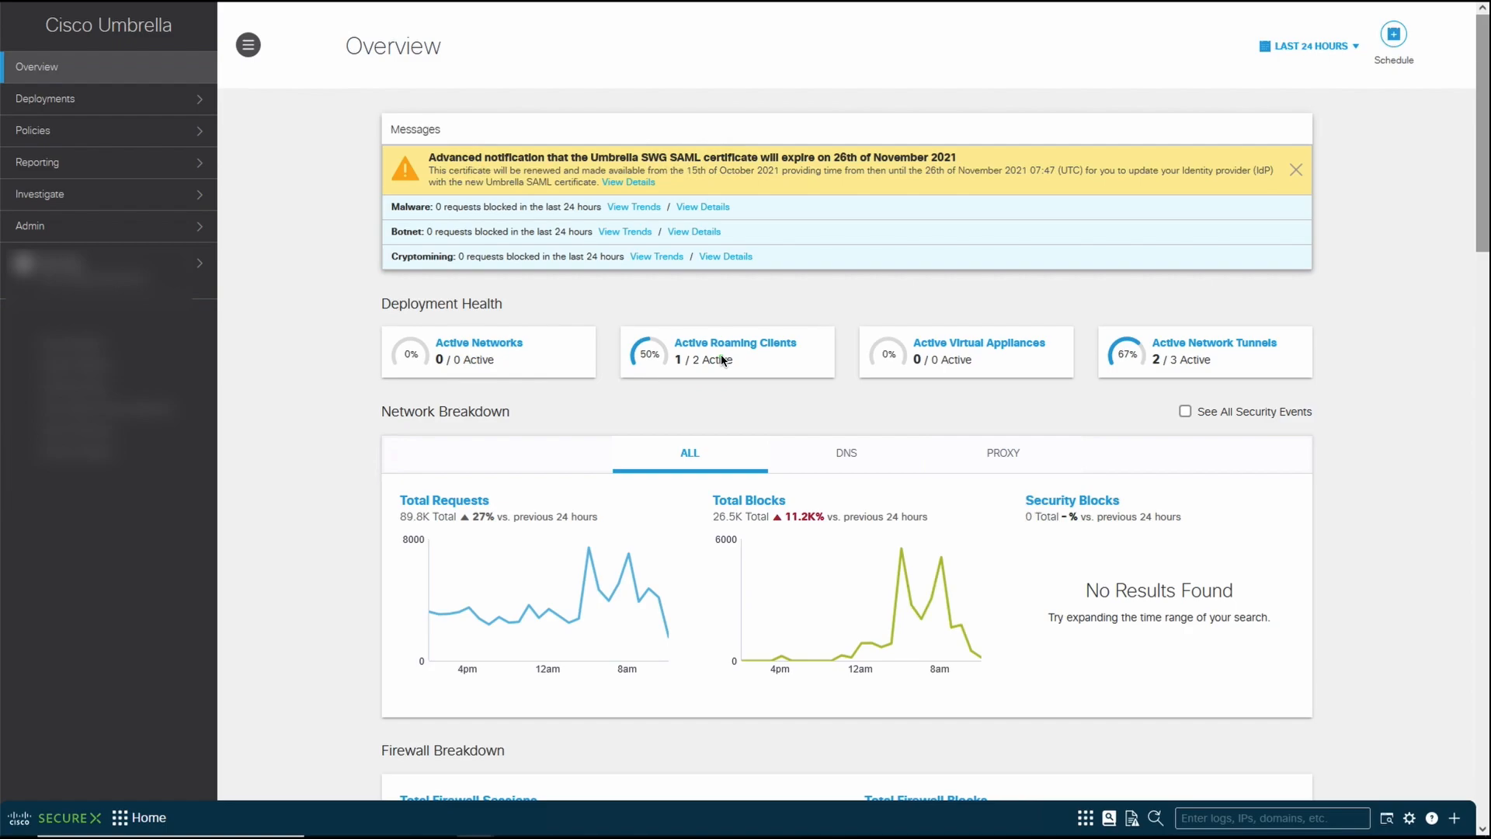
pyautogui.moveTo(796, 375)
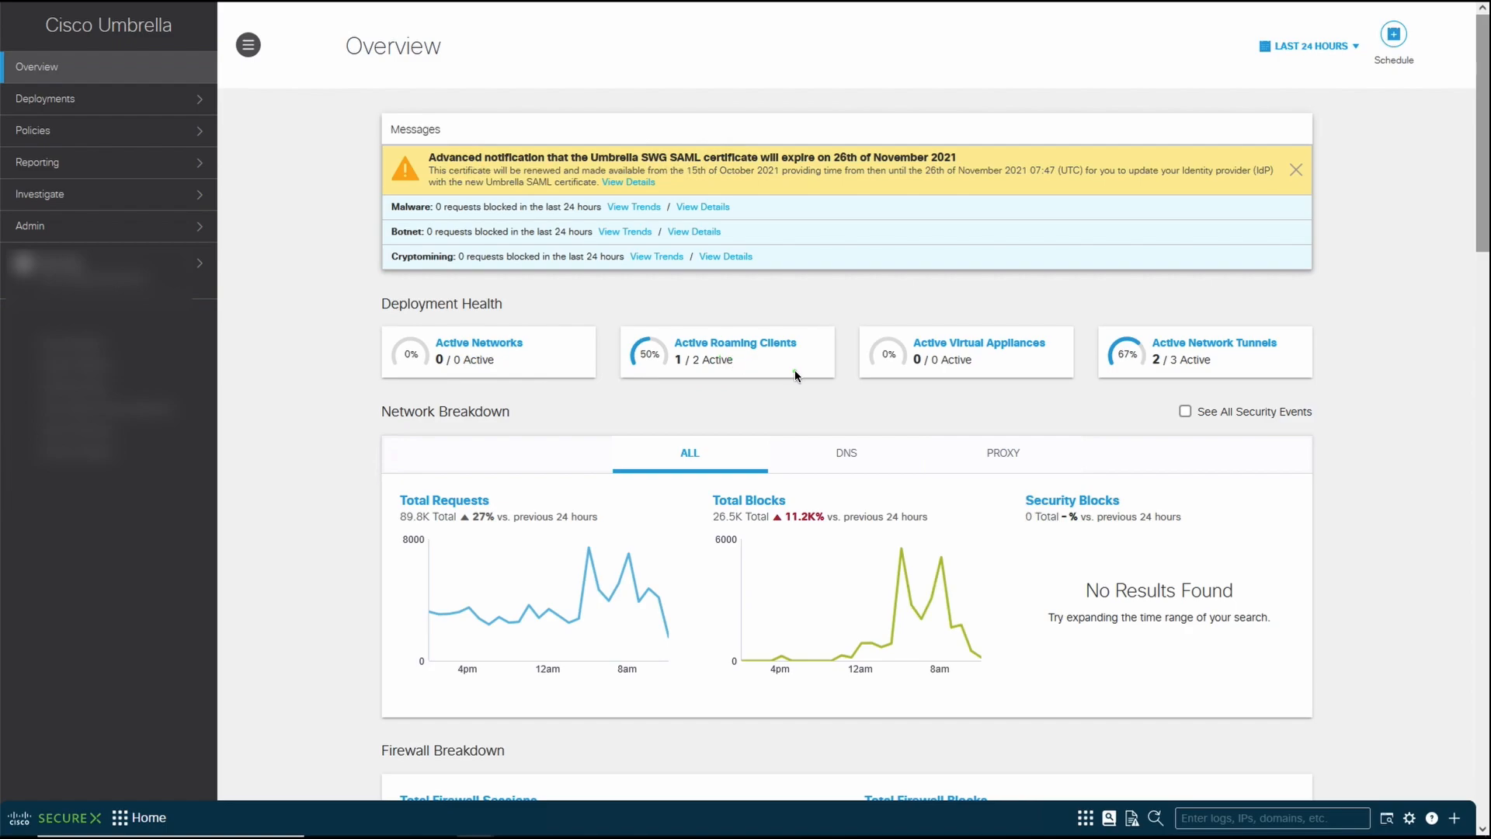
pyautogui.moveTo(880, 374)
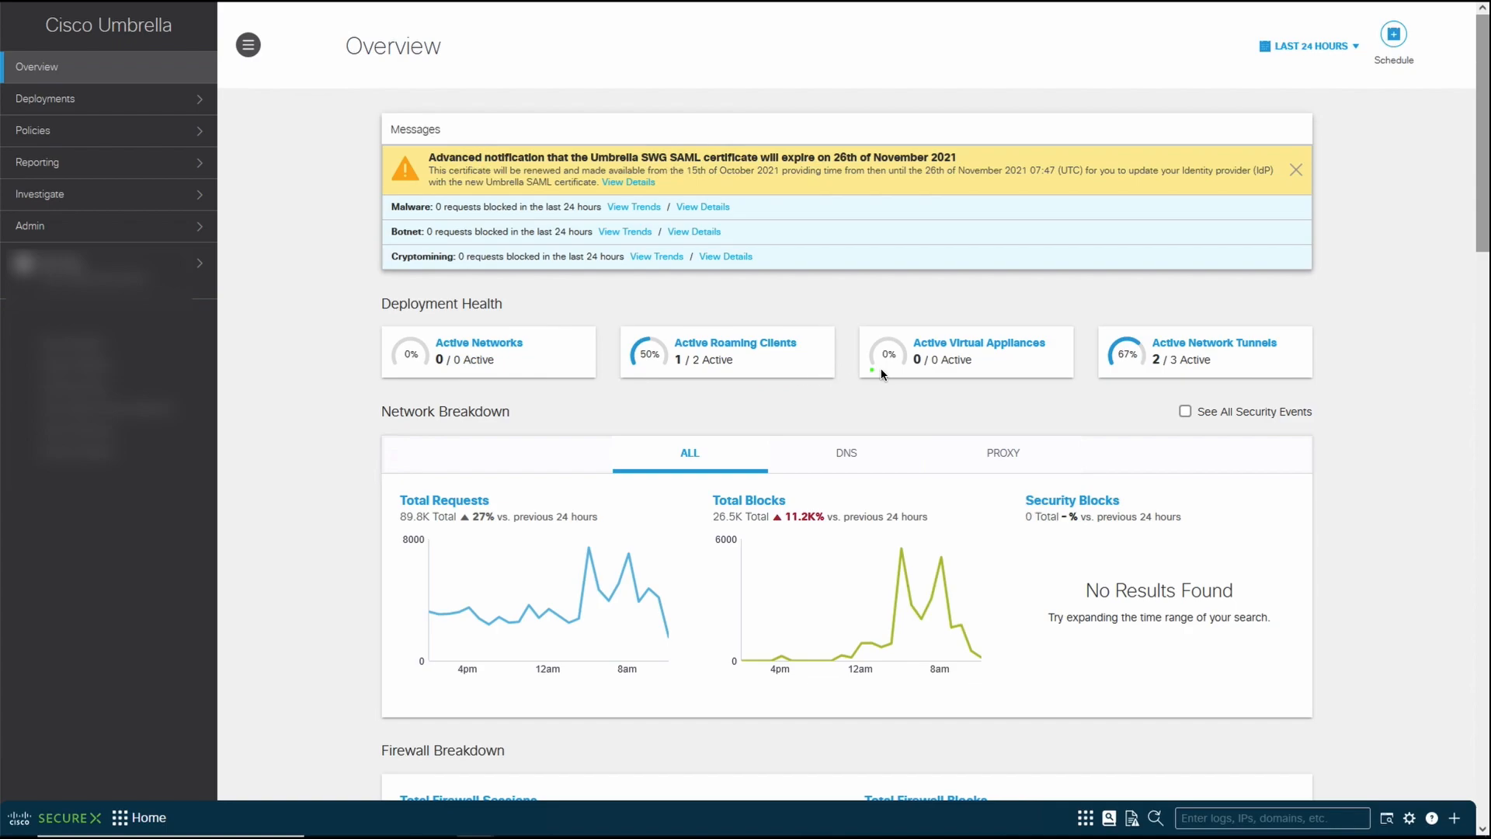
pyautogui.moveTo(1303, 347)
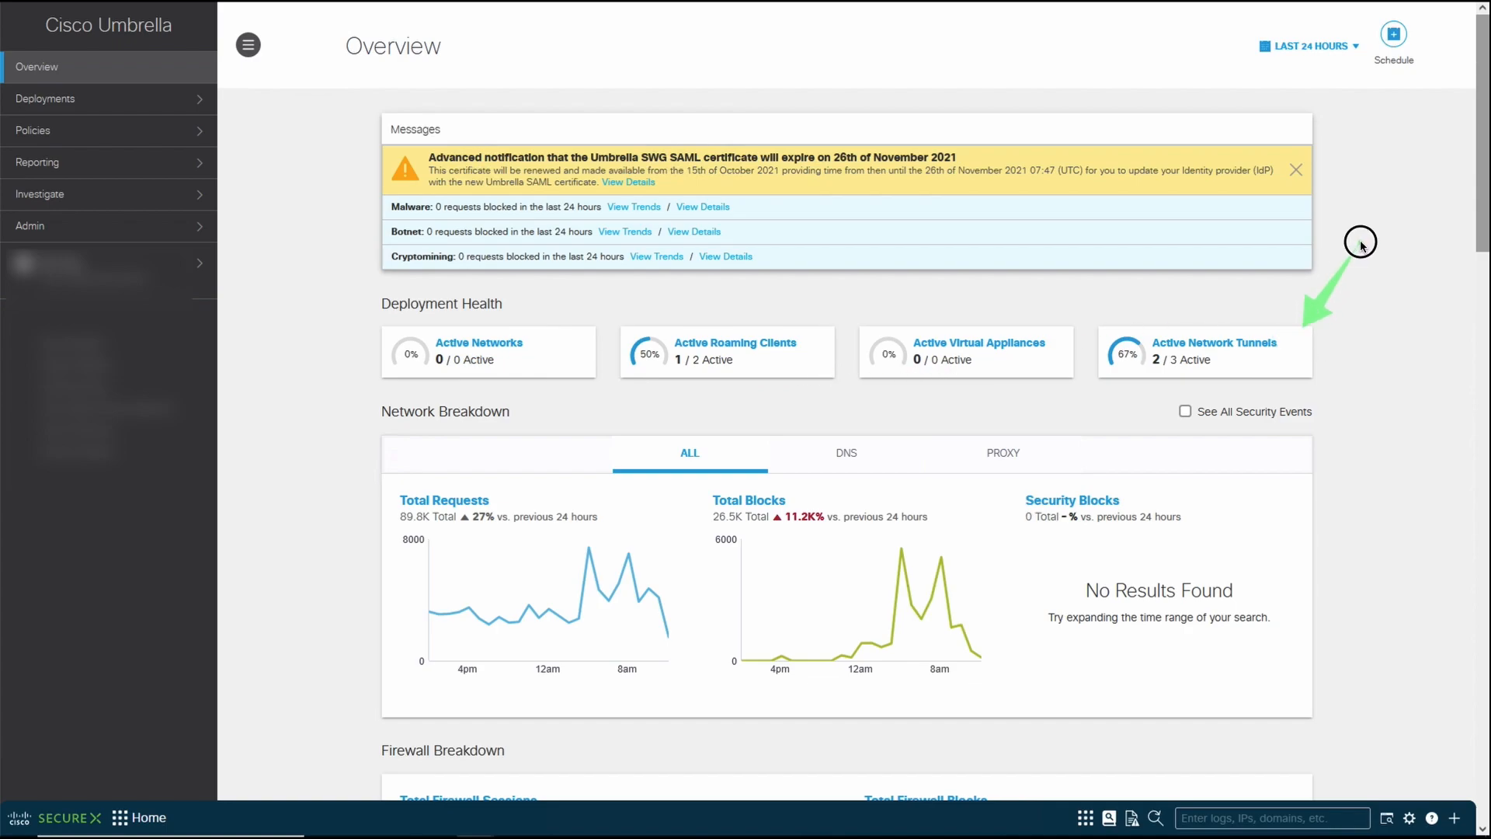
pyautogui.moveTo(1361, 242)
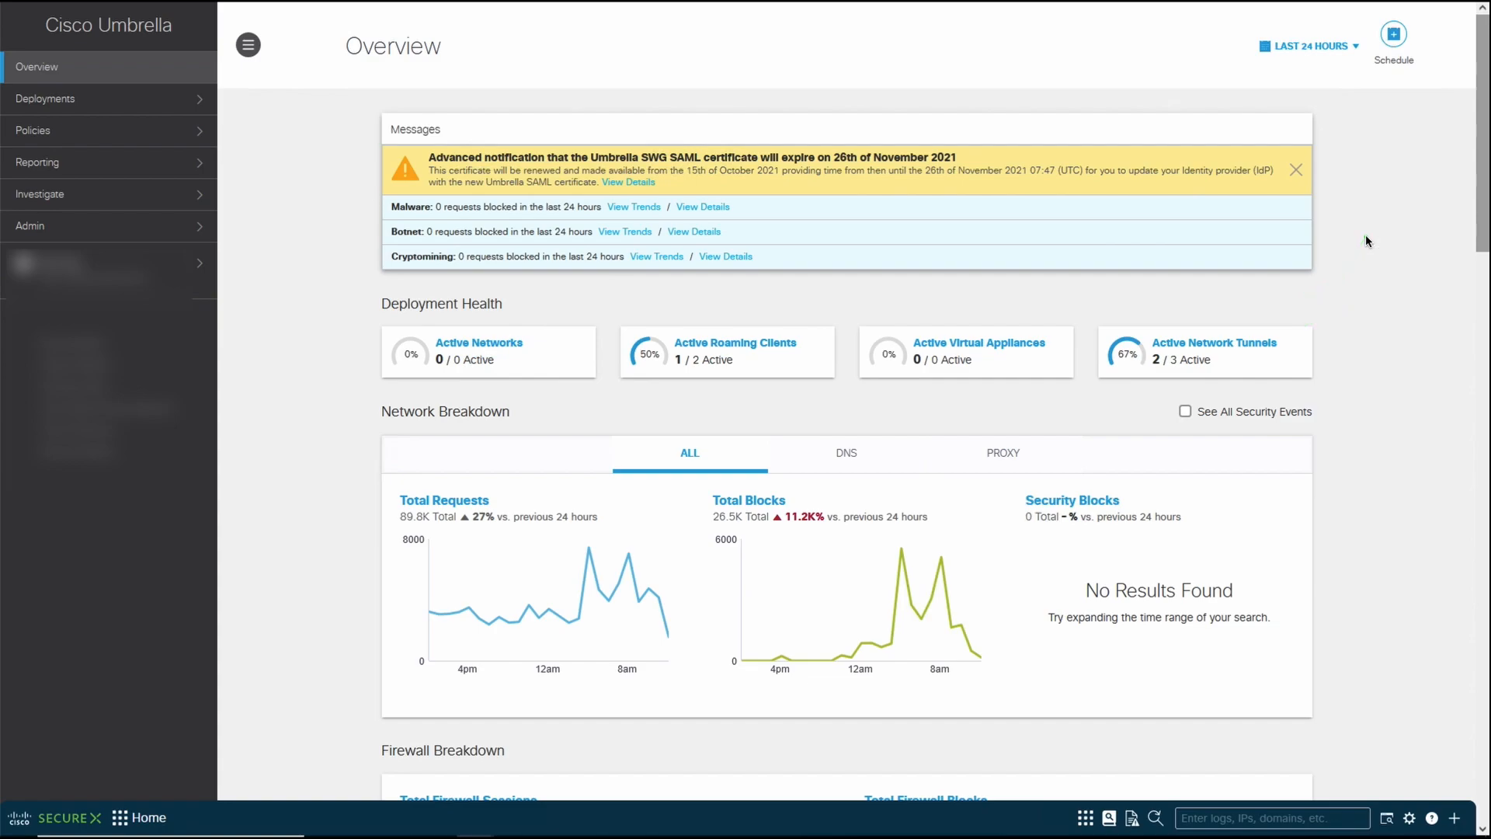
pyautogui.moveTo(895, 230)
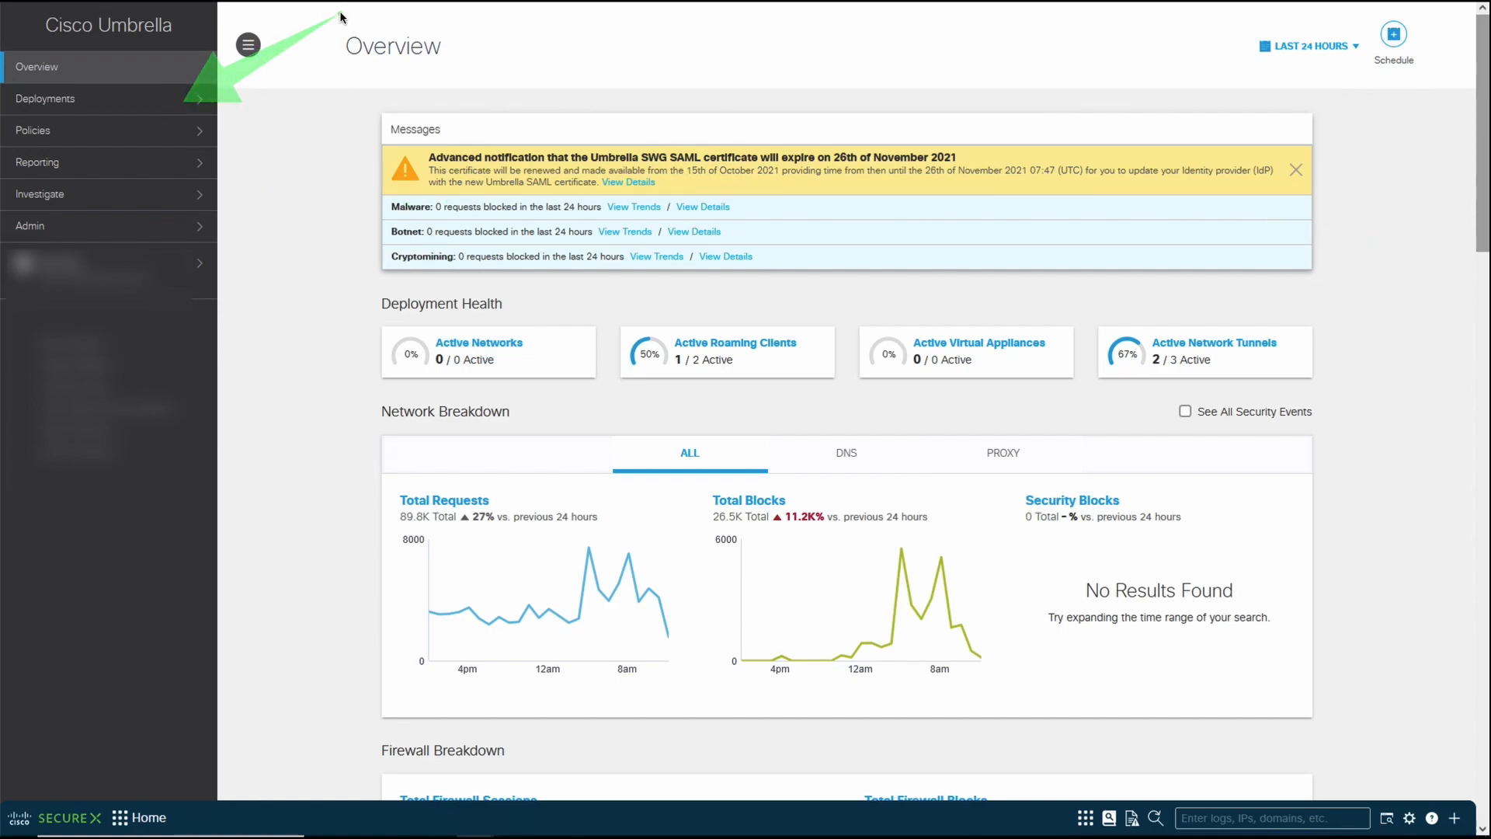
pyautogui.moveTo(1274, 333)
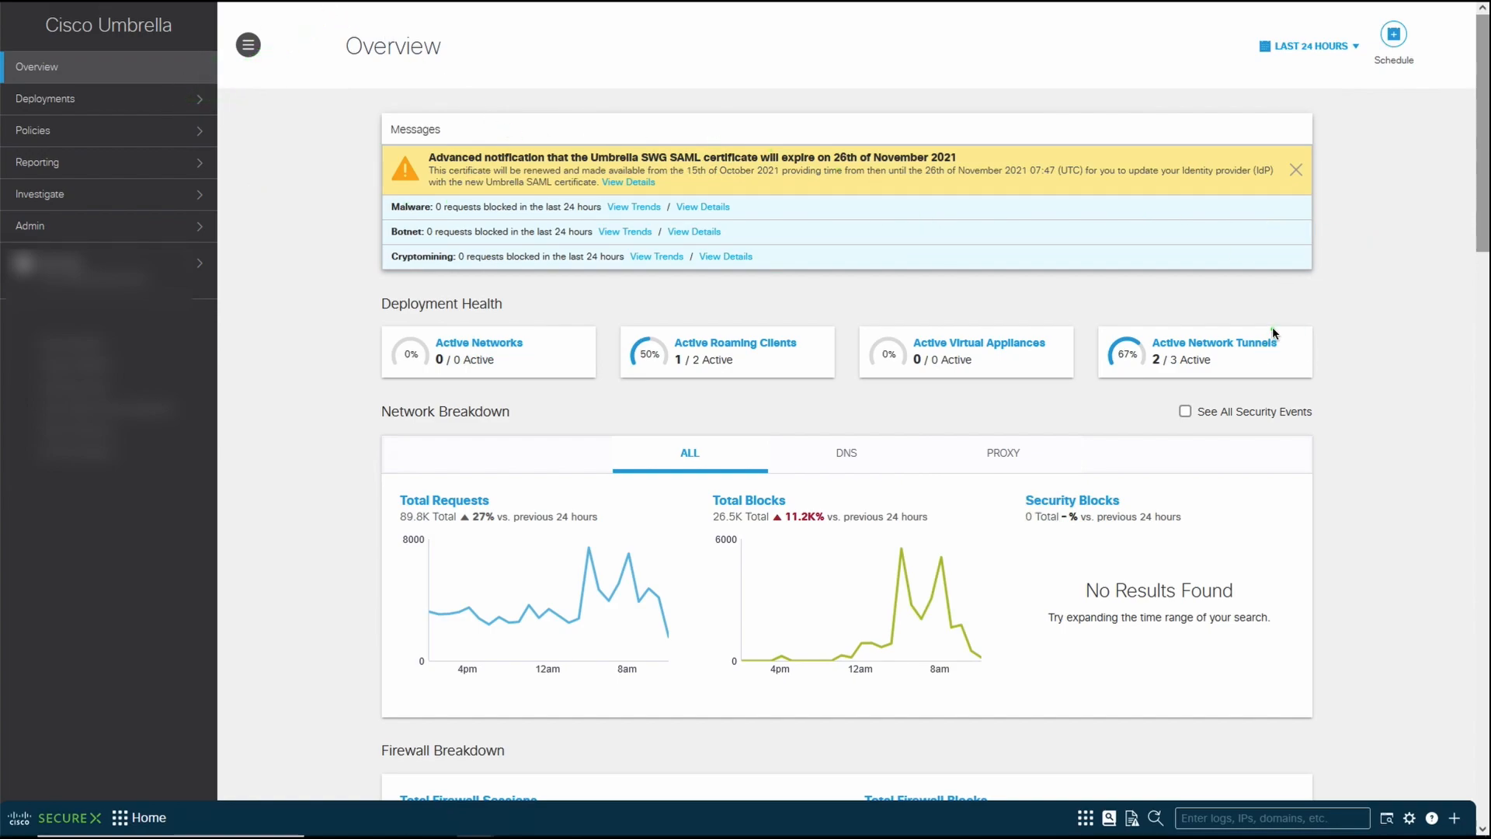
pyautogui.moveTo(1236, 348)
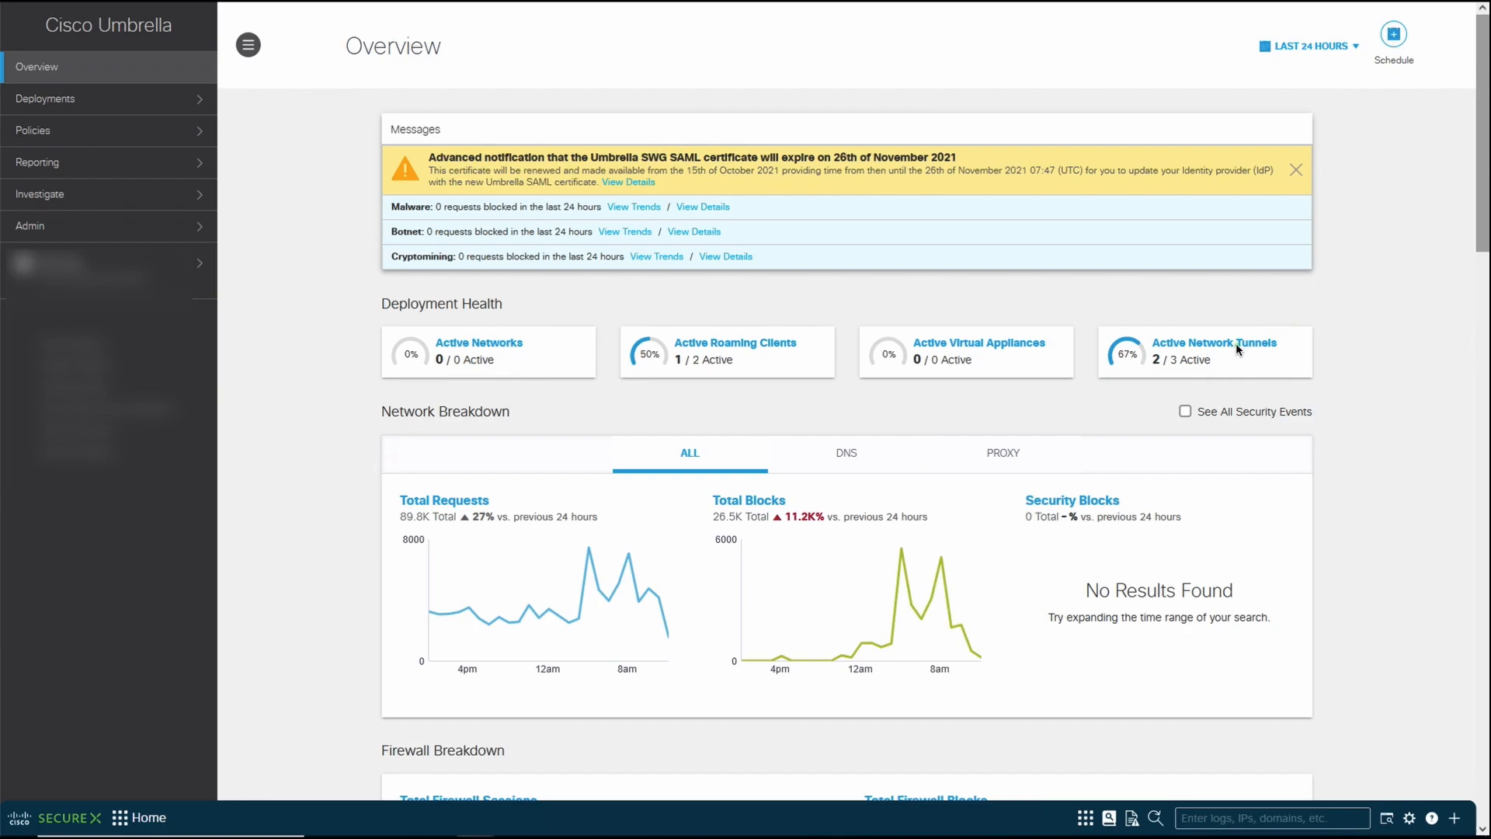
pyautogui.moveTo(1229, 351)
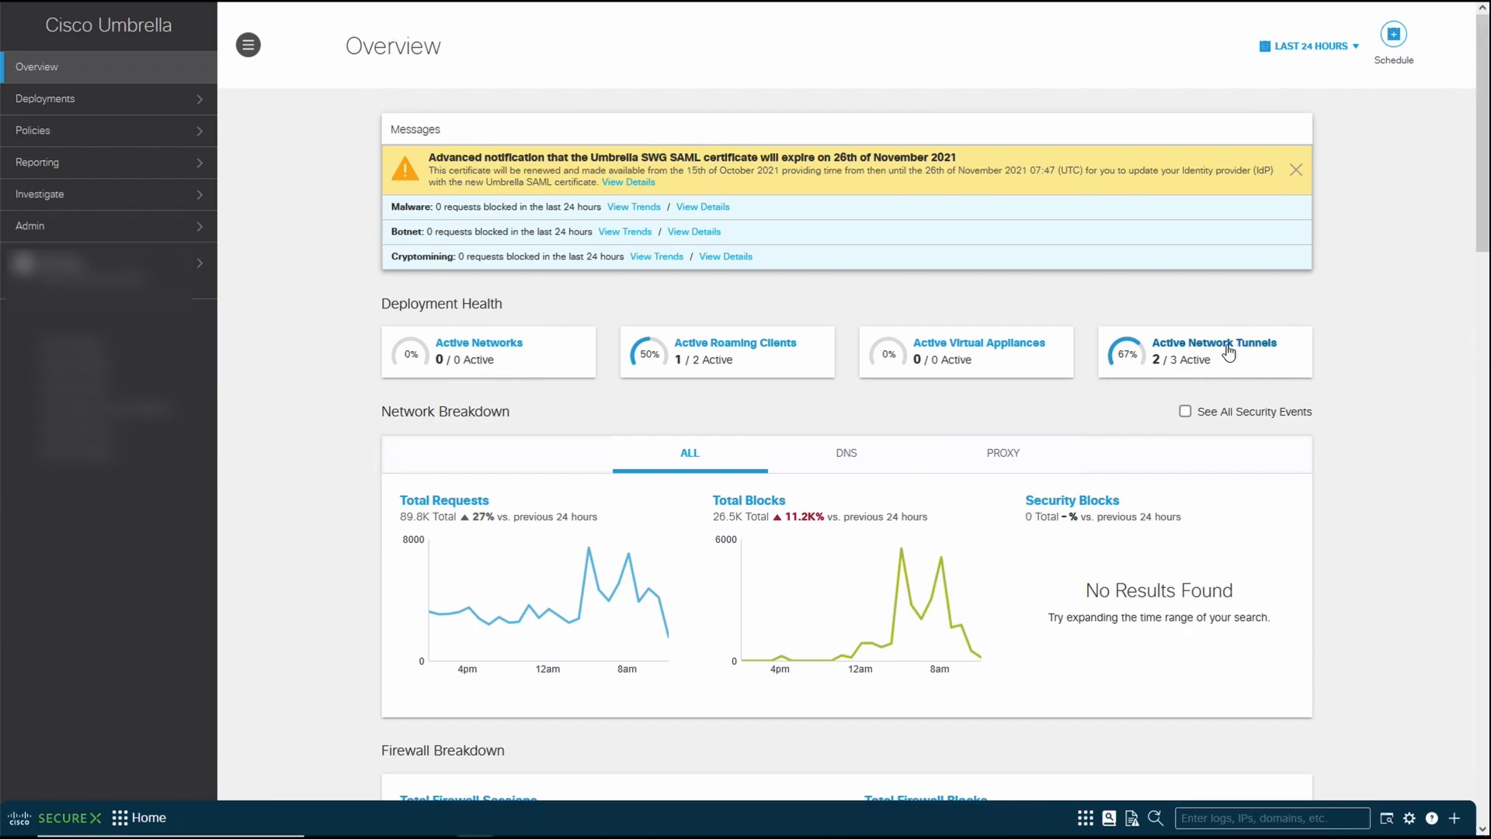
pyautogui.click(1213, 342)
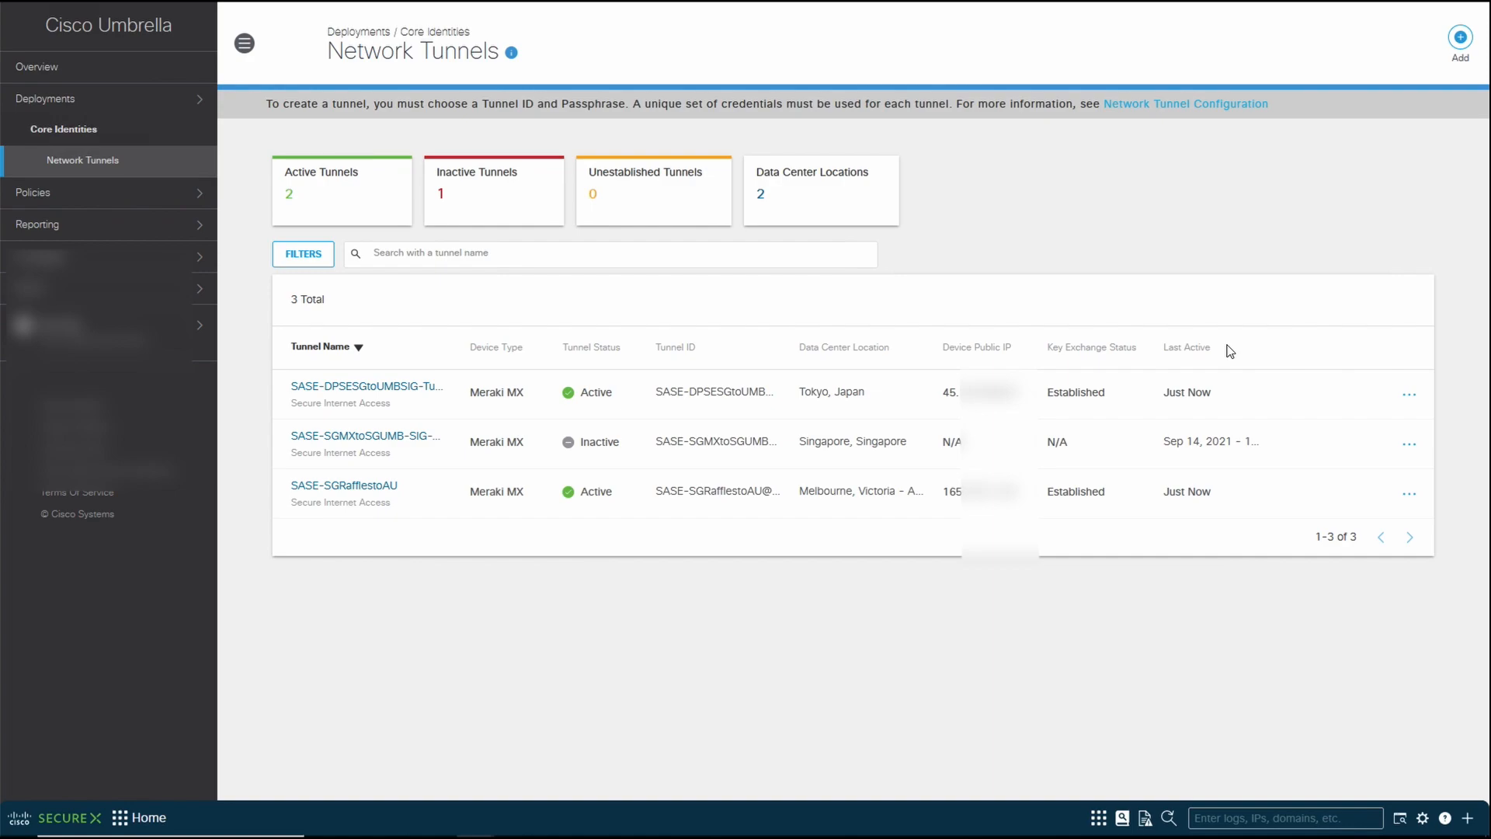
pyautogui.moveTo(1219, 358)
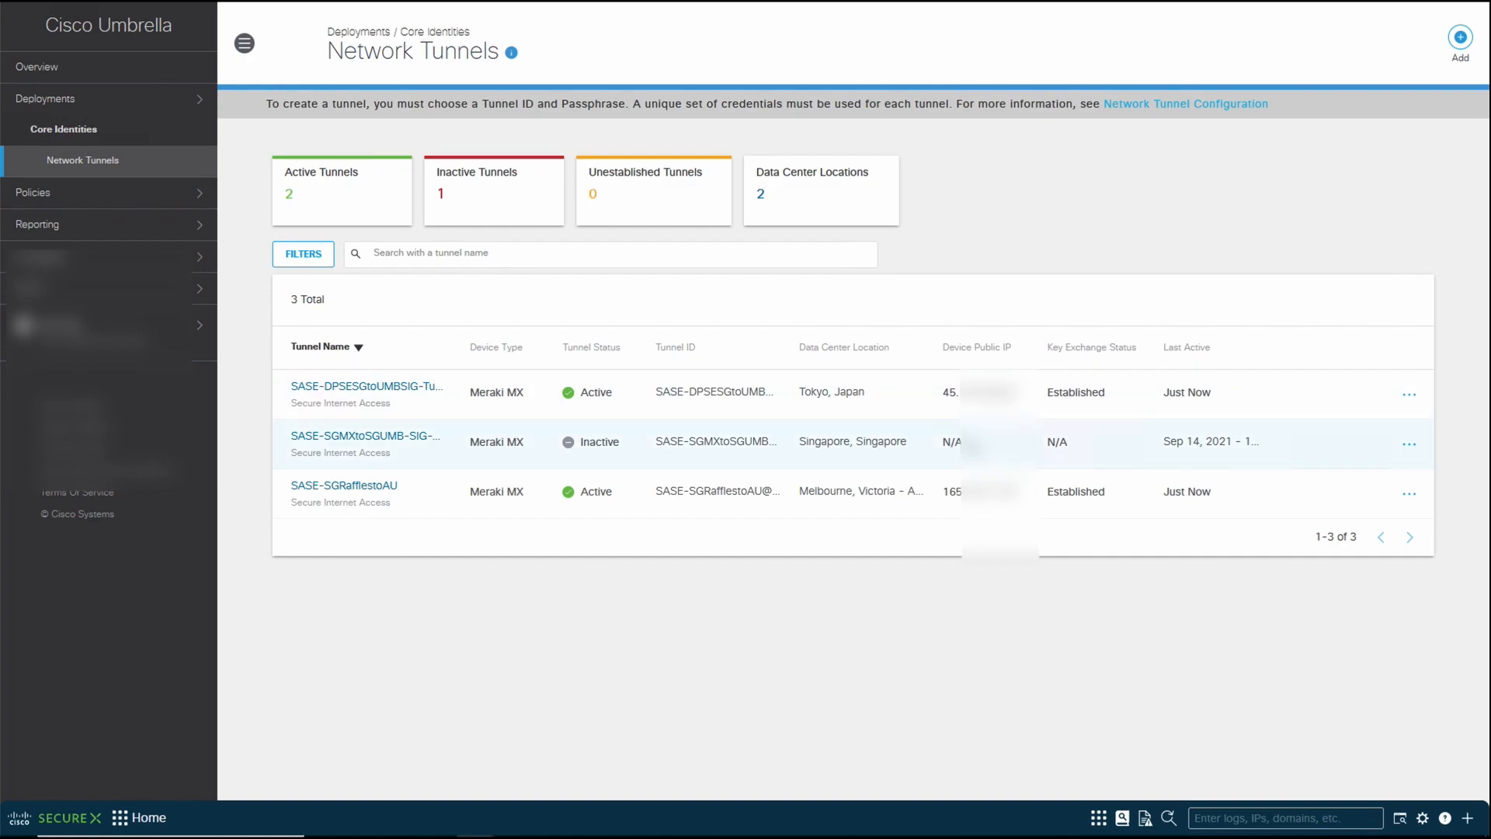
pyautogui.moveTo(860, 412)
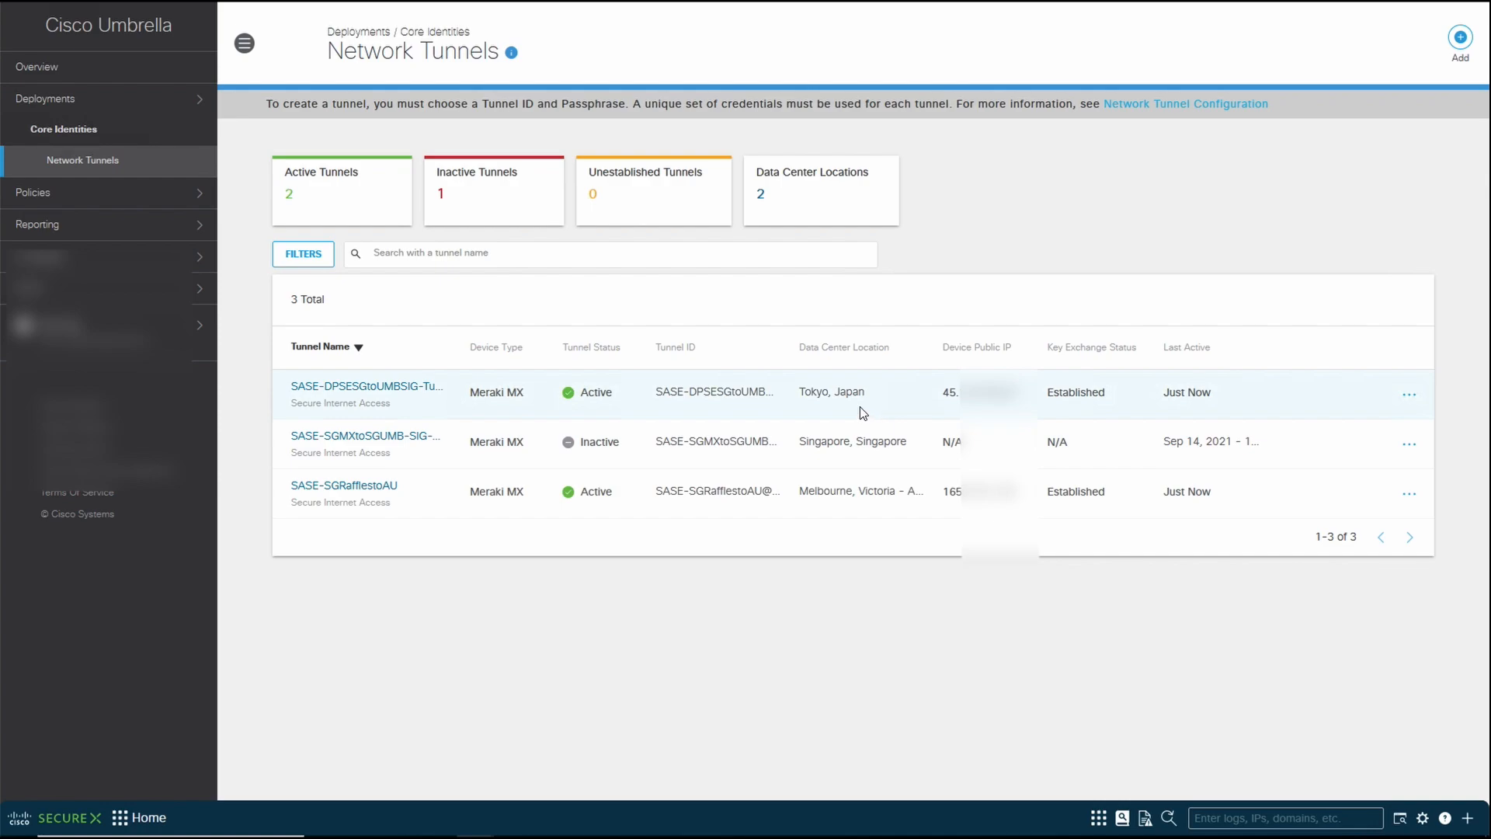
pyautogui.moveTo(845, 513)
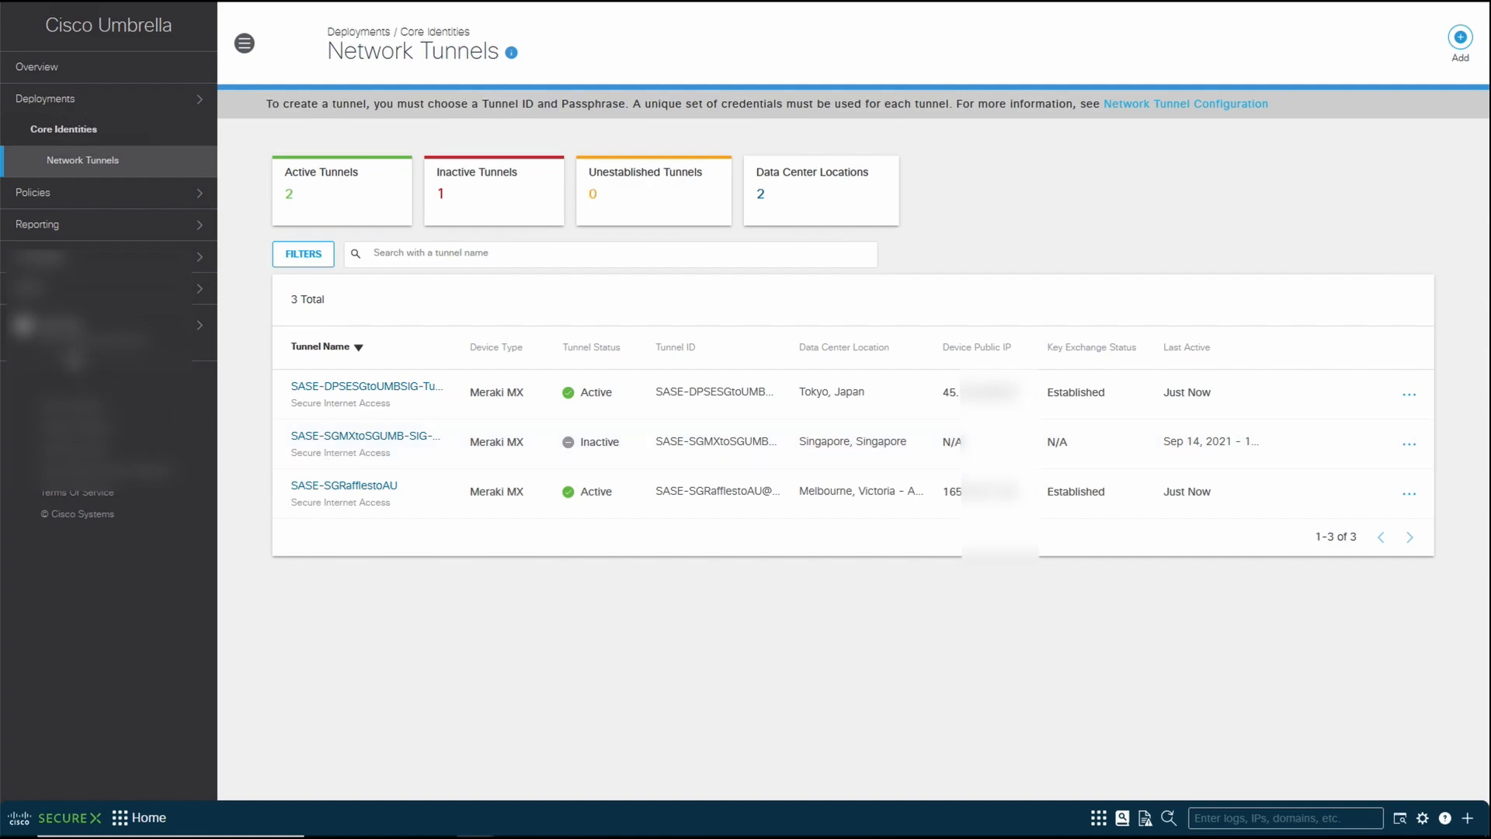
pyautogui.moveTo(101, 233)
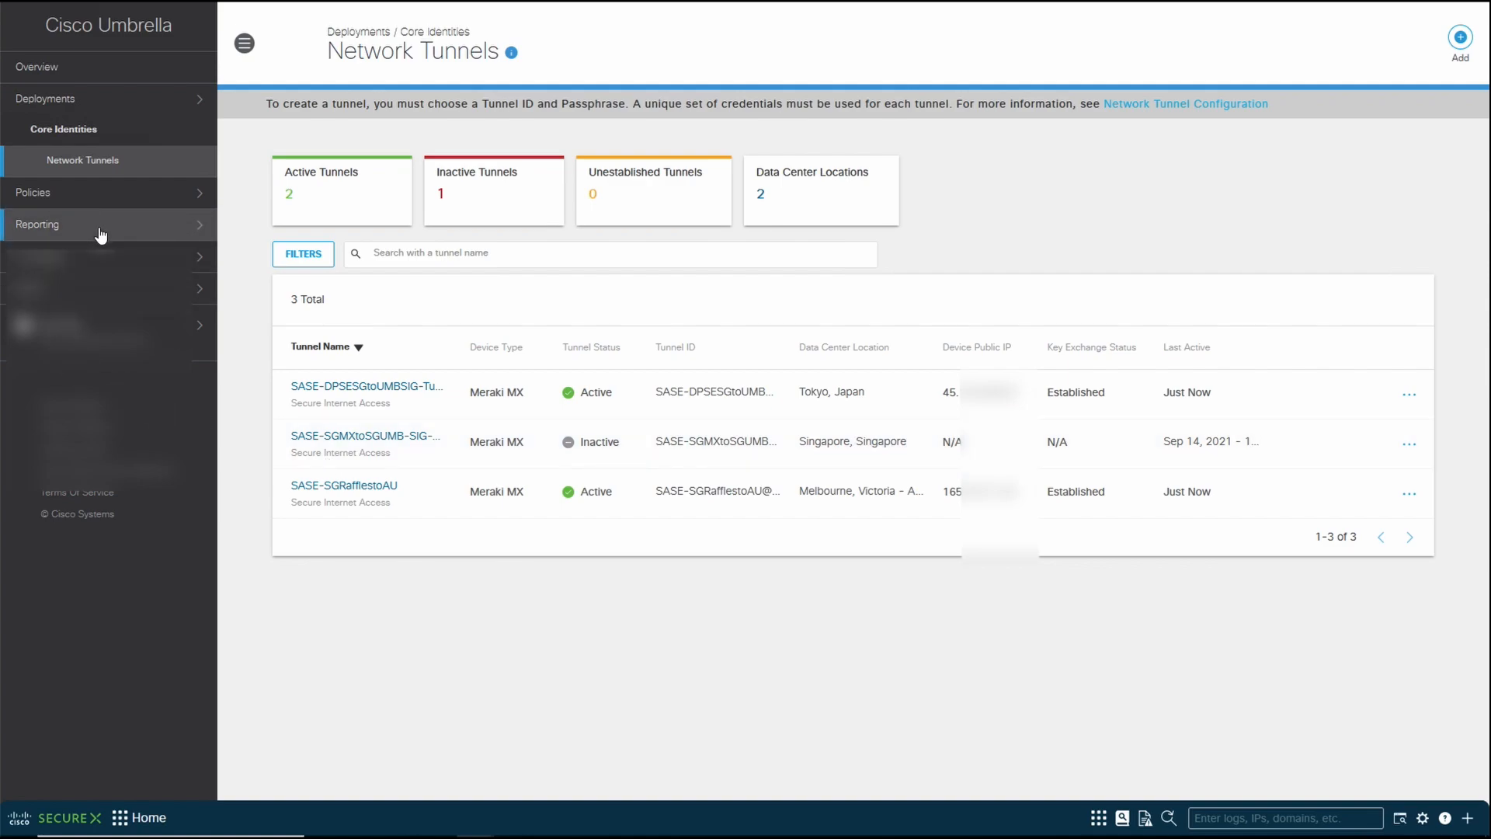
pyautogui.click(34, 192)
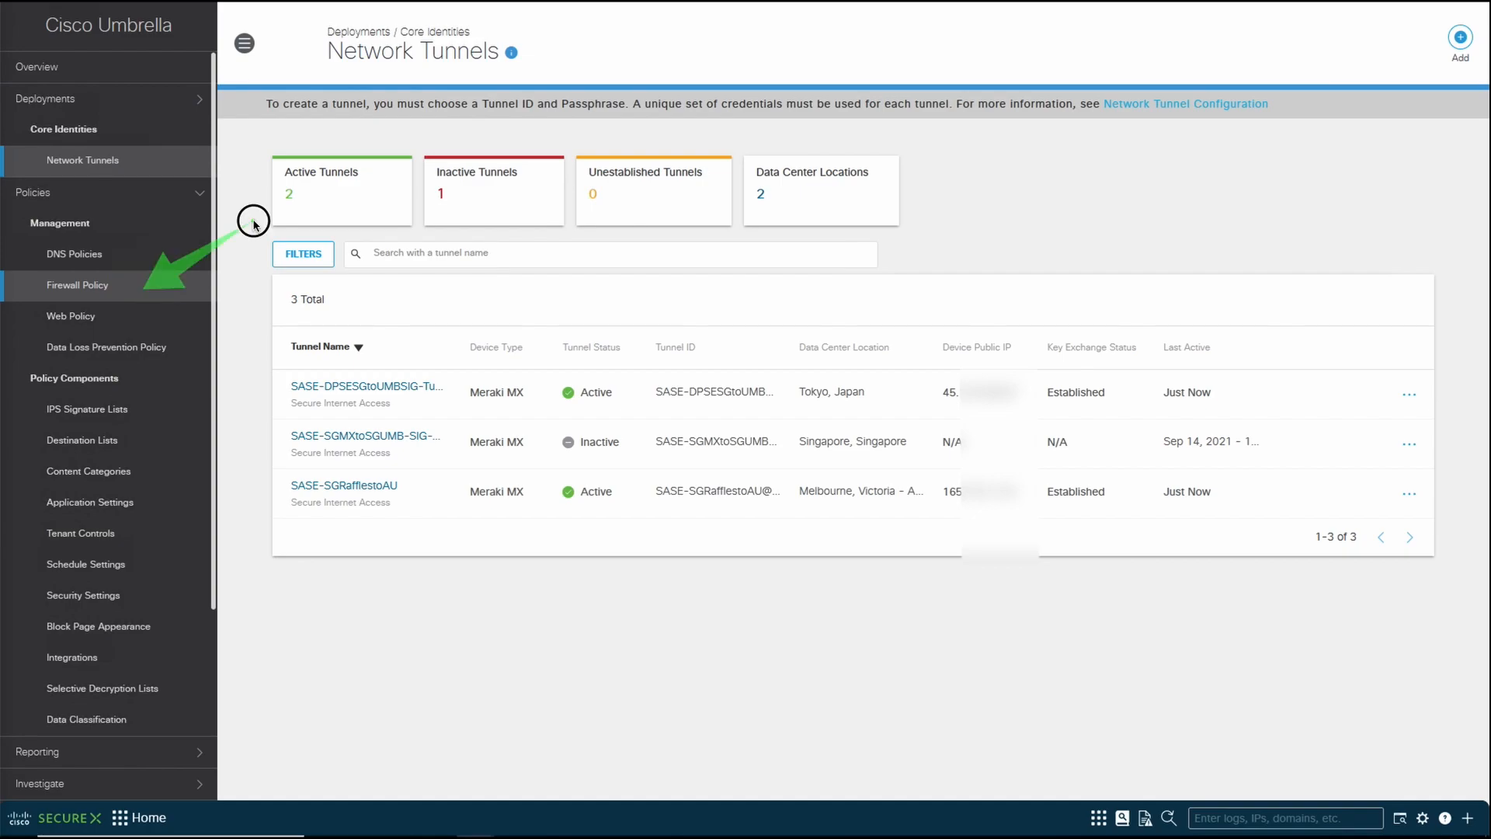
# - Delete the 'Allow HTTPS but not FTP access' rule from the Firewall Policy
pyautogui.click(77, 285)
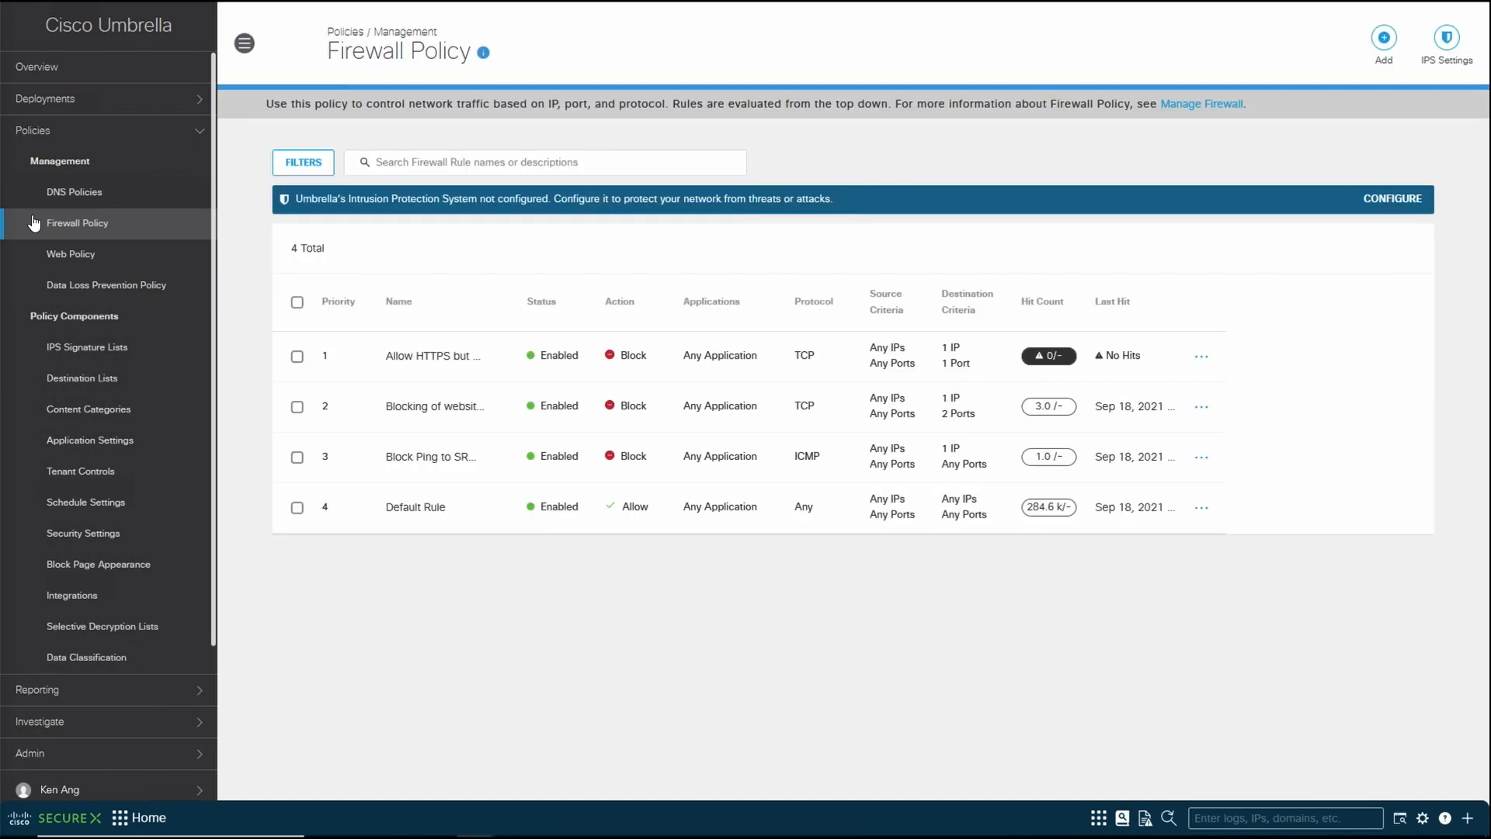
pyautogui.moveTo(932, 254)
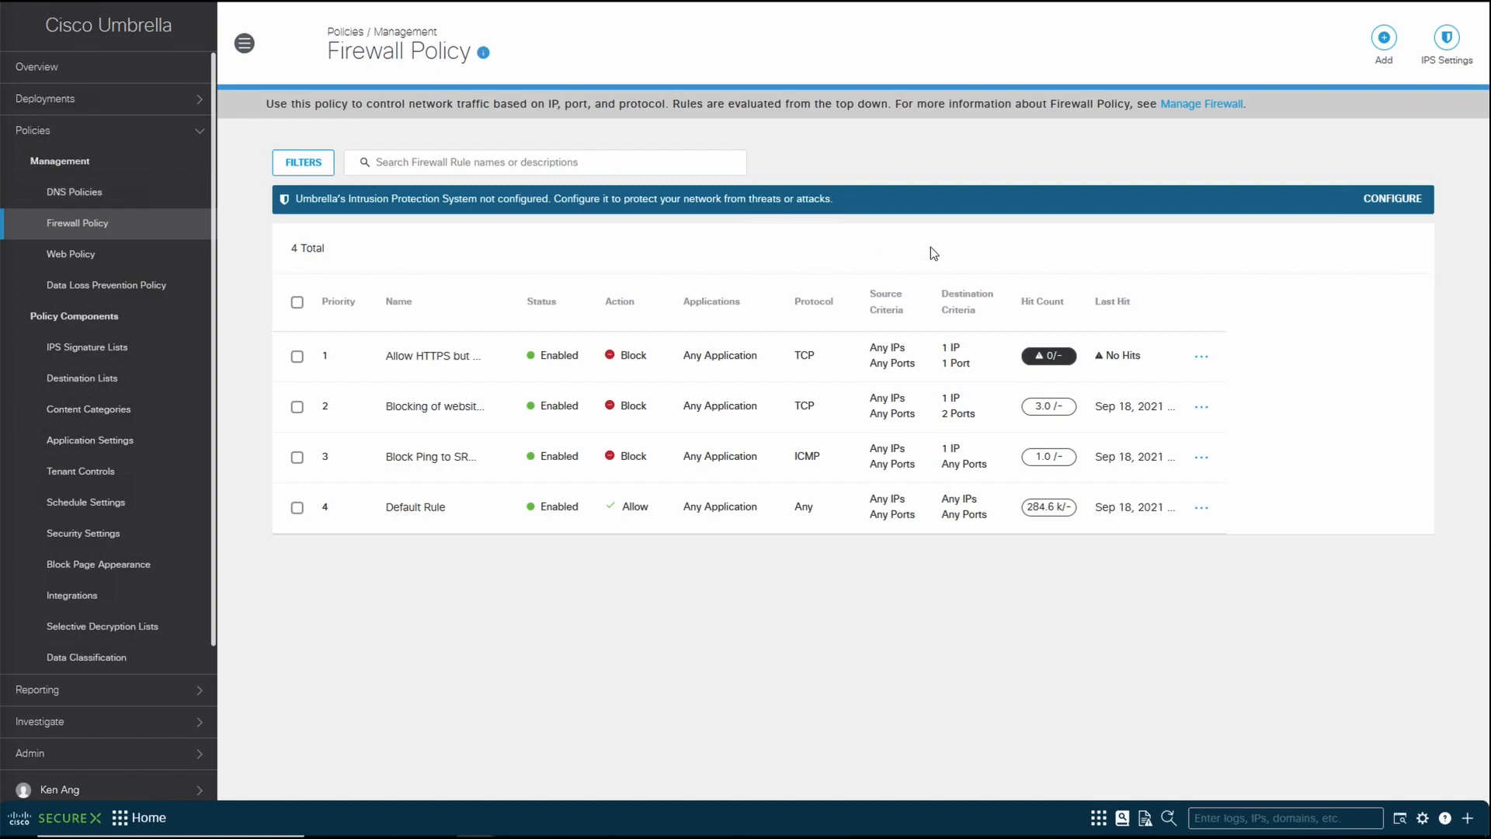
pyautogui.click(1201, 356)
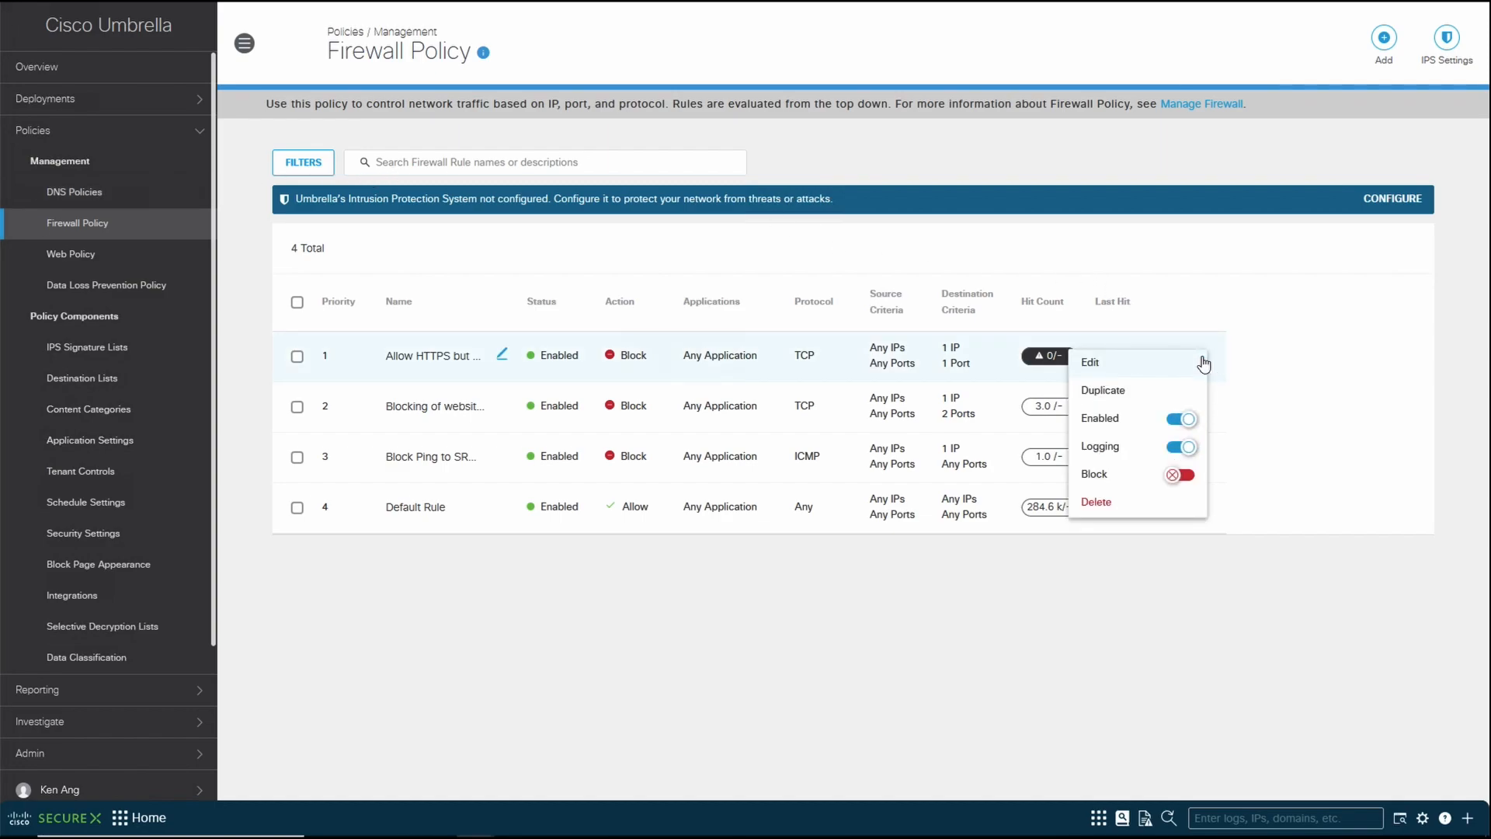
pyautogui.moveTo(1096, 503)
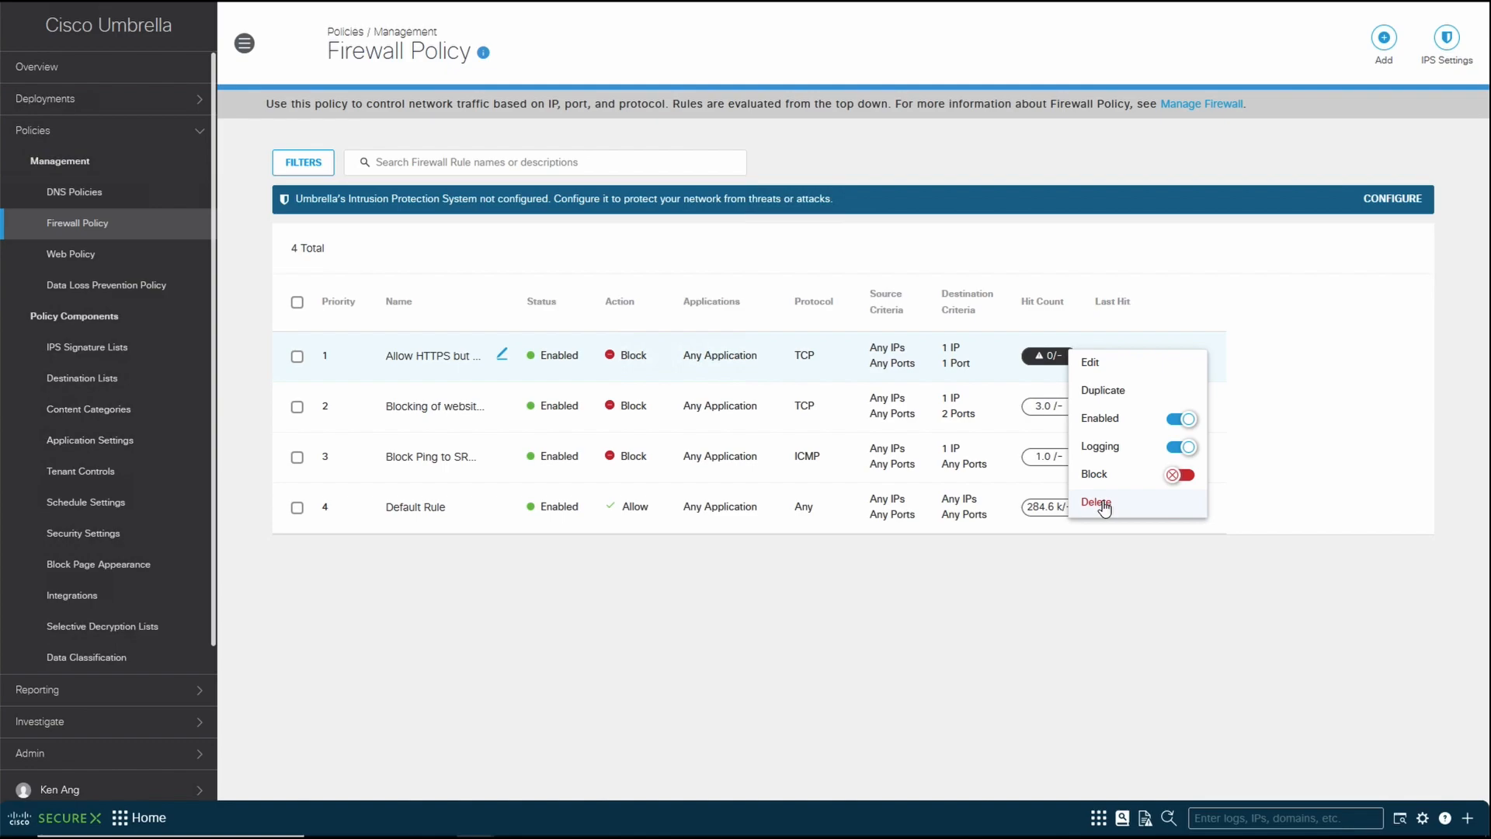
pyautogui.click(1096, 502)
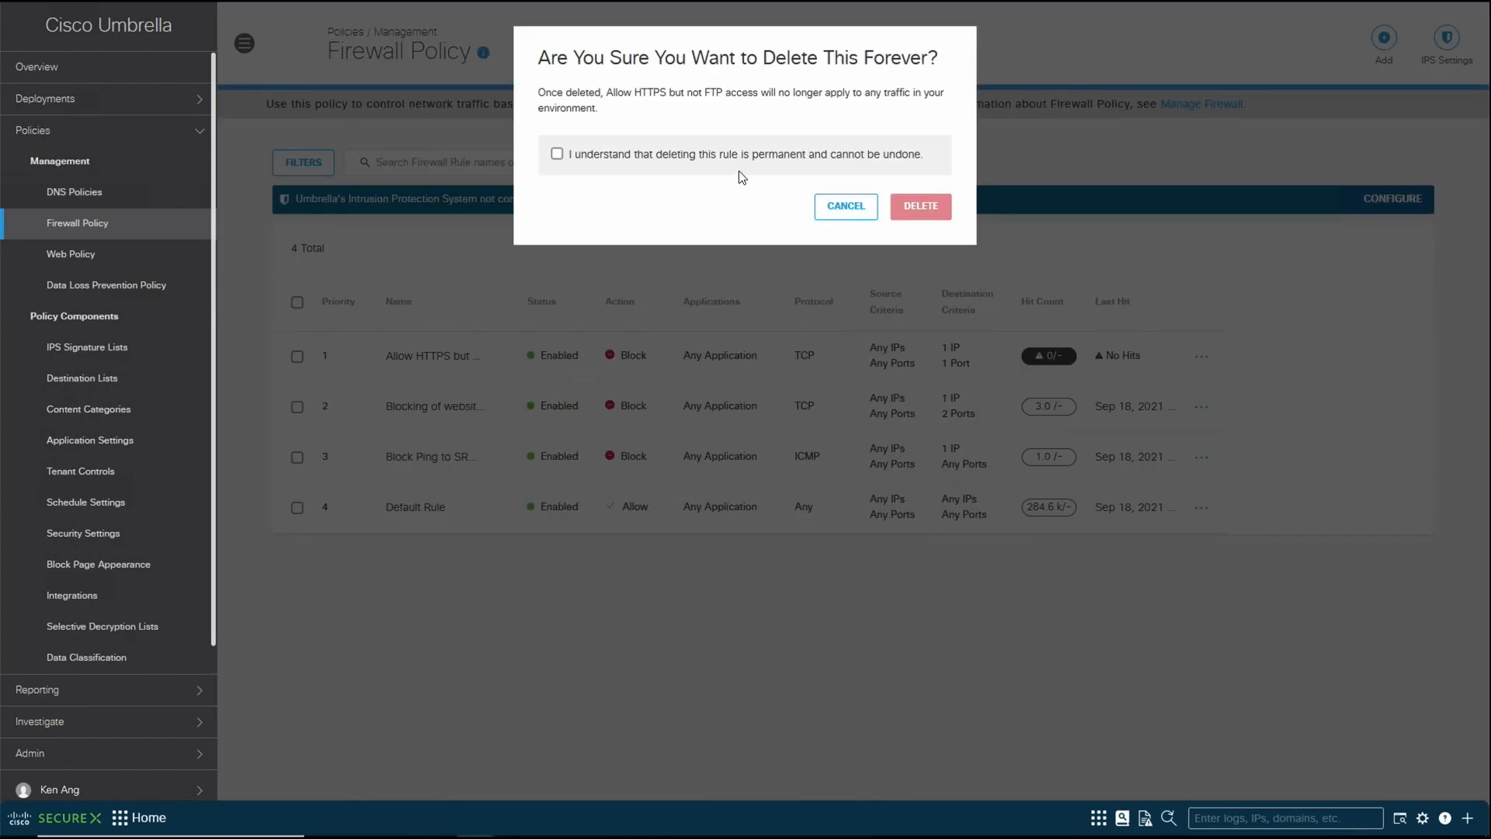
pyautogui.click(556, 153)
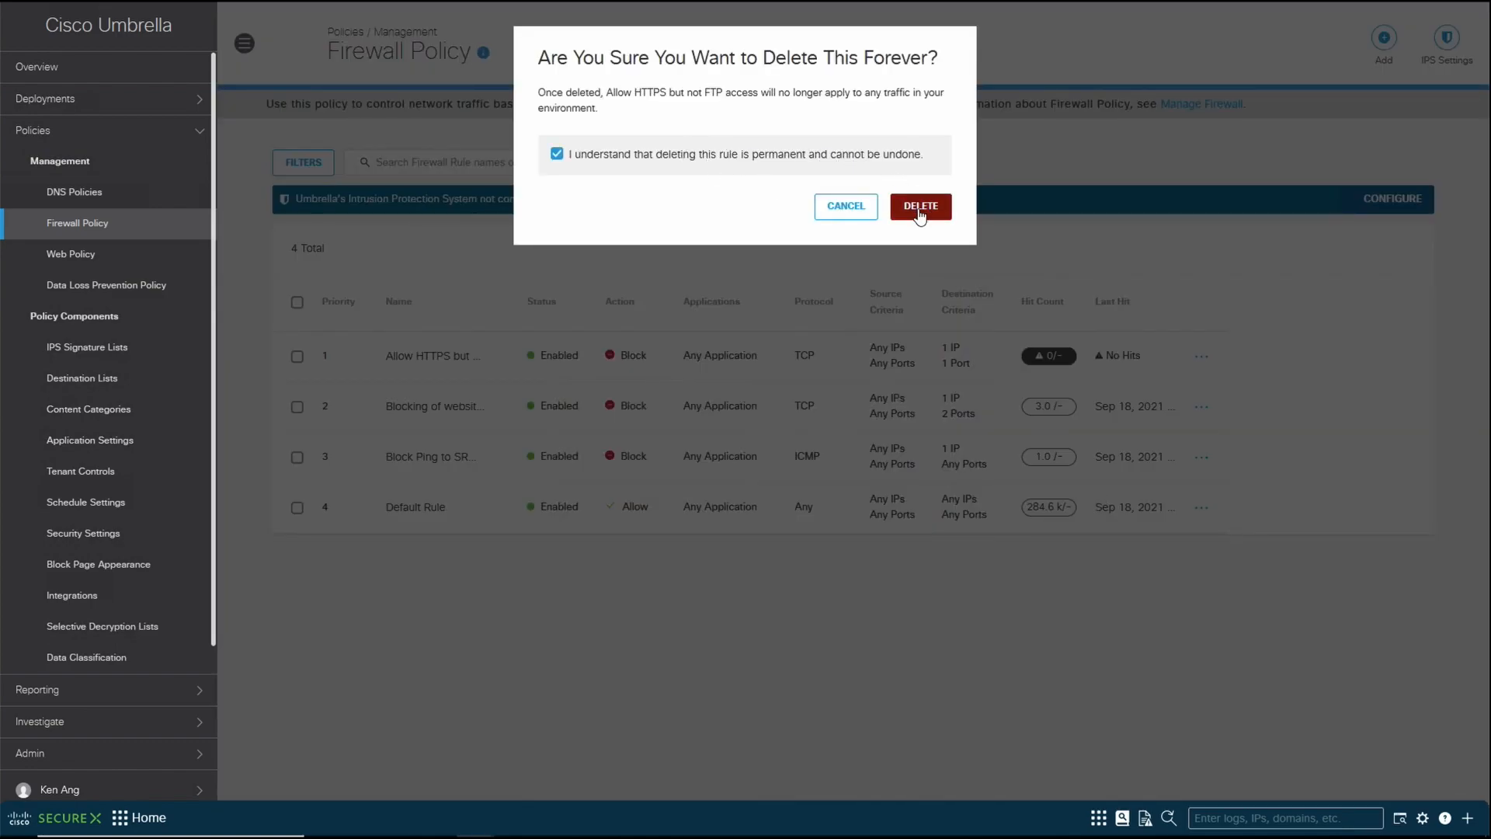
pyautogui.click(919, 205)
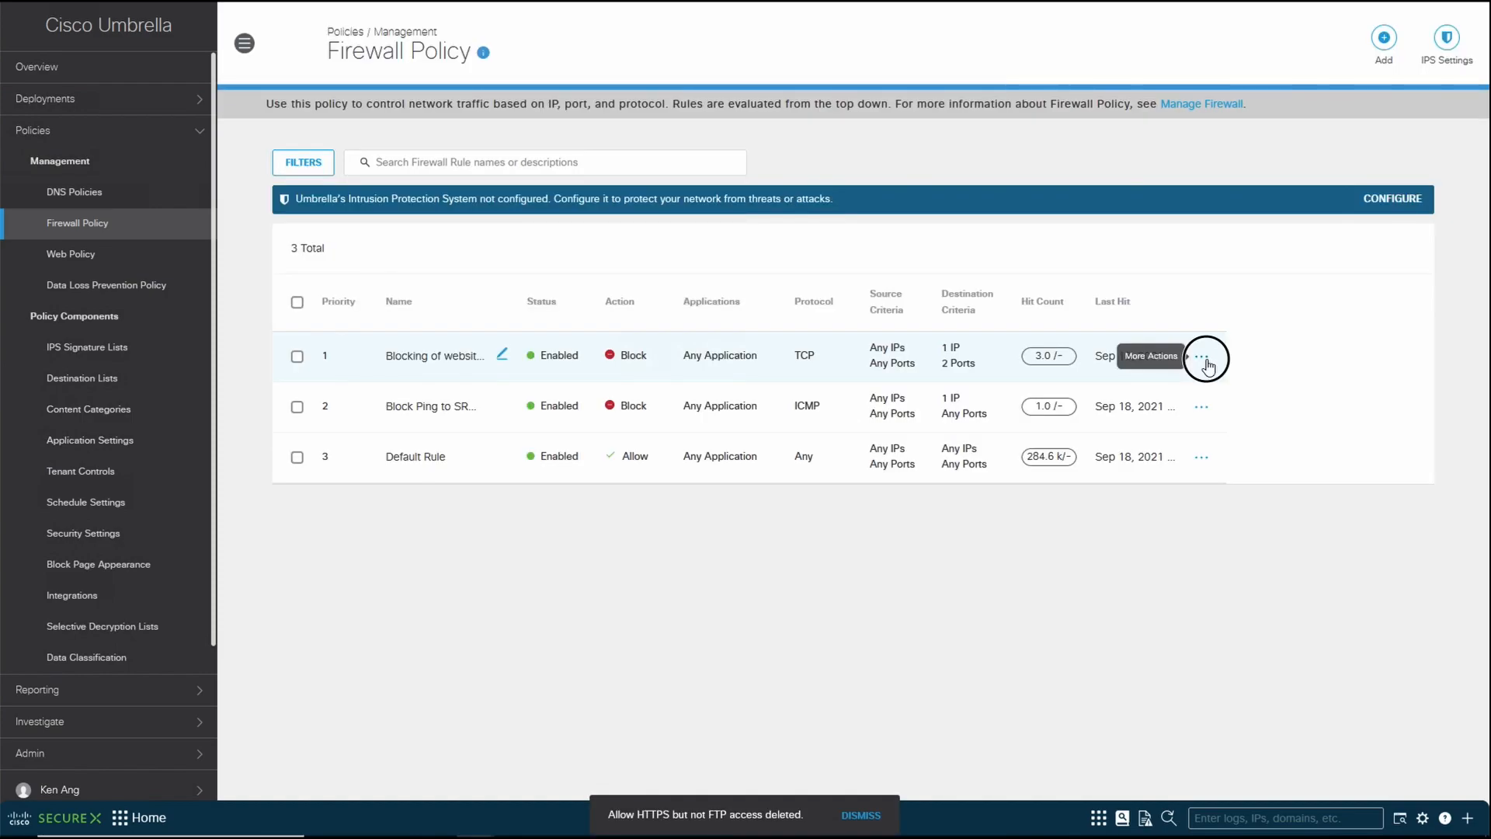
# - Disable and permanently delete the website-blocking-by-IP firewall rule
pyautogui.click(1201, 359)
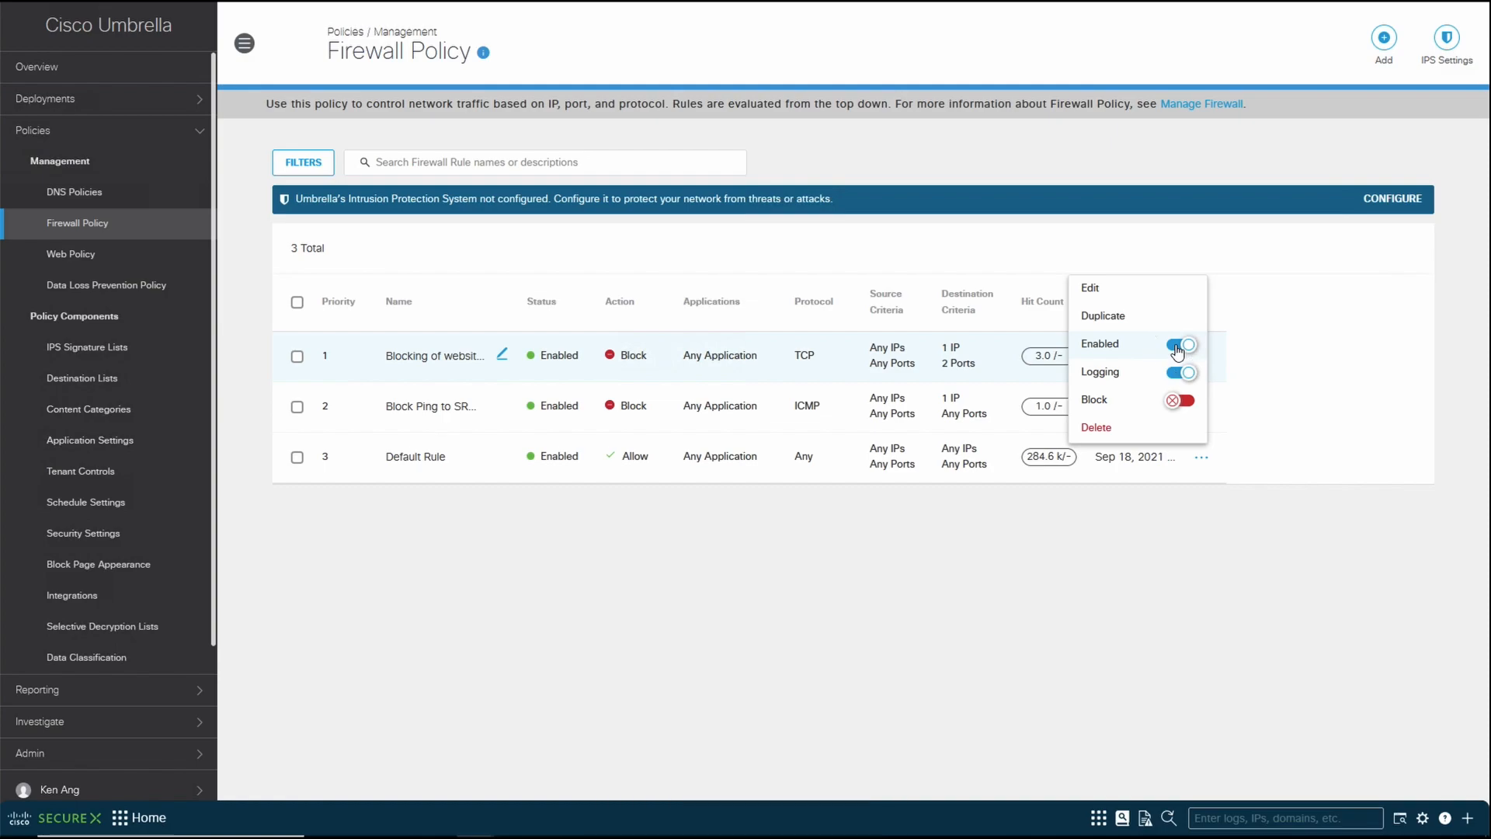
pyautogui.click(1179, 344)
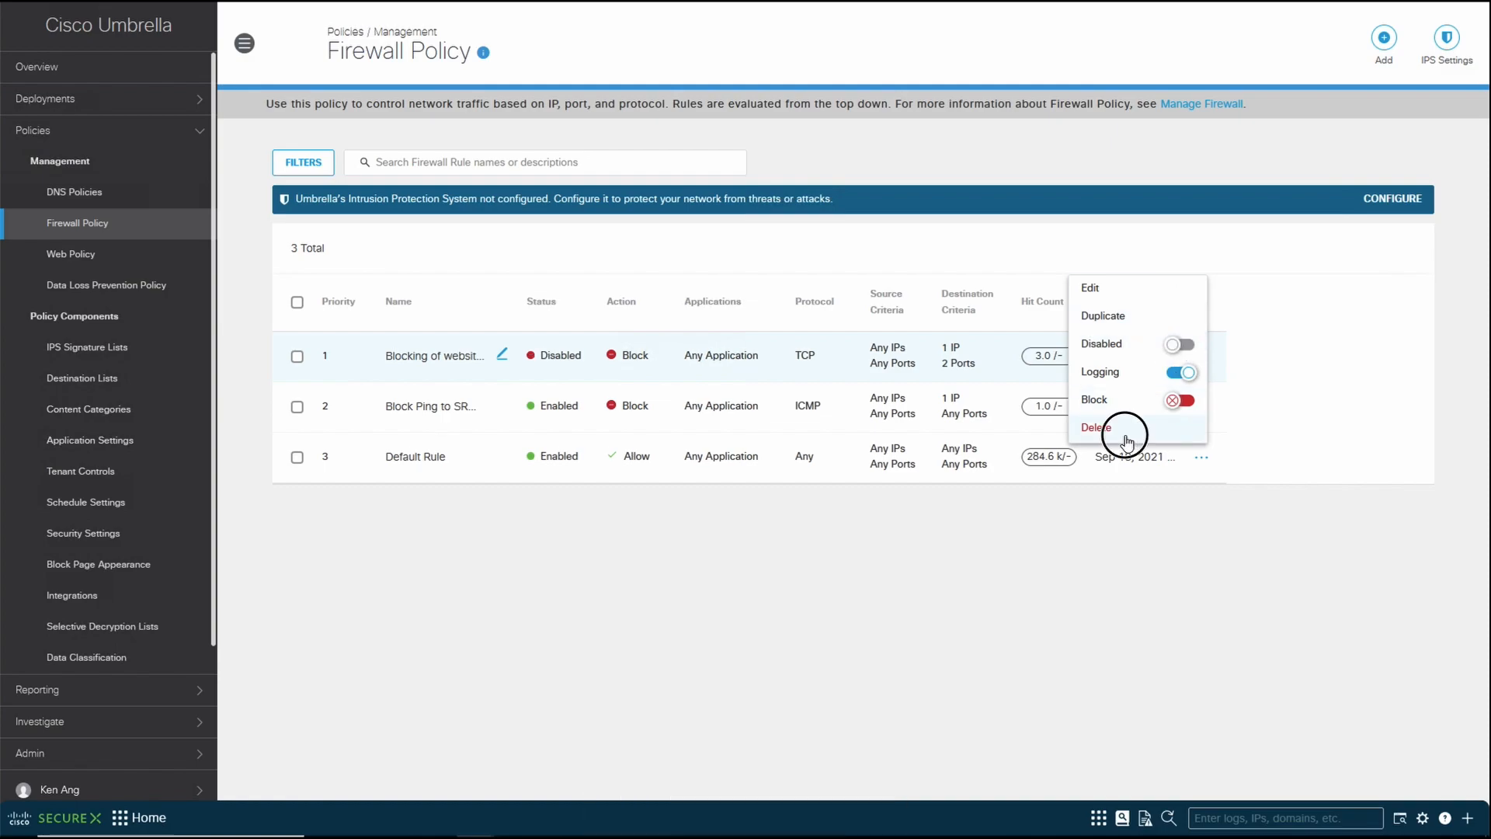
pyautogui.click(1094, 427)
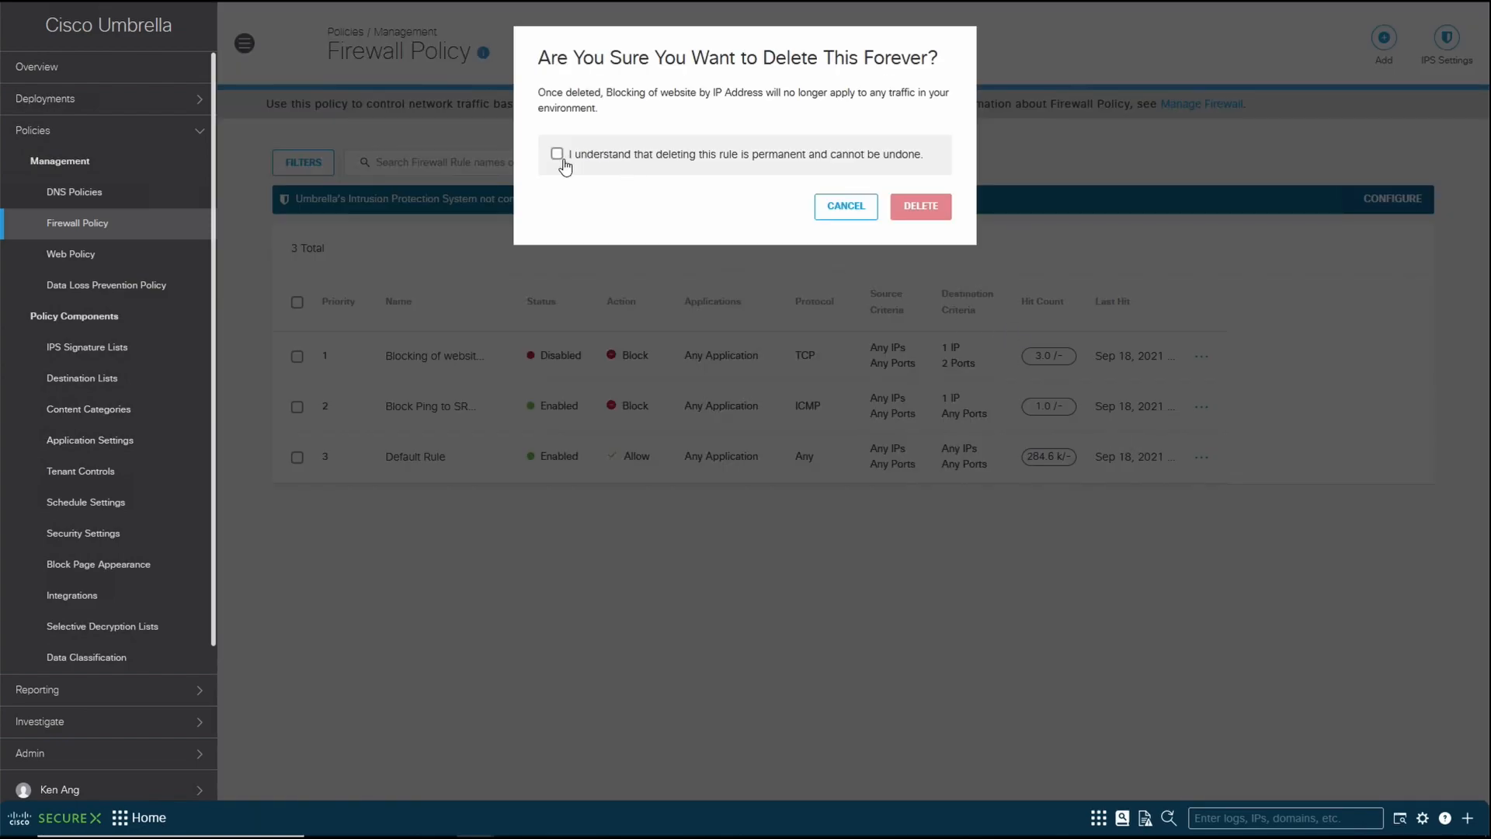
pyautogui.click(918, 206)
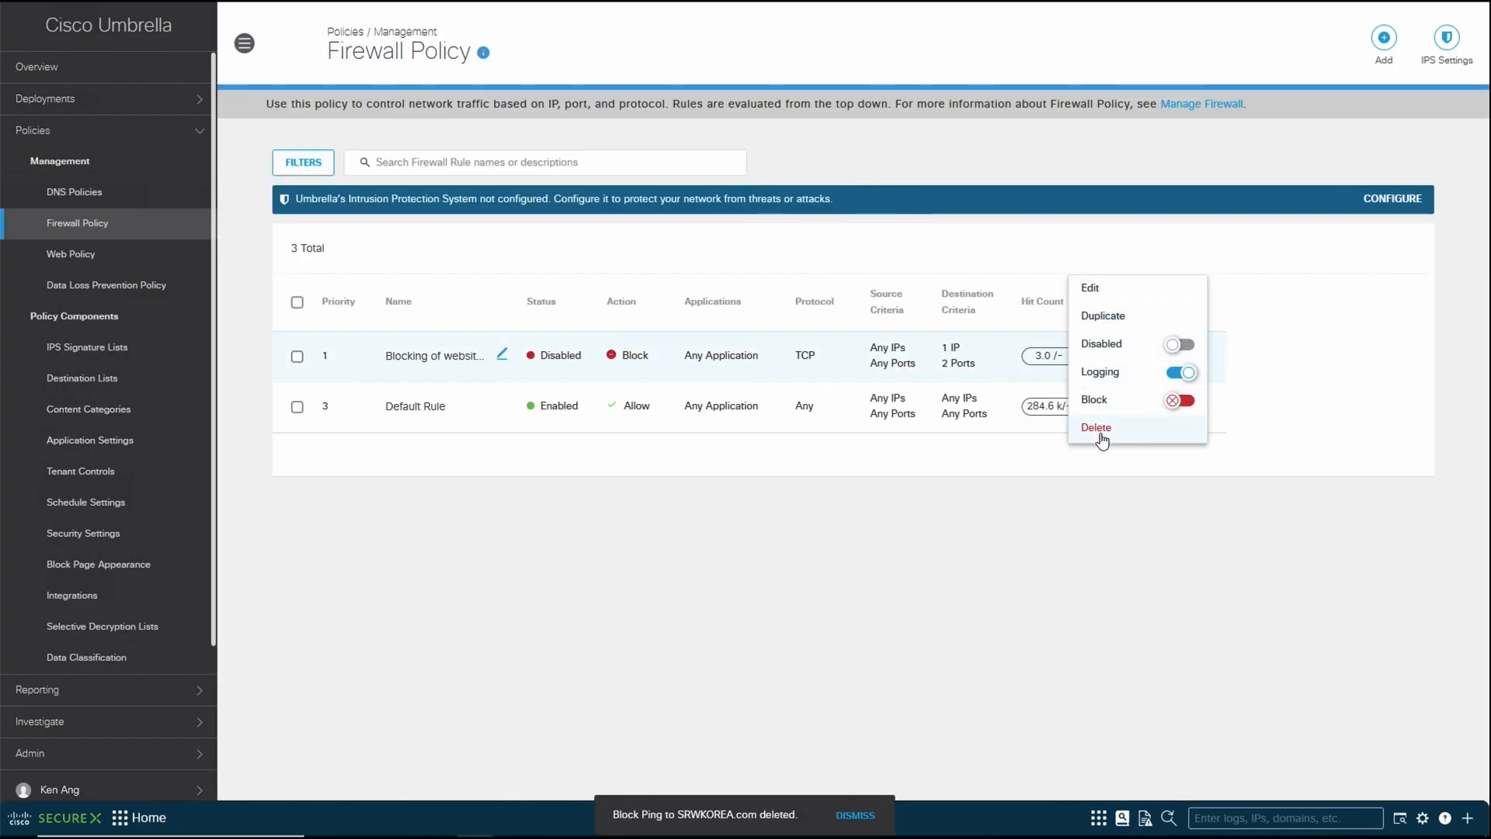
pyautogui.click(1096, 427)
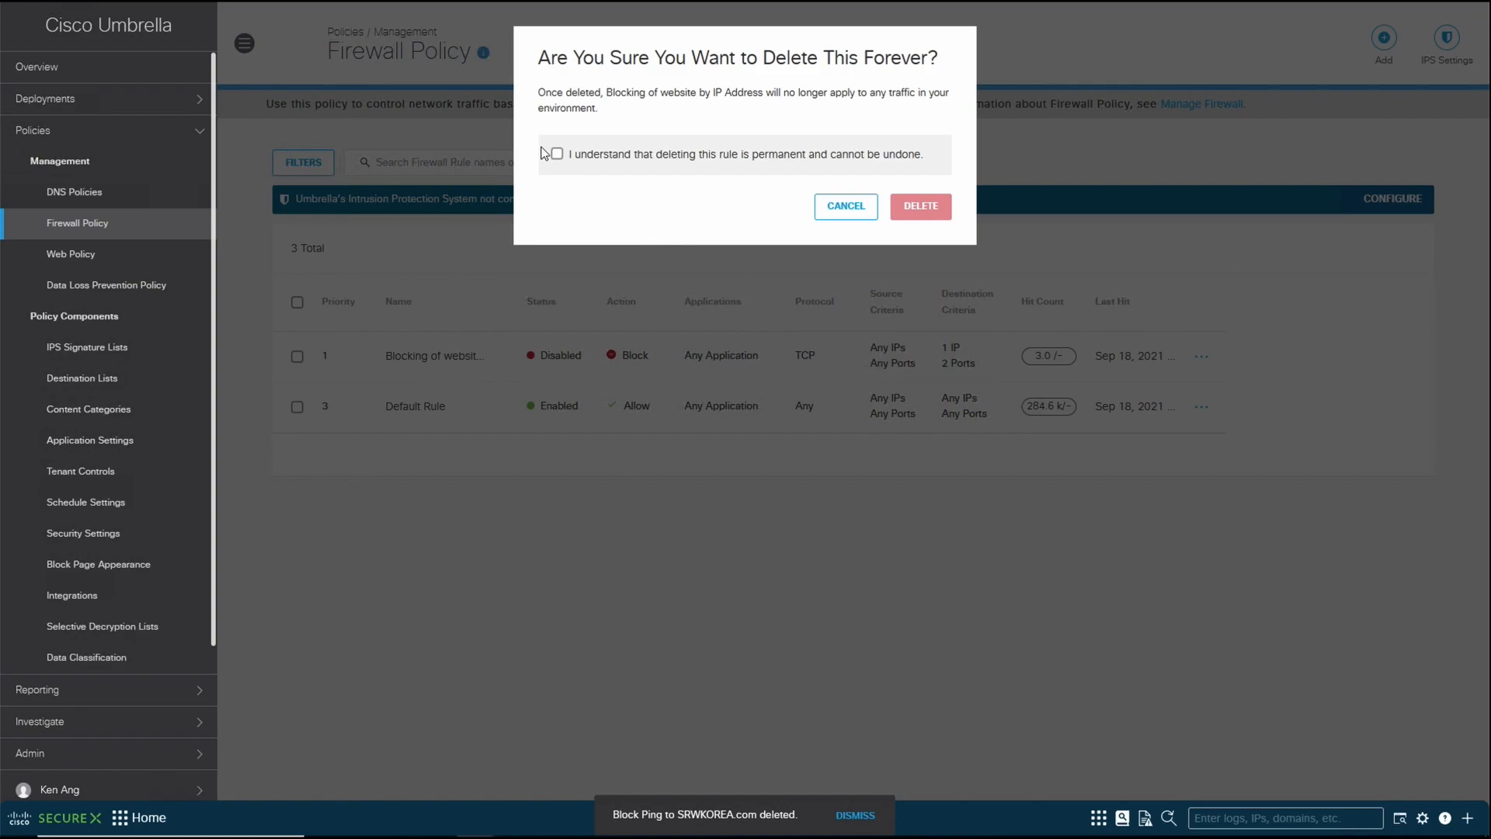
pyautogui.click(555, 154)
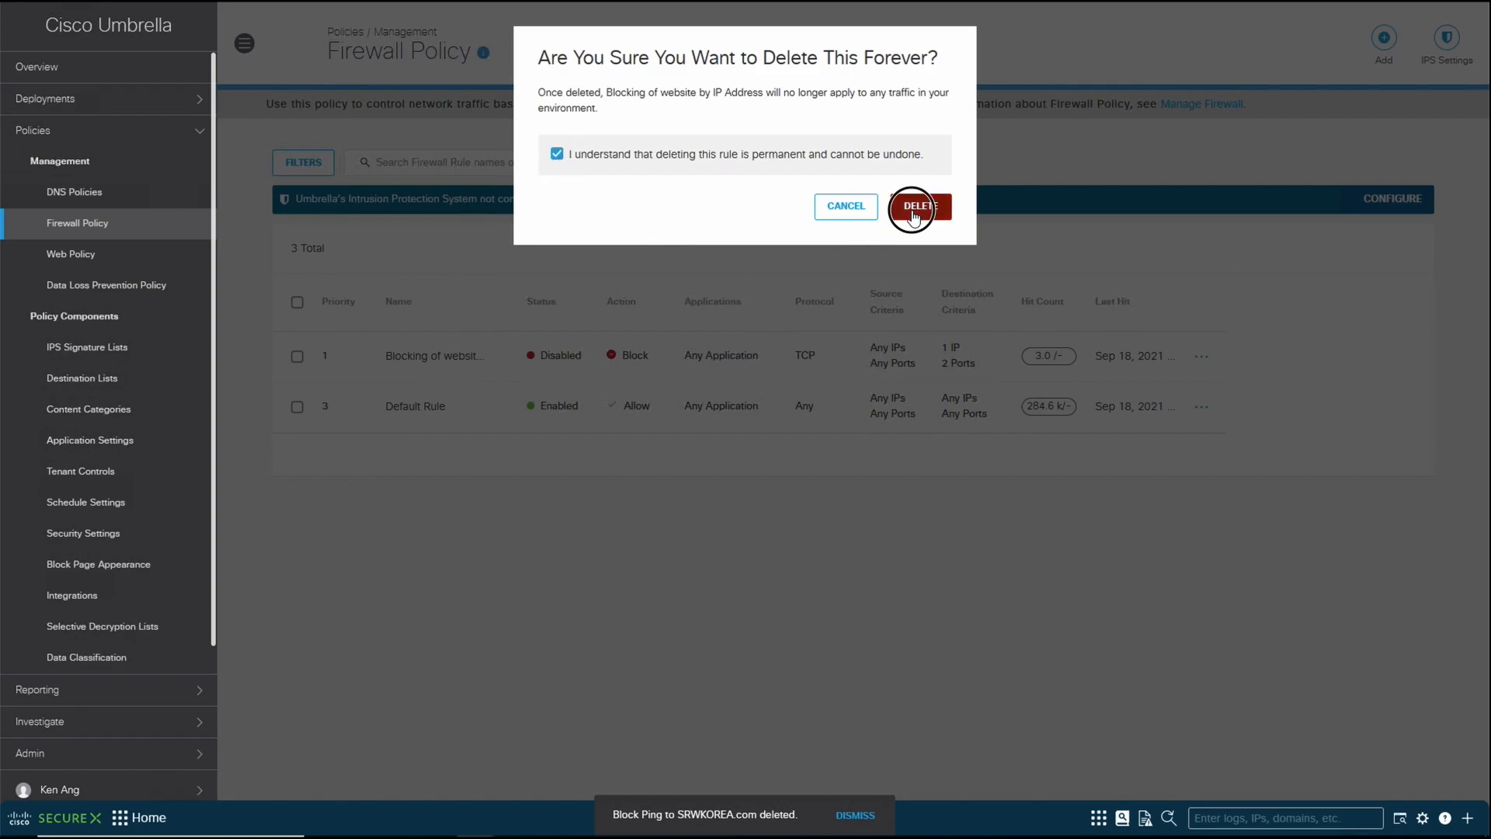
pyautogui.click(915, 207)
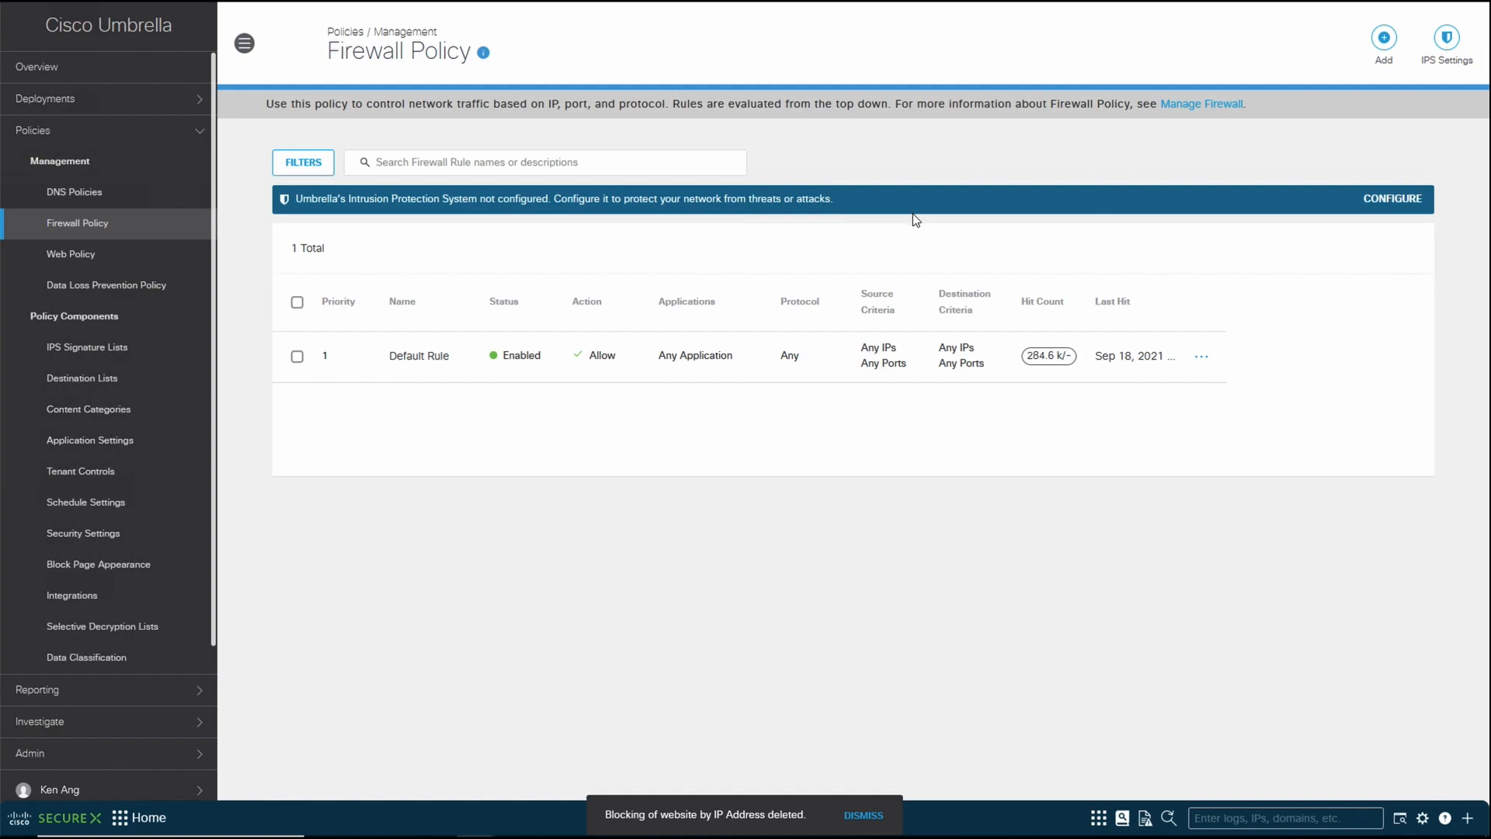
pyautogui.moveTo(878, 436)
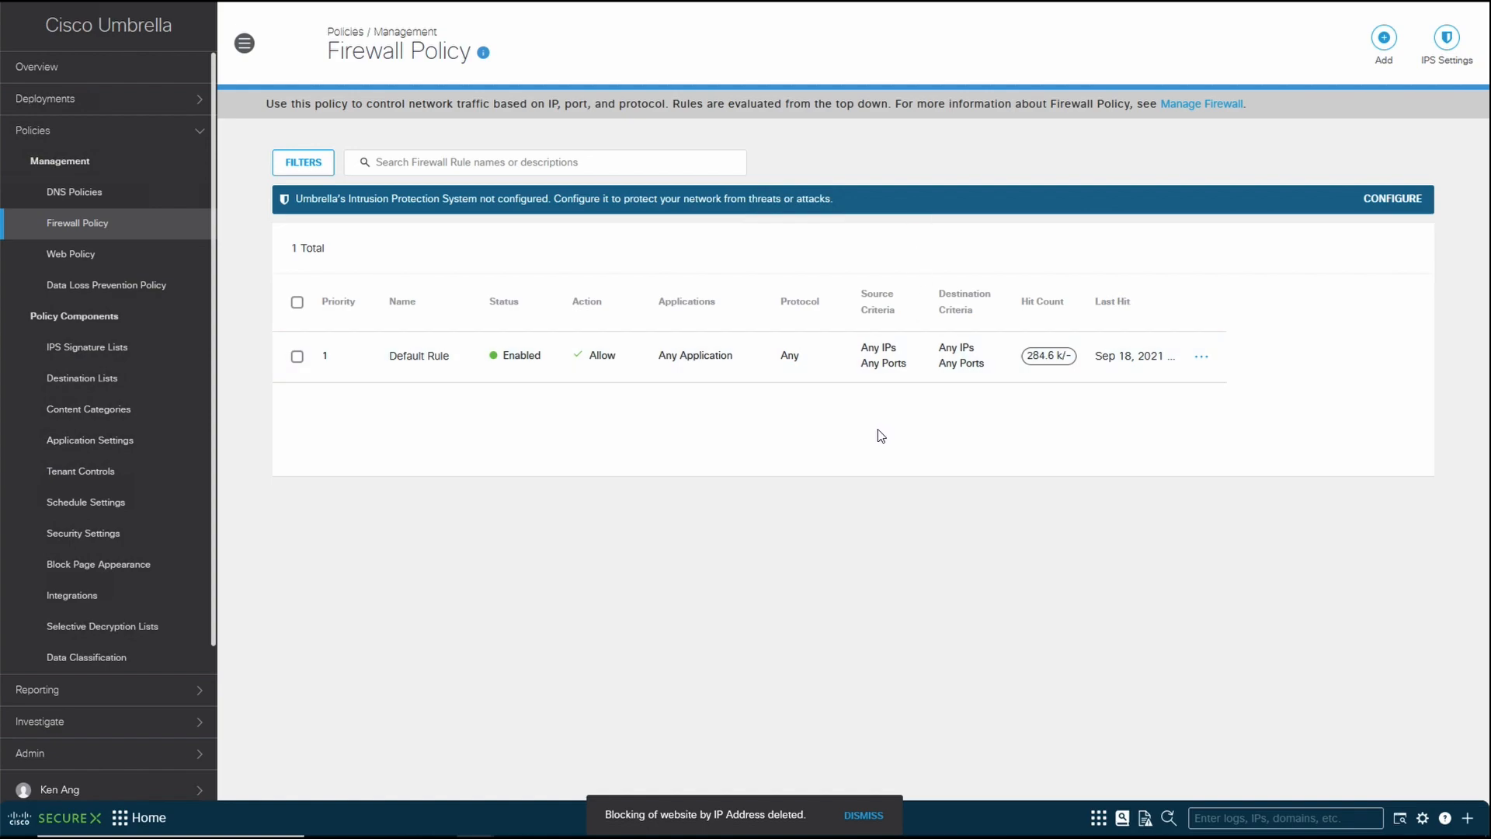
pyautogui.moveTo(540, 398)
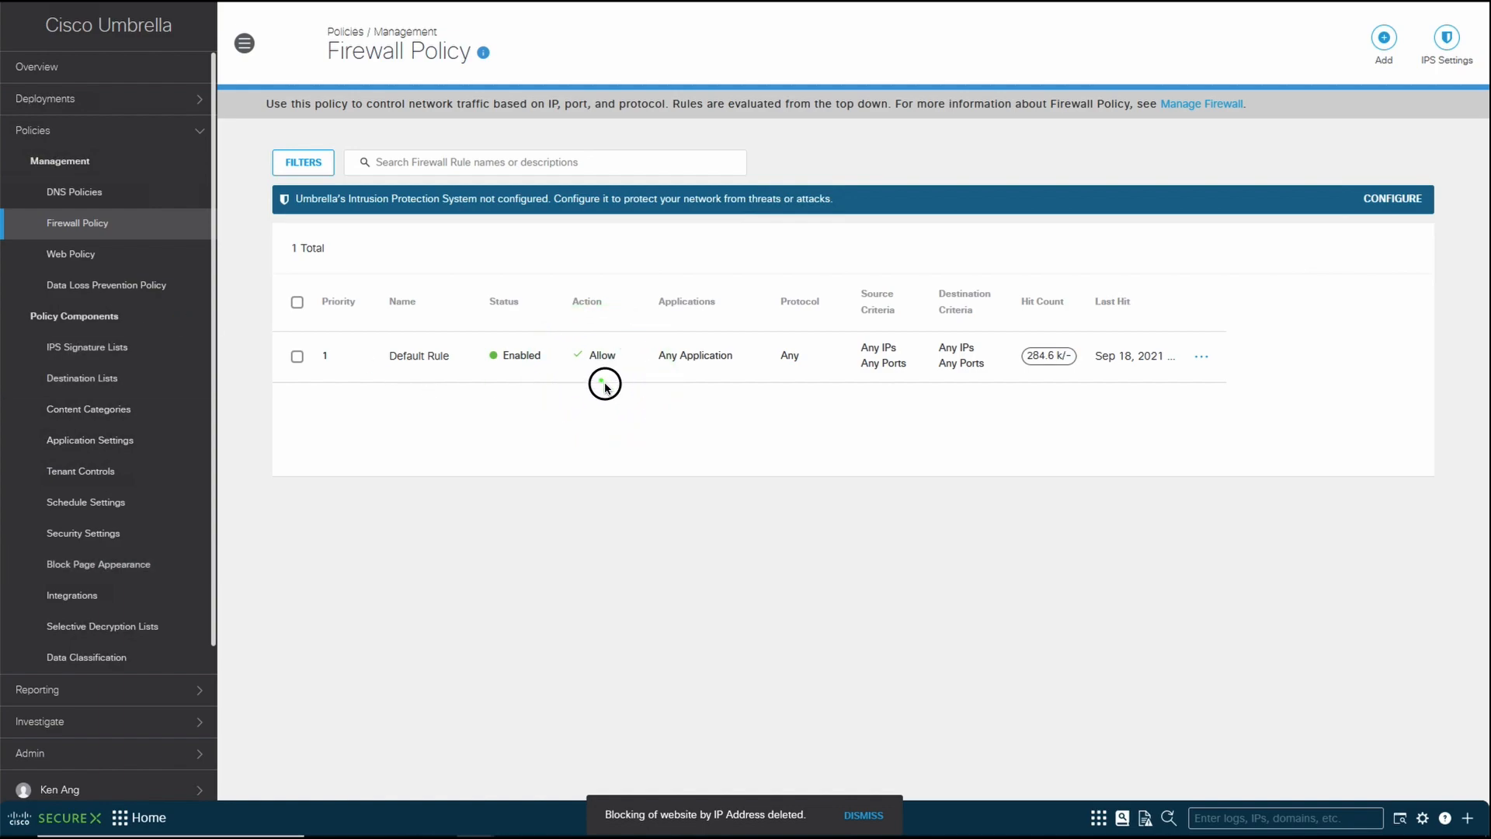
pyautogui.moveTo(670, 478)
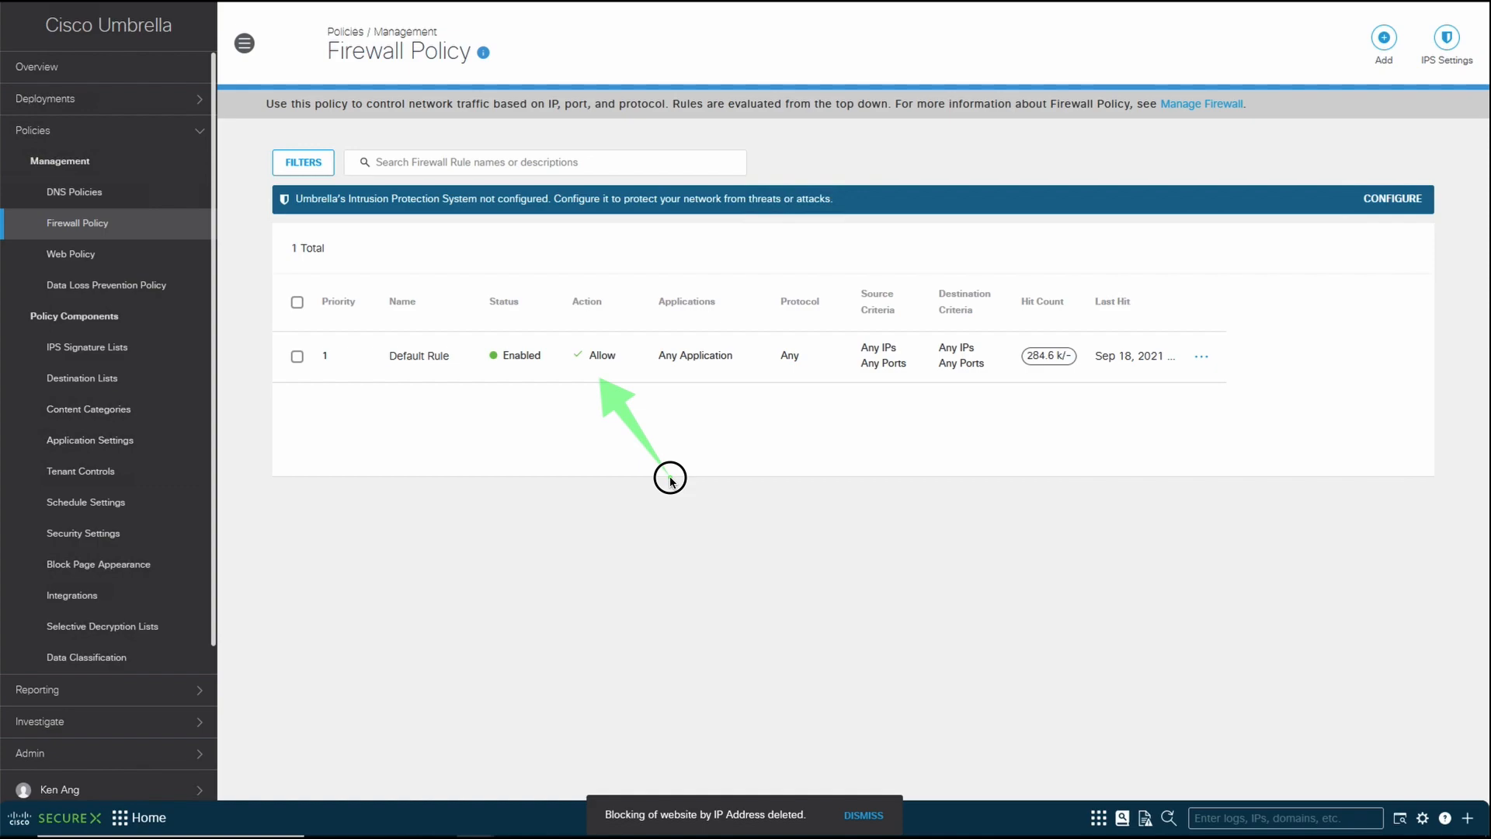
pyautogui.moveTo(715, 369)
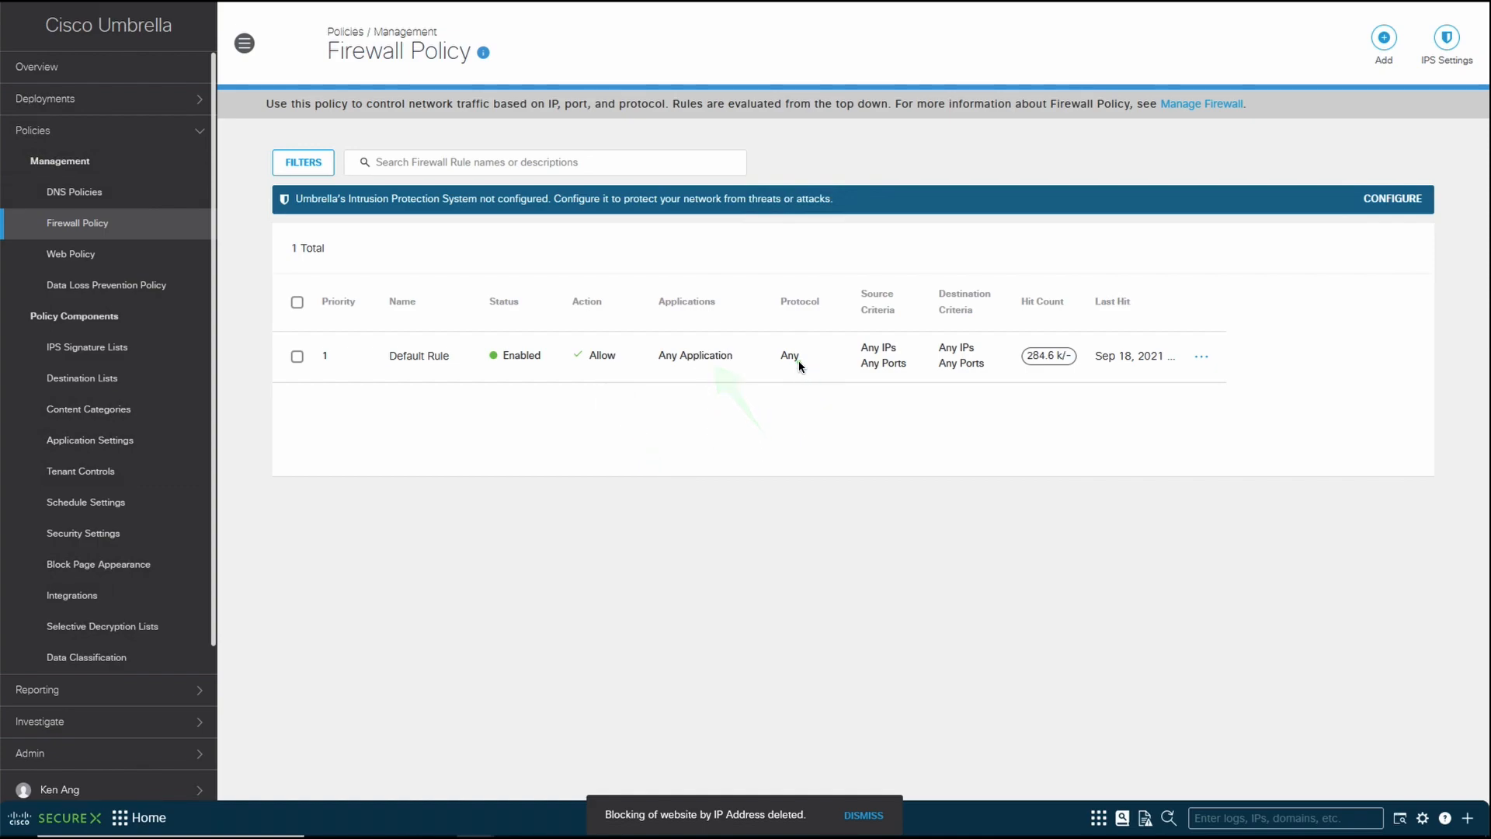
pyautogui.moveTo(877, 478)
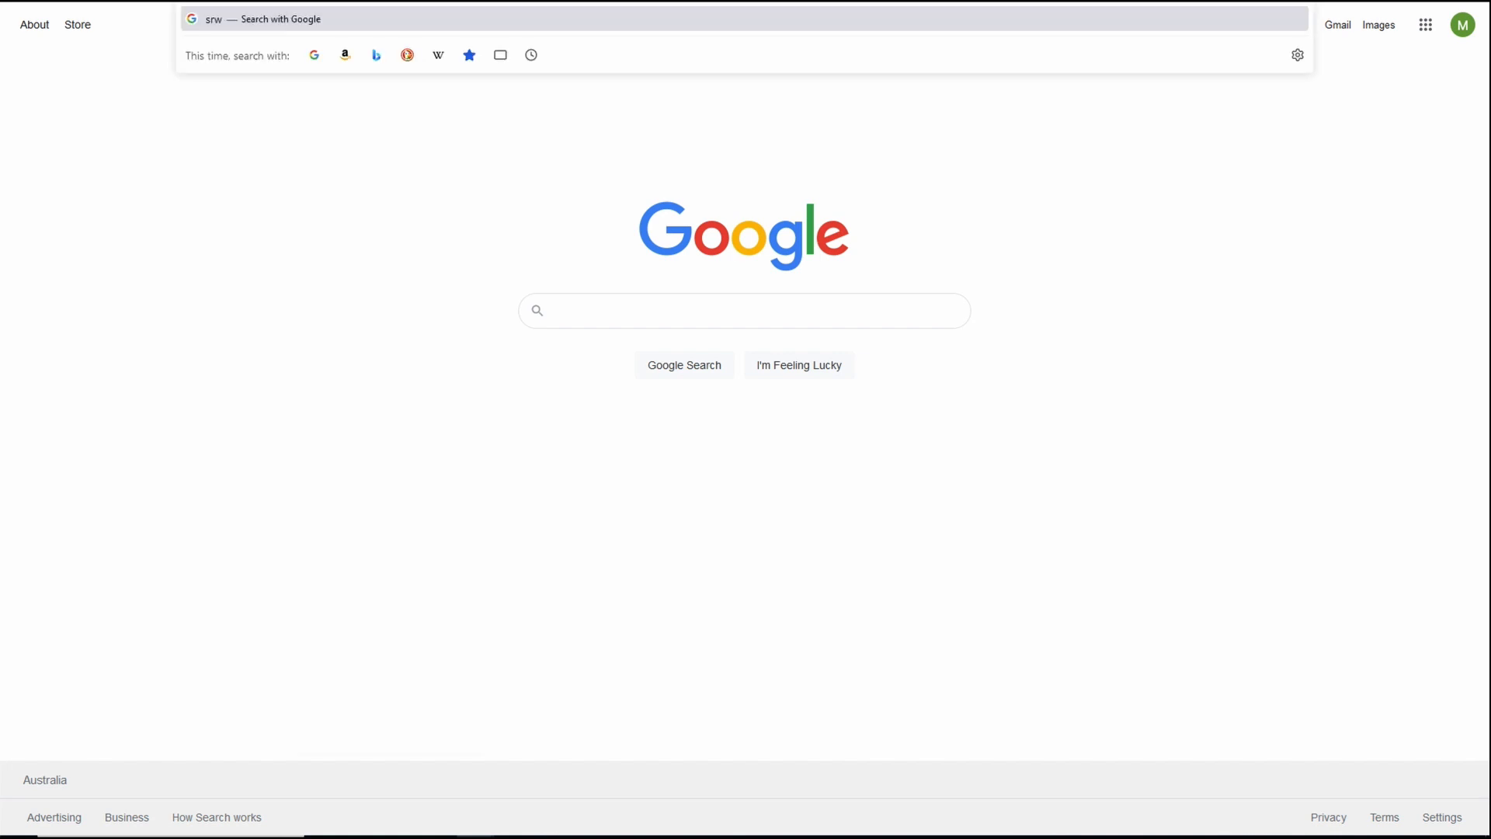
# - Open srwkorea.com in Chrome from the address bar suggestion
pyautogui.write('korea')
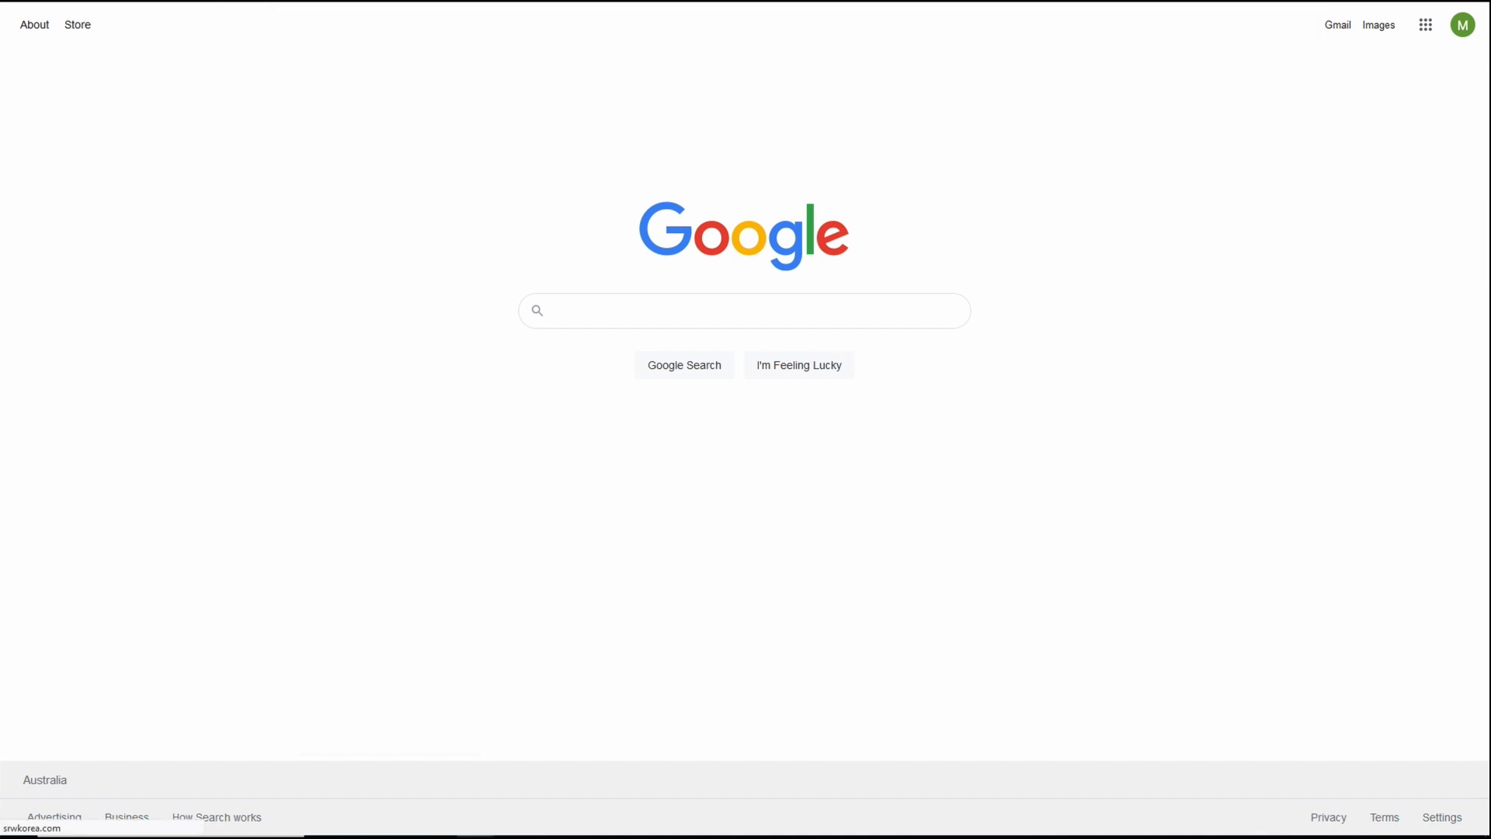
pyautogui.click(745, 310)
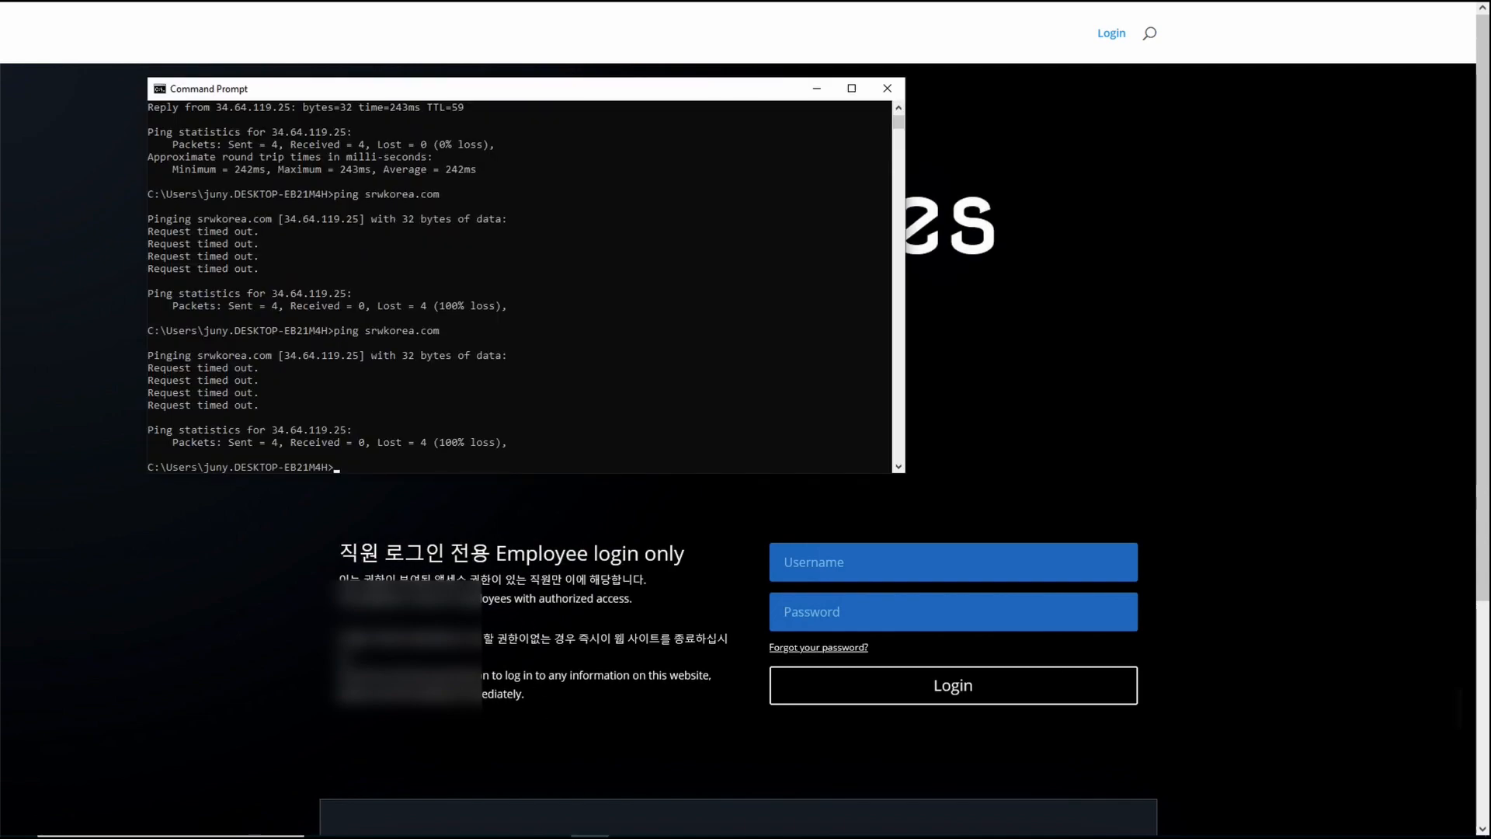
# - Re-run ping srwkorea.com and confirm four replies with 0% loss
pyautogui.write('p')
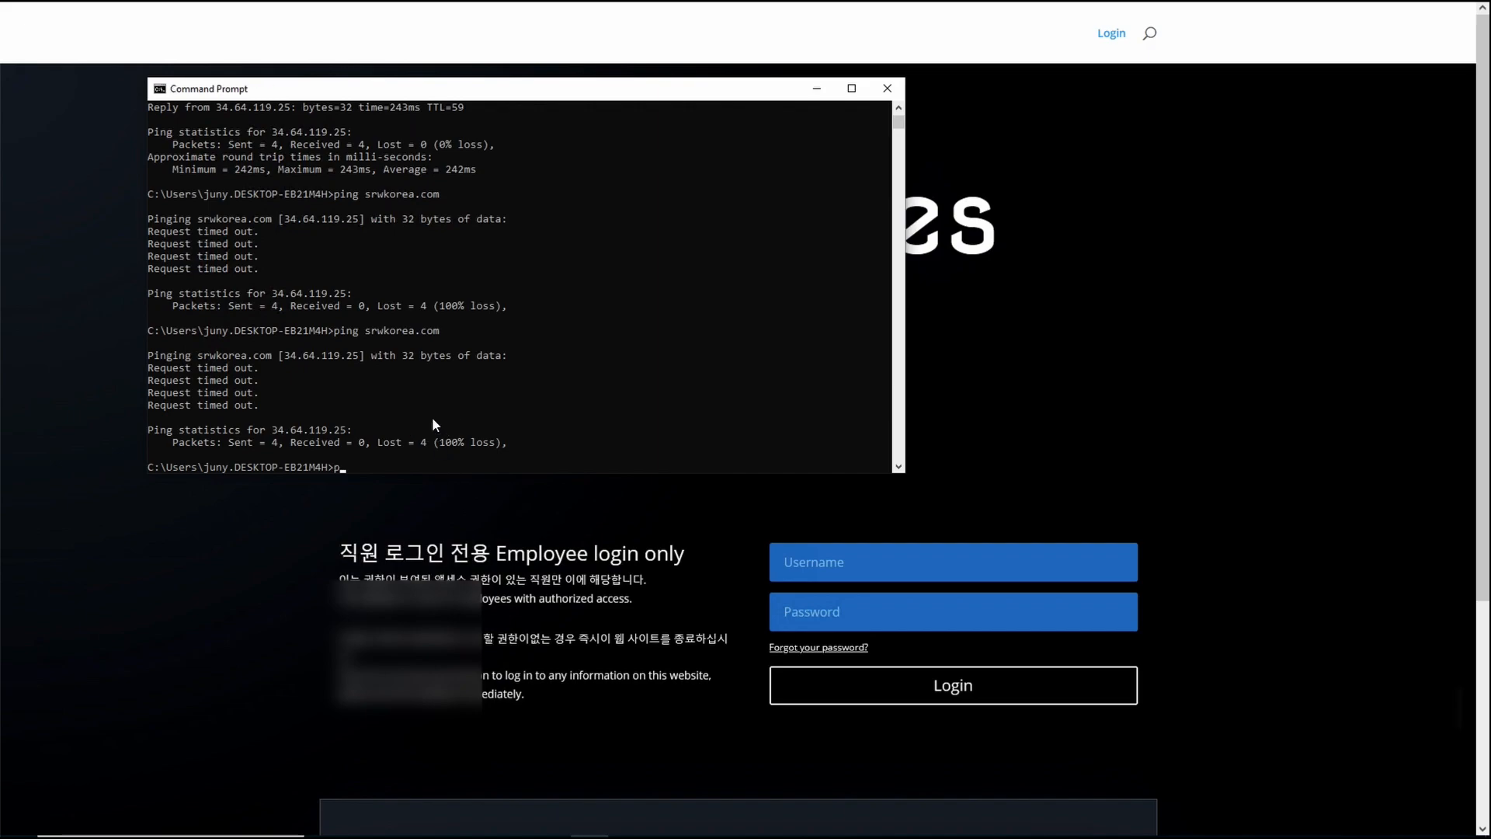
pyautogui.write('ing')
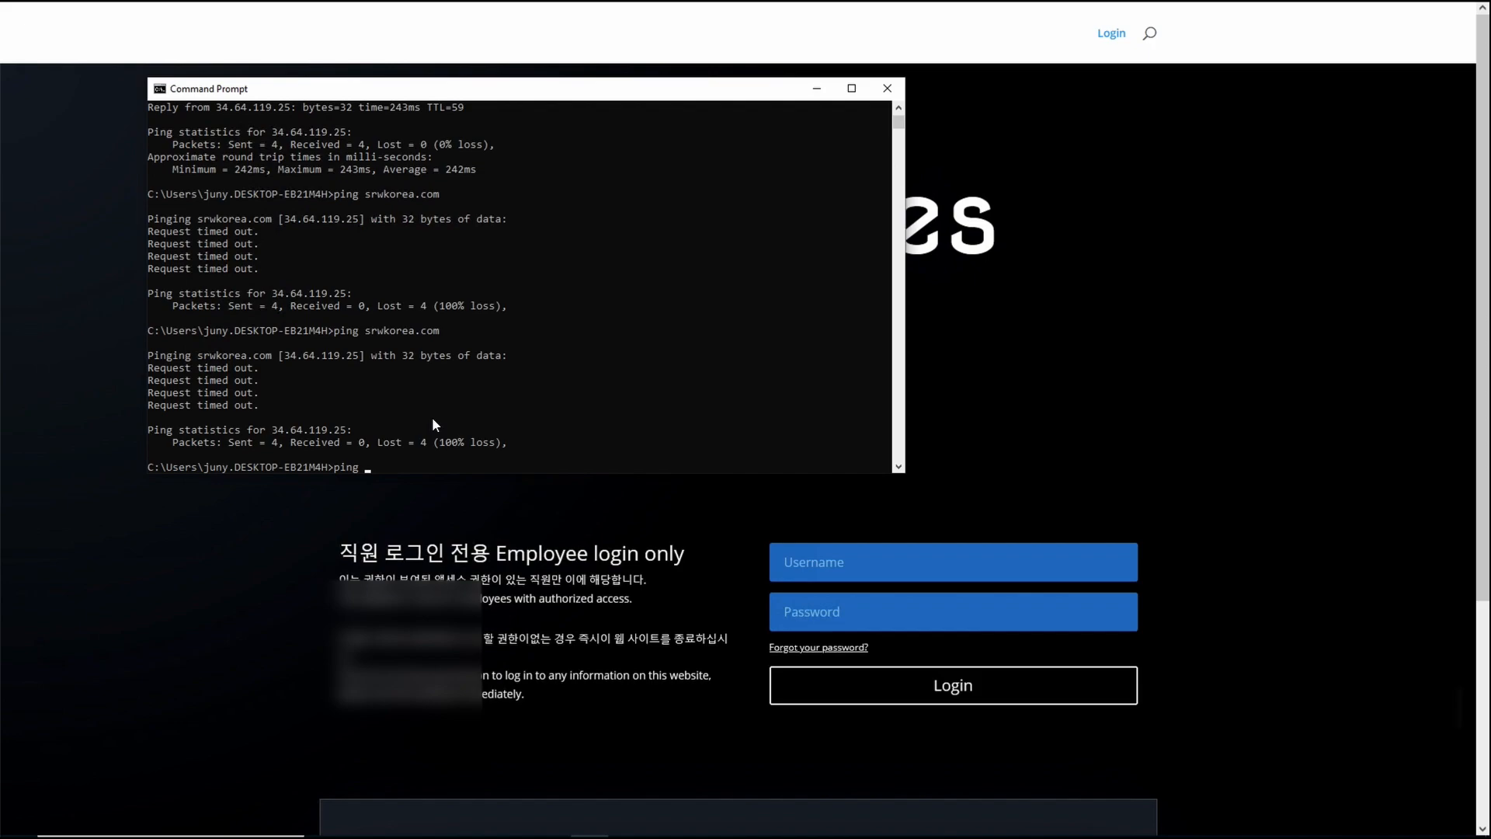
pyautogui.write('ping srwkorea.com')
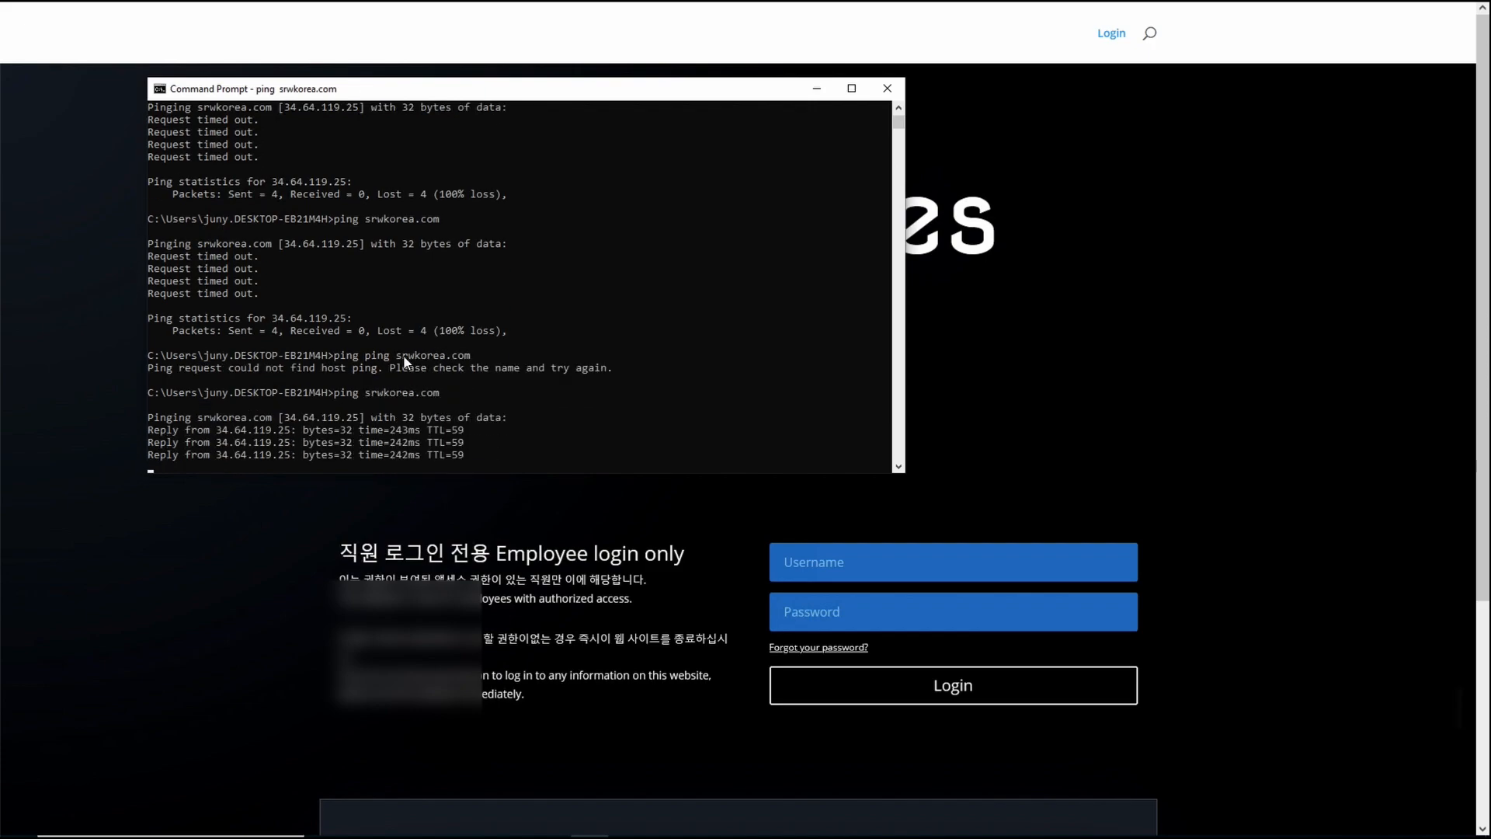
pyautogui.scroll(-3)
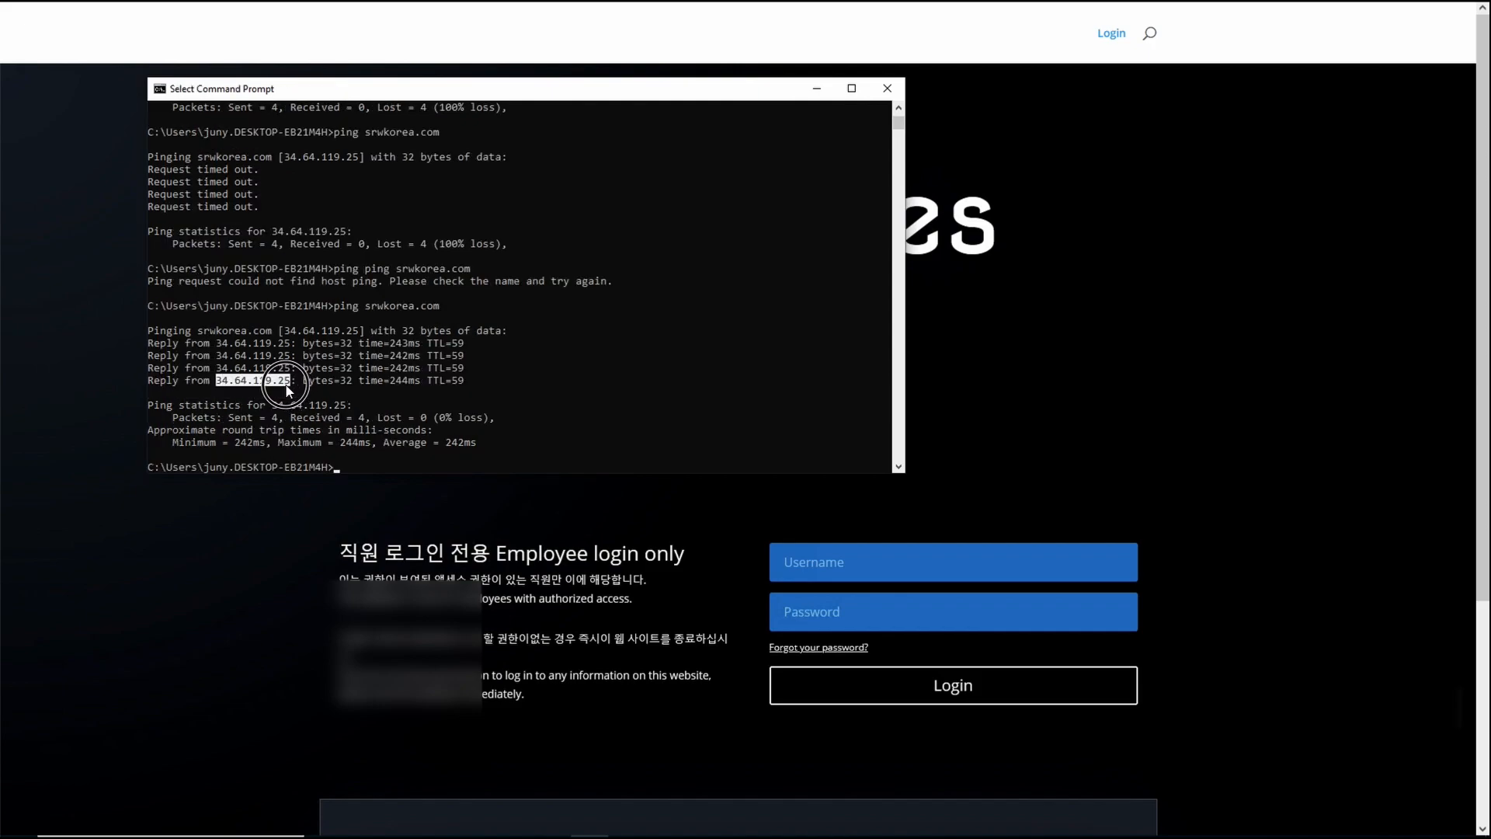
pyautogui.click(285, 386)
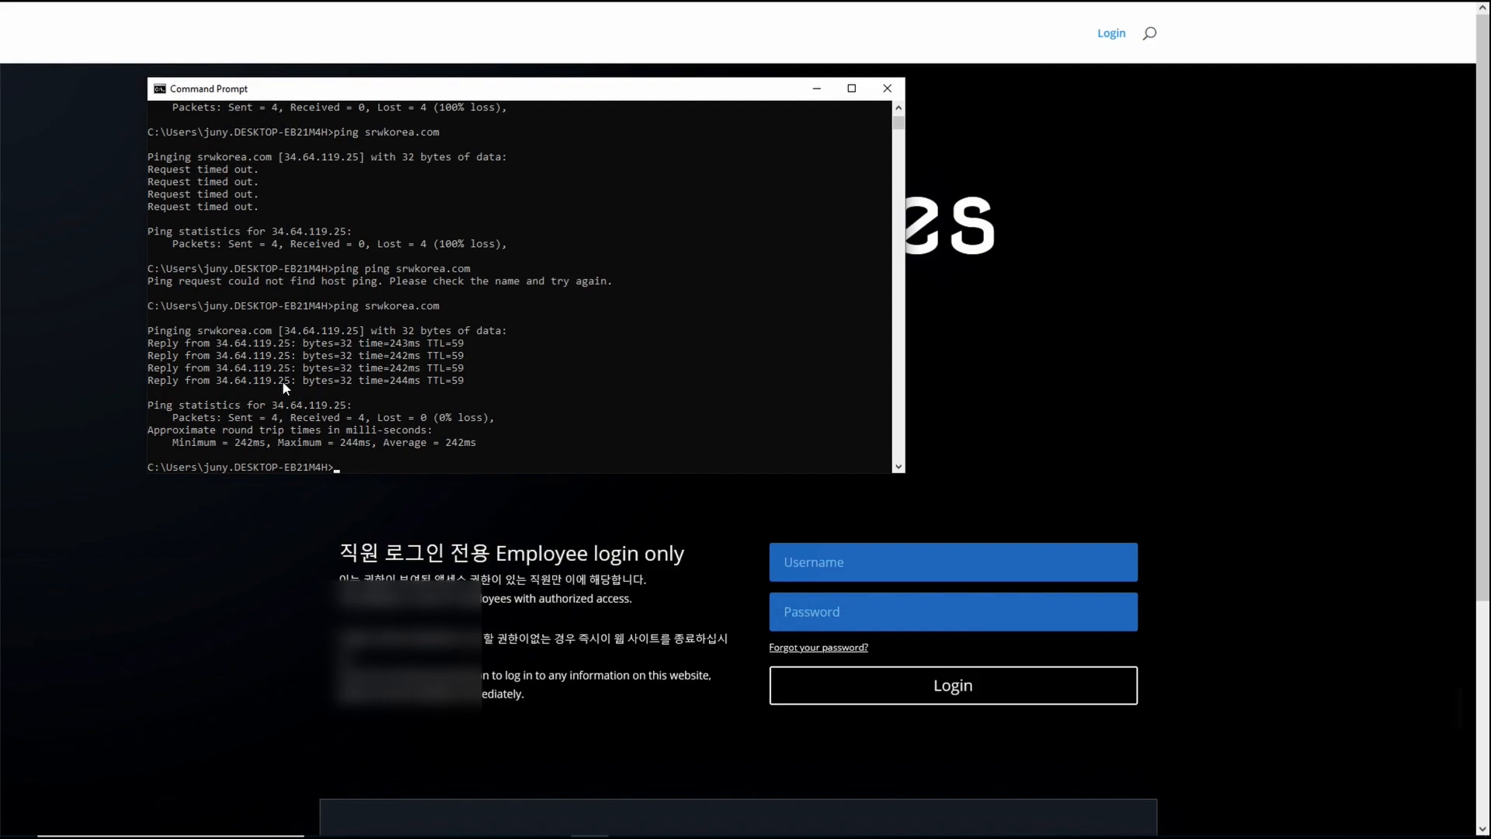
pyautogui.moveTo(253, 143)
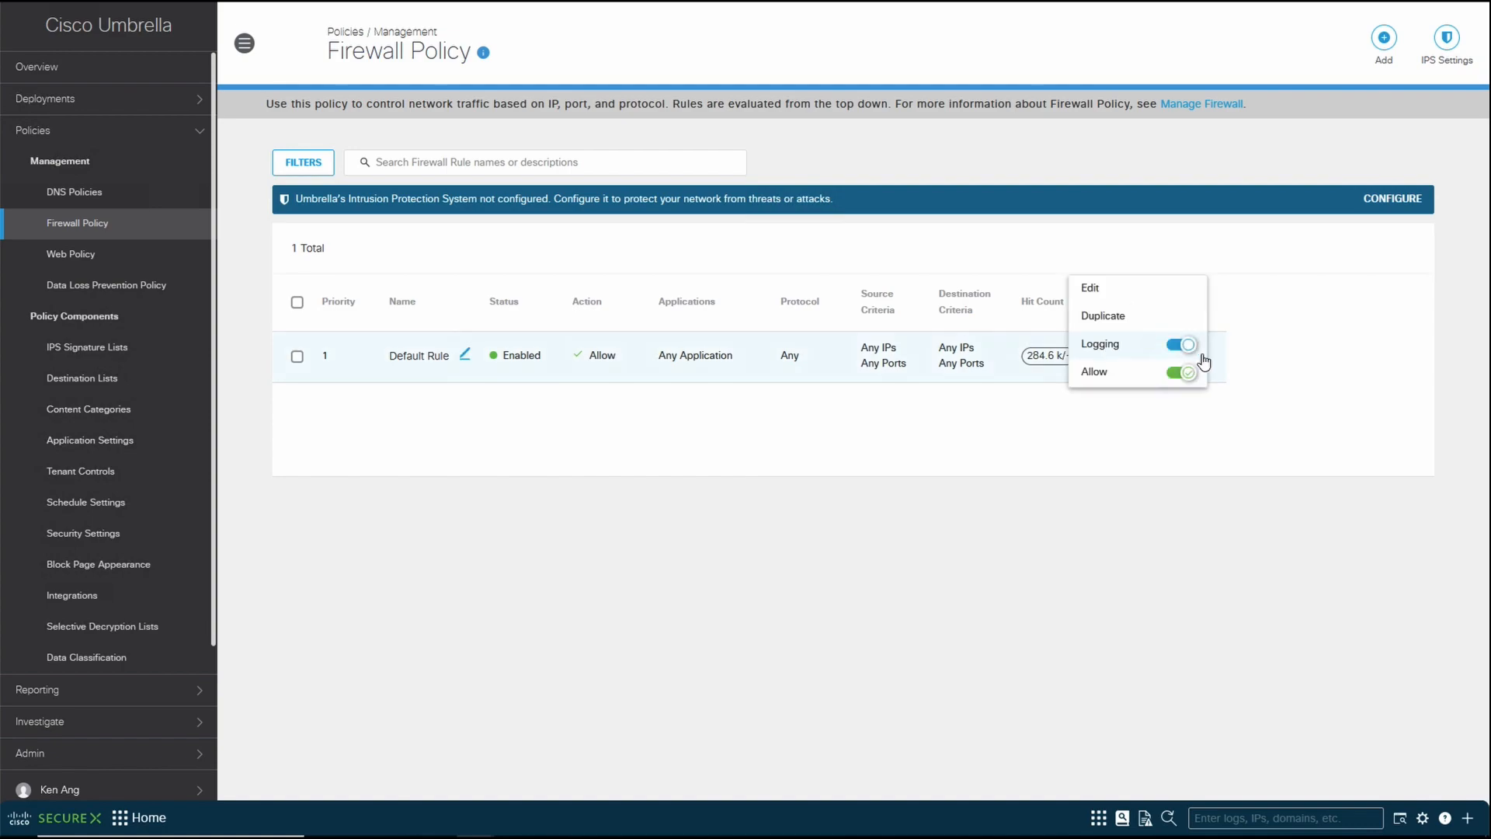
pyautogui.moveTo(1102, 253)
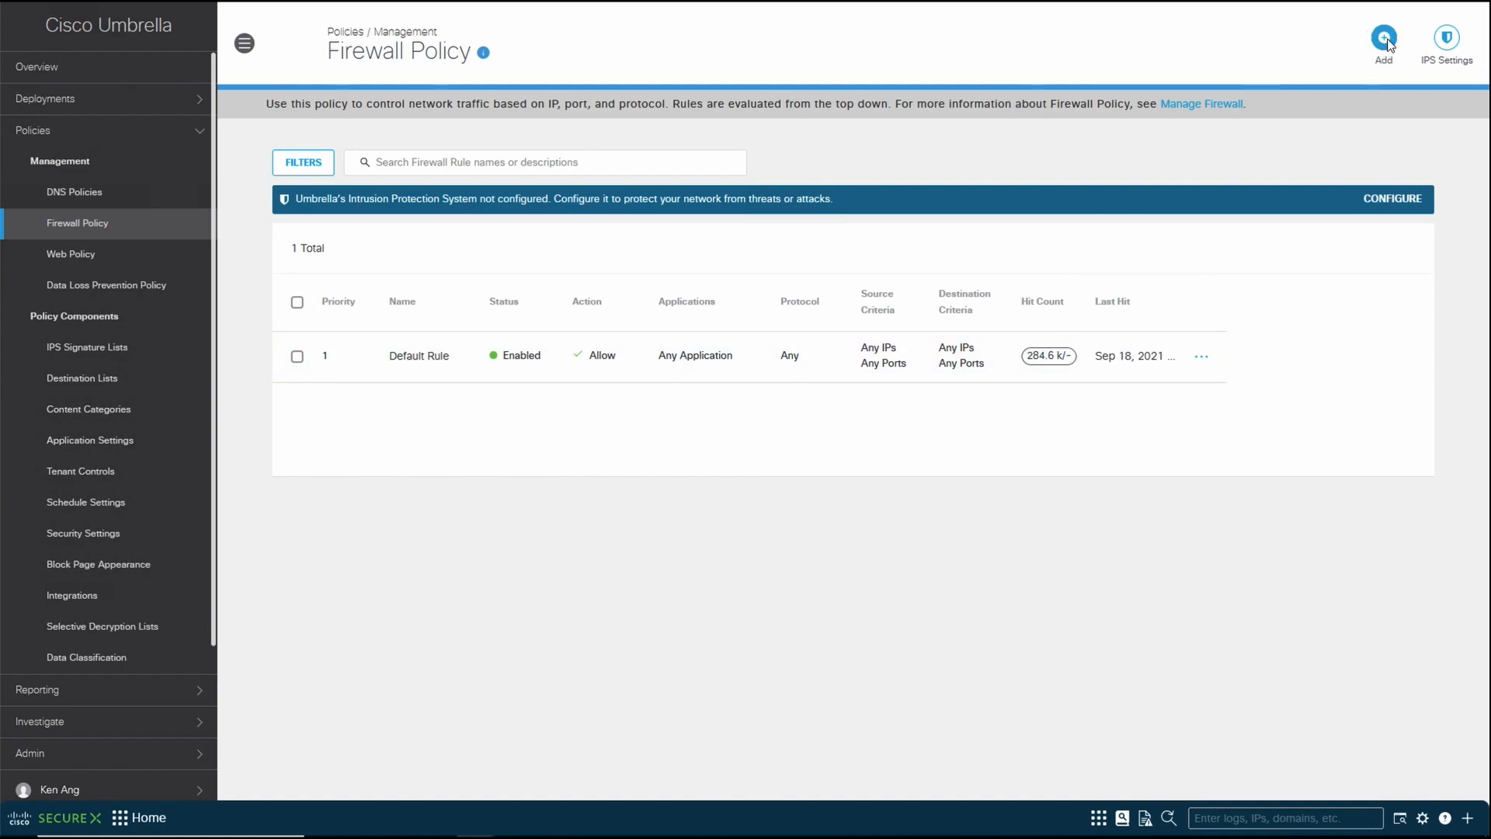
# - Start a new firewall rule named 'Block ping to srwkorea.com'
pyautogui.click(1382, 38)
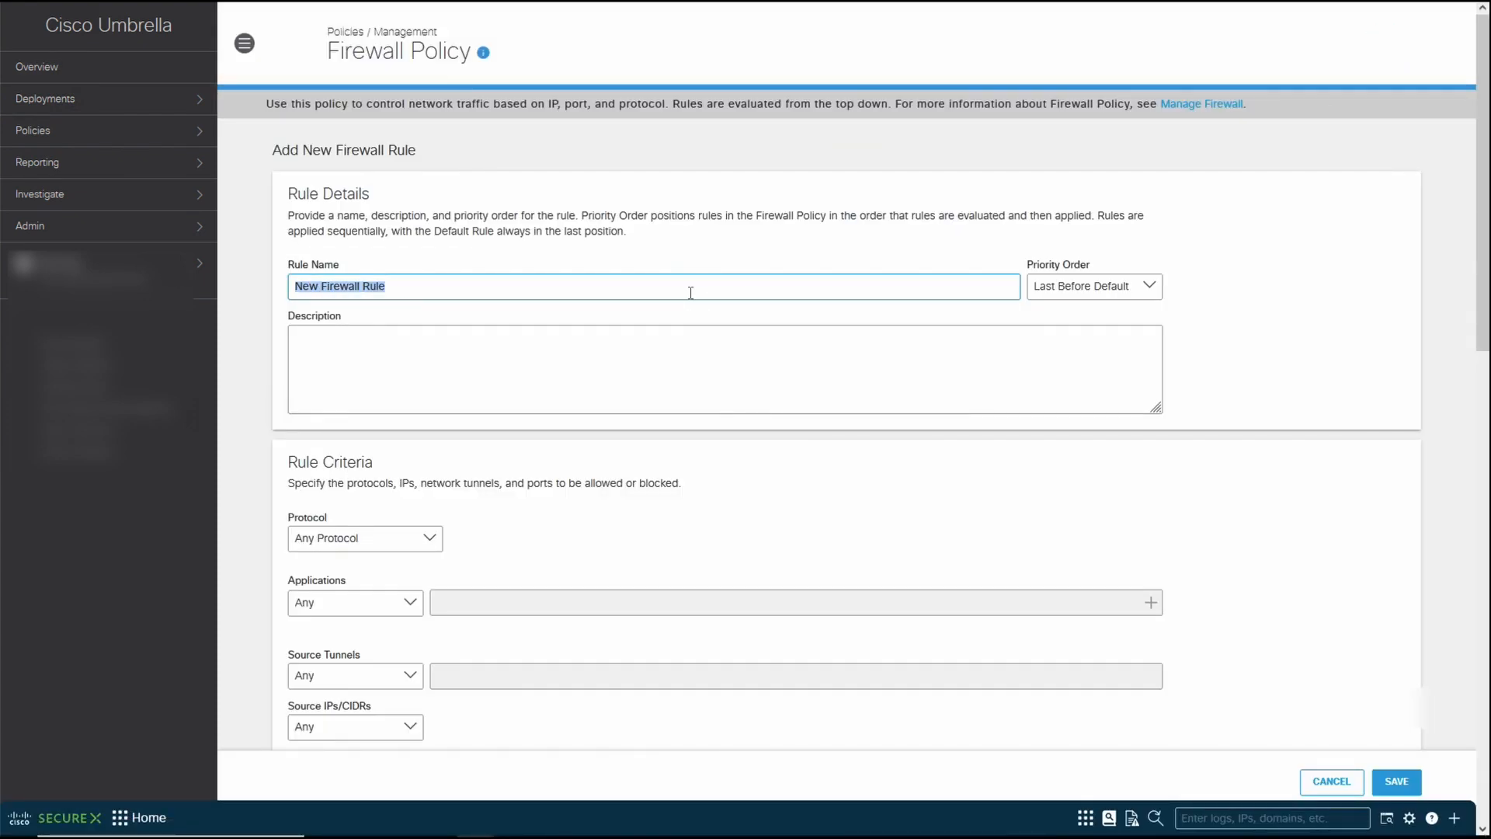
pyautogui.write('Block p')
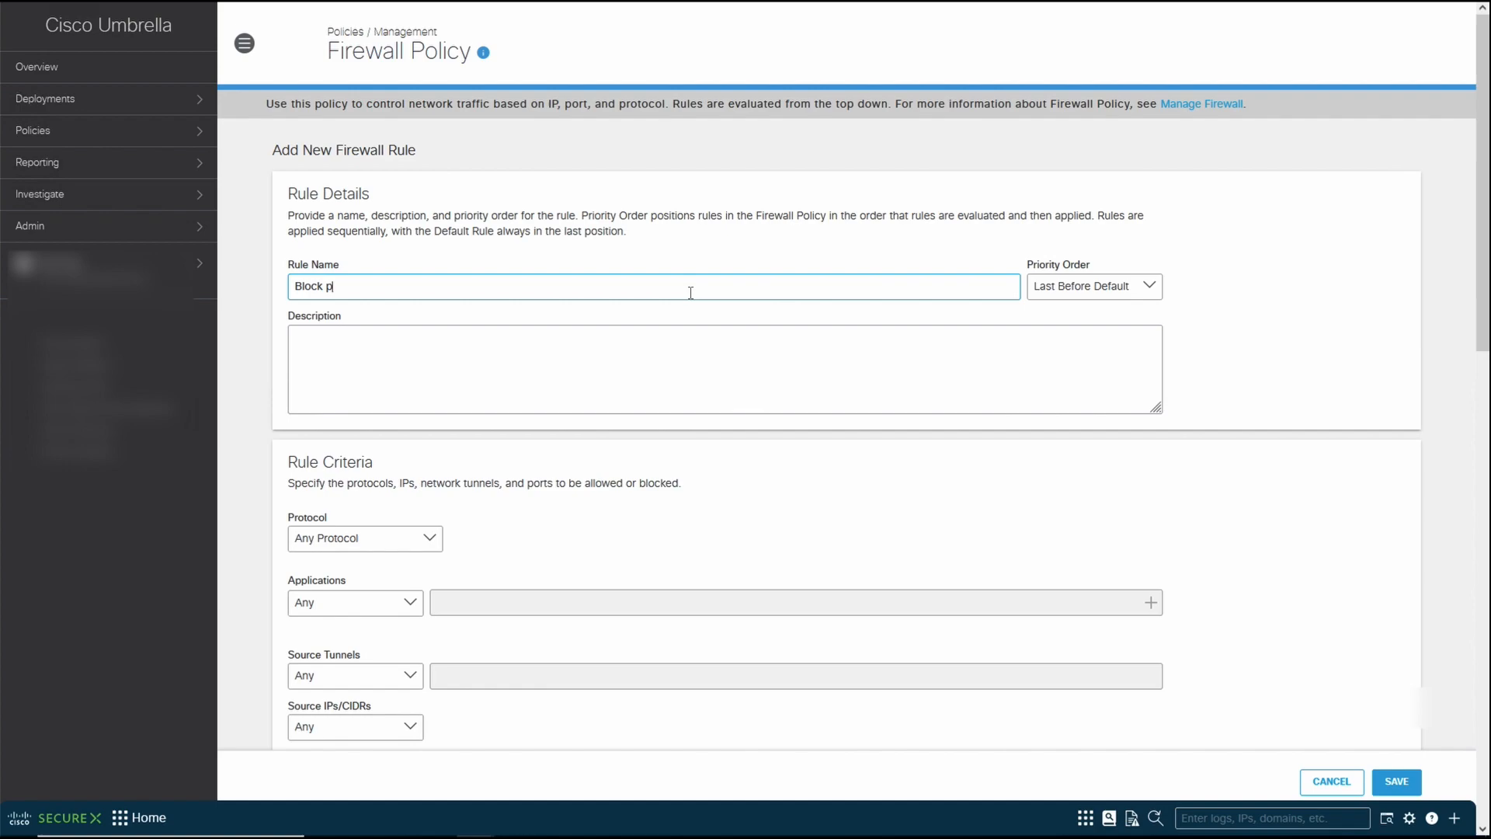
pyautogui.write('ing to')
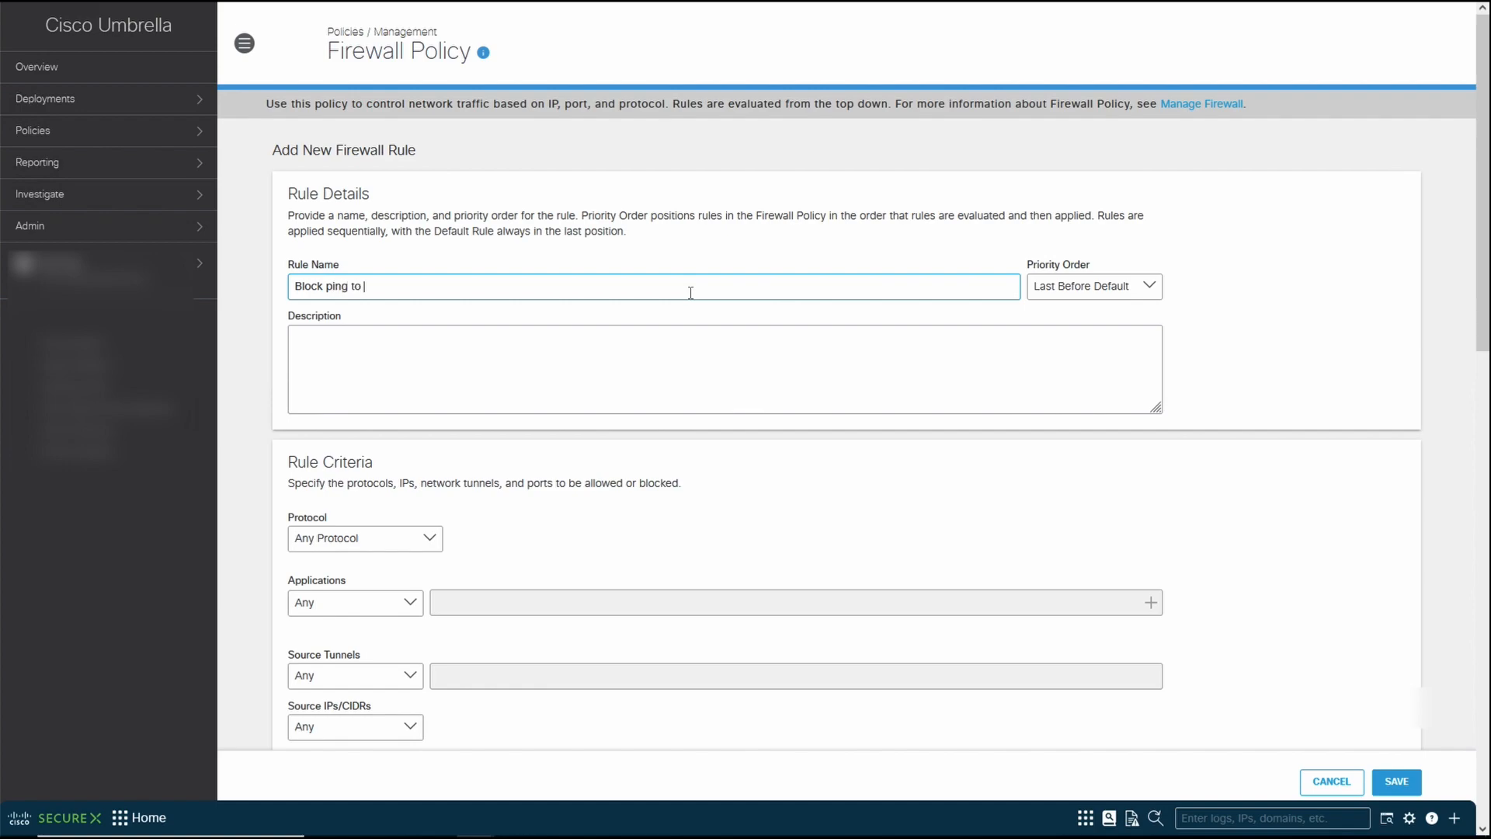
pyautogui.write('srwkorea')
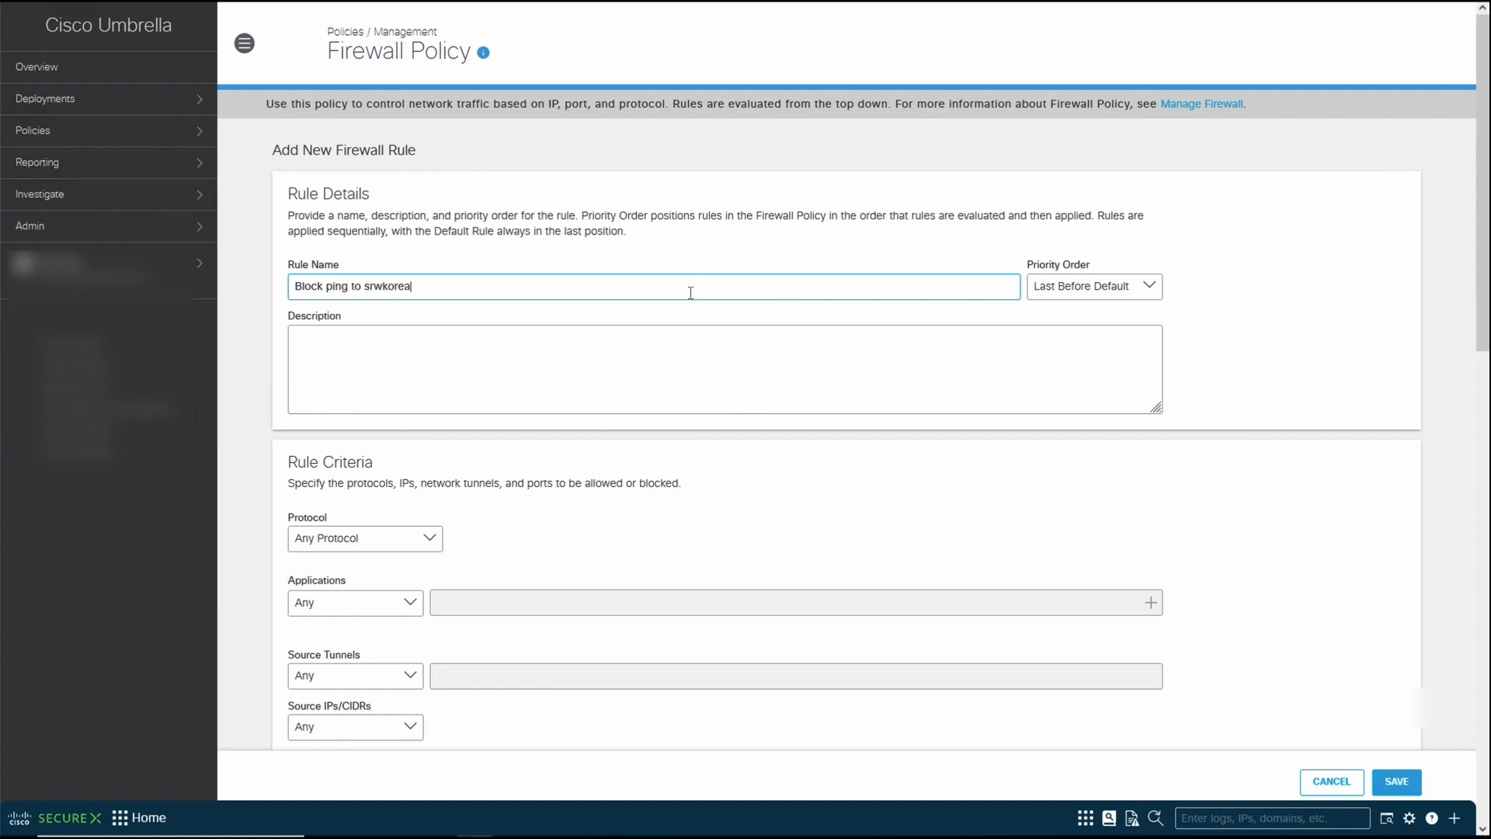
pyautogui.write('.com')
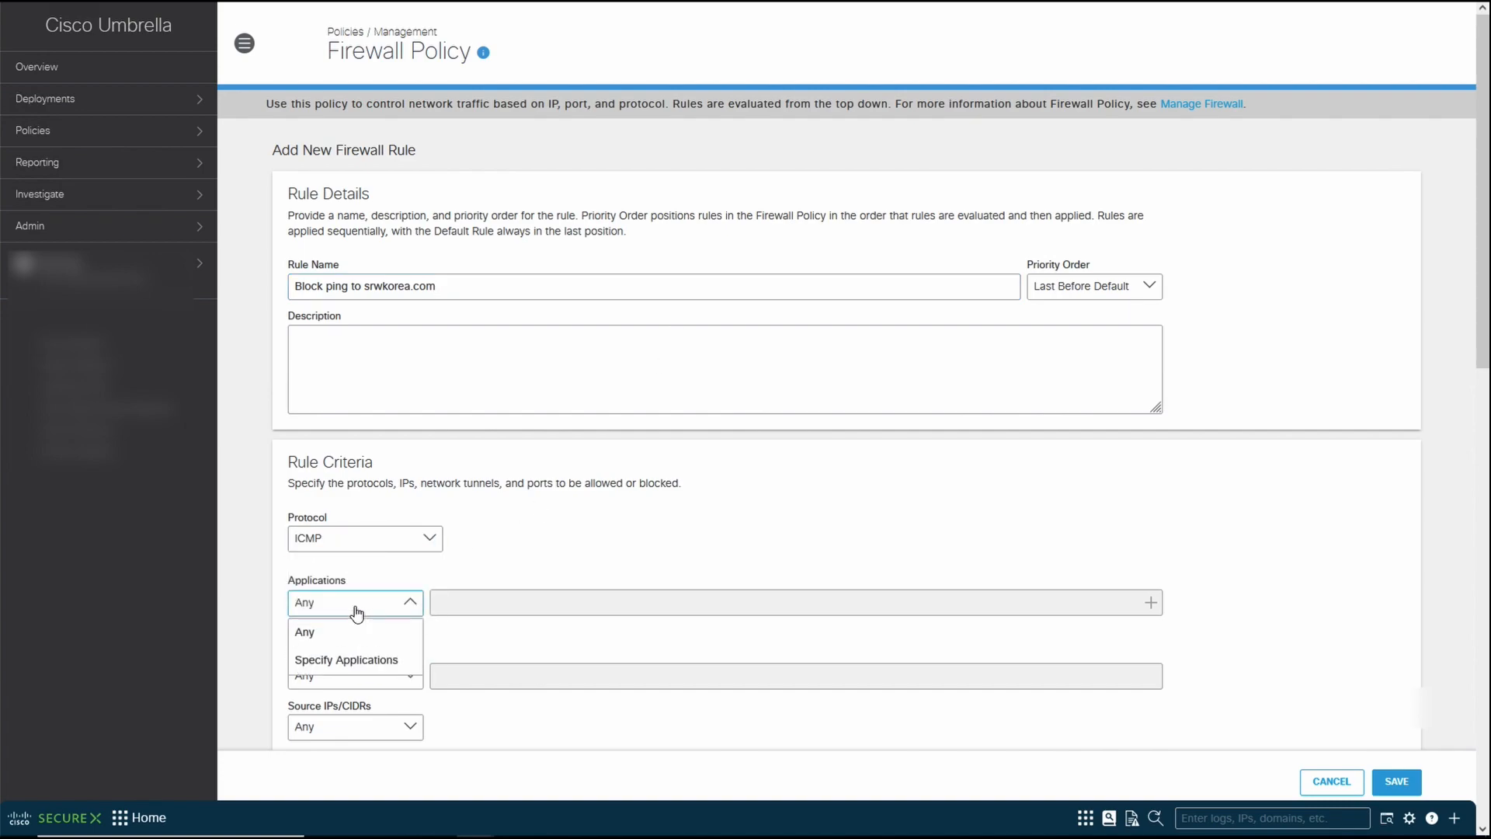
# - Set ICMP criteria with a specific source tunnel and destination IP 34.64.119.25
pyautogui.click(305, 632)
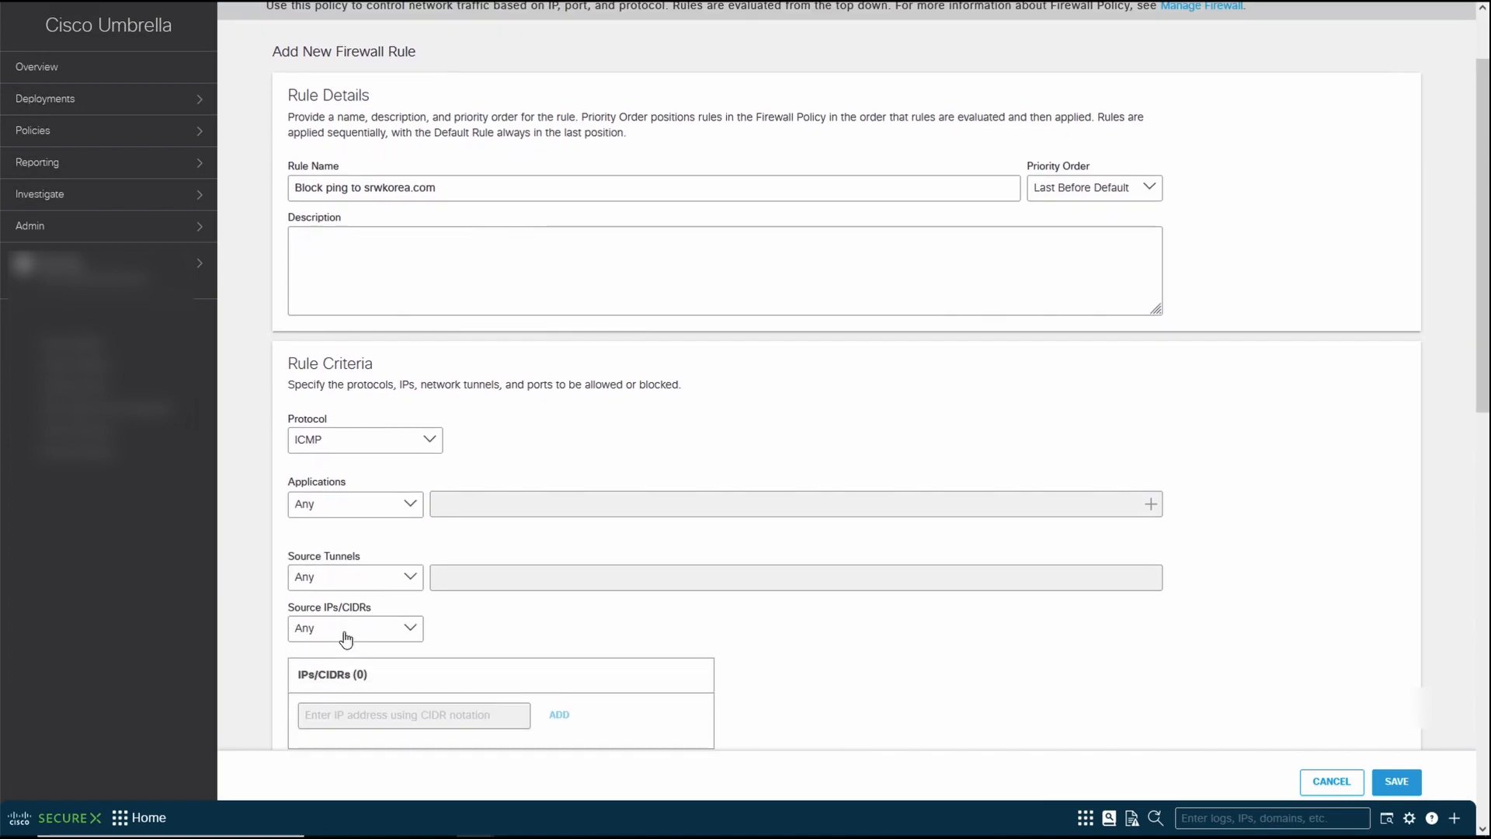
pyautogui.scroll(-3)
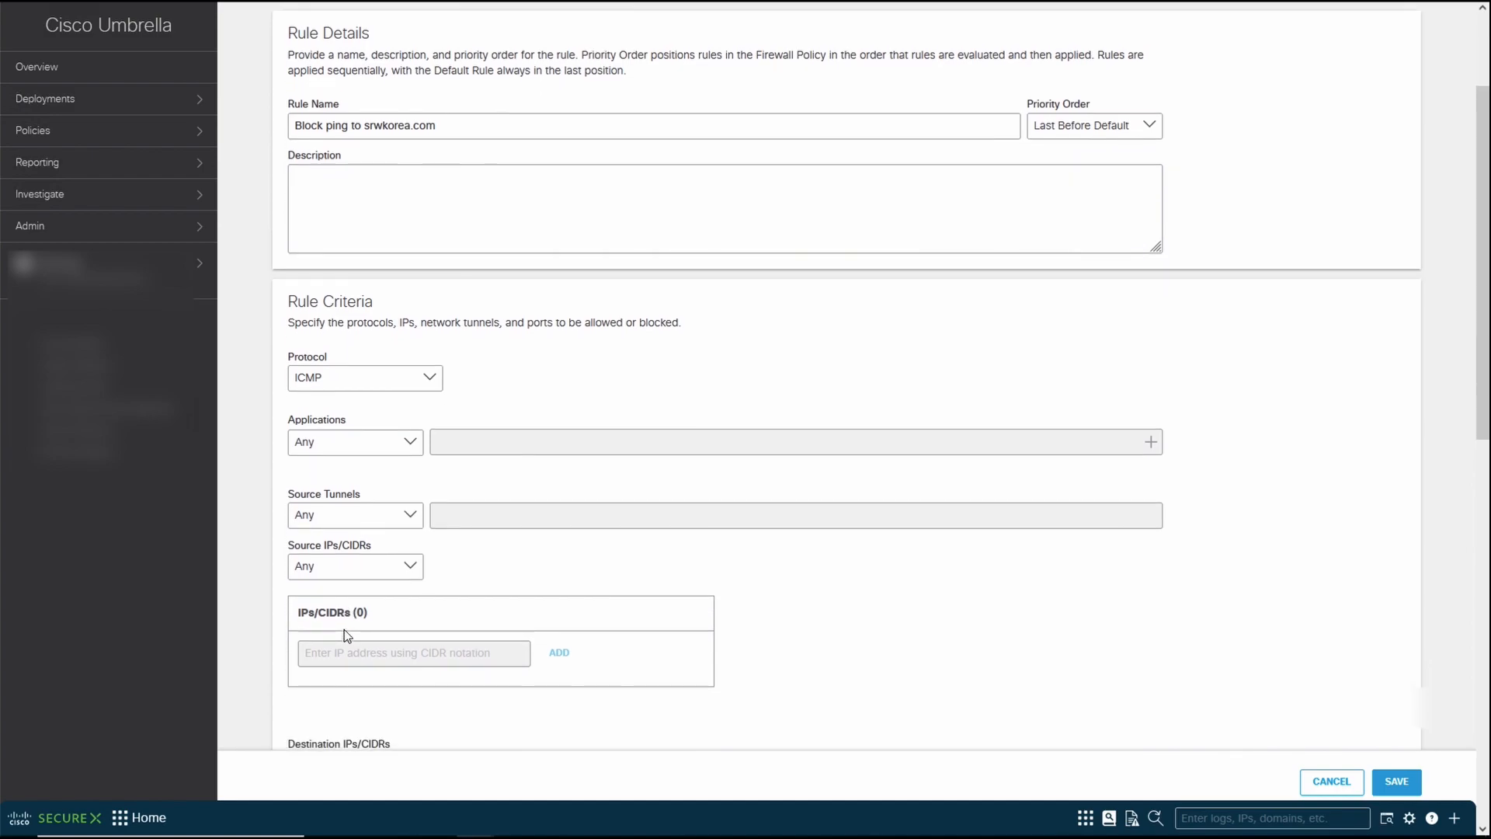
pyautogui.moveTo(353, 522)
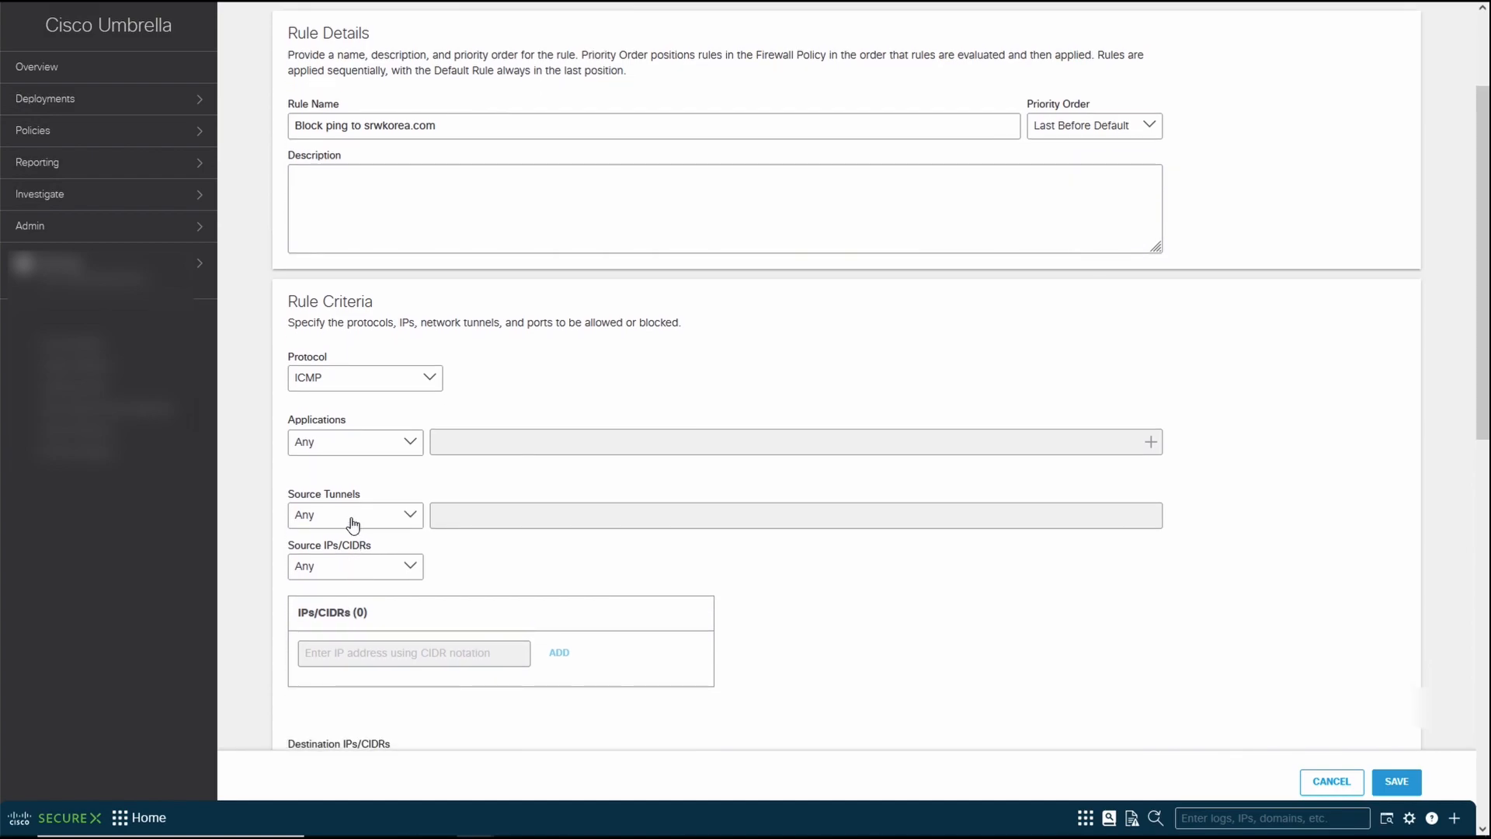
pyautogui.click(354, 514)
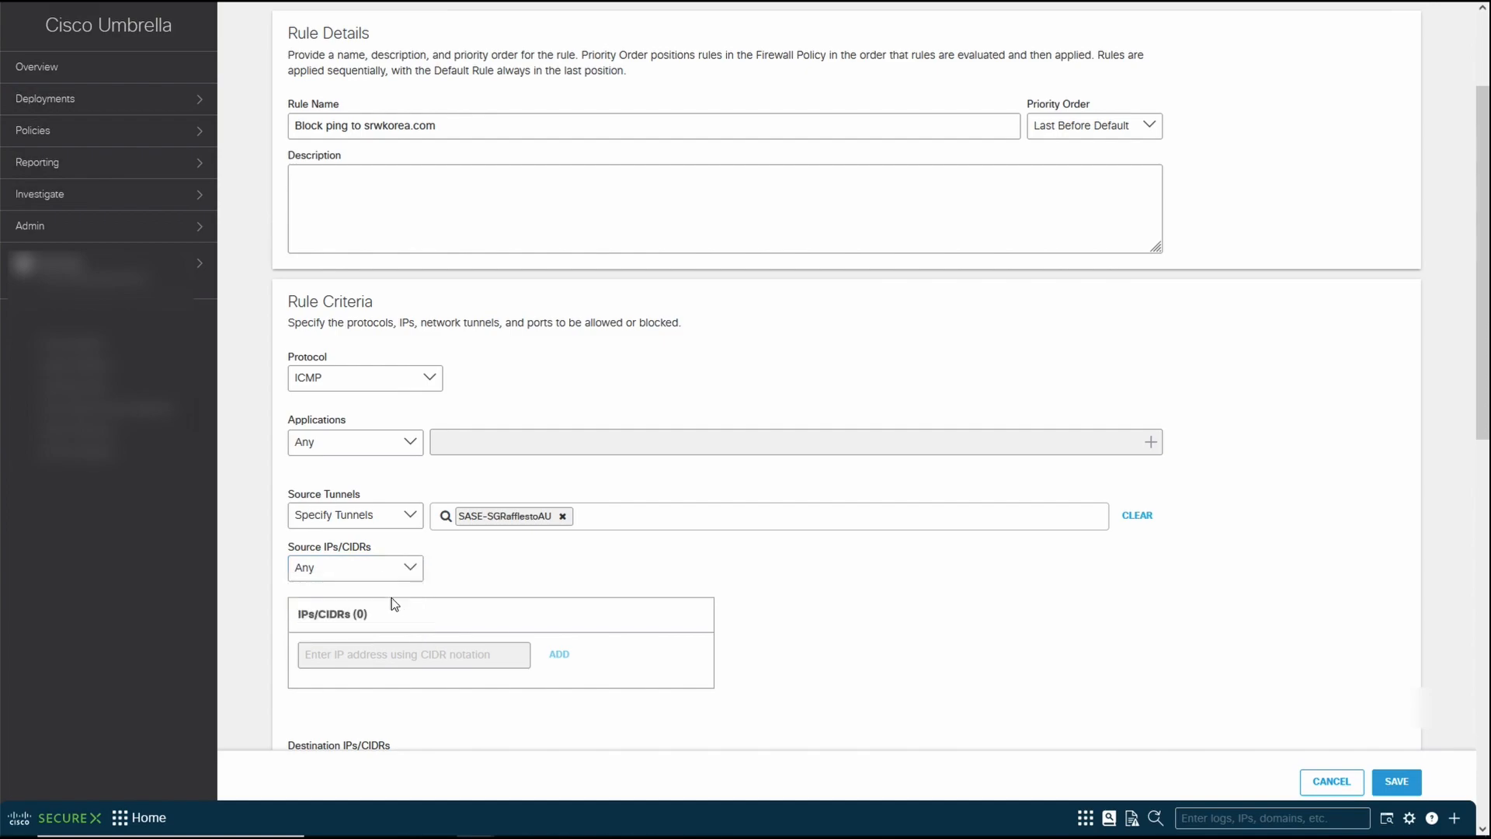
pyautogui.scroll(-3)
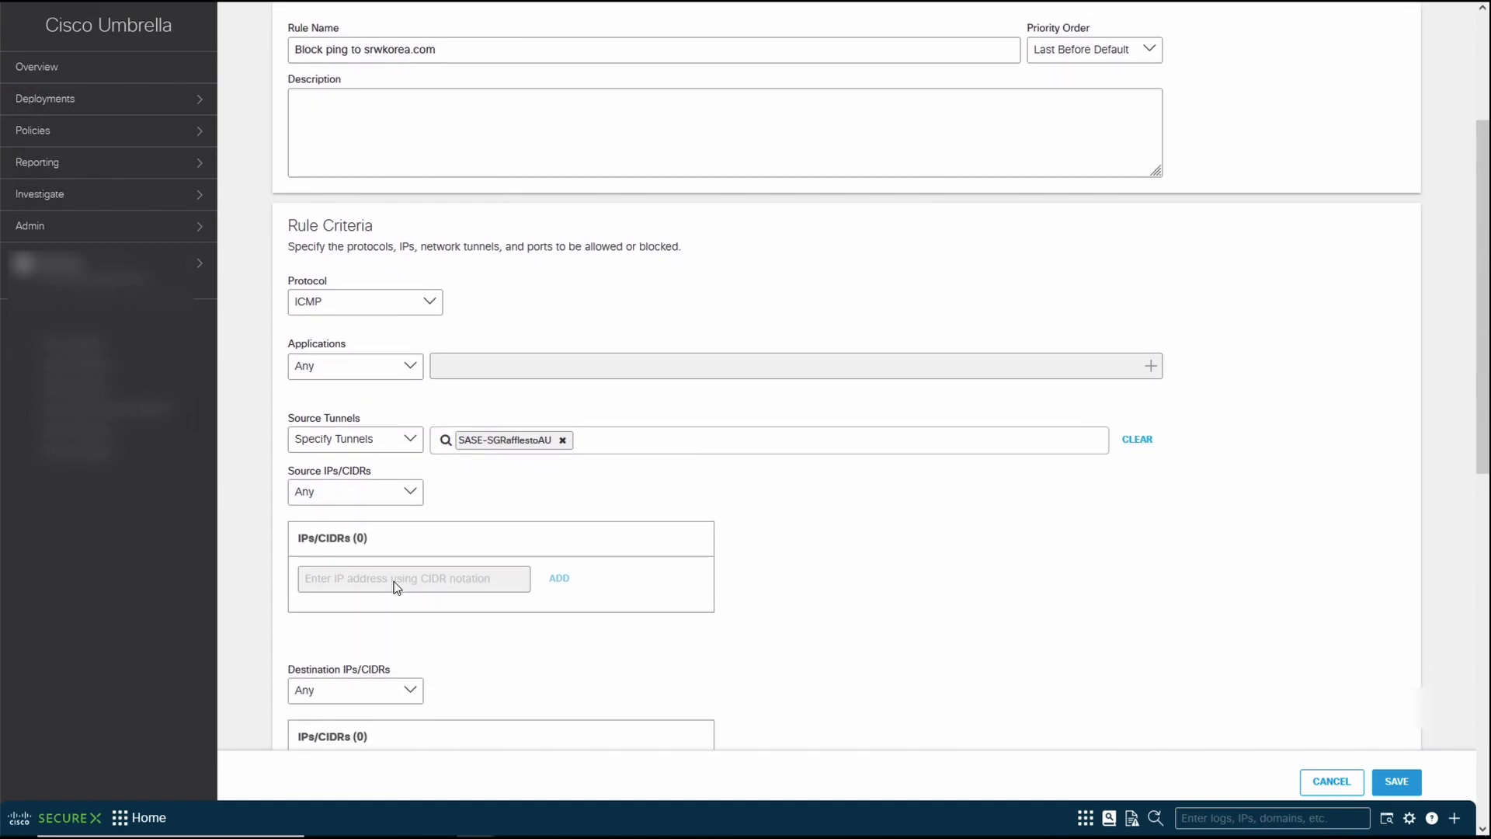
pyautogui.scroll(-3)
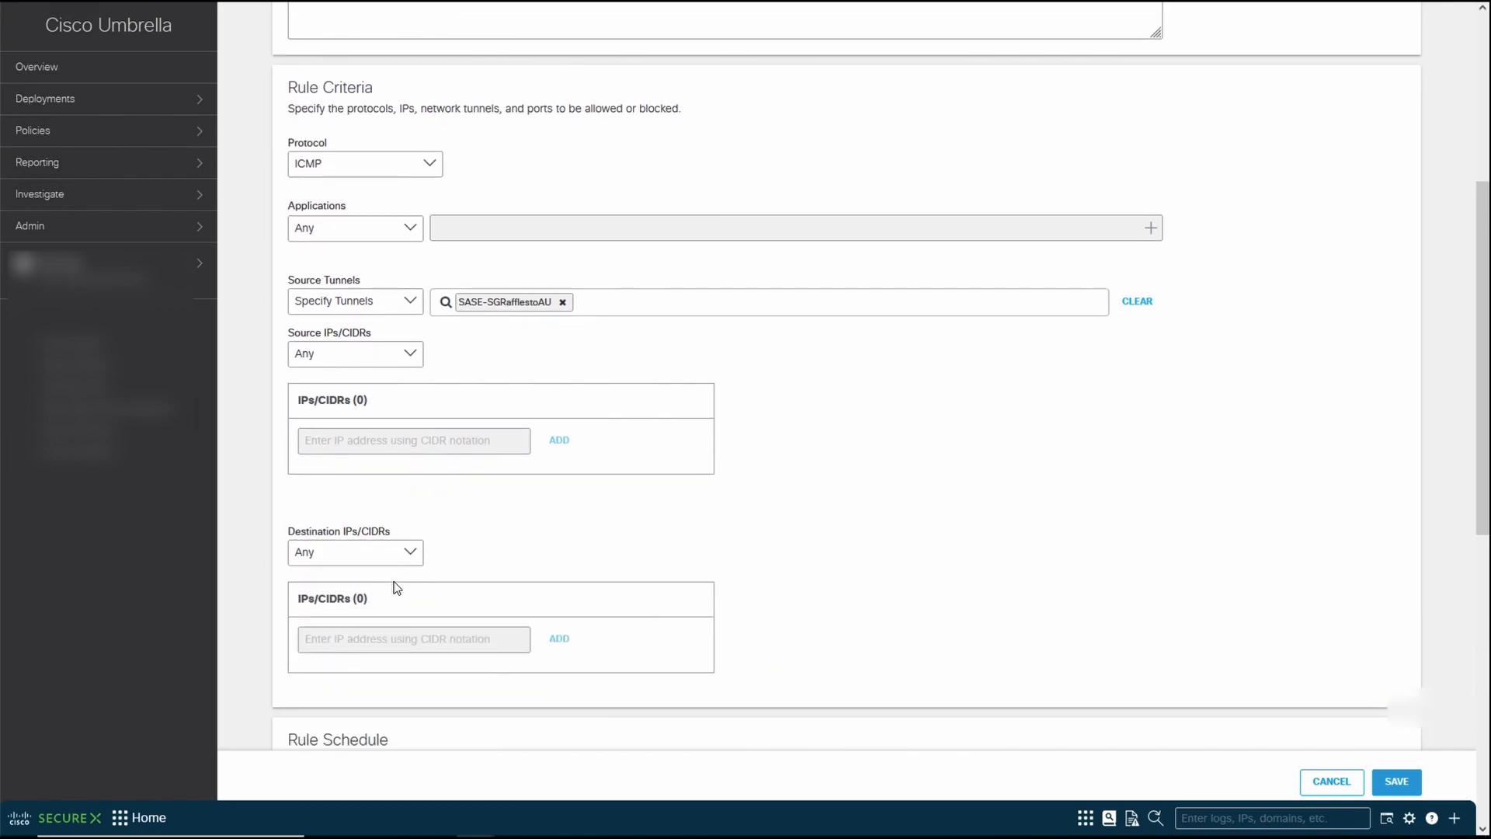
pyautogui.click(354, 551)
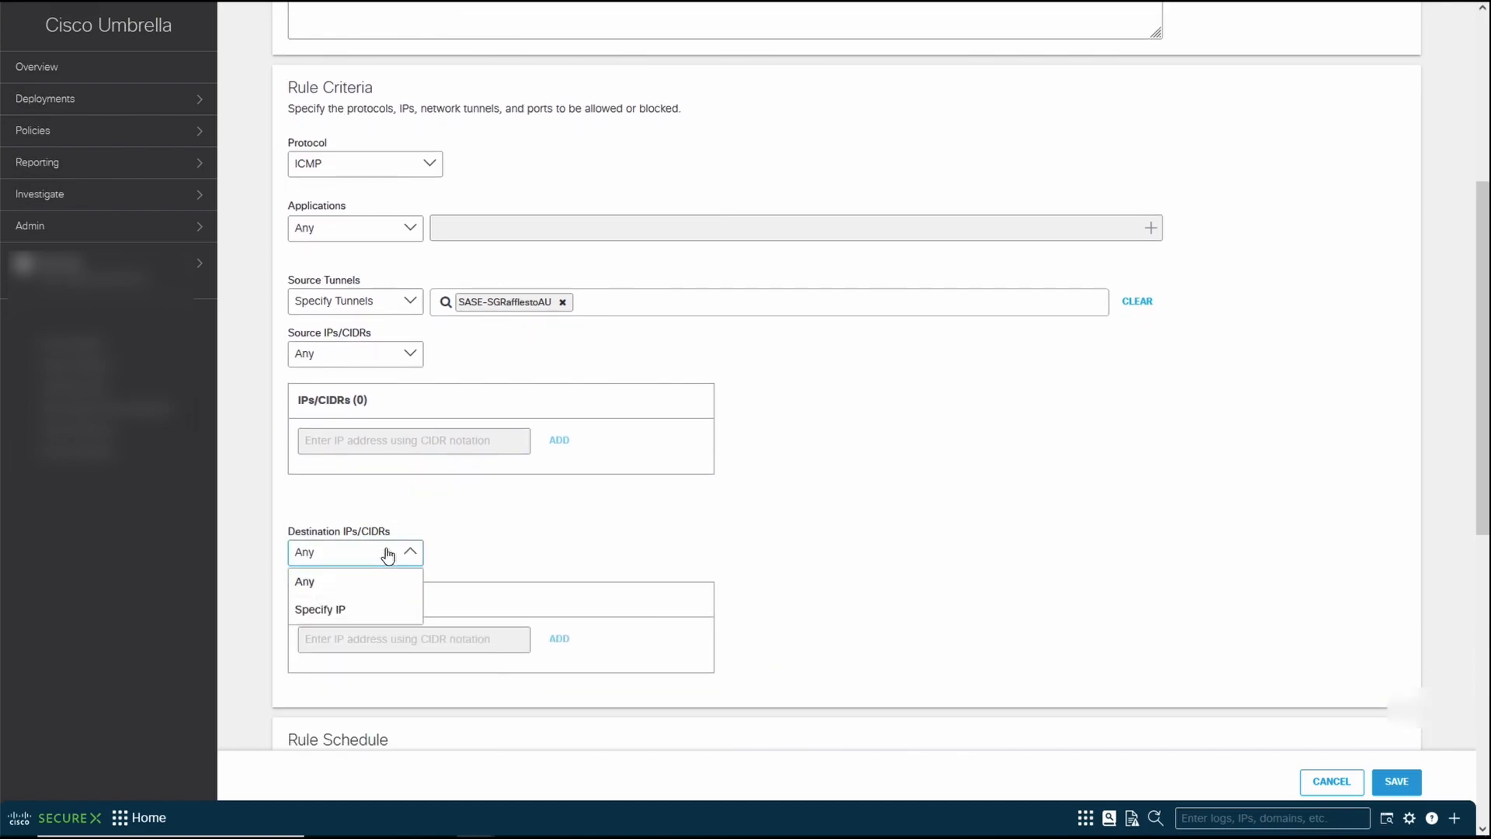
pyautogui.moveTo(352, 610)
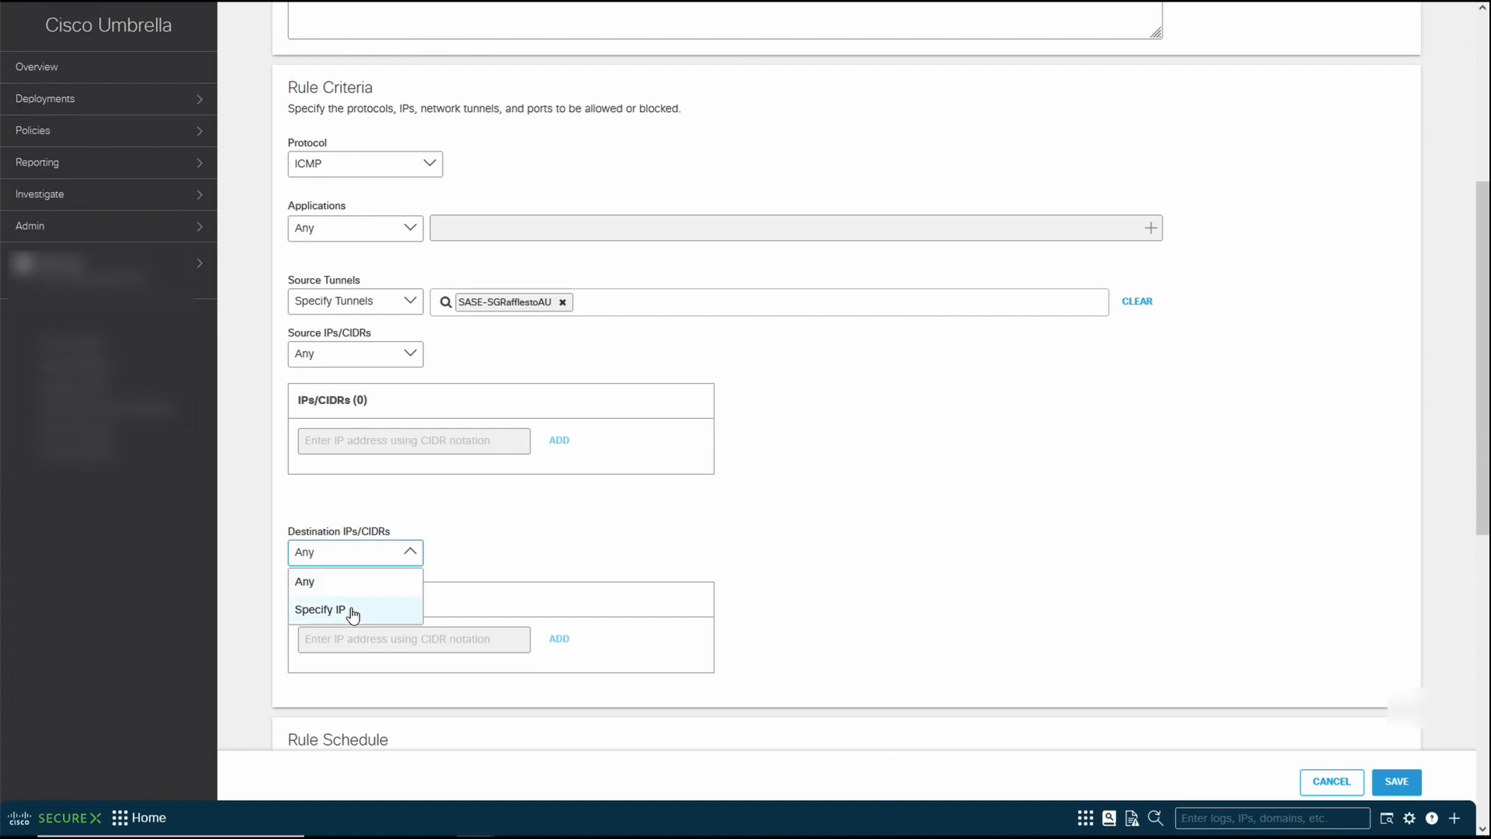
pyautogui.click(320, 608)
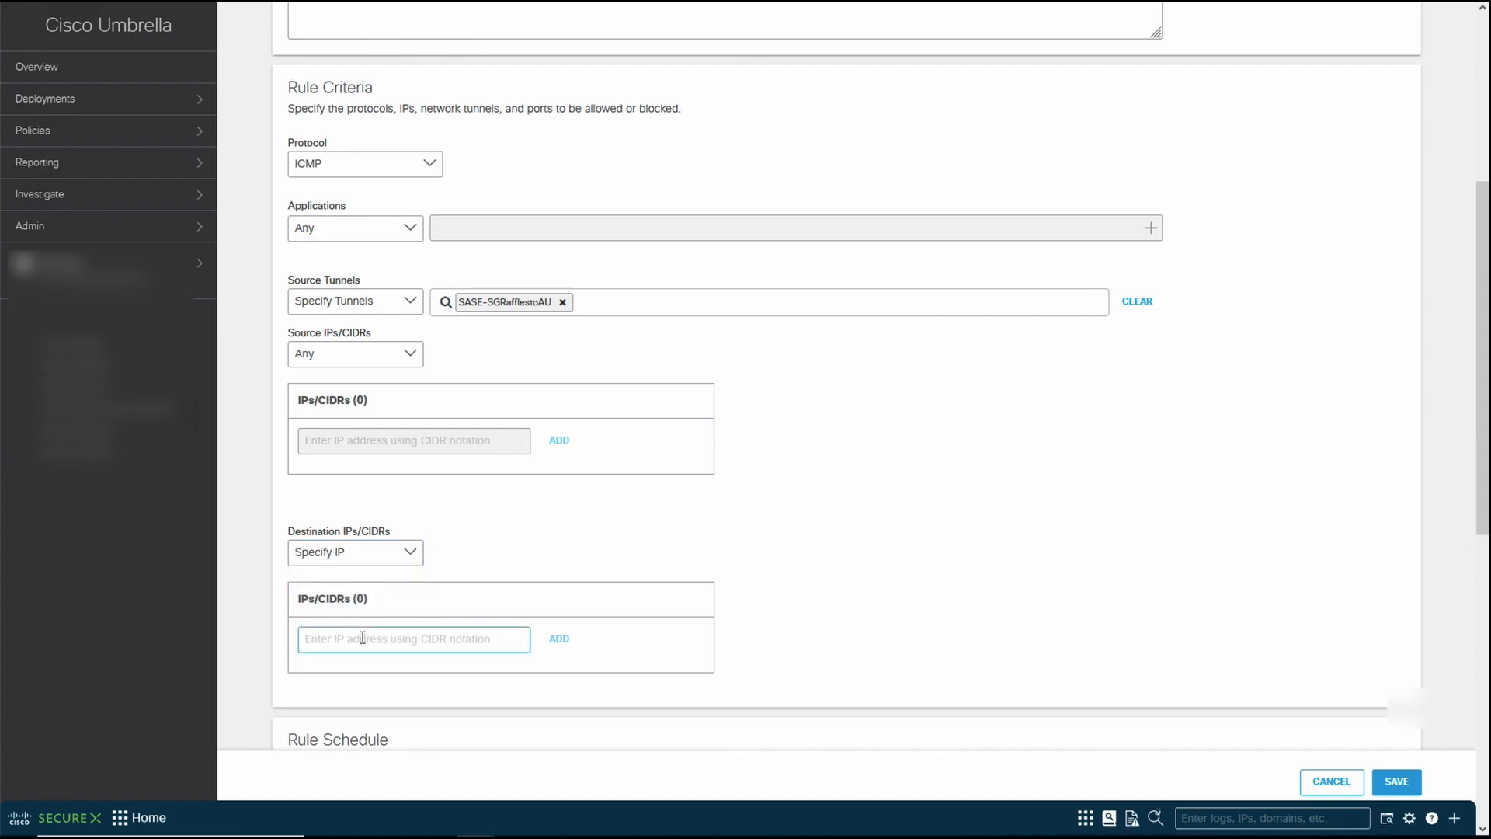
pyautogui.click(559, 638)
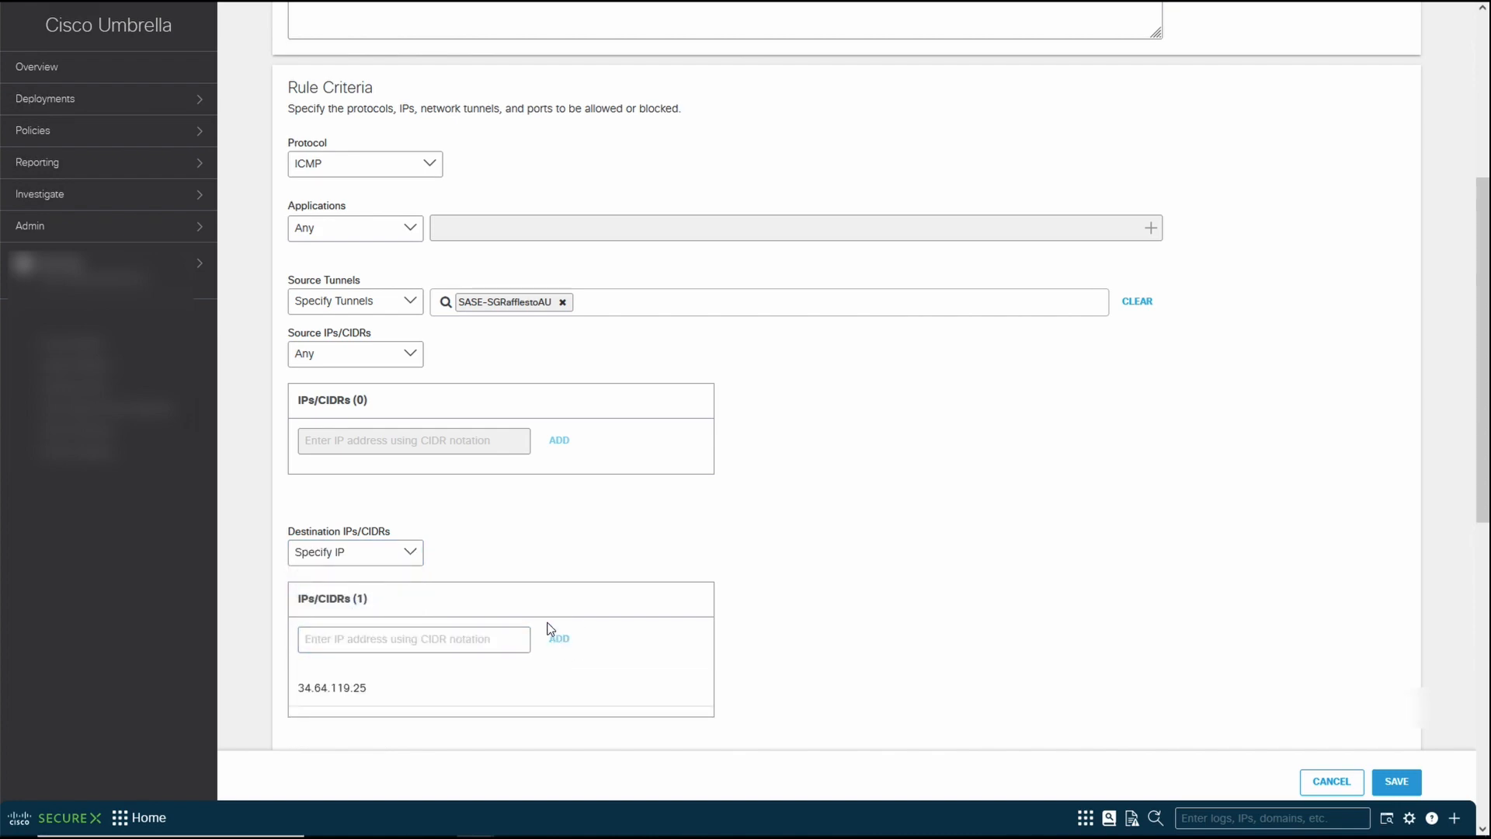
pyautogui.scroll(-3)
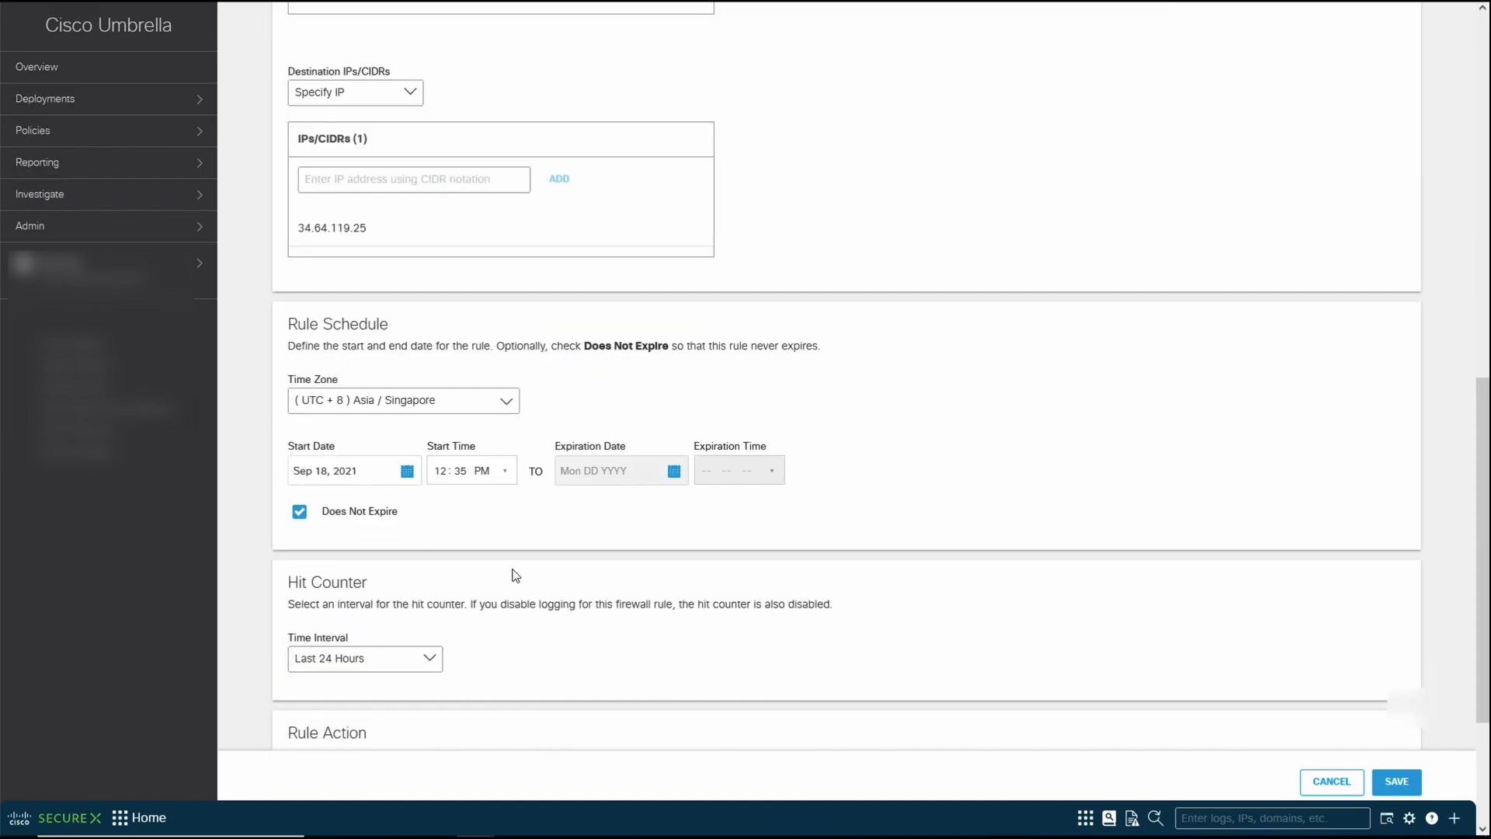
# - Set the rule to Block Traffic with logging on and save it
pyautogui.scroll(-3)
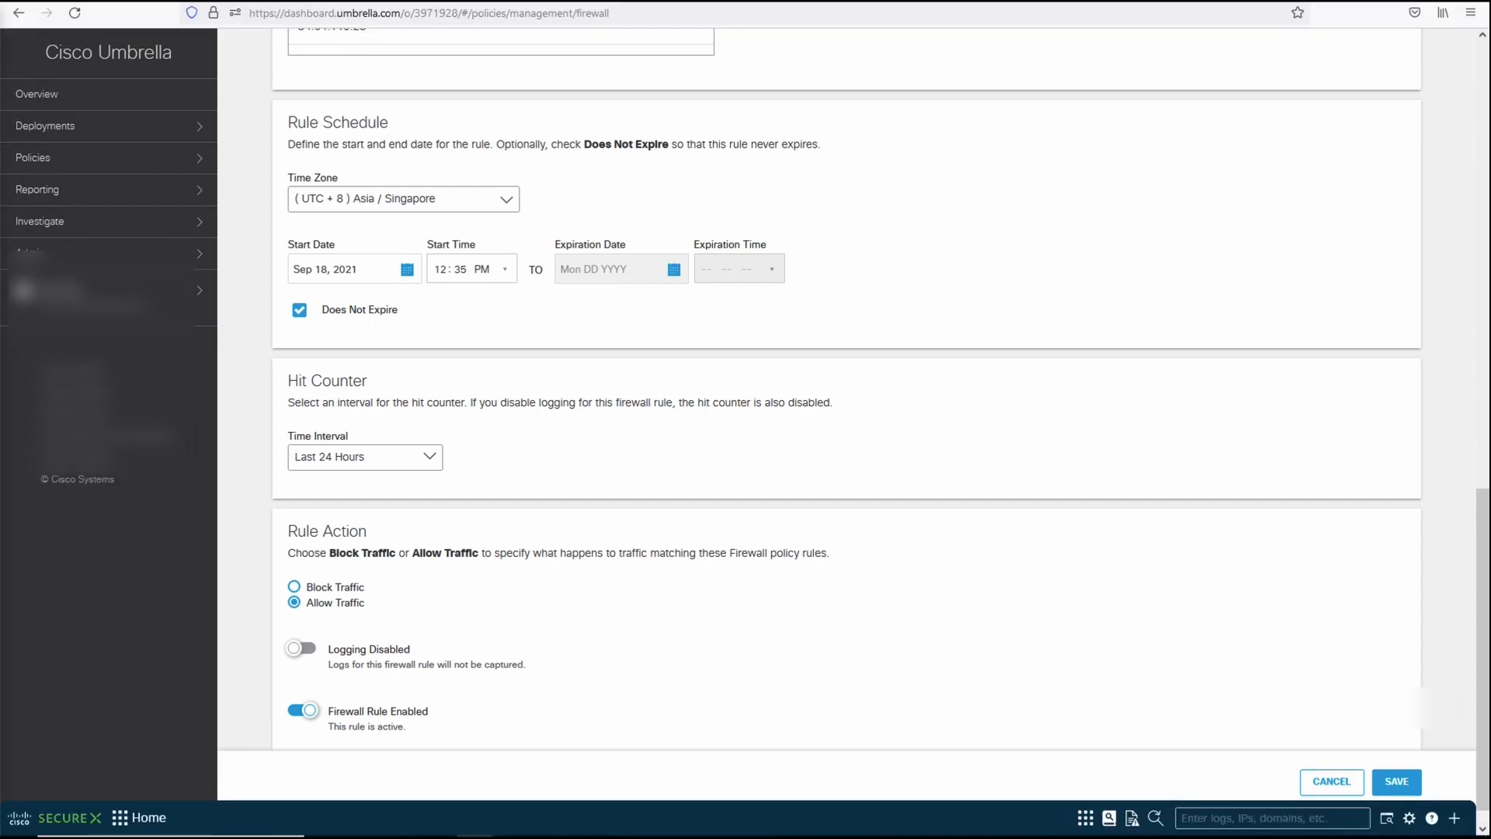
pyautogui.moveTo(373, 589)
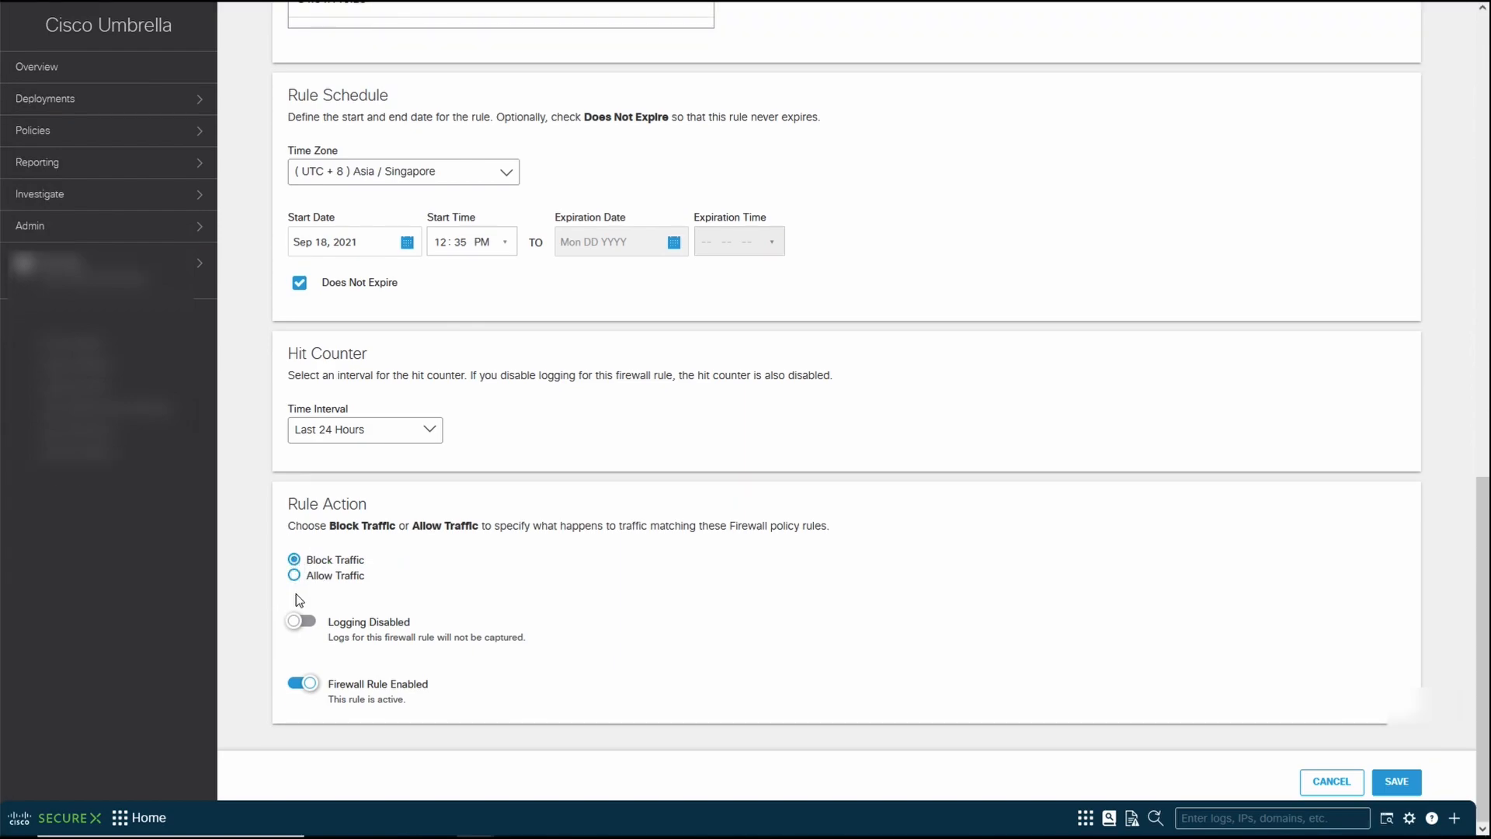
pyautogui.click(301, 621)
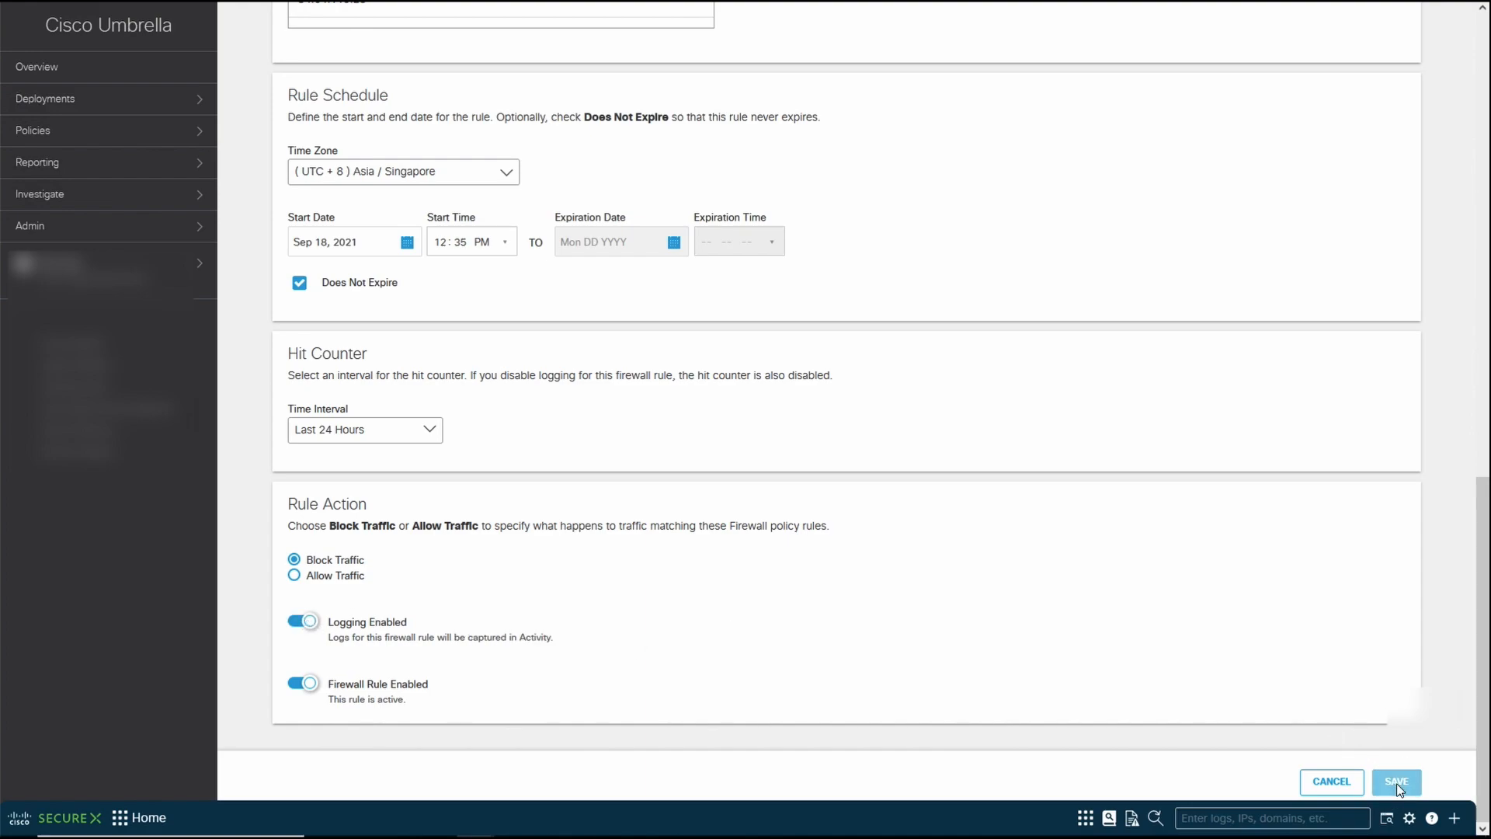
pyautogui.click(1394, 780)
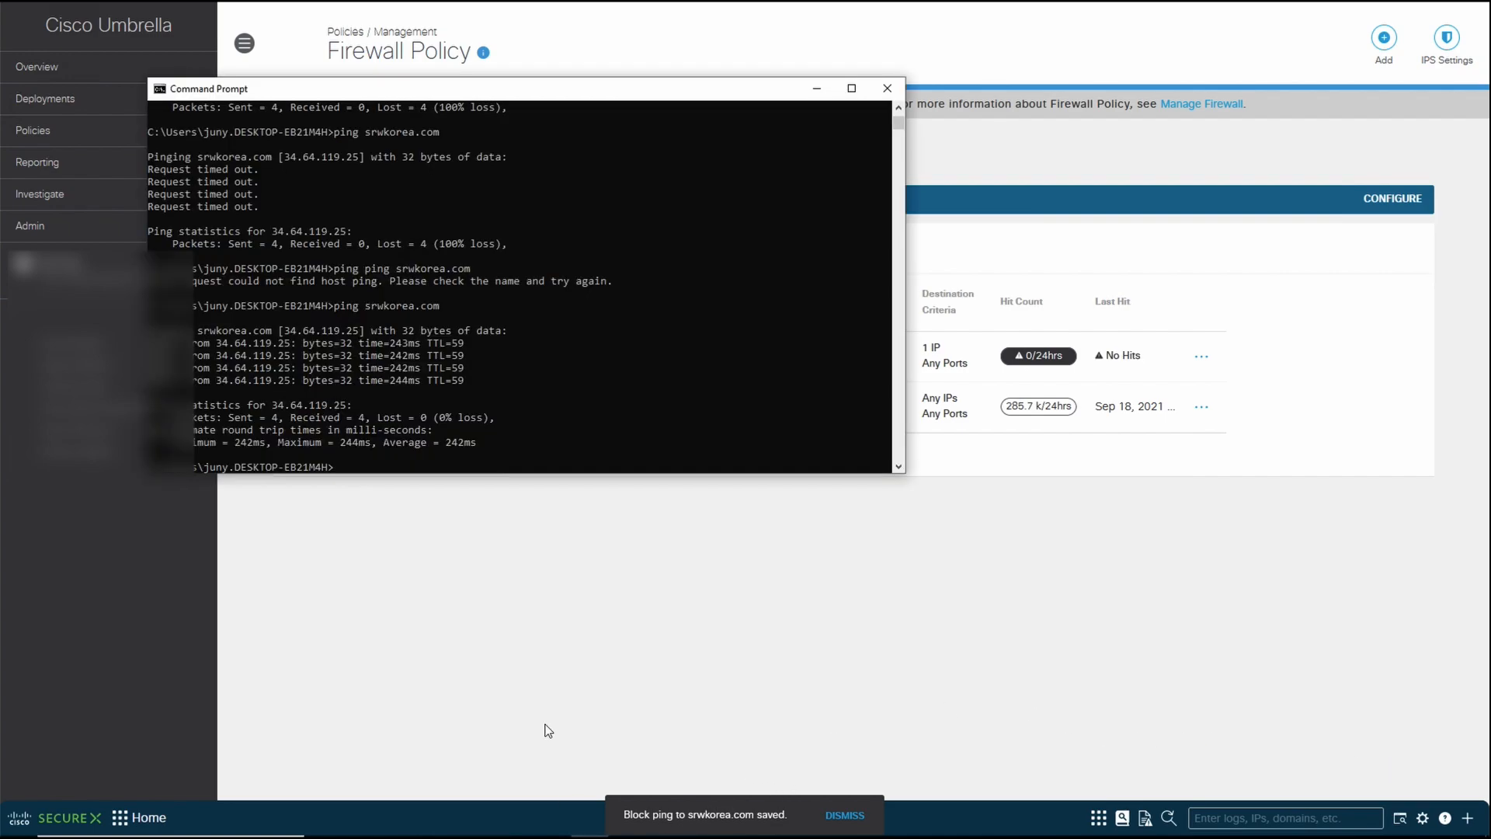
# - Ping srwkorea.com again and check the rule's 1 hit in Umbrella
pyautogui.write('ping srwkorea.com')
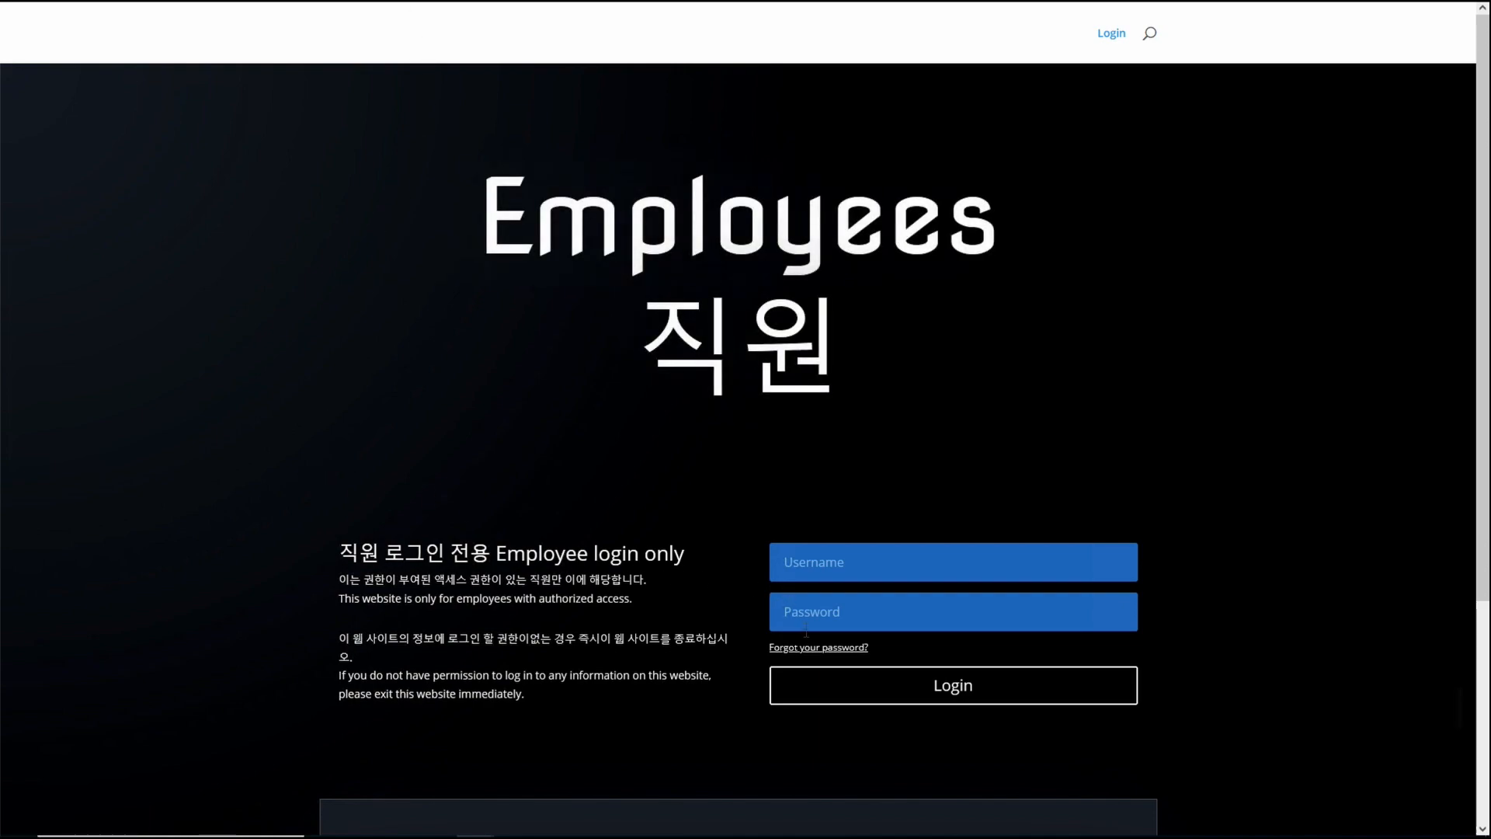
pyautogui.click(817, 647)
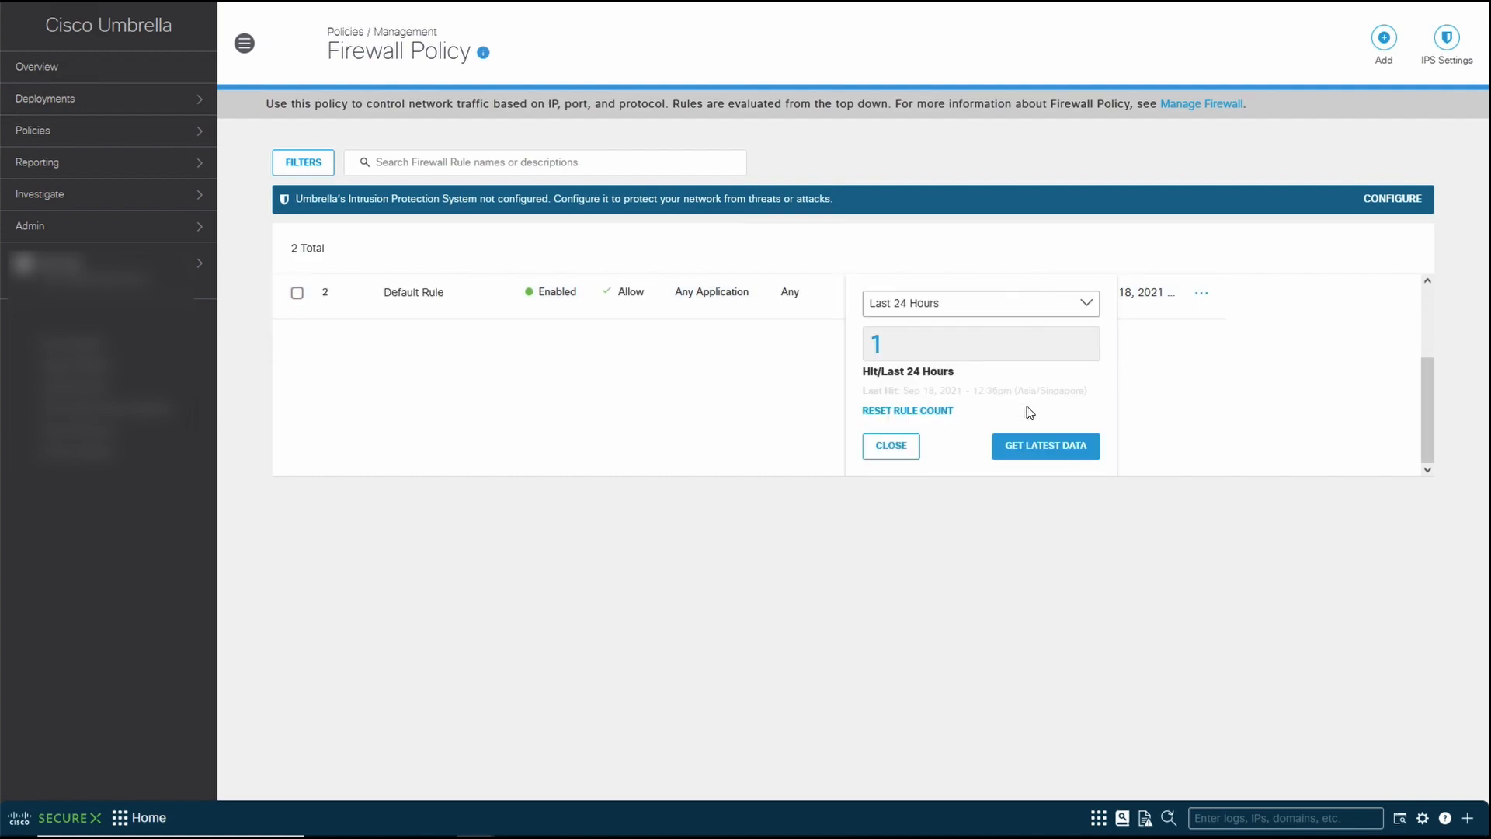
# - Dismiss the hit count popup and begin adding another firewall rule
pyautogui.click(889, 444)
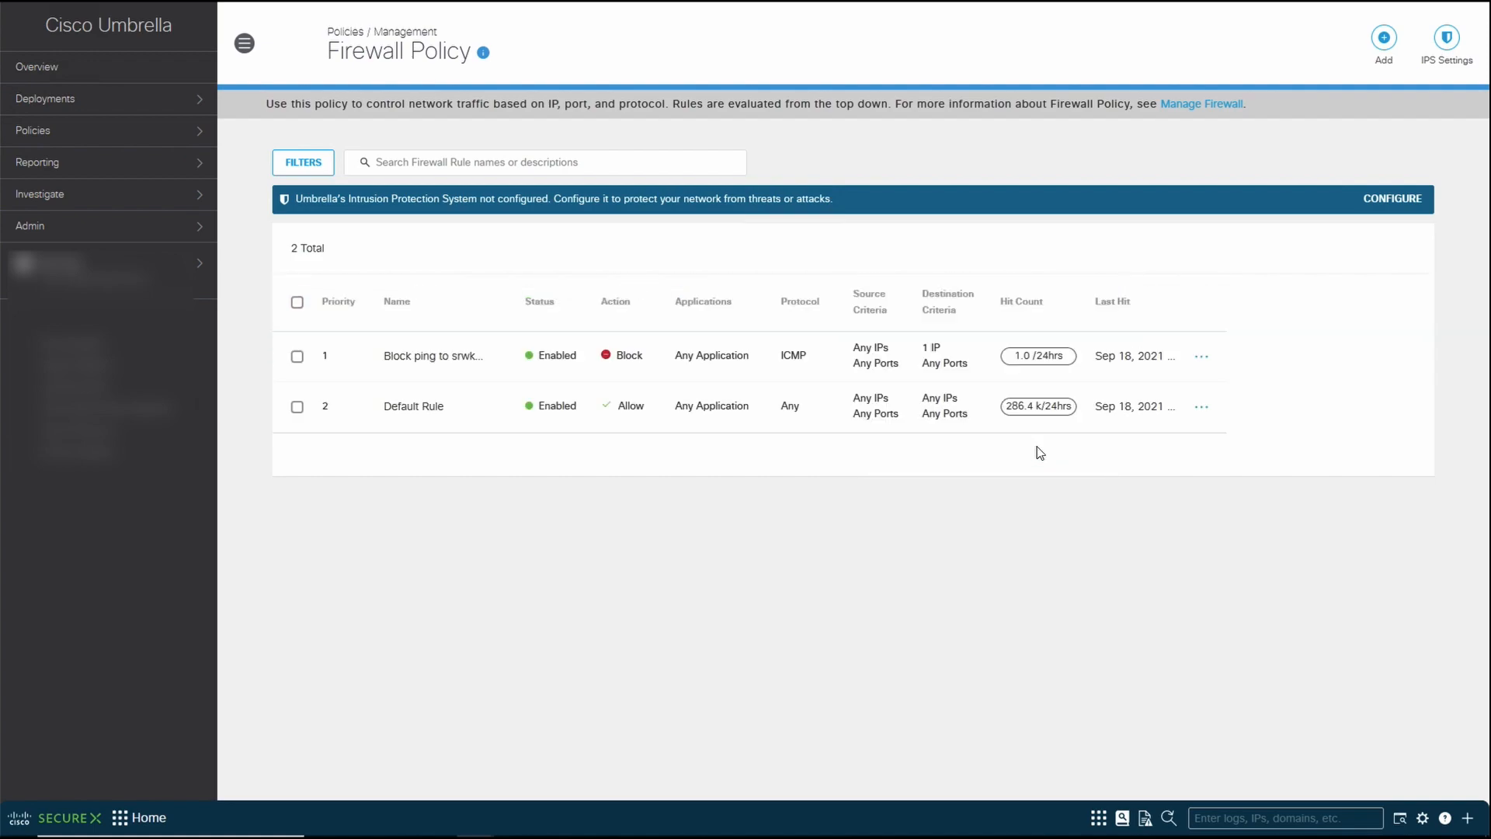
pyautogui.moveTo(1039, 361)
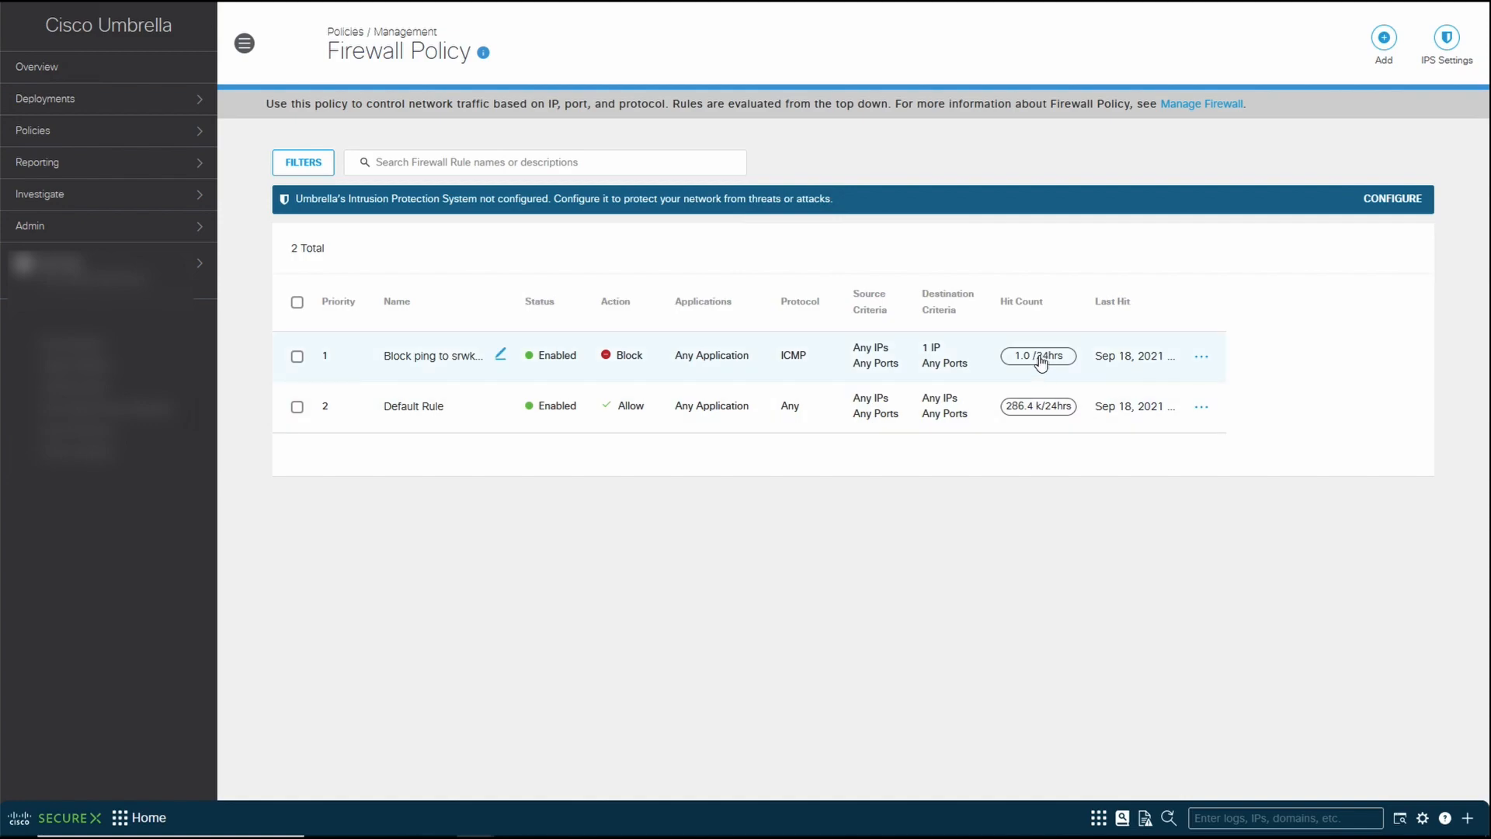
pyautogui.moveTo(1033, 375)
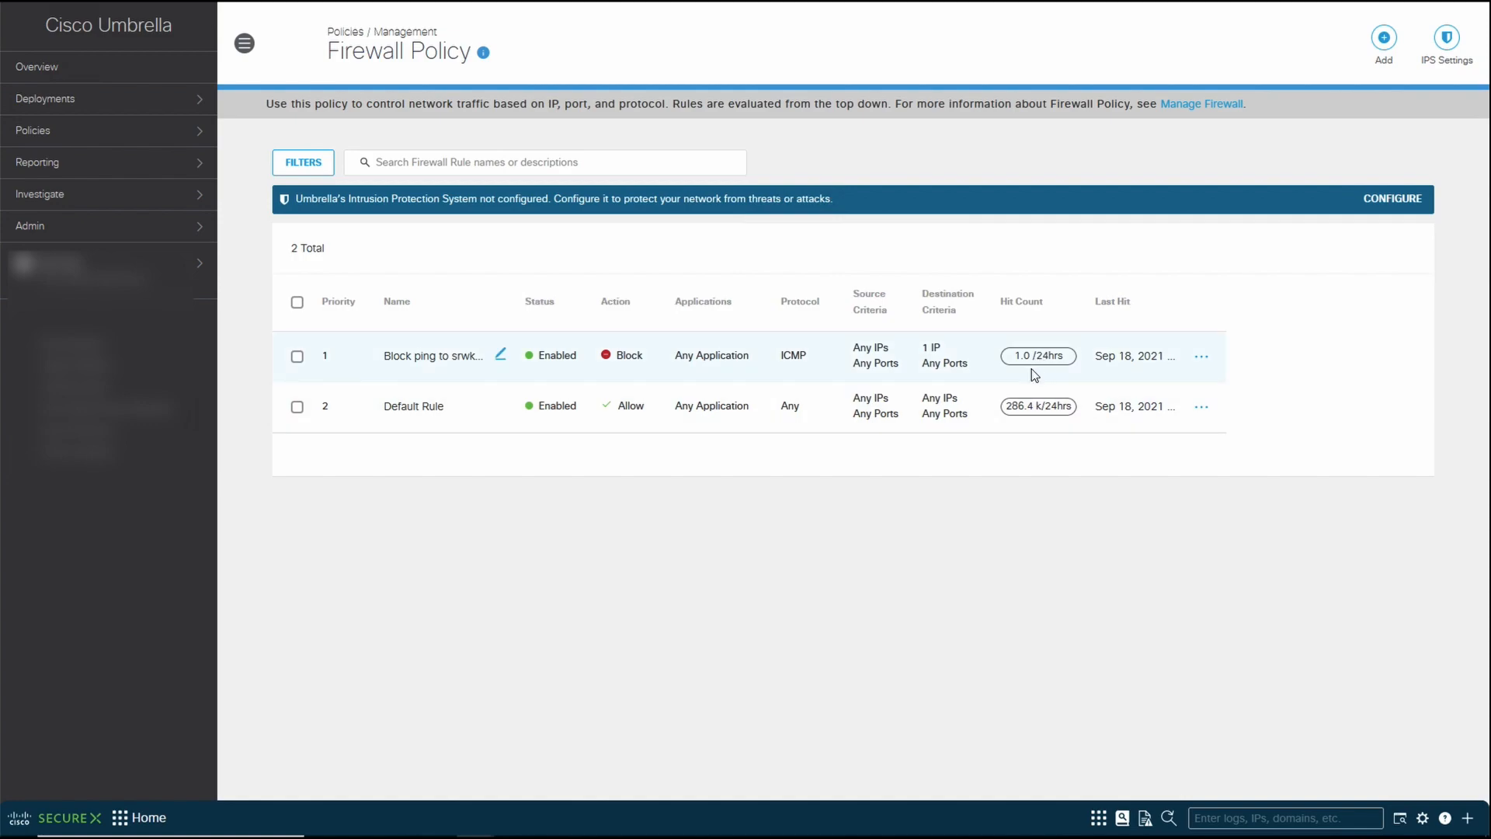
pyautogui.moveTo(950, 453)
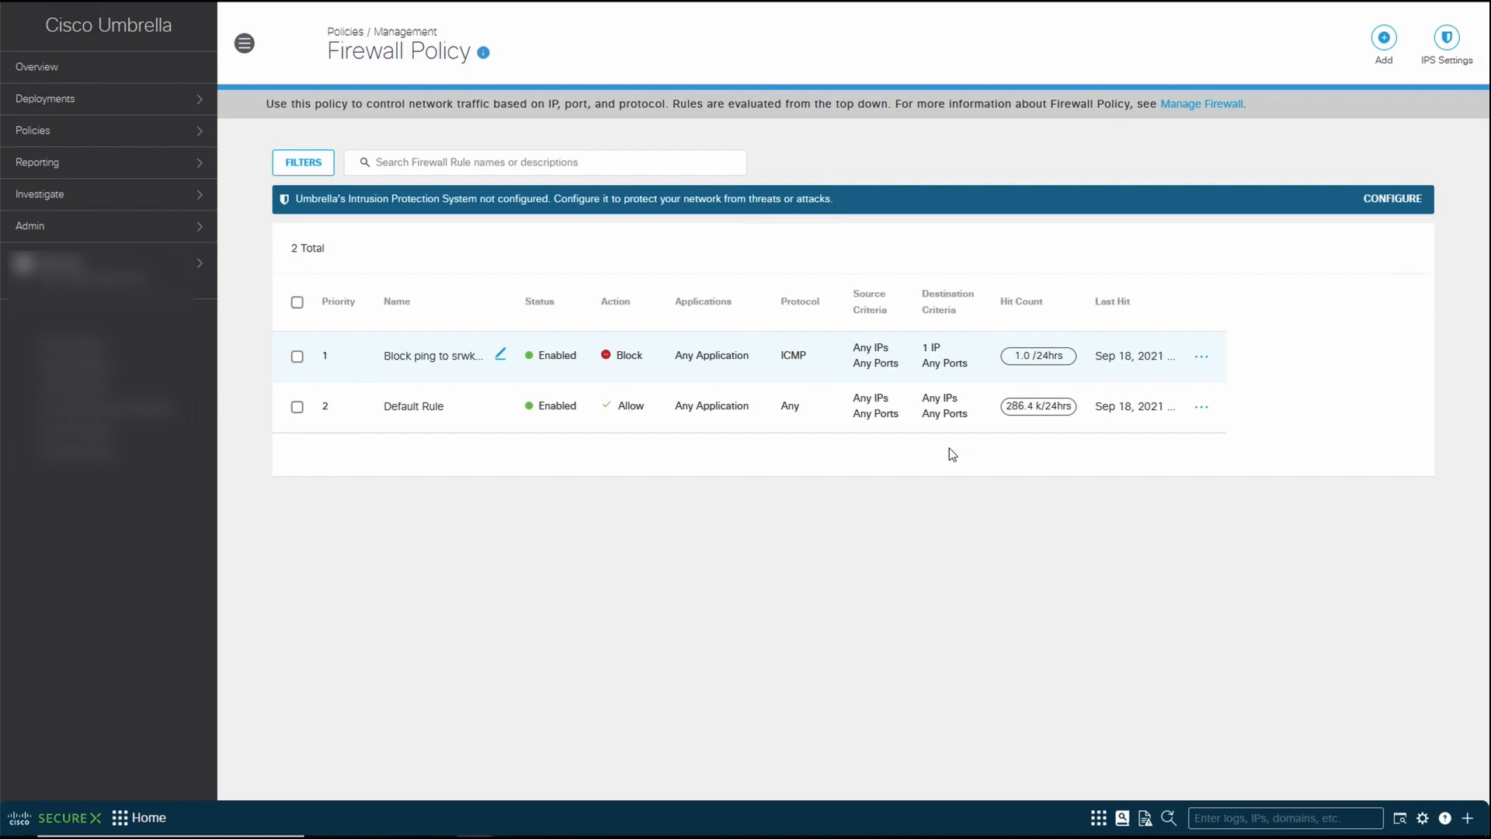
pyautogui.moveTo(823, 529)
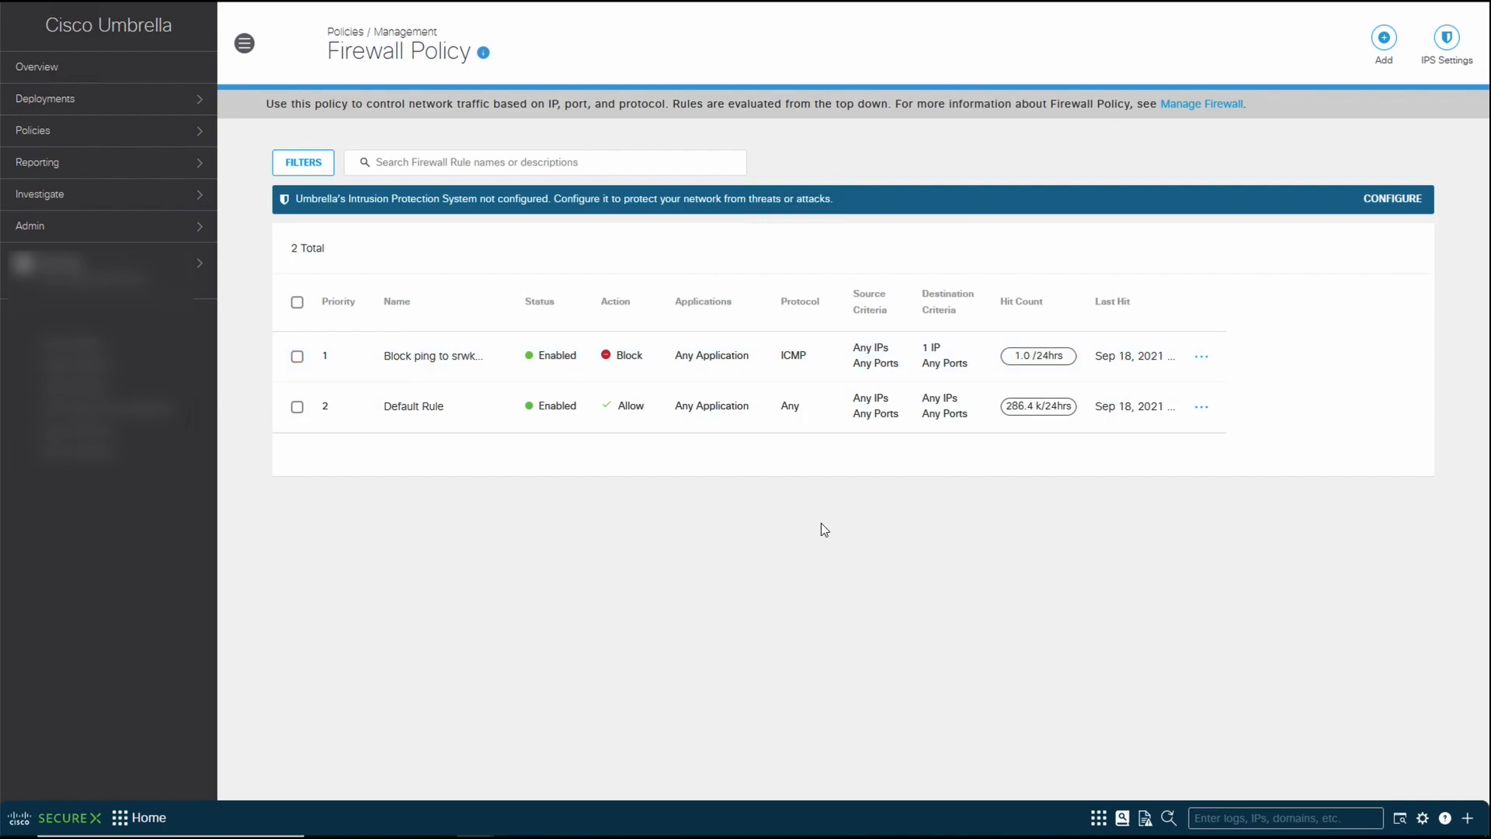
pyautogui.moveTo(526, 749)
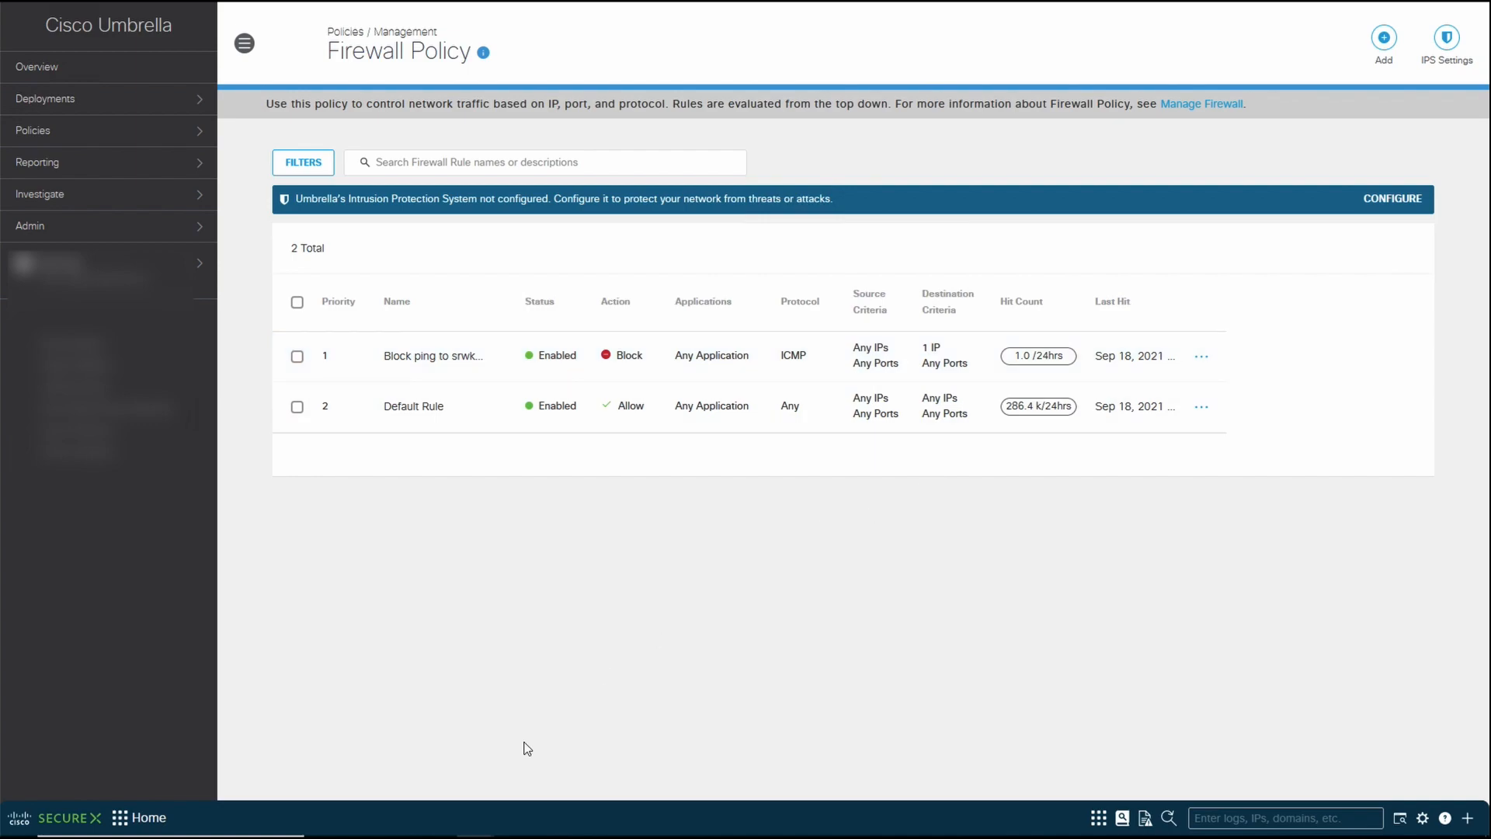
pyautogui.moveTo(1159, 340)
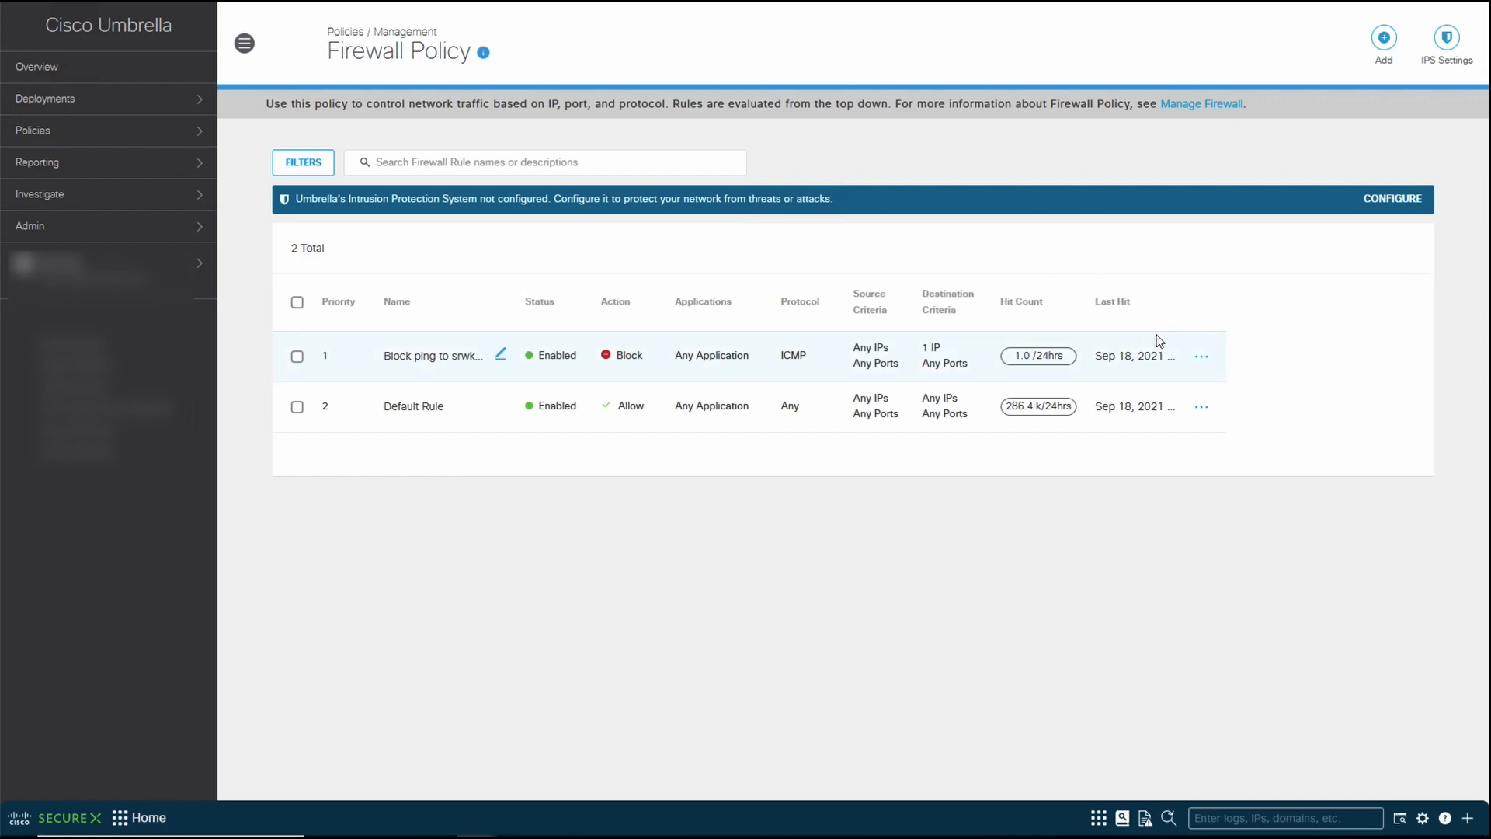
pyautogui.moveTo(1384, 38)
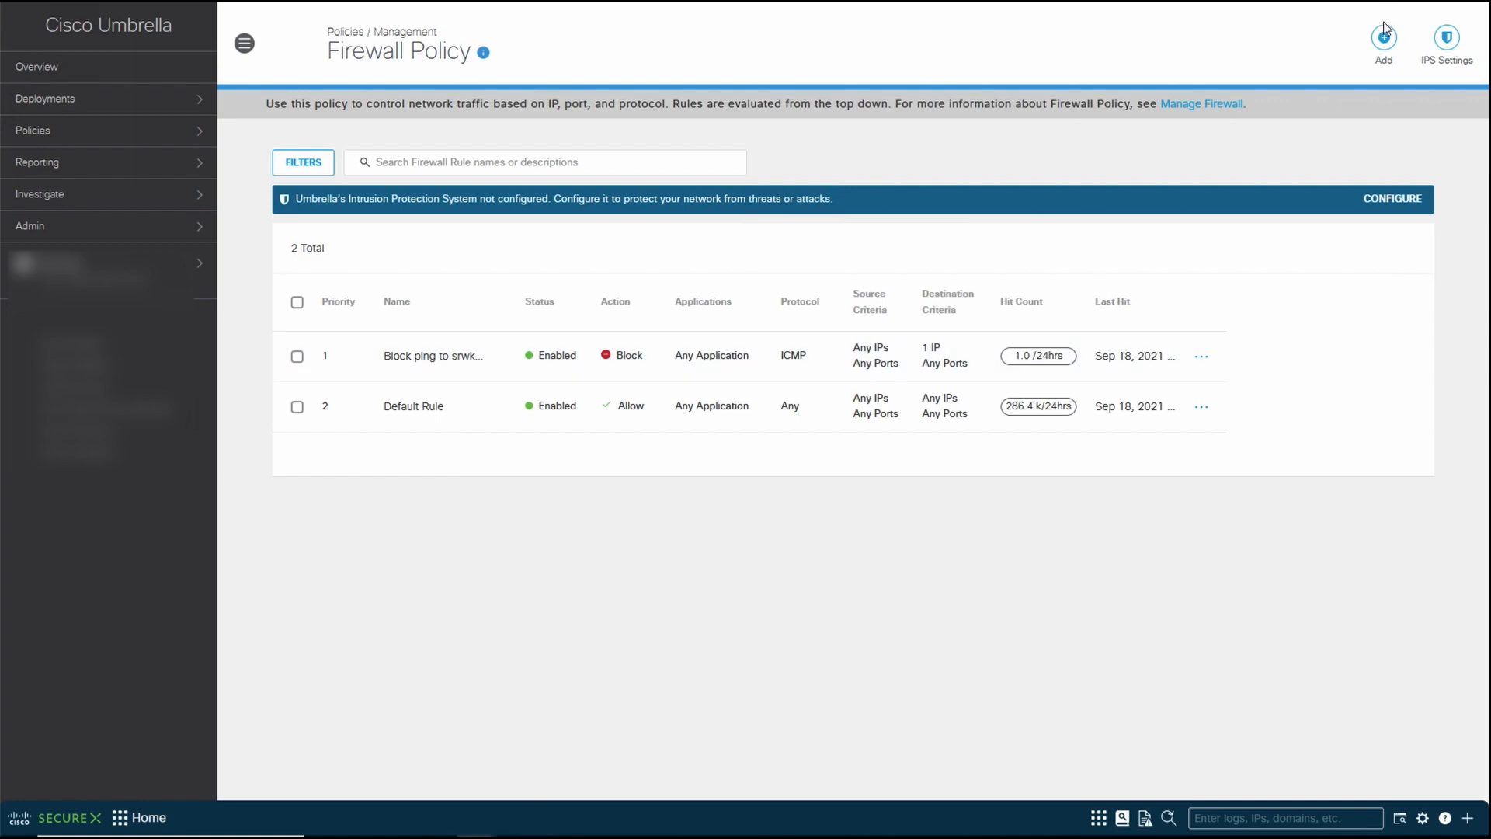
pyautogui.click(1383, 42)
pyautogui.write('Block')
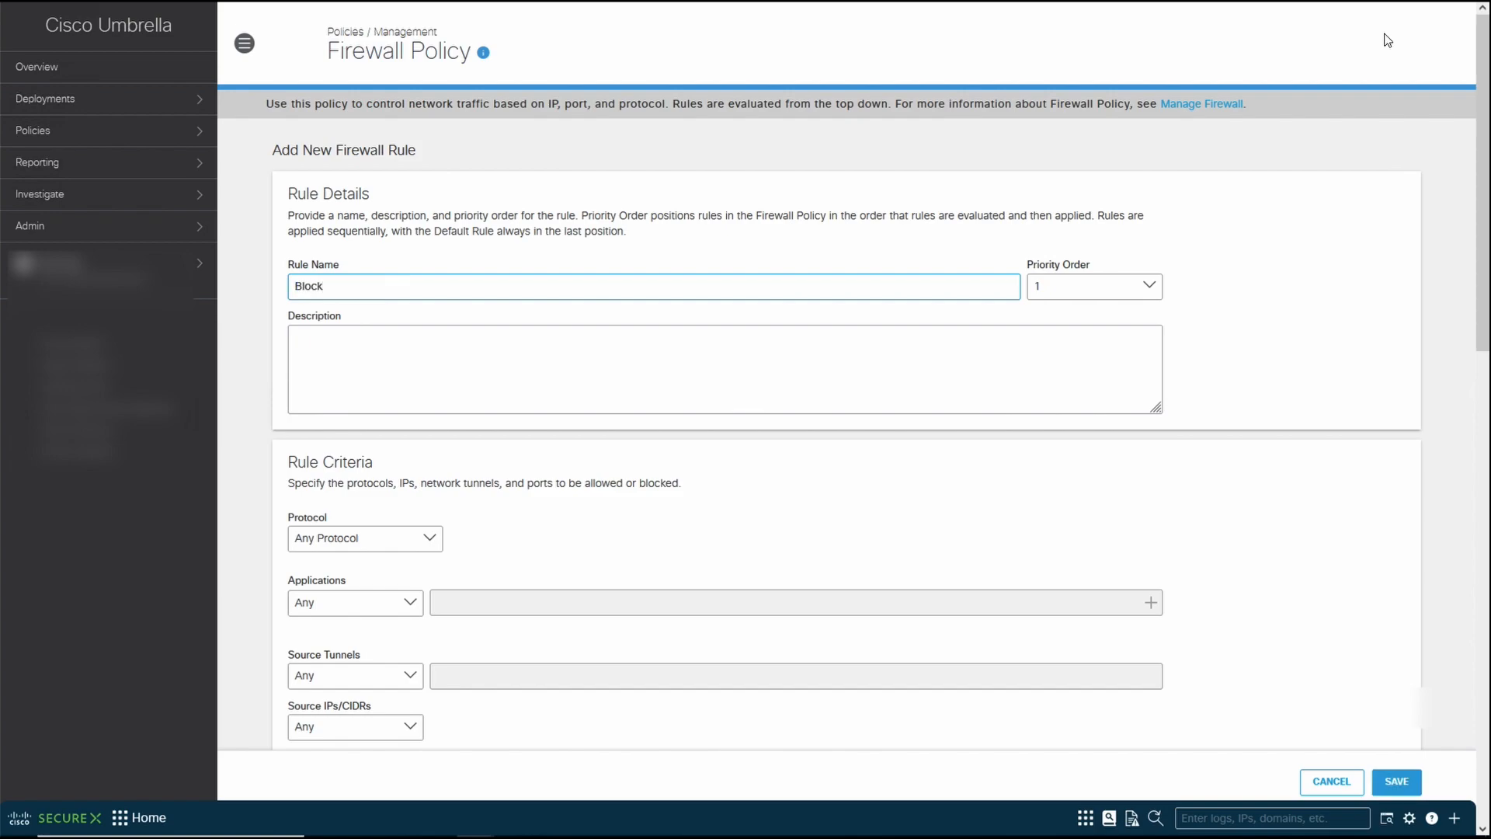
# - Name the rule 'Block to SRWKorea HTTP, HTTPS'
pyautogui.write('to S')
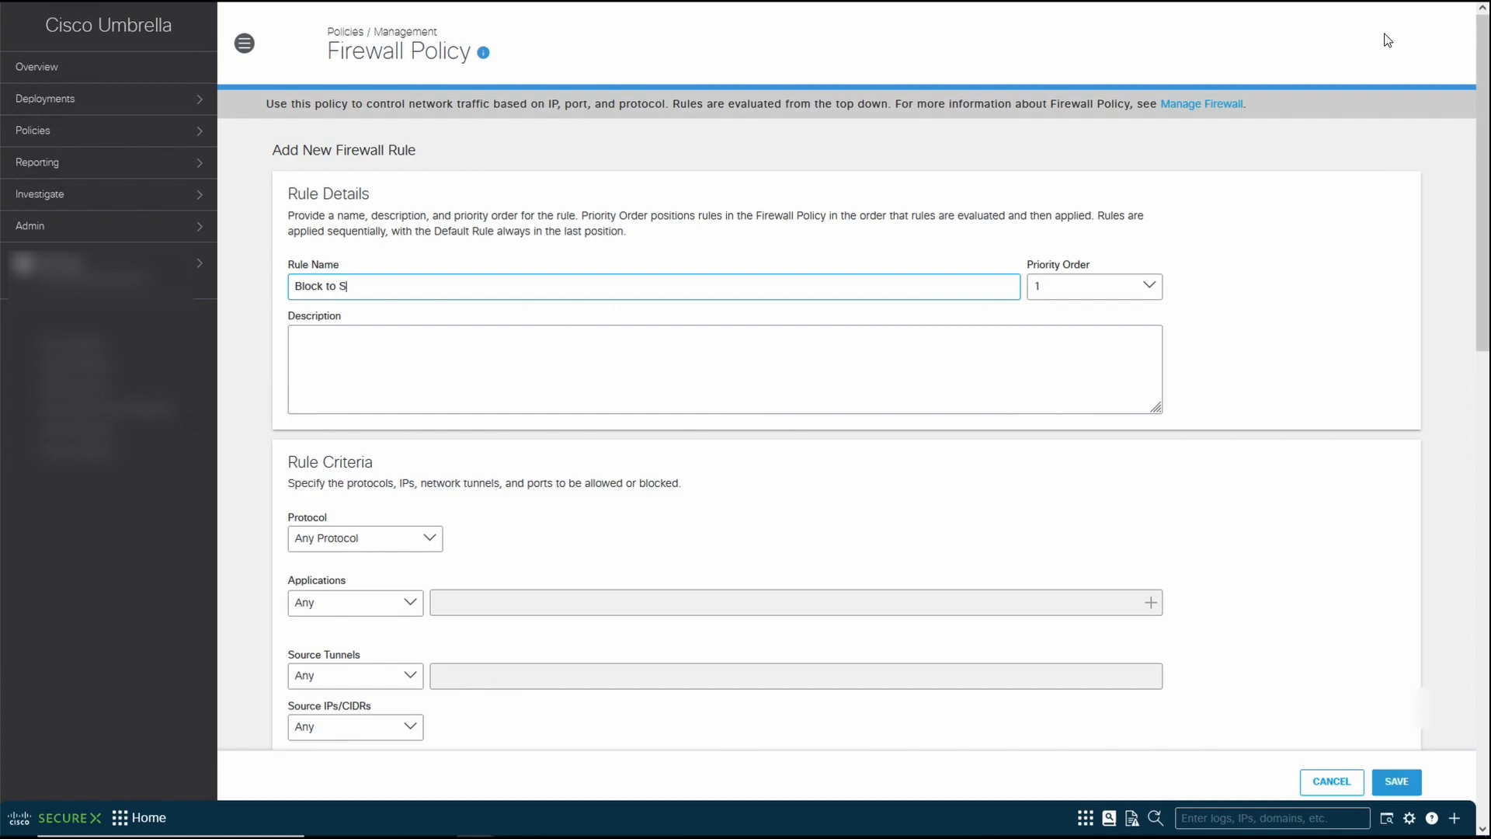
pyautogui.write('RWK')
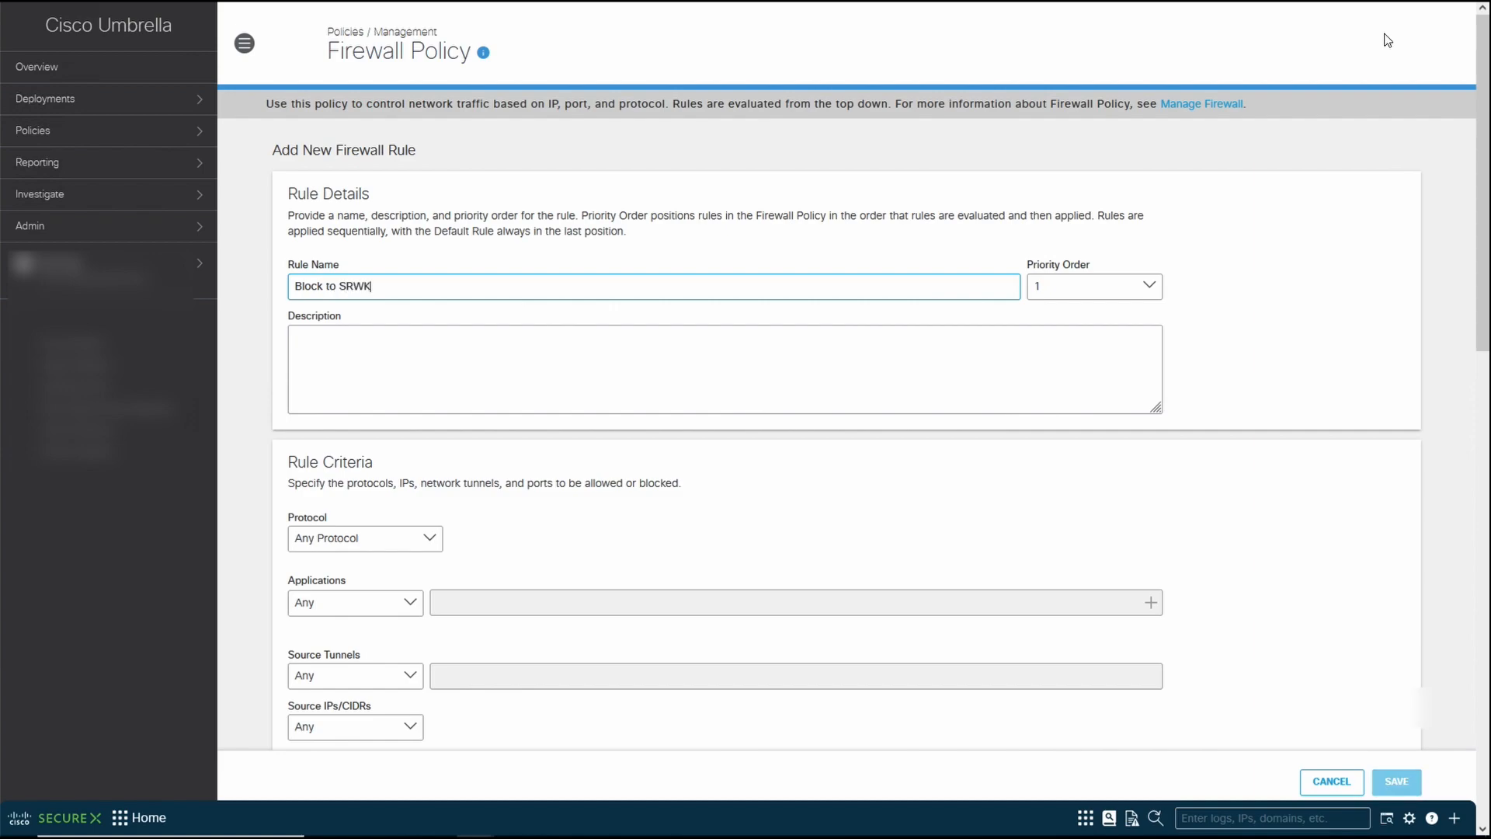
pyautogui.write('orea')
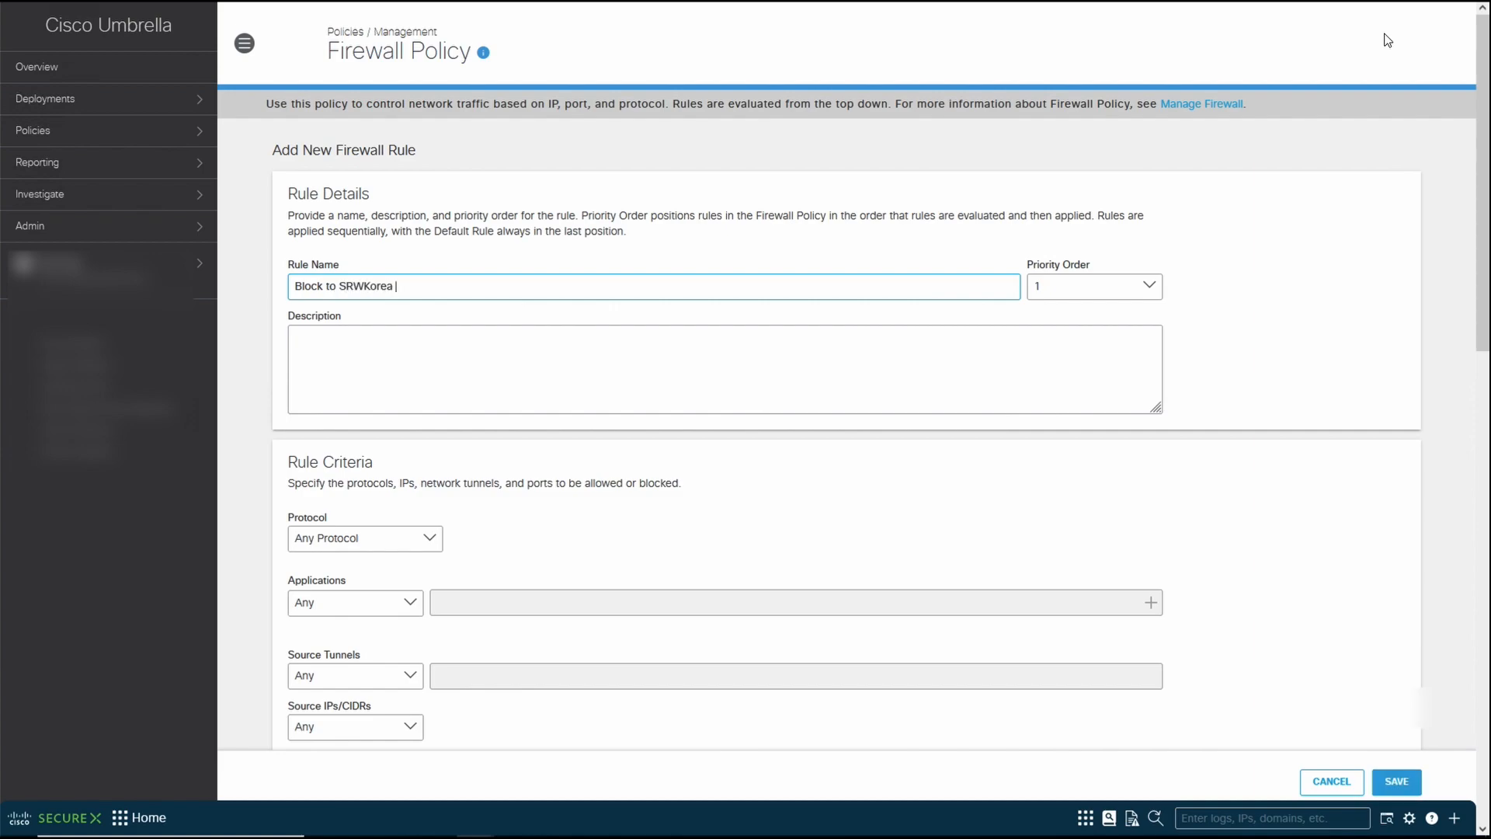
pyautogui.write('HTTP')
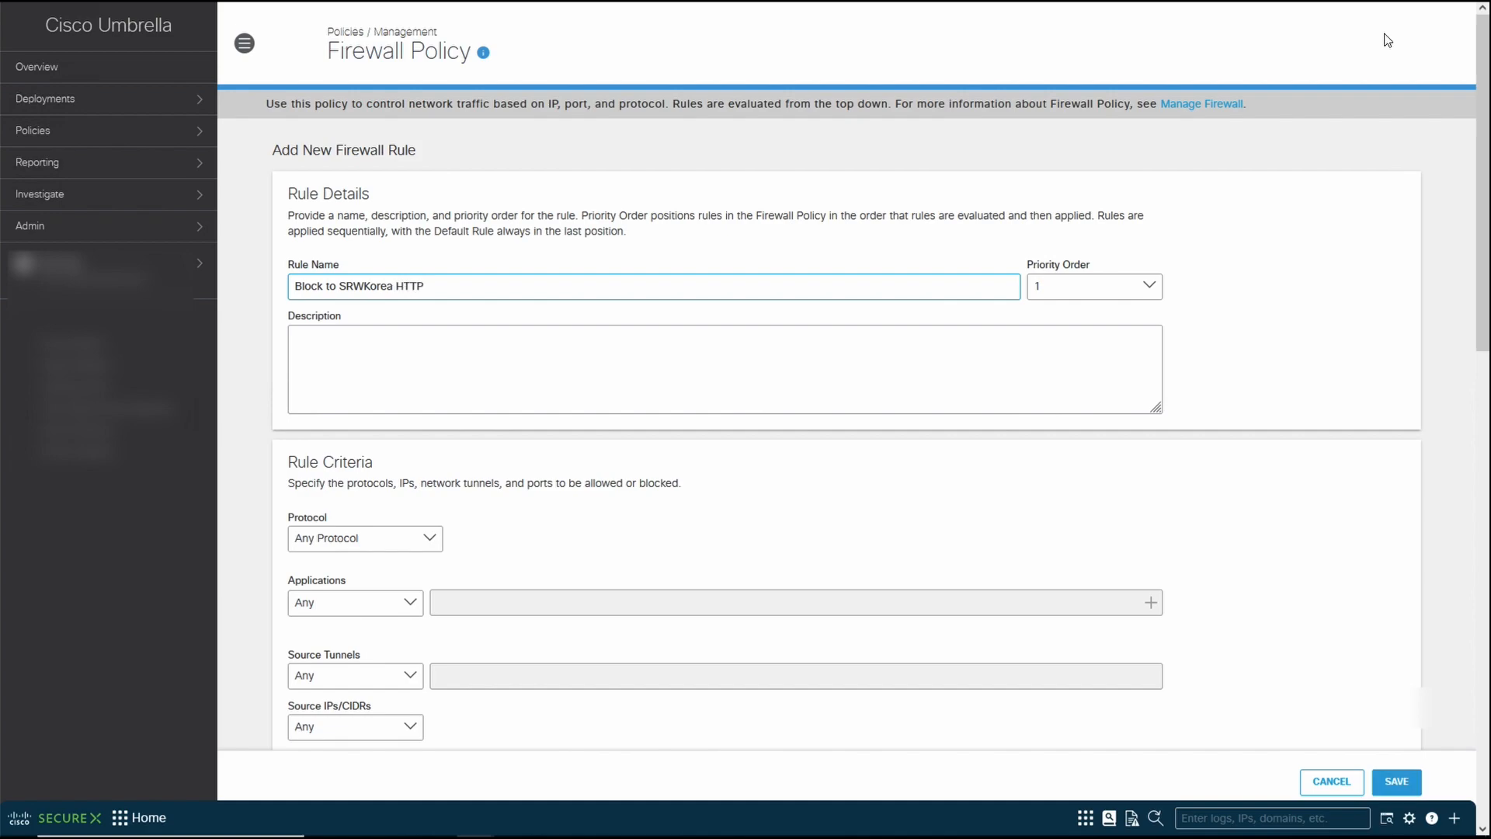
pyautogui.write(',')
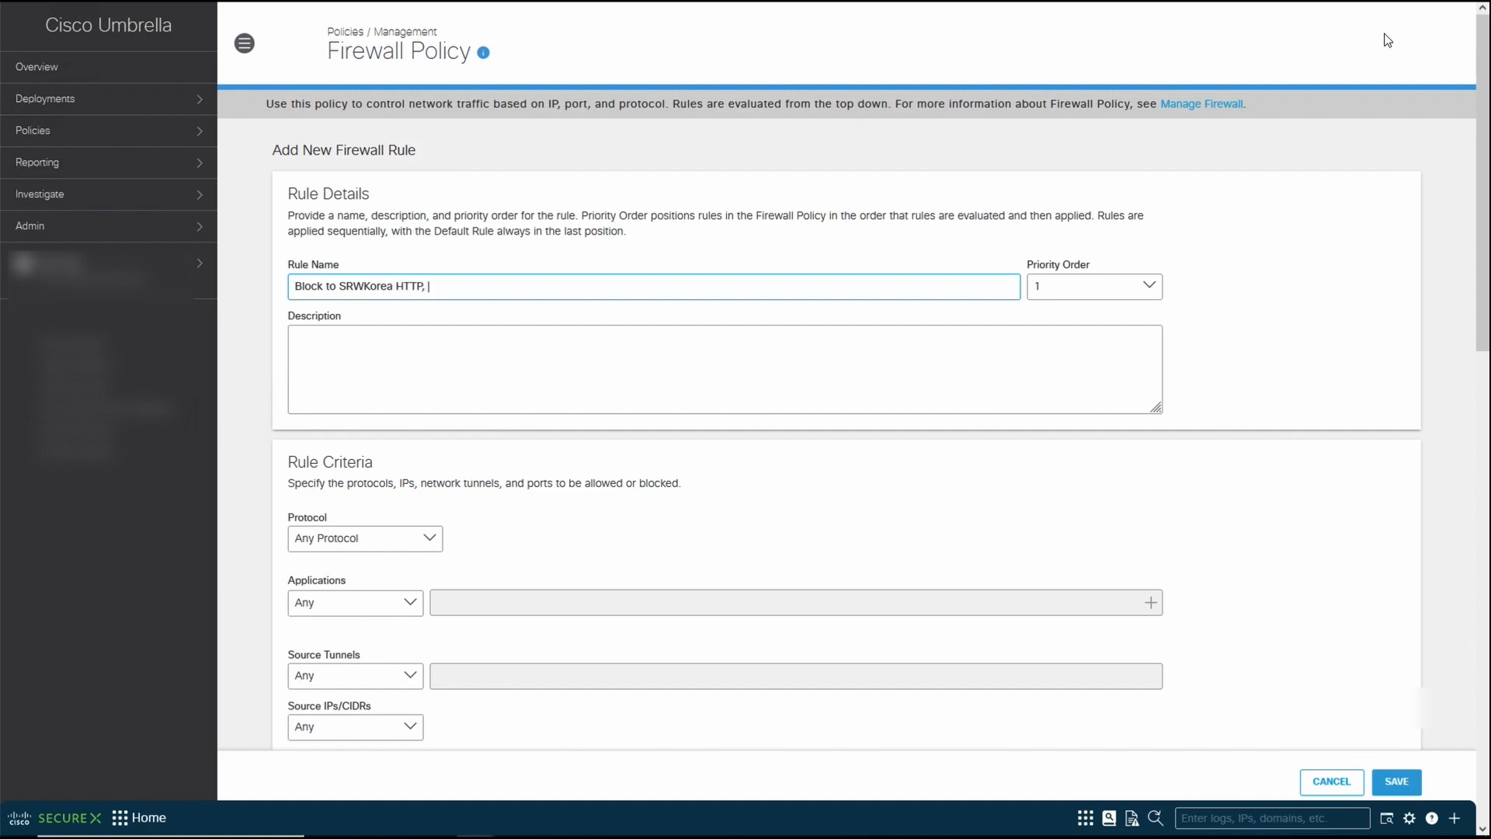
pyautogui.write('HTTpS')
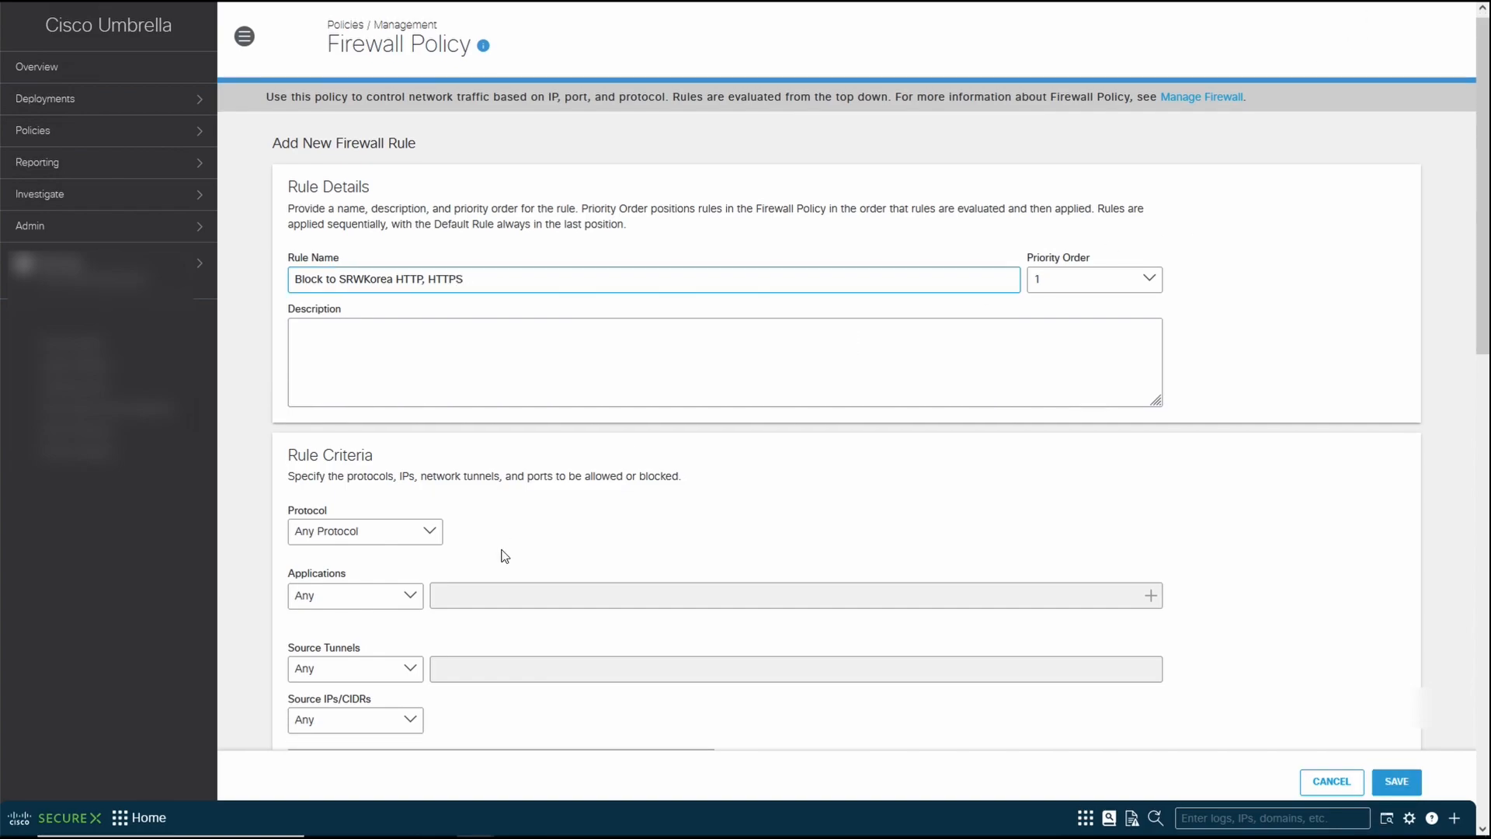
# - Set the rule protocol to TCP, keeping applications at Any
pyautogui.scroll(-3)
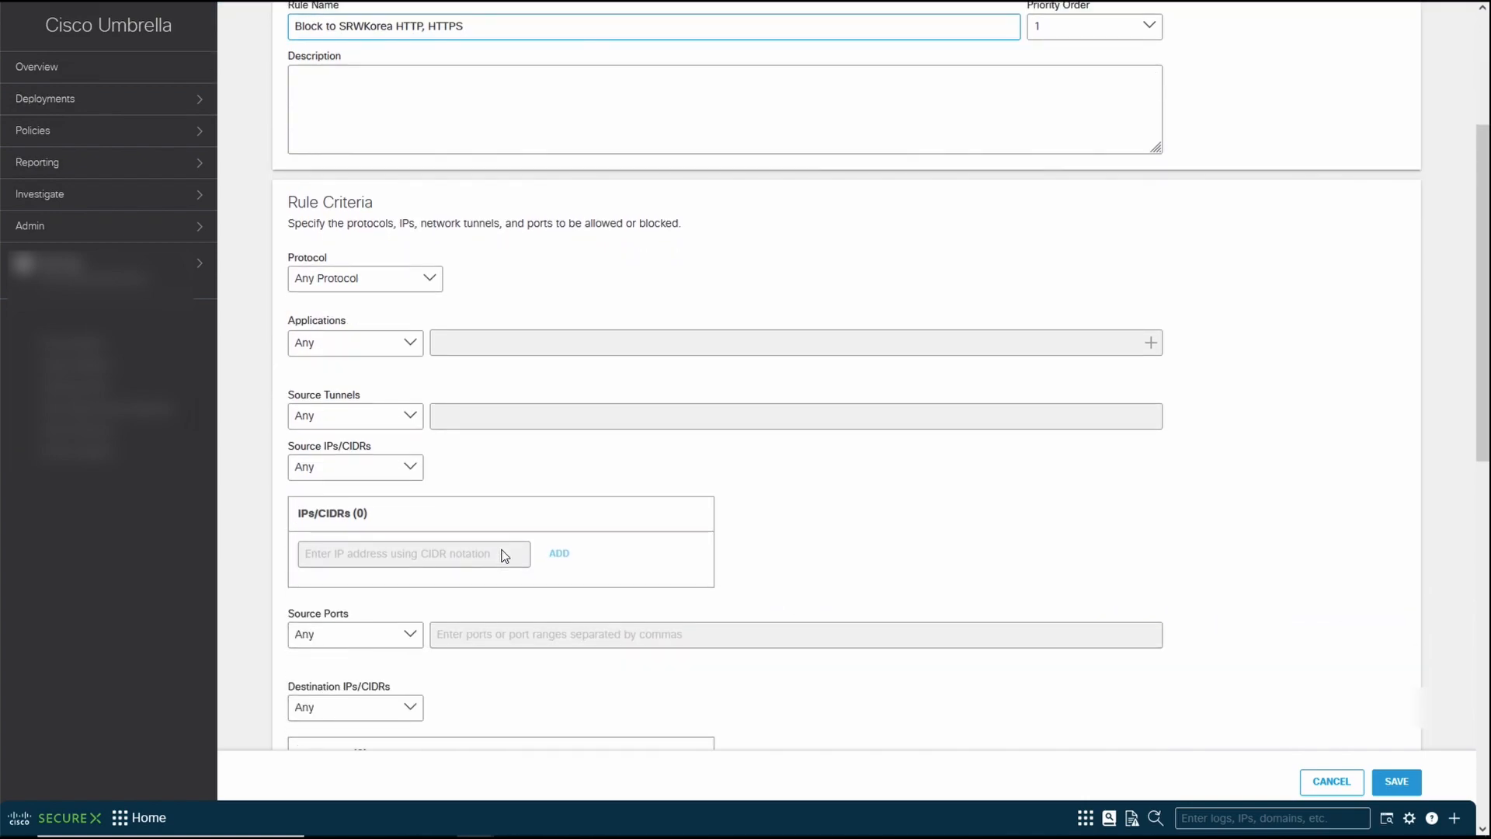
pyautogui.moveTo(417, 474)
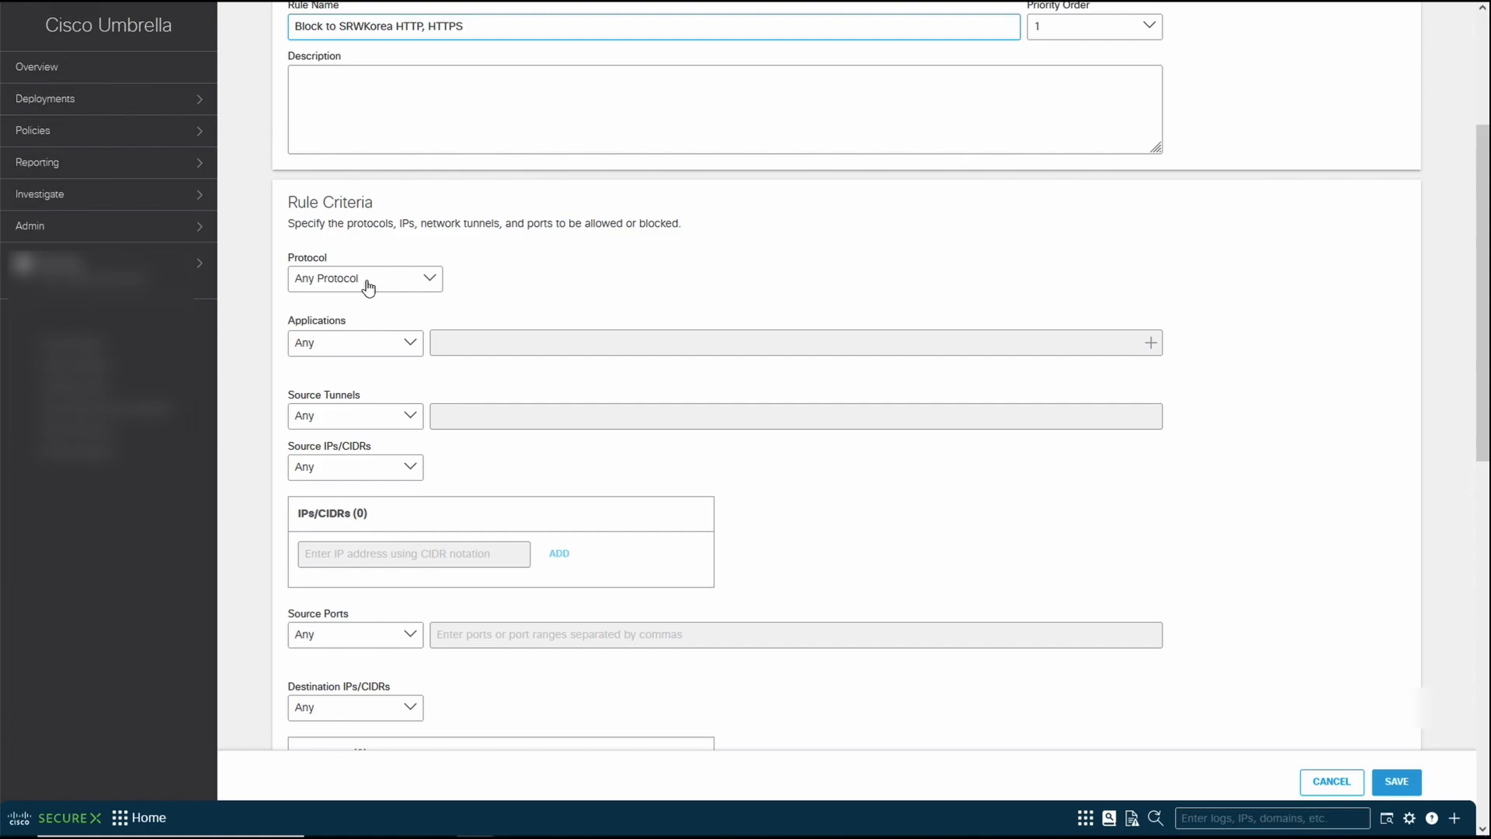
pyautogui.click(364, 278)
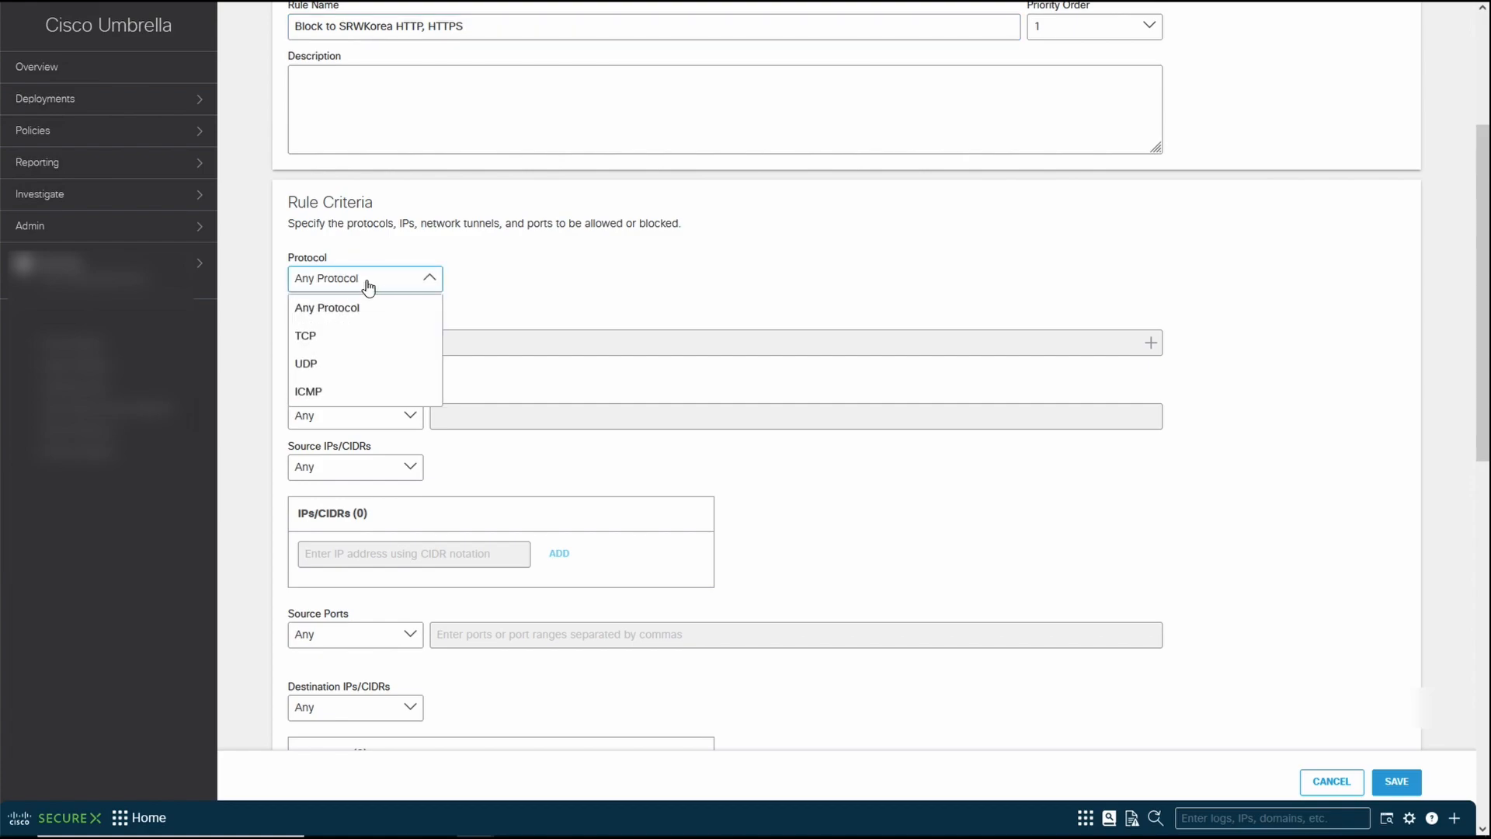
pyautogui.moveTo(351, 334)
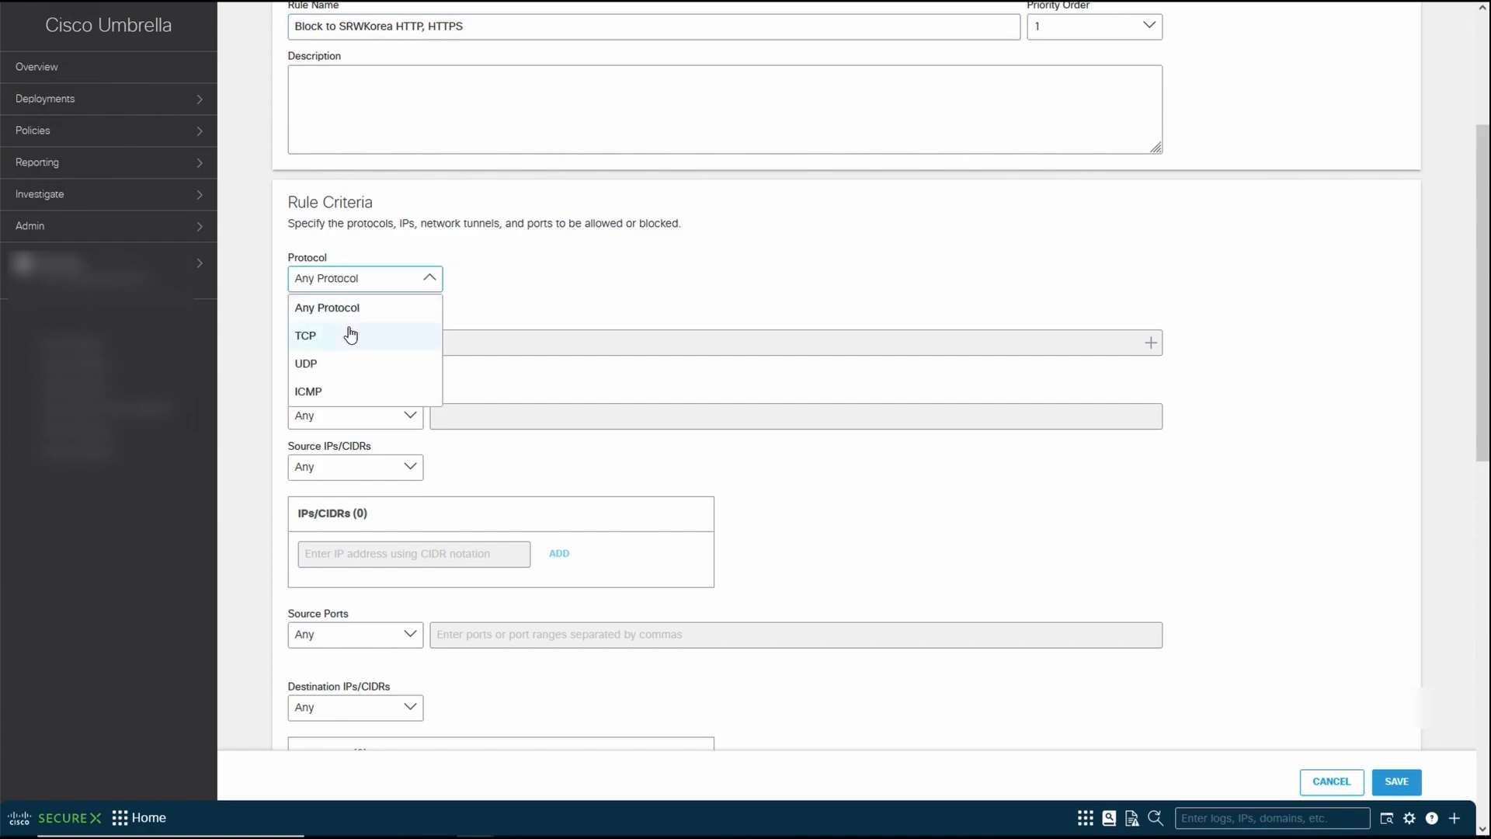
pyautogui.click(305, 335)
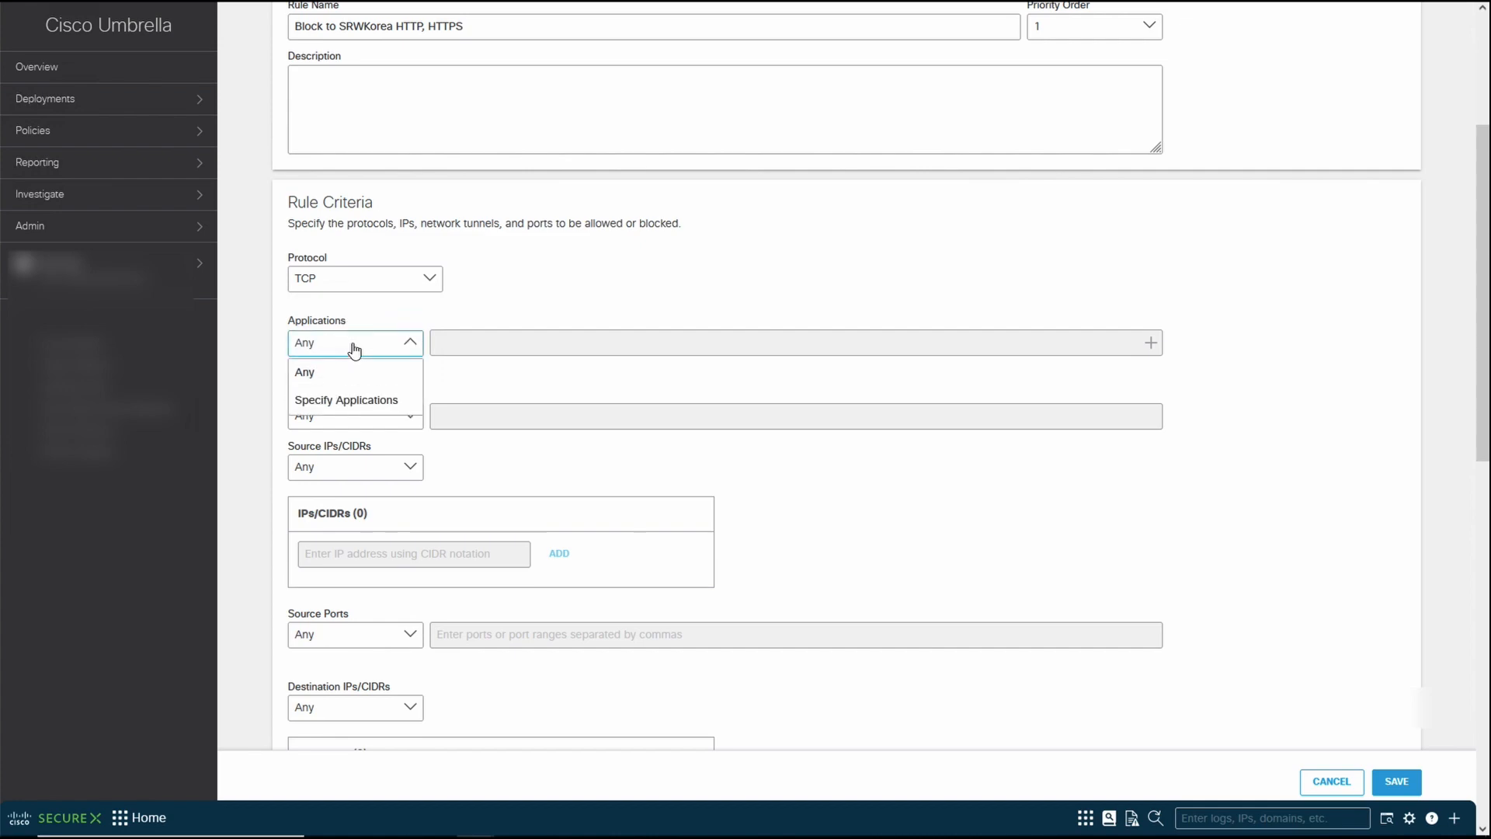
pyautogui.moveTo(397, 326)
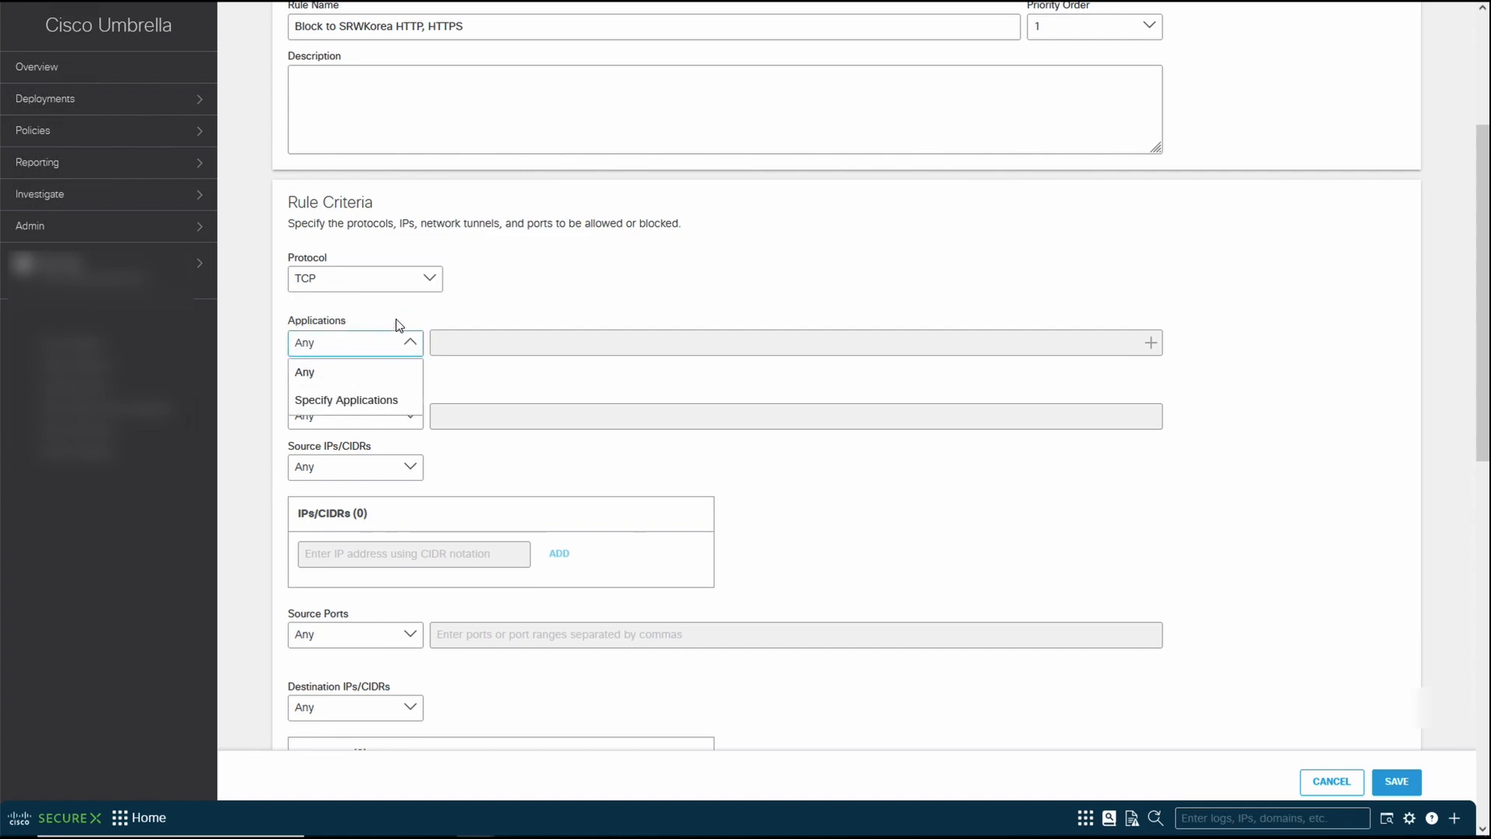
pyautogui.click(304, 371)
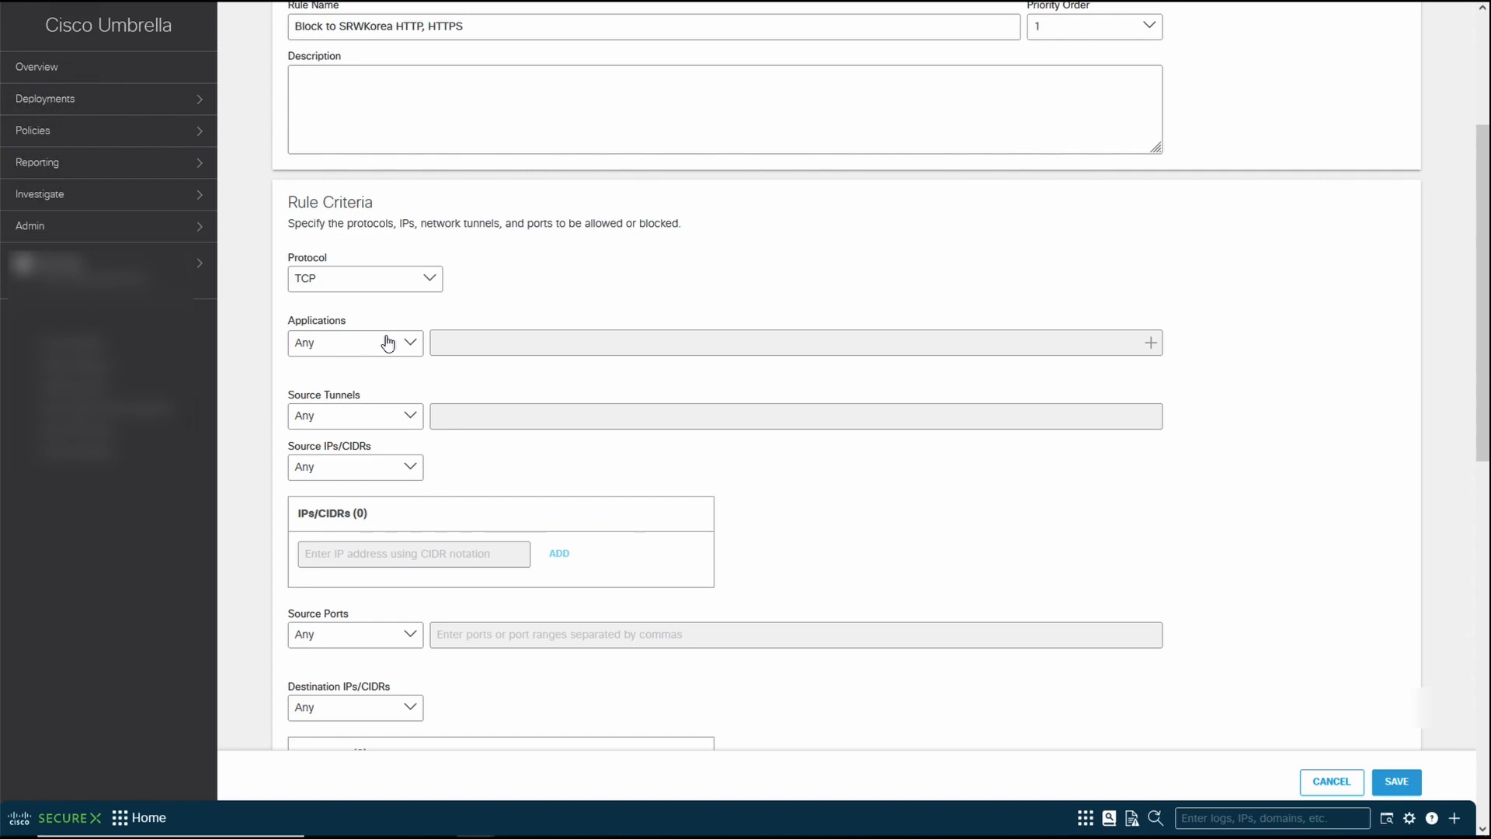
pyautogui.click(354, 415)
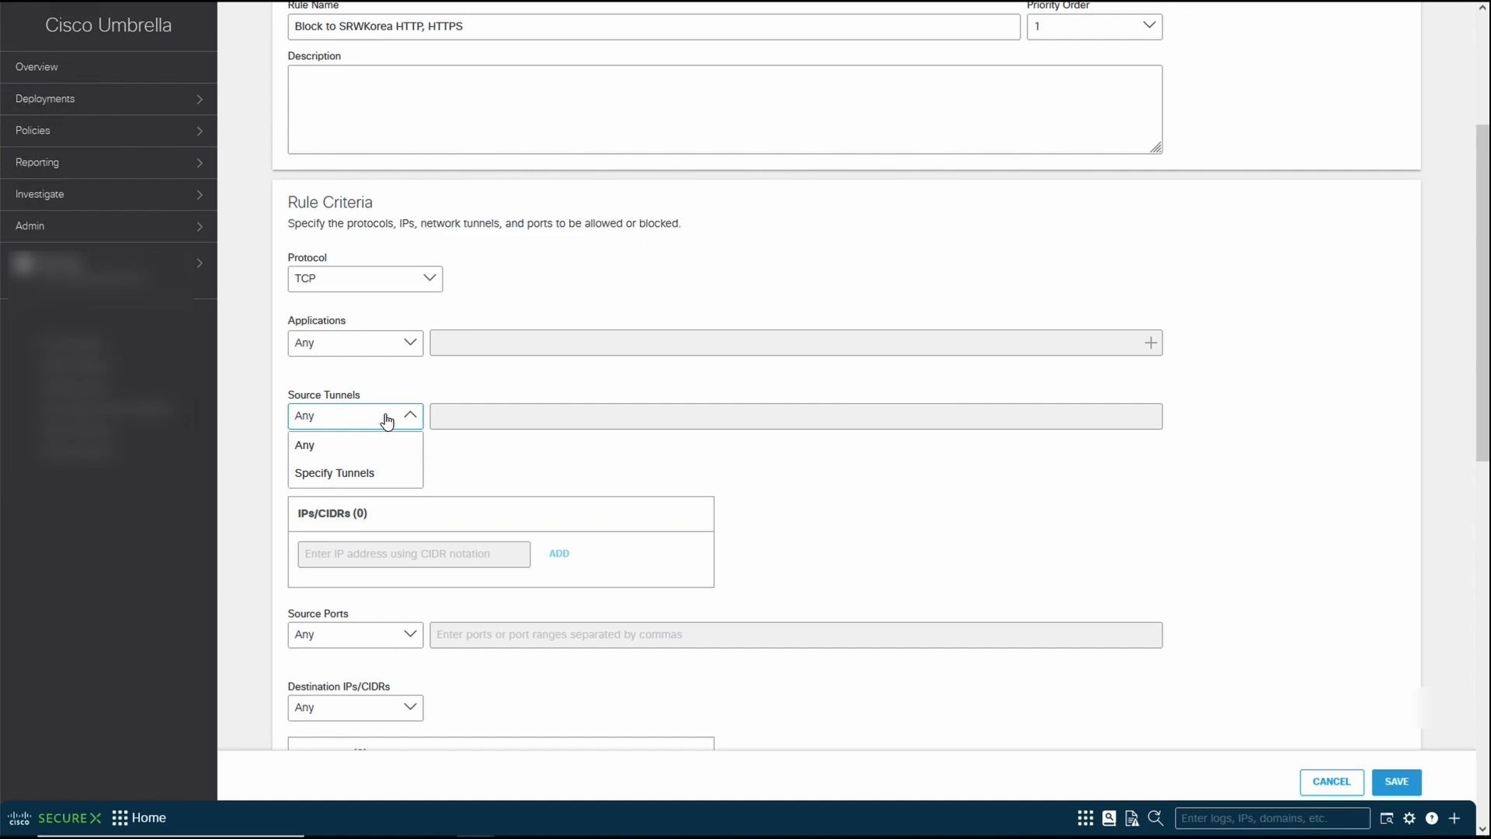
pyautogui.moveTo(391, 473)
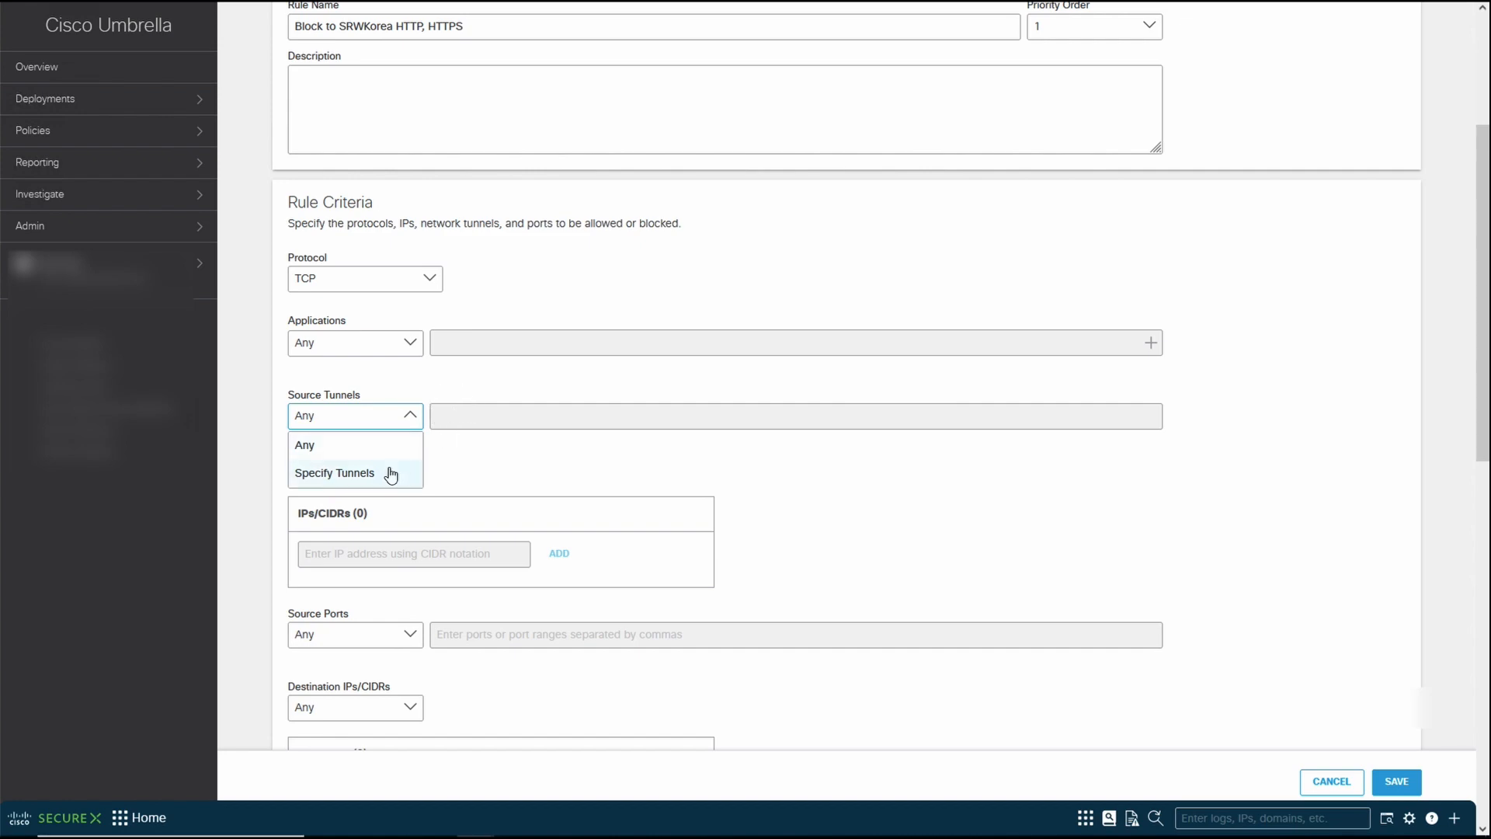
# - Restrict the rule's source tunnels to SASE-SGRafflestoAU, found by searching 'sa'
pyautogui.click(334, 473)
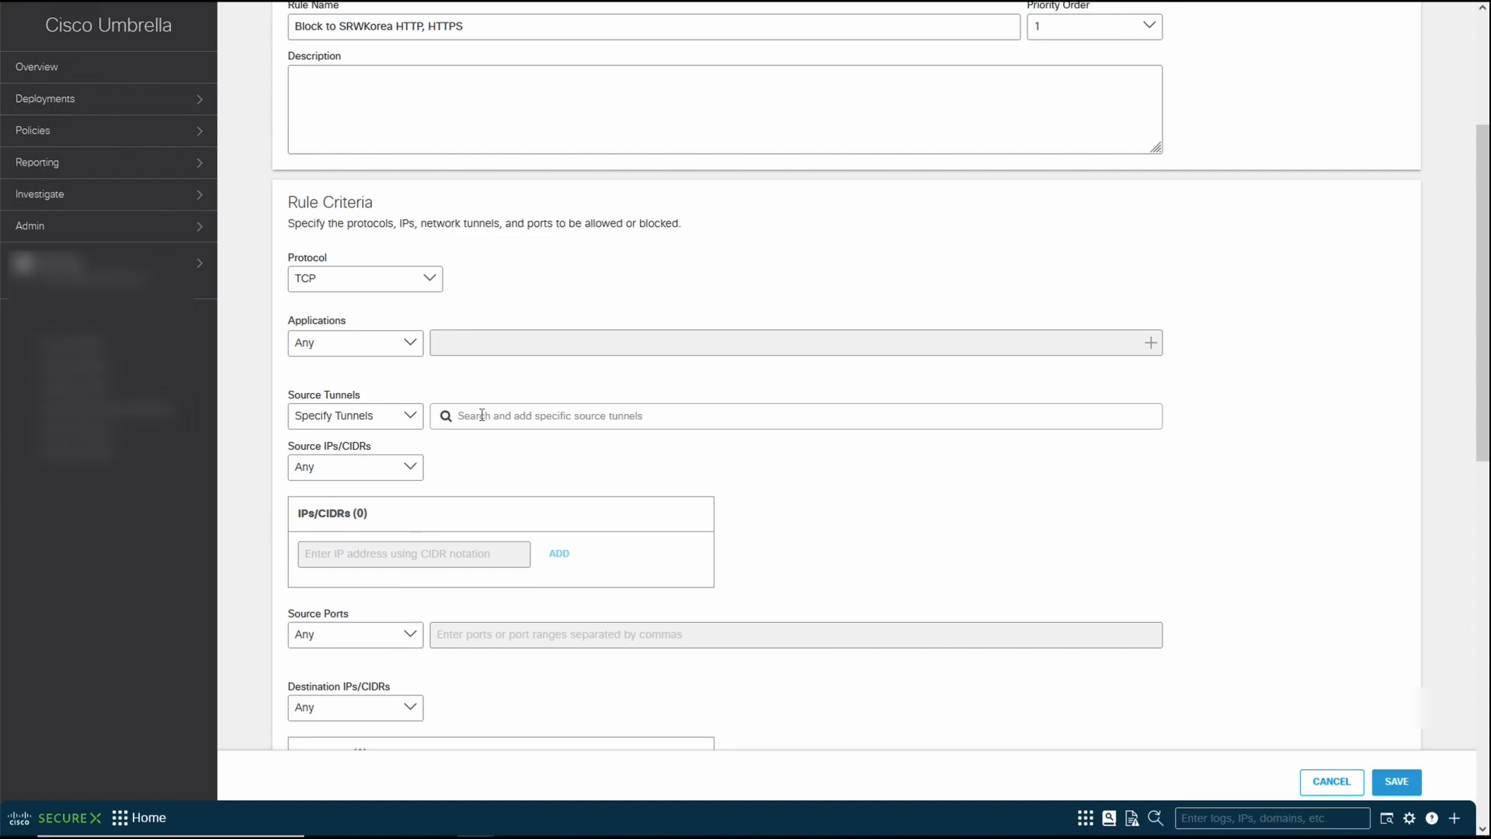
pyautogui.write('sa')
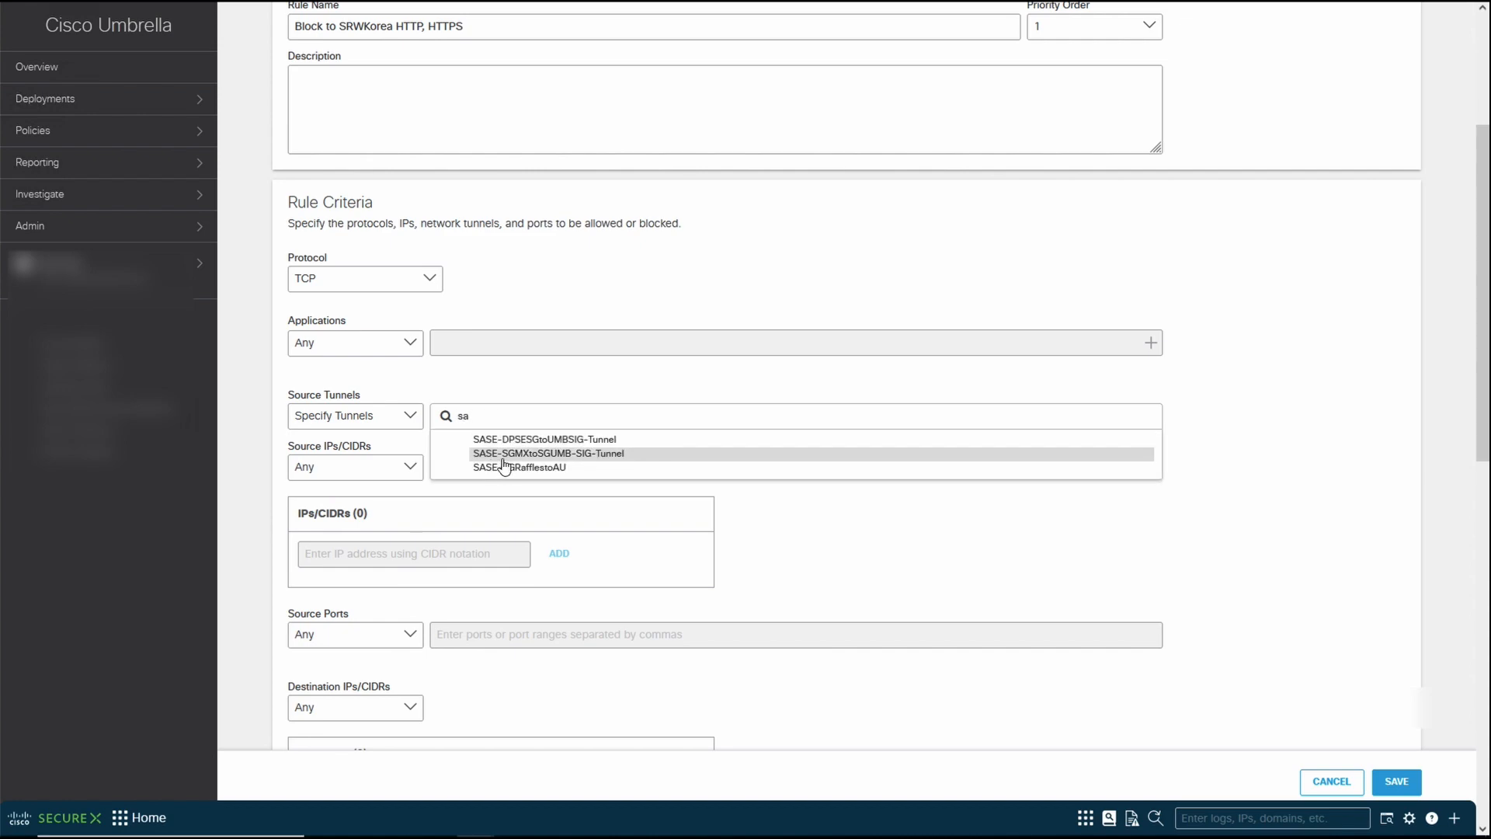
pyautogui.moveTo(504, 466)
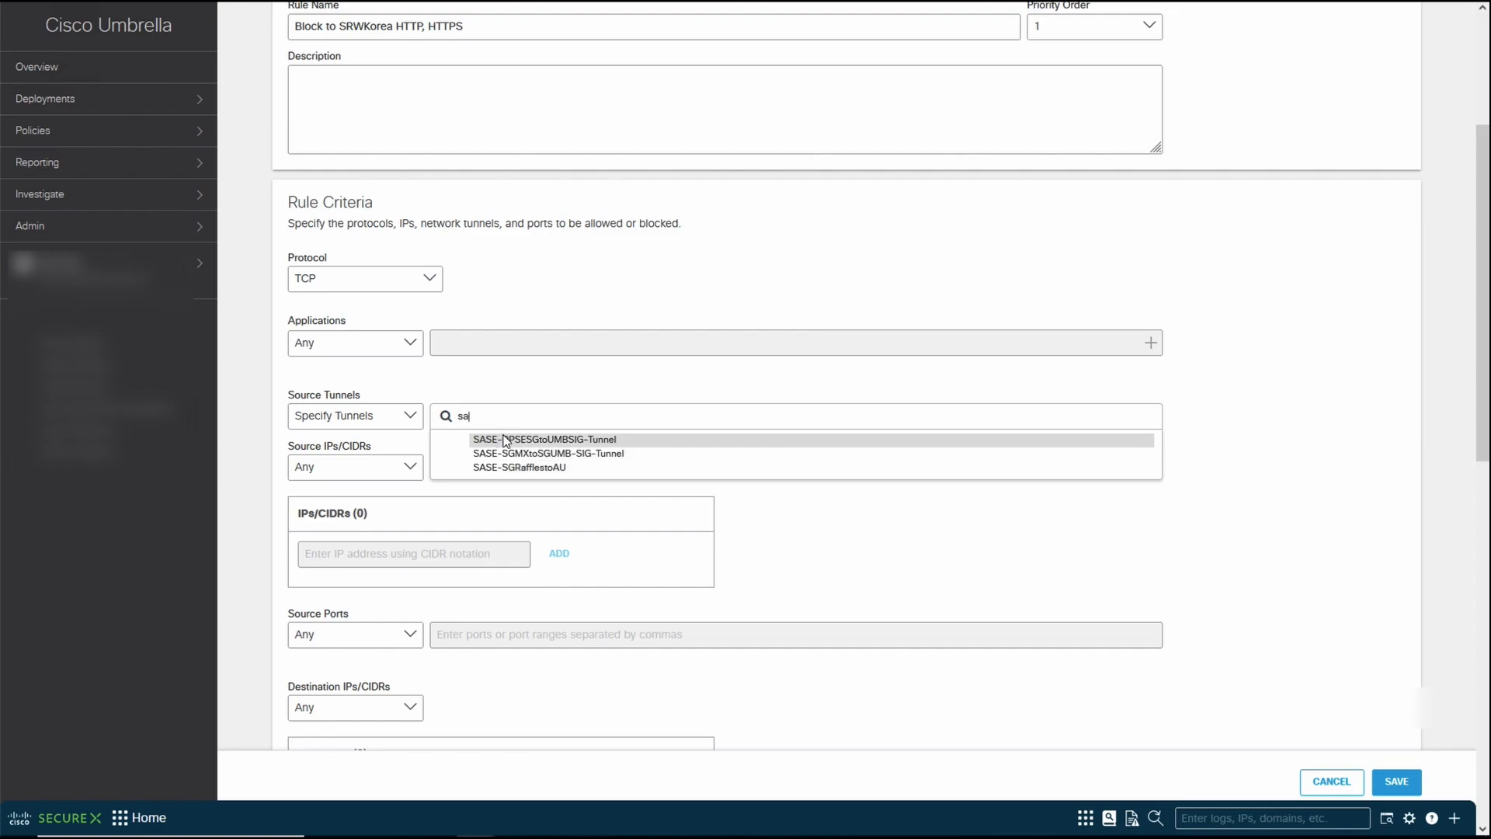
pyautogui.moveTo(520, 467)
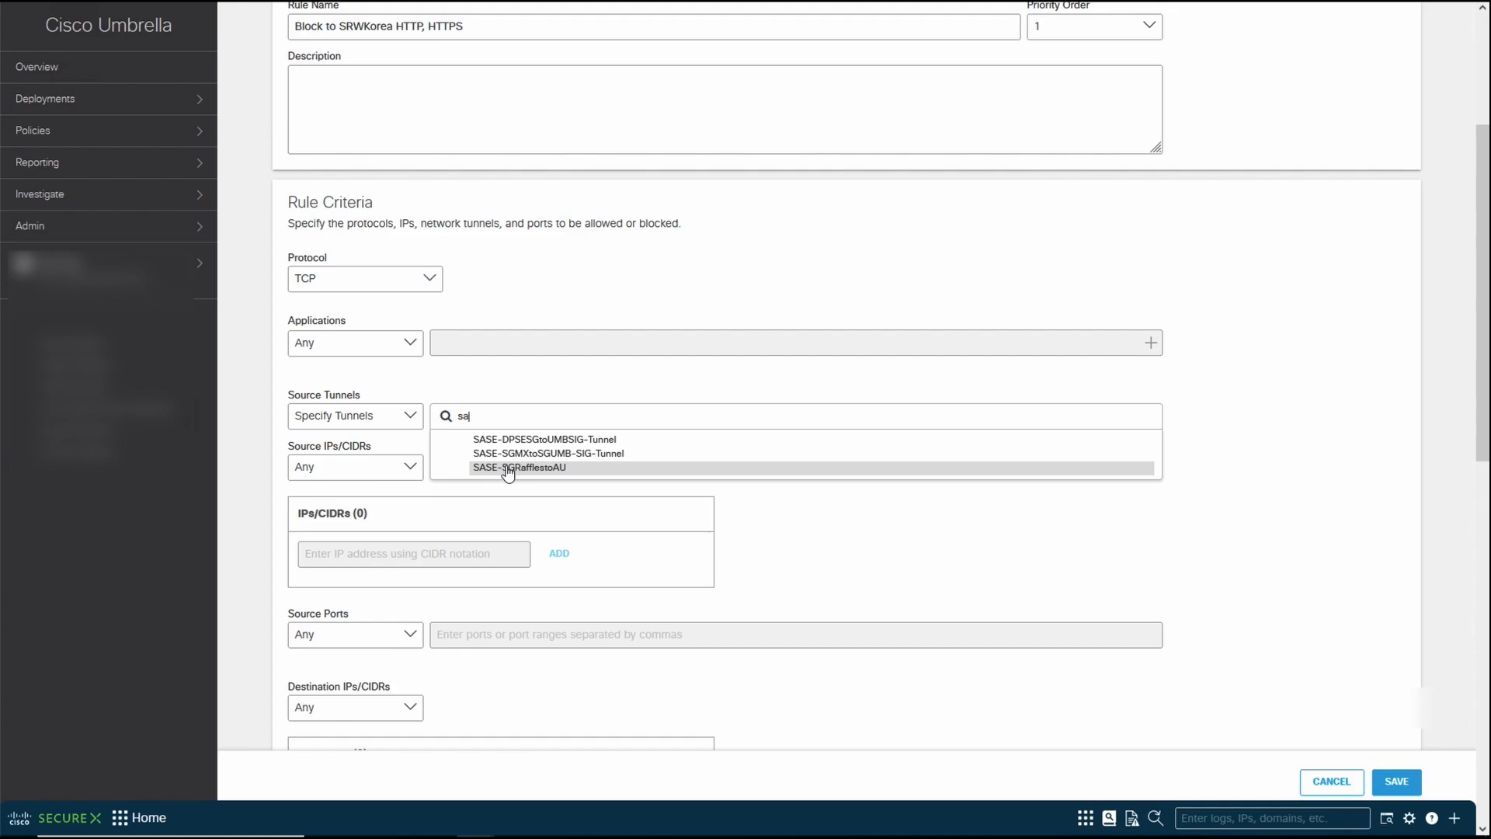
pyautogui.click(518, 467)
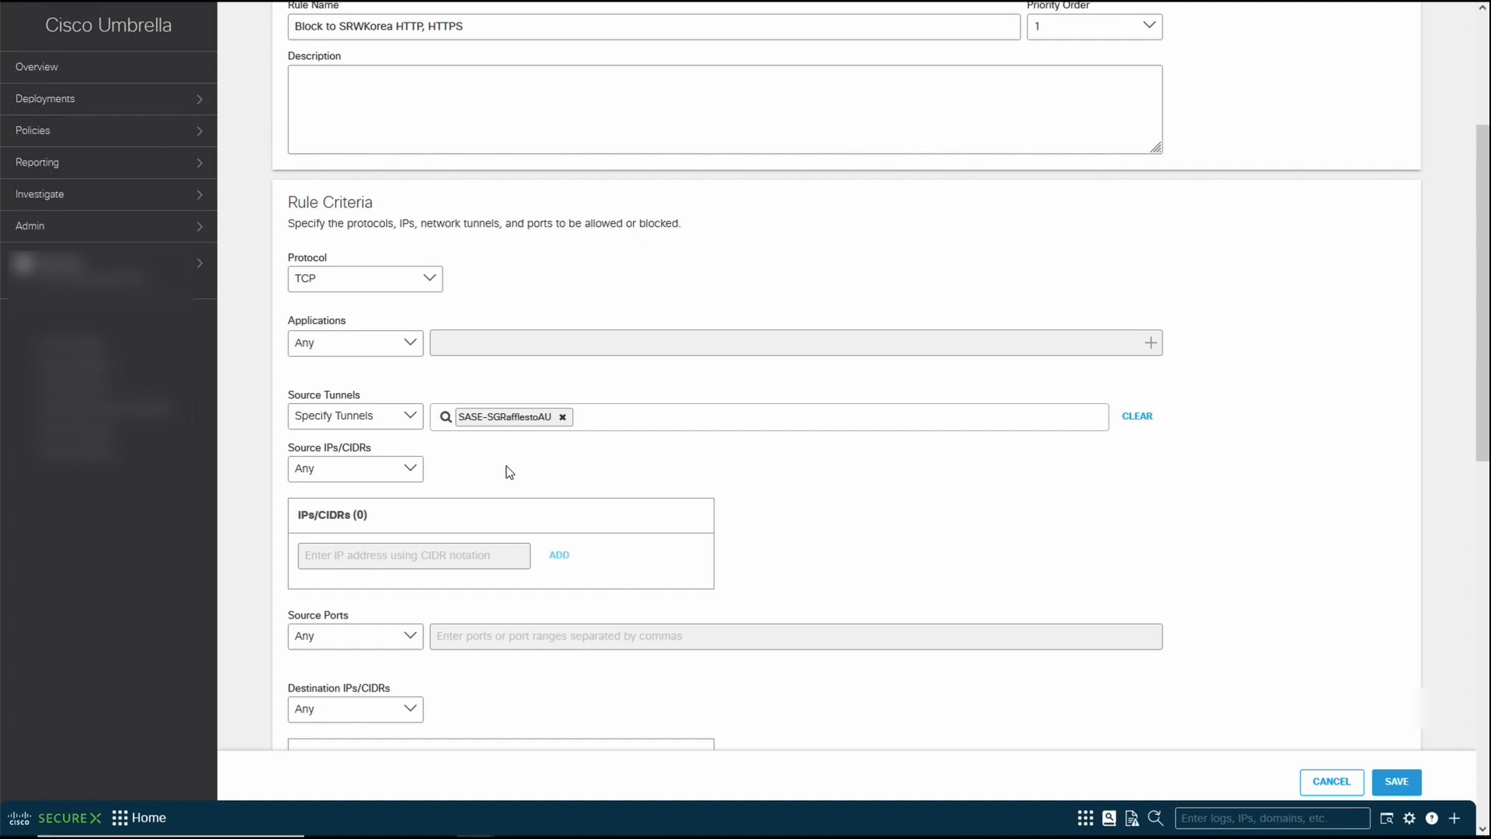
pyautogui.moveTo(499, 420)
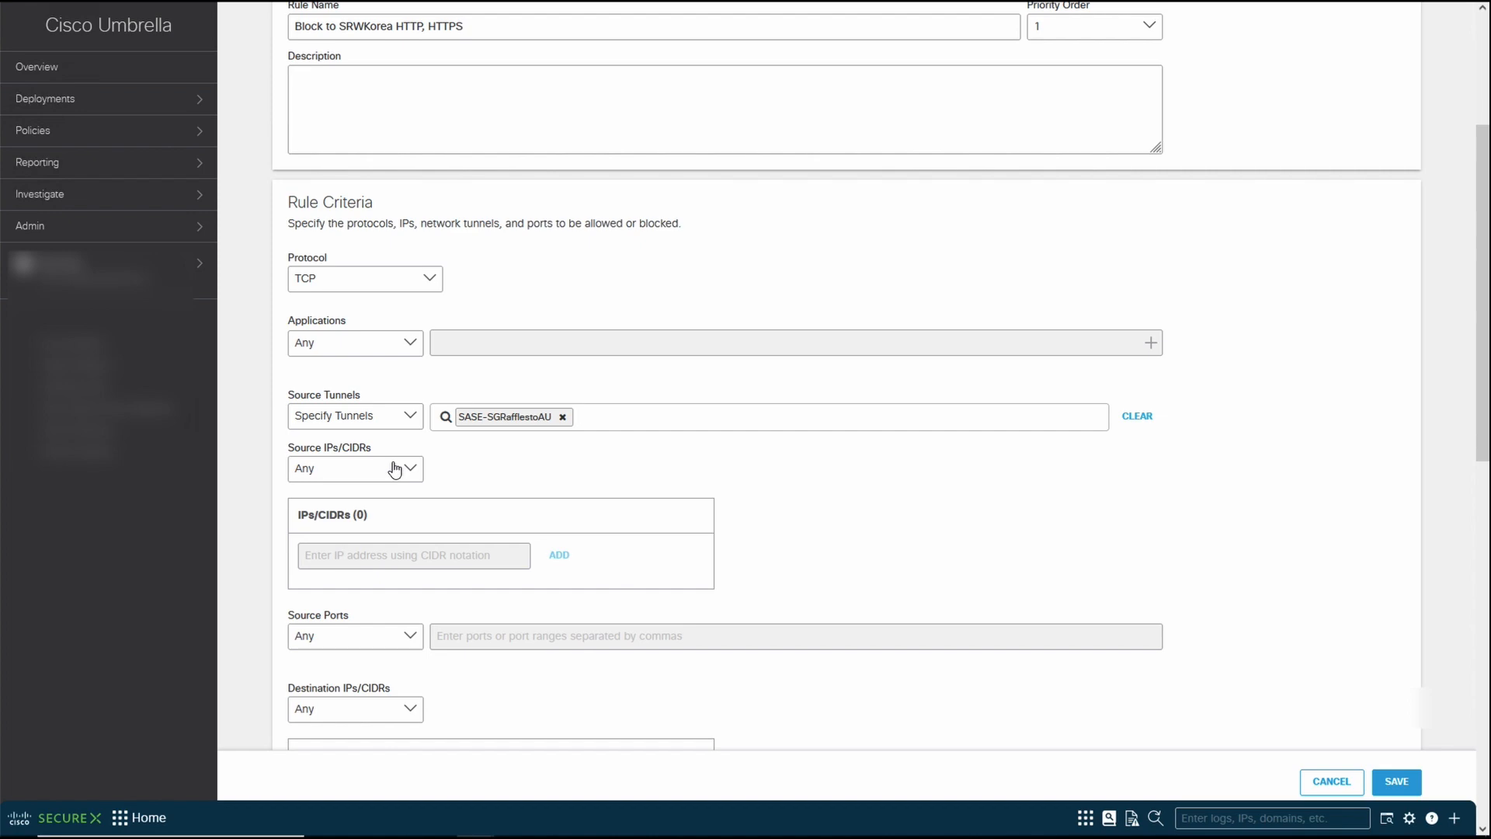
pyautogui.click(666, 416)
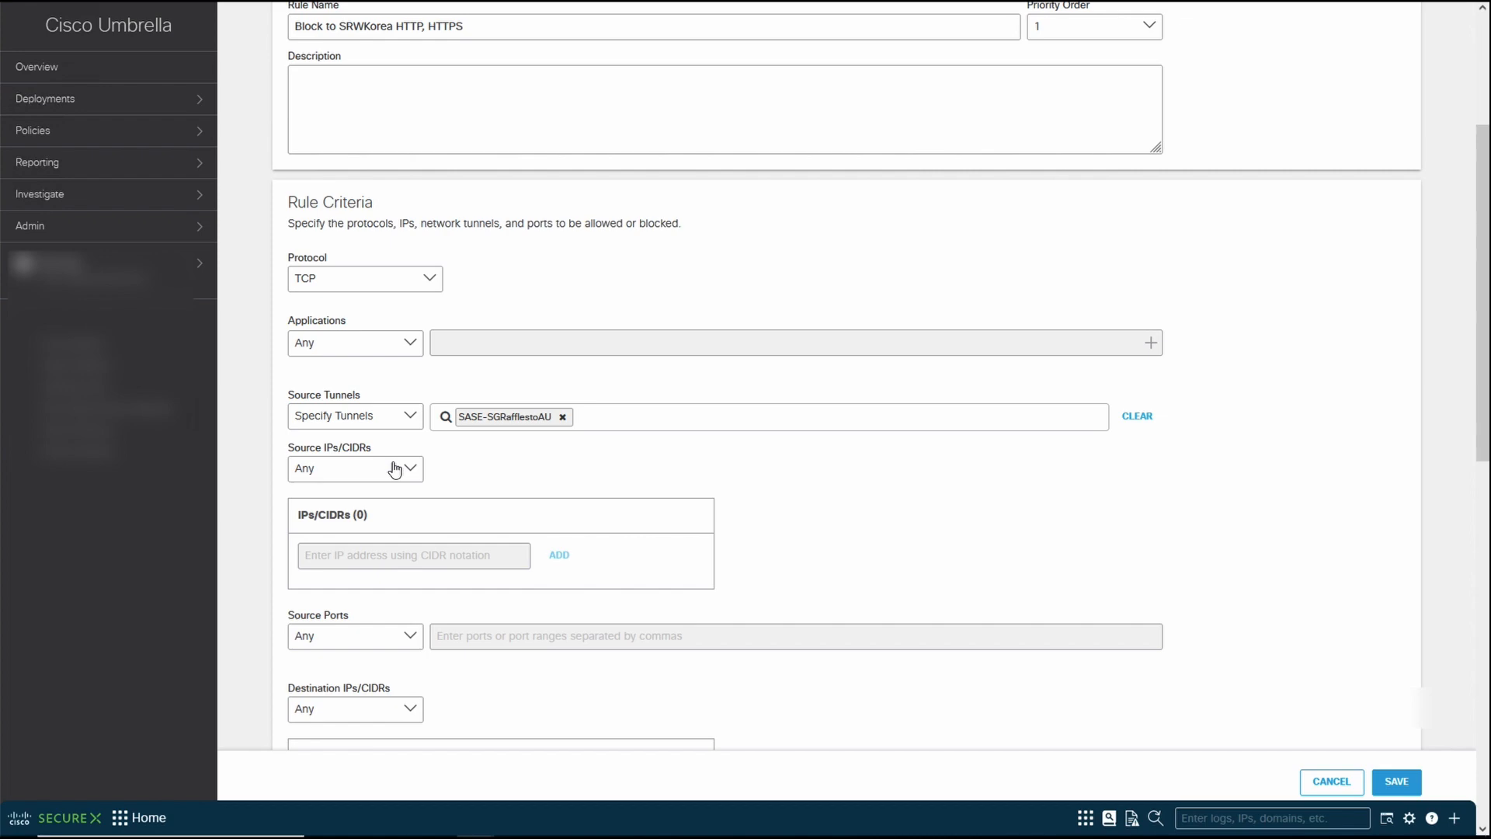
pyautogui.moveTo(344, 650)
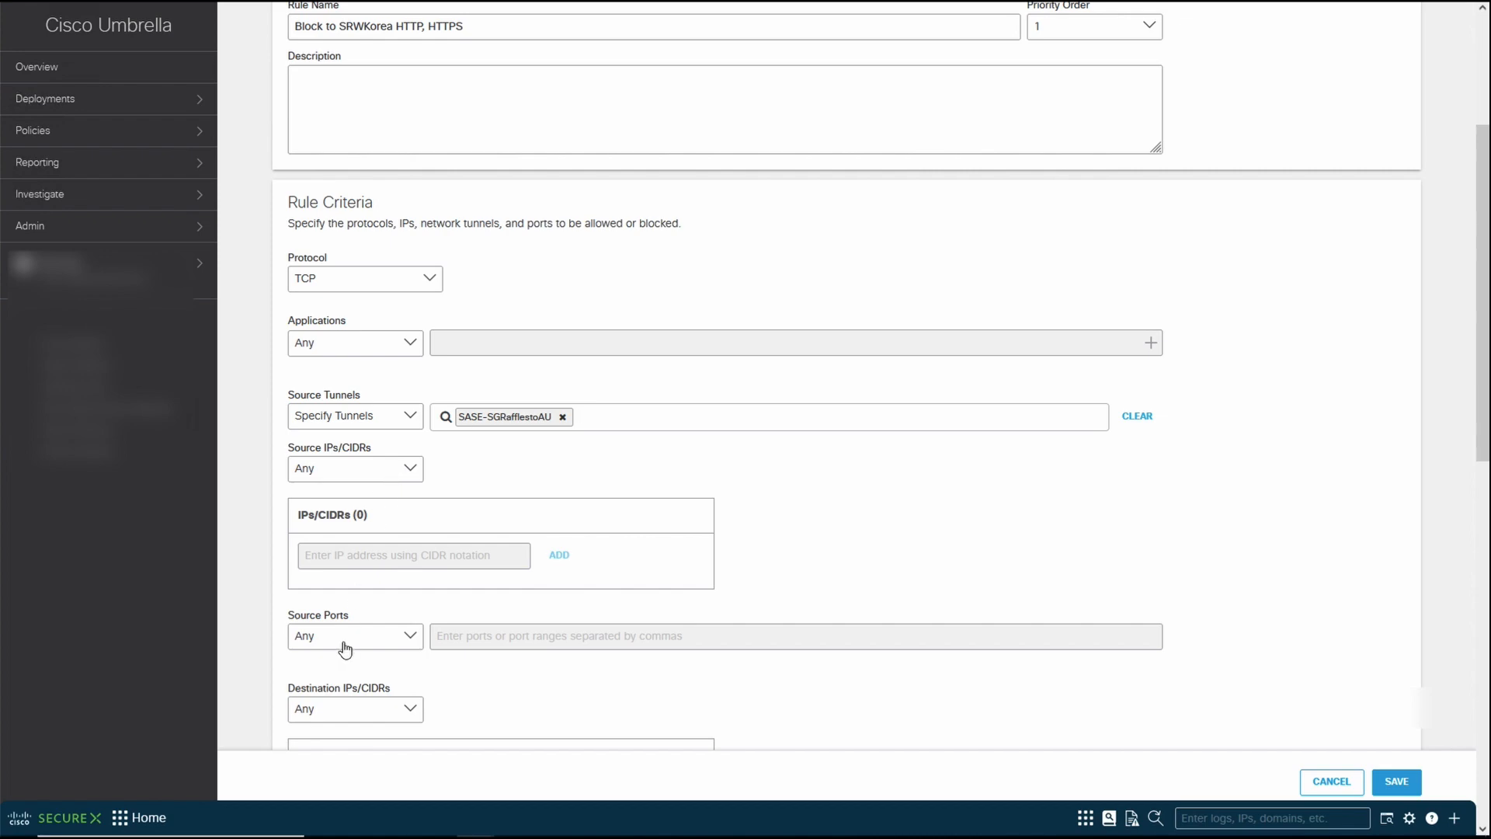
pyautogui.scroll(-3)
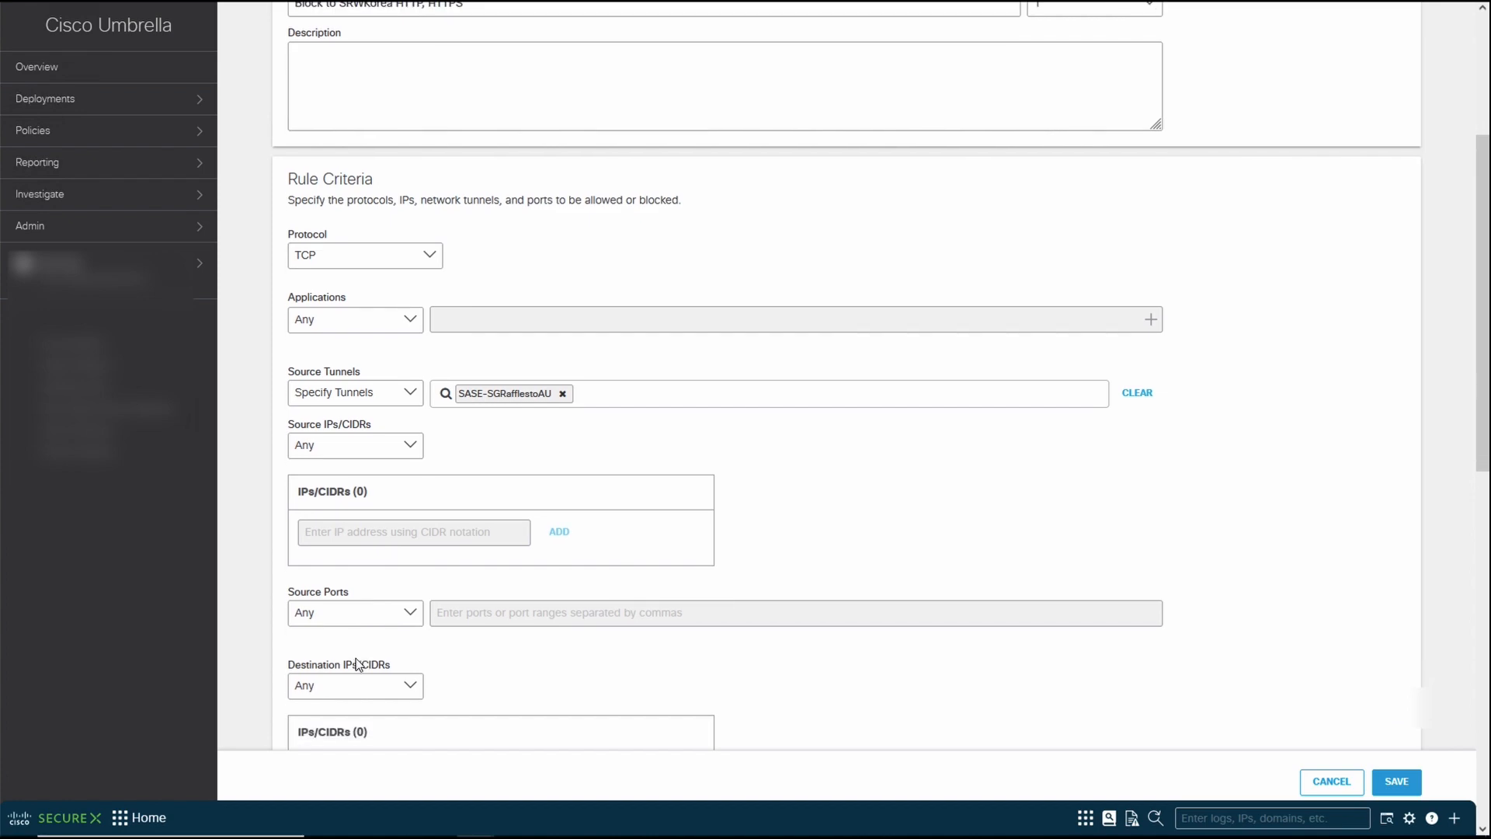
pyautogui.scroll(-3)
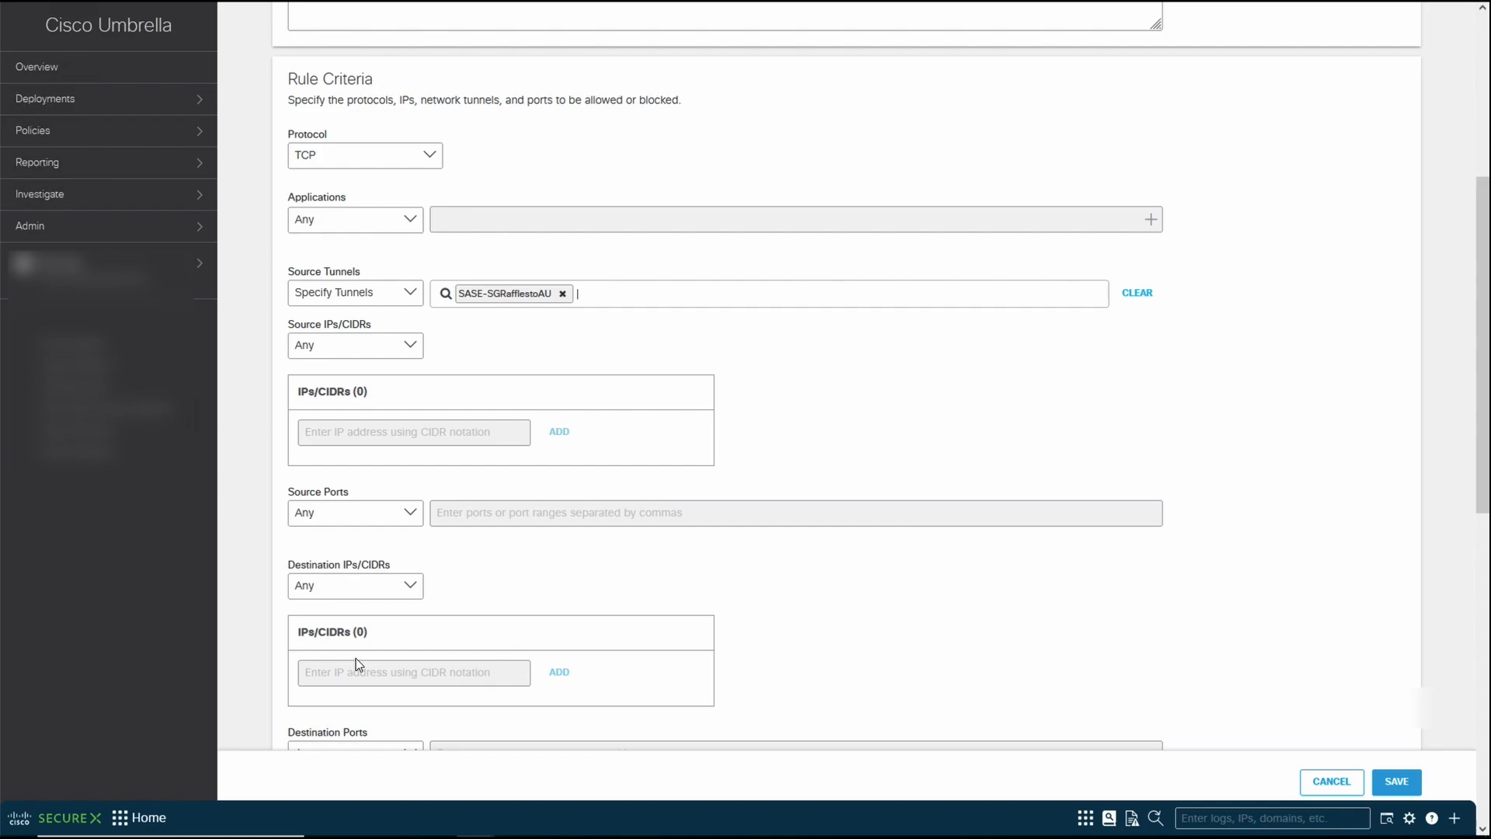
pyautogui.moveTo(373, 540)
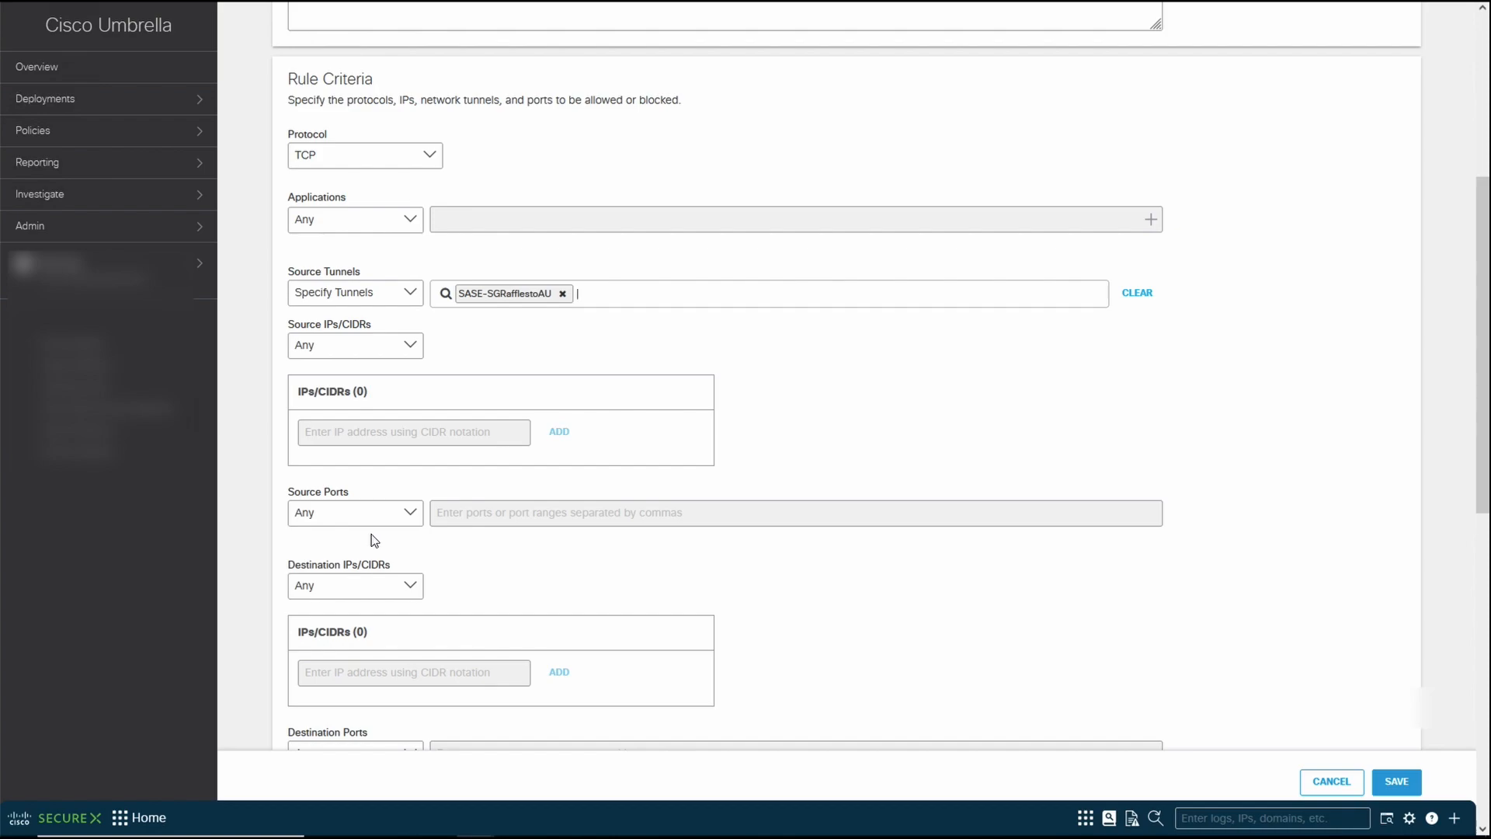
pyautogui.moveTo(377, 521)
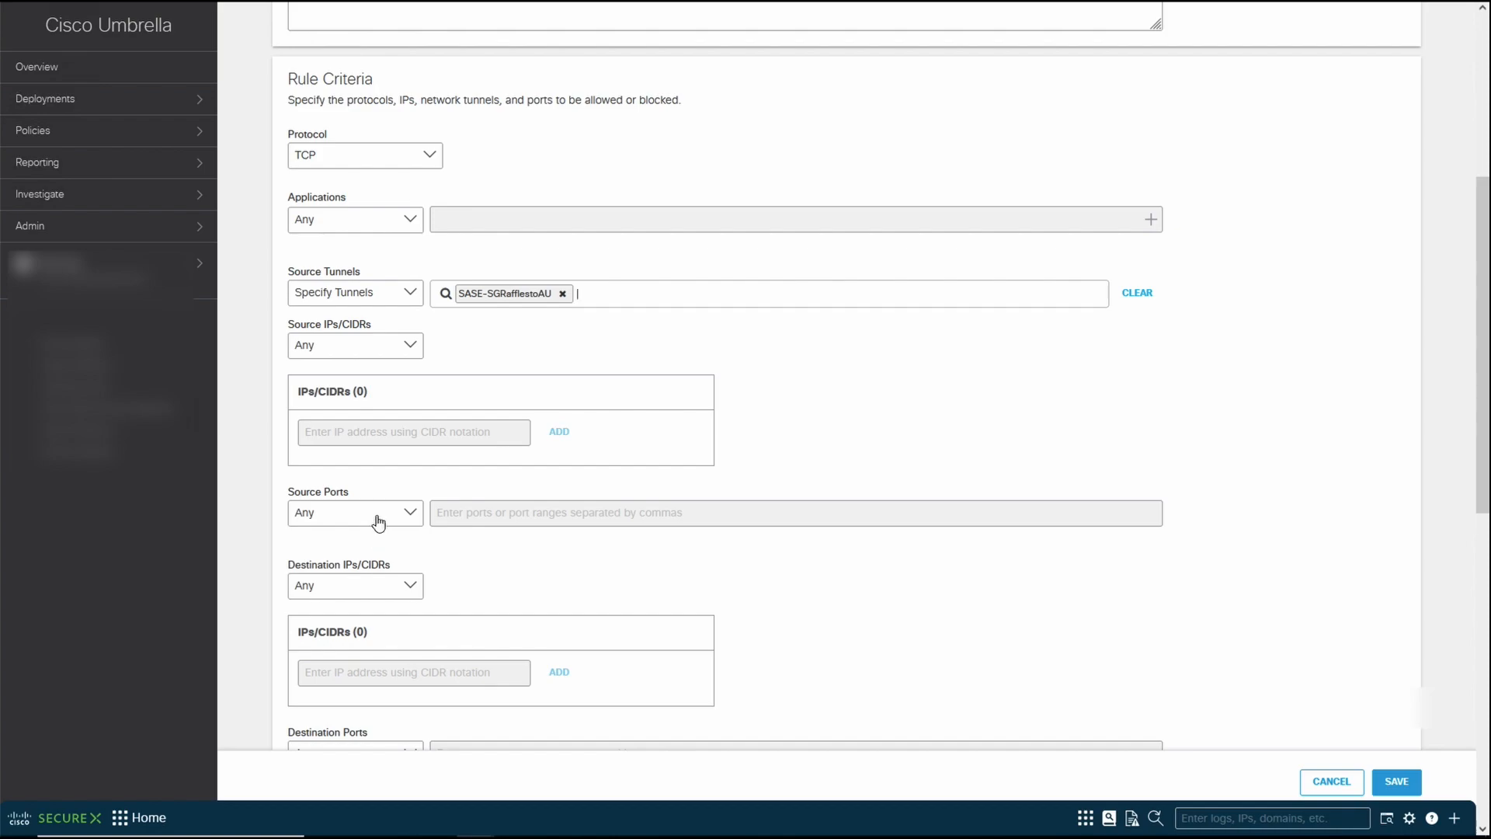
# - Set the rule's destination to the specific IP 34.64.119.25
pyautogui.click(355, 512)
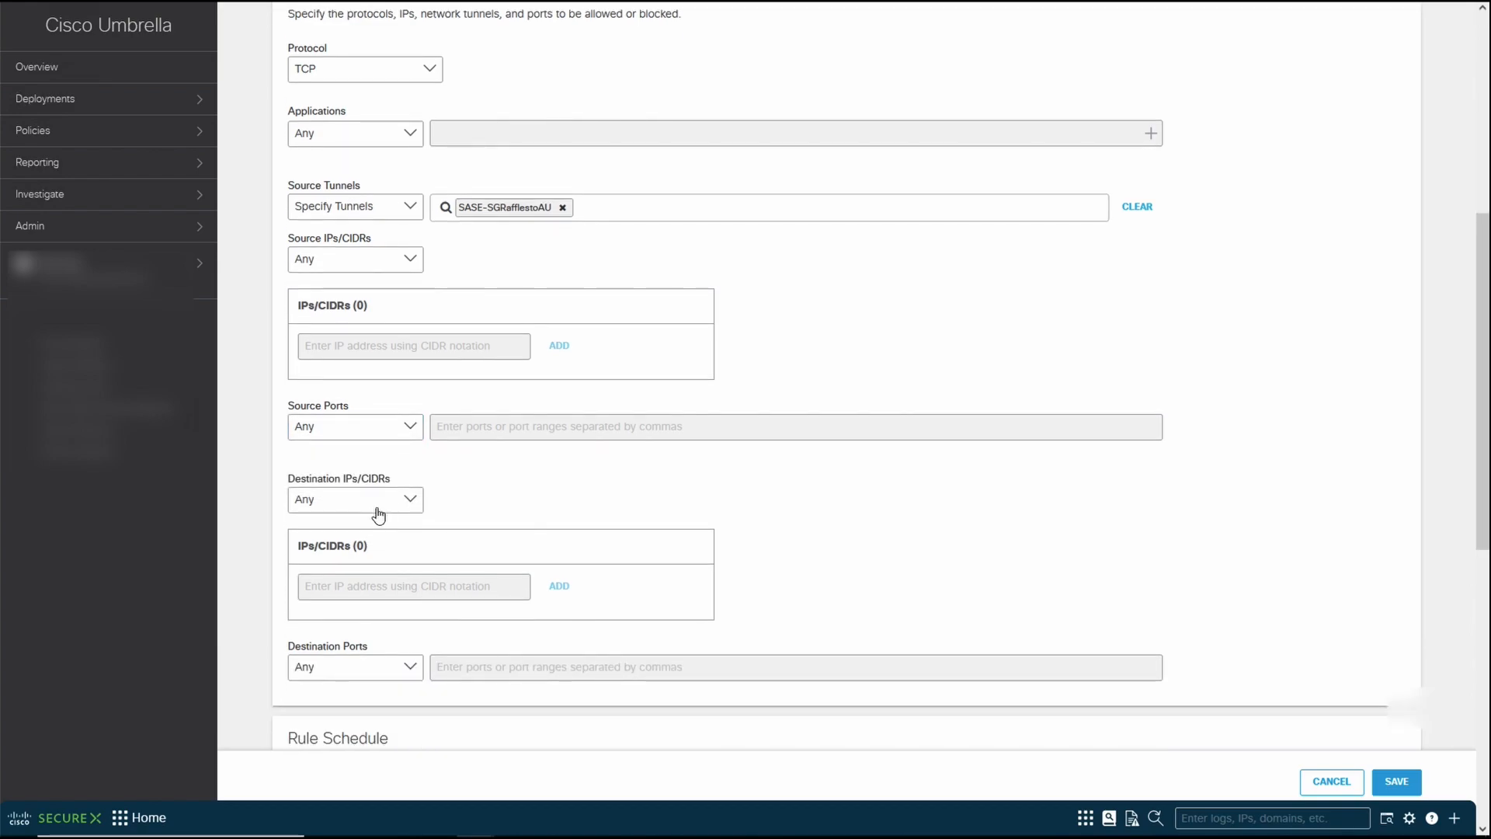
pyautogui.click(355, 500)
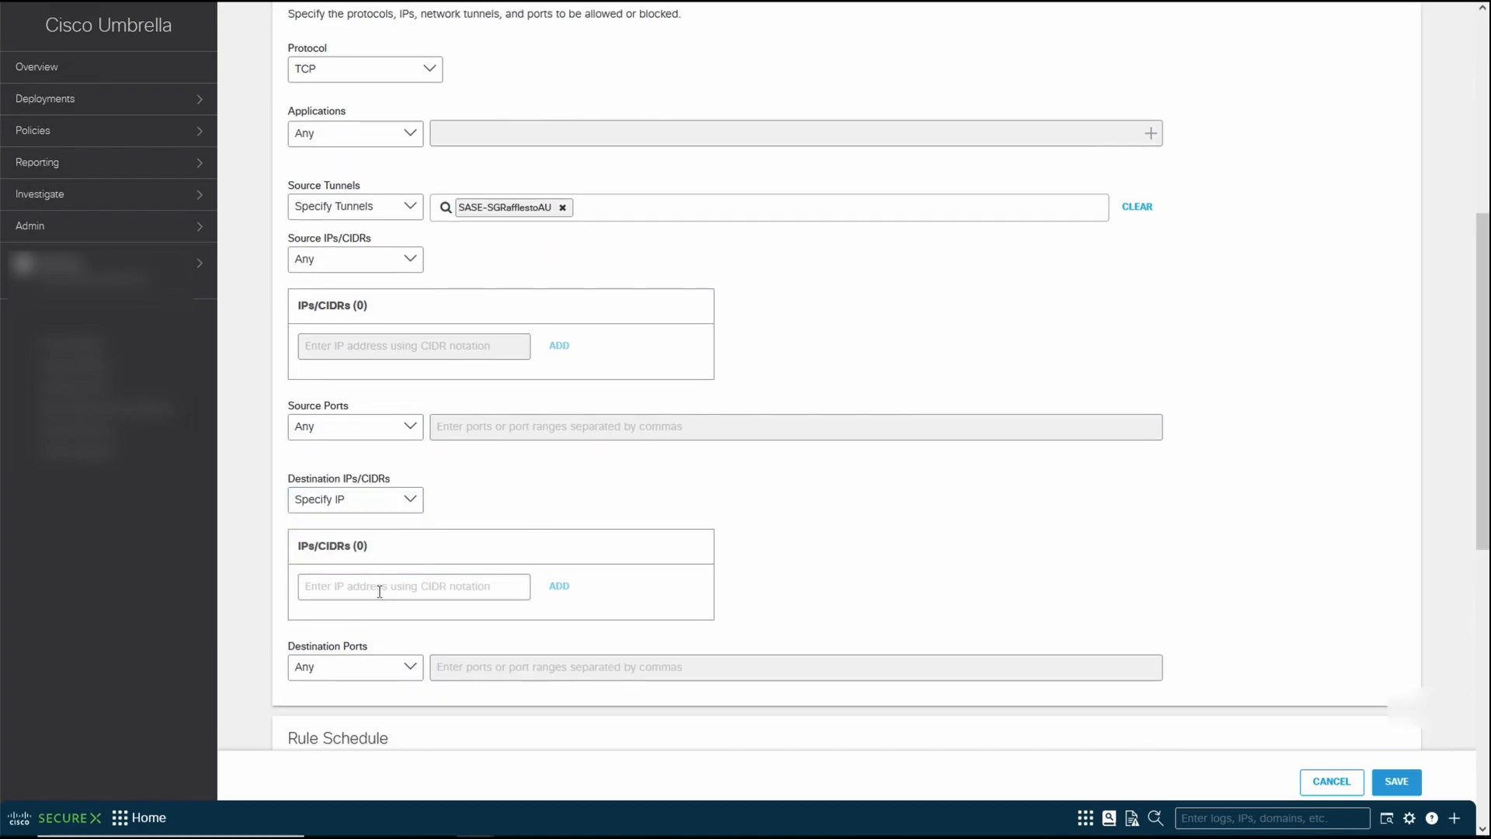
pyautogui.write('34.64.119.25')
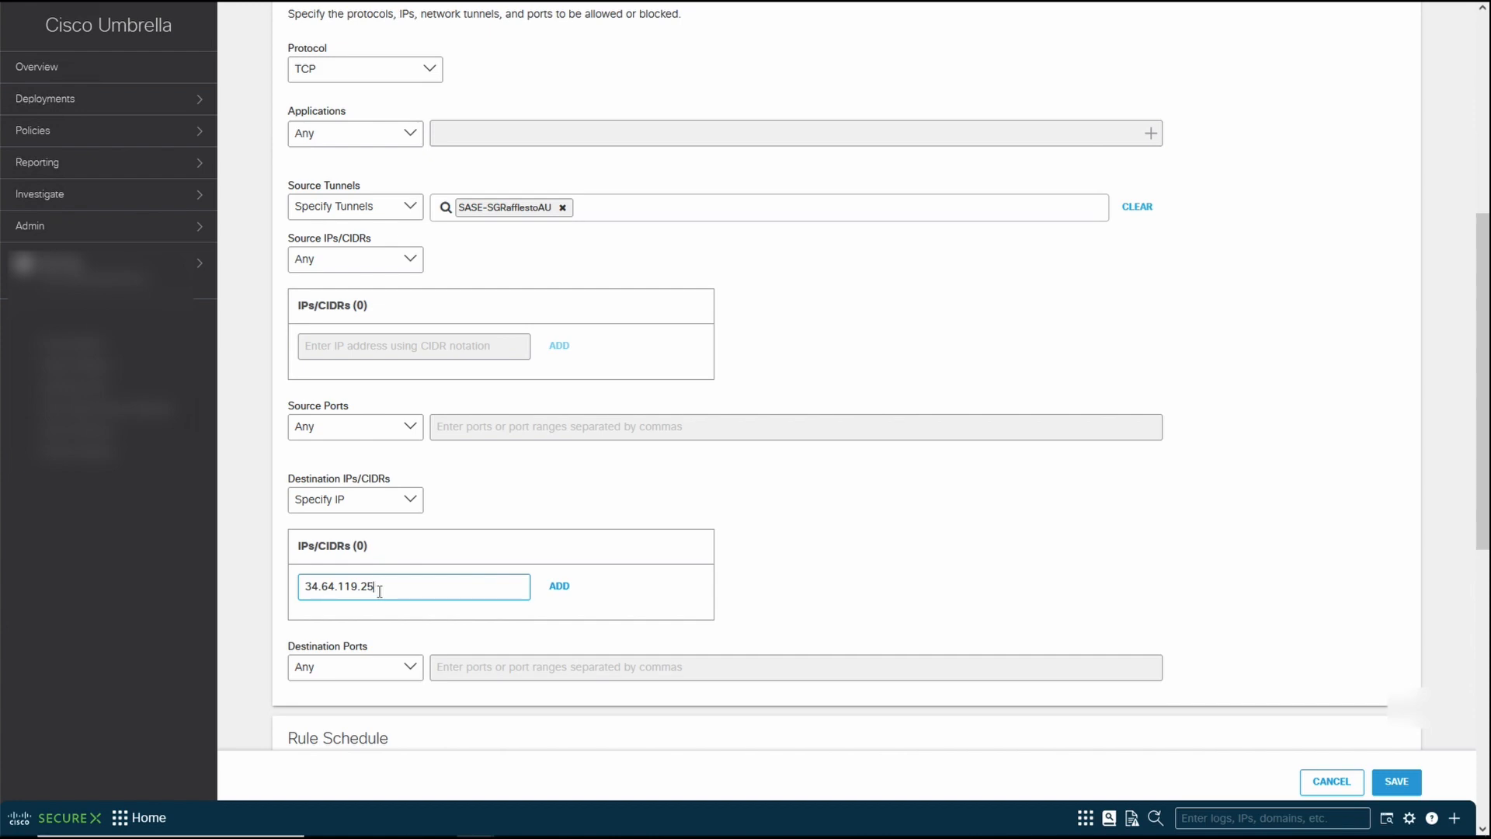
# - Limit the destination ports to 443 and 80
pyautogui.click(354, 632)
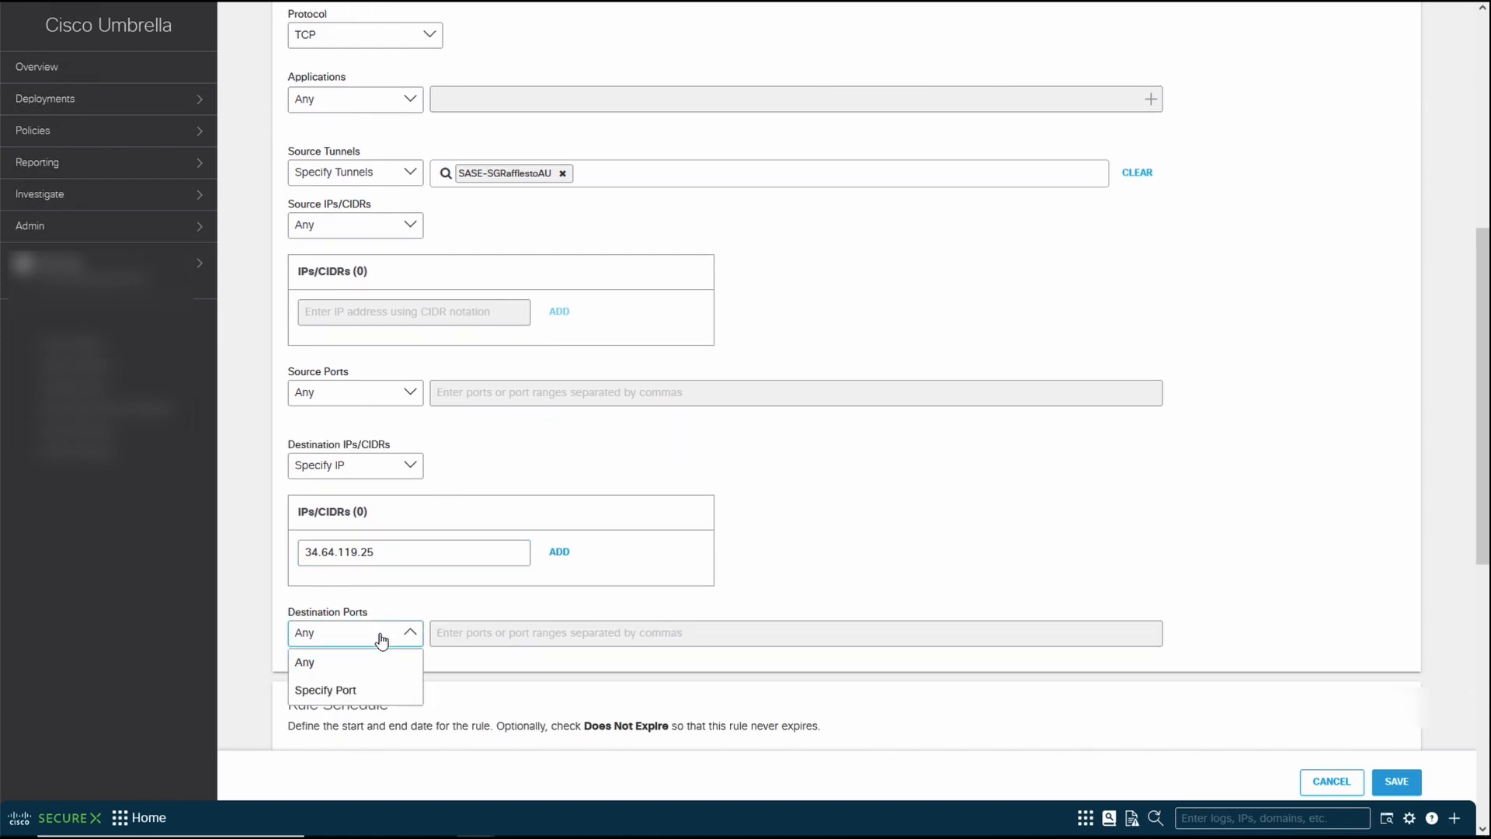
pyautogui.moveTo(488, 636)
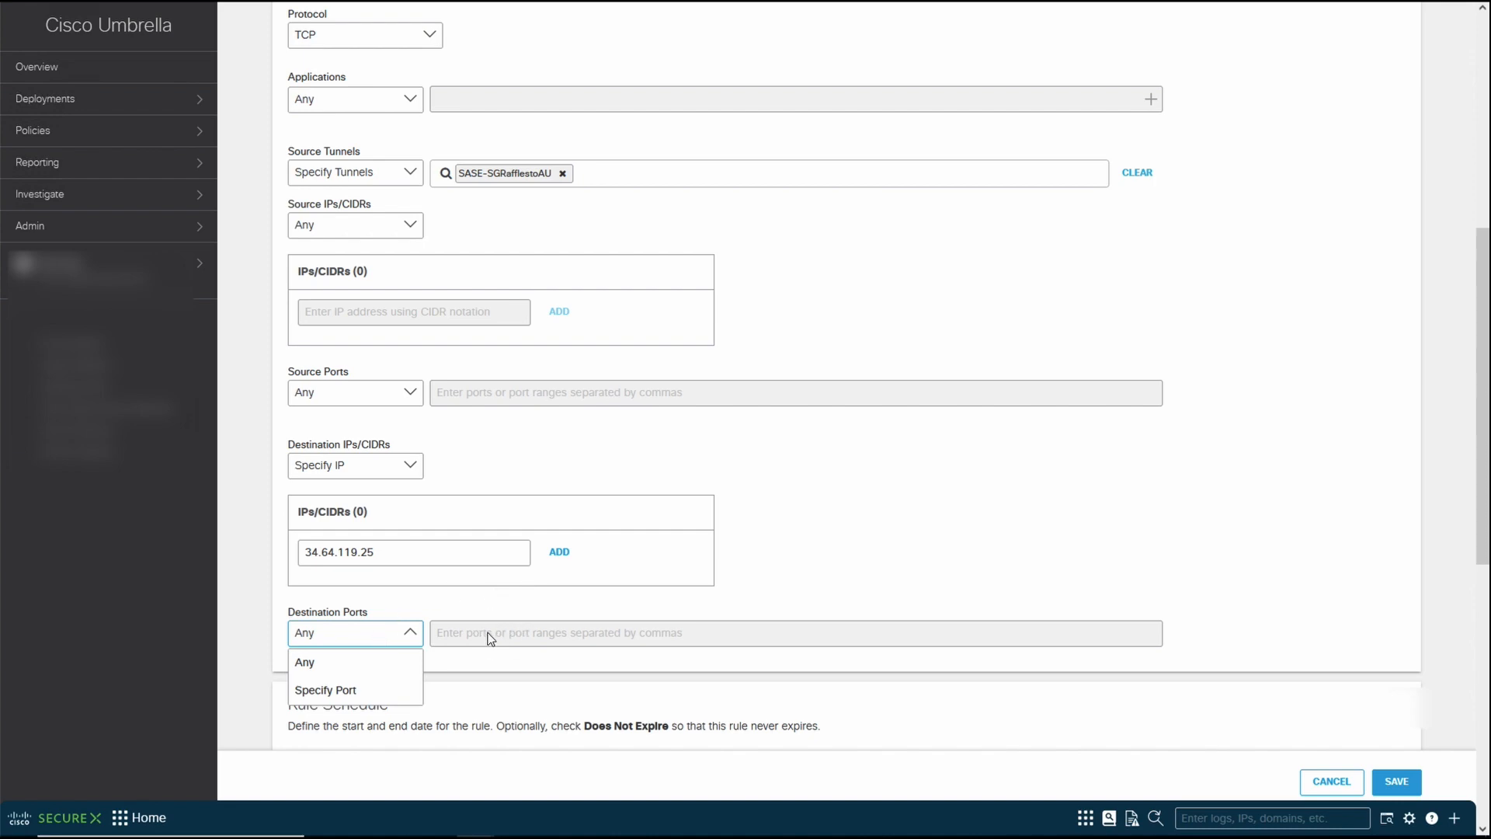
pyautogui.click(326, 690)
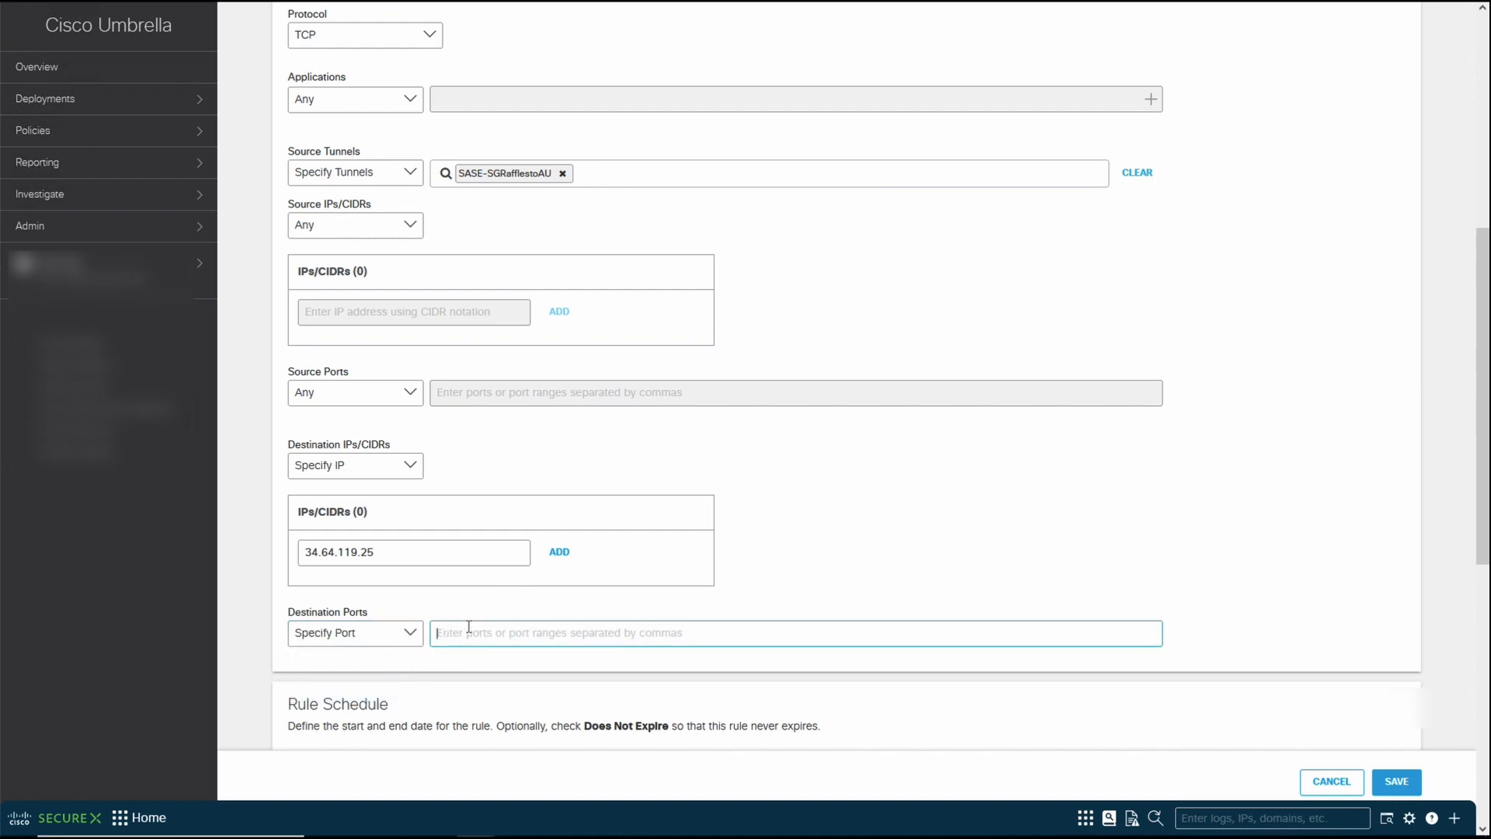
pyautogui.write('443')
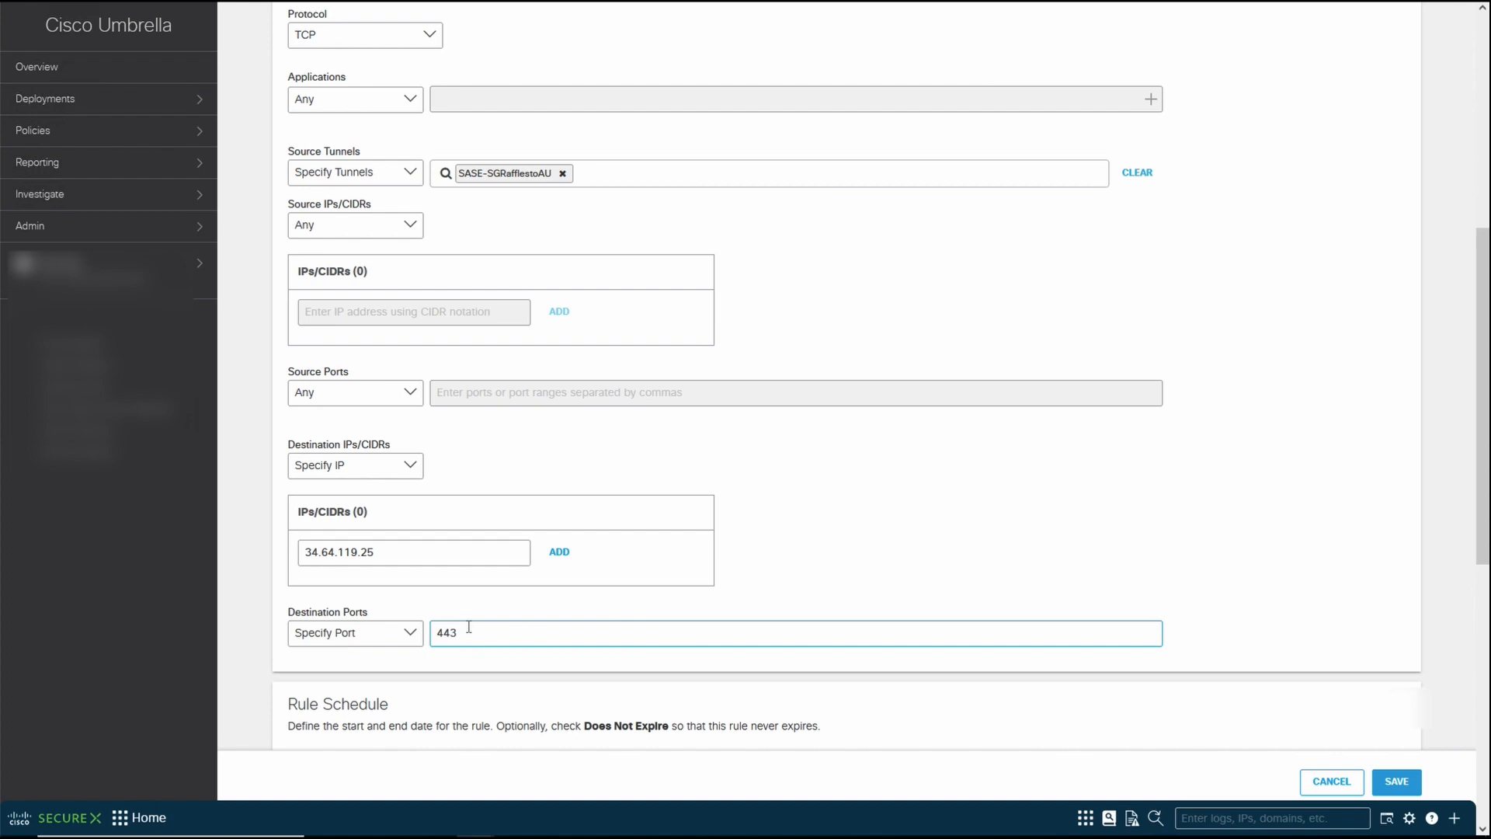
pyautogui.write(',8')
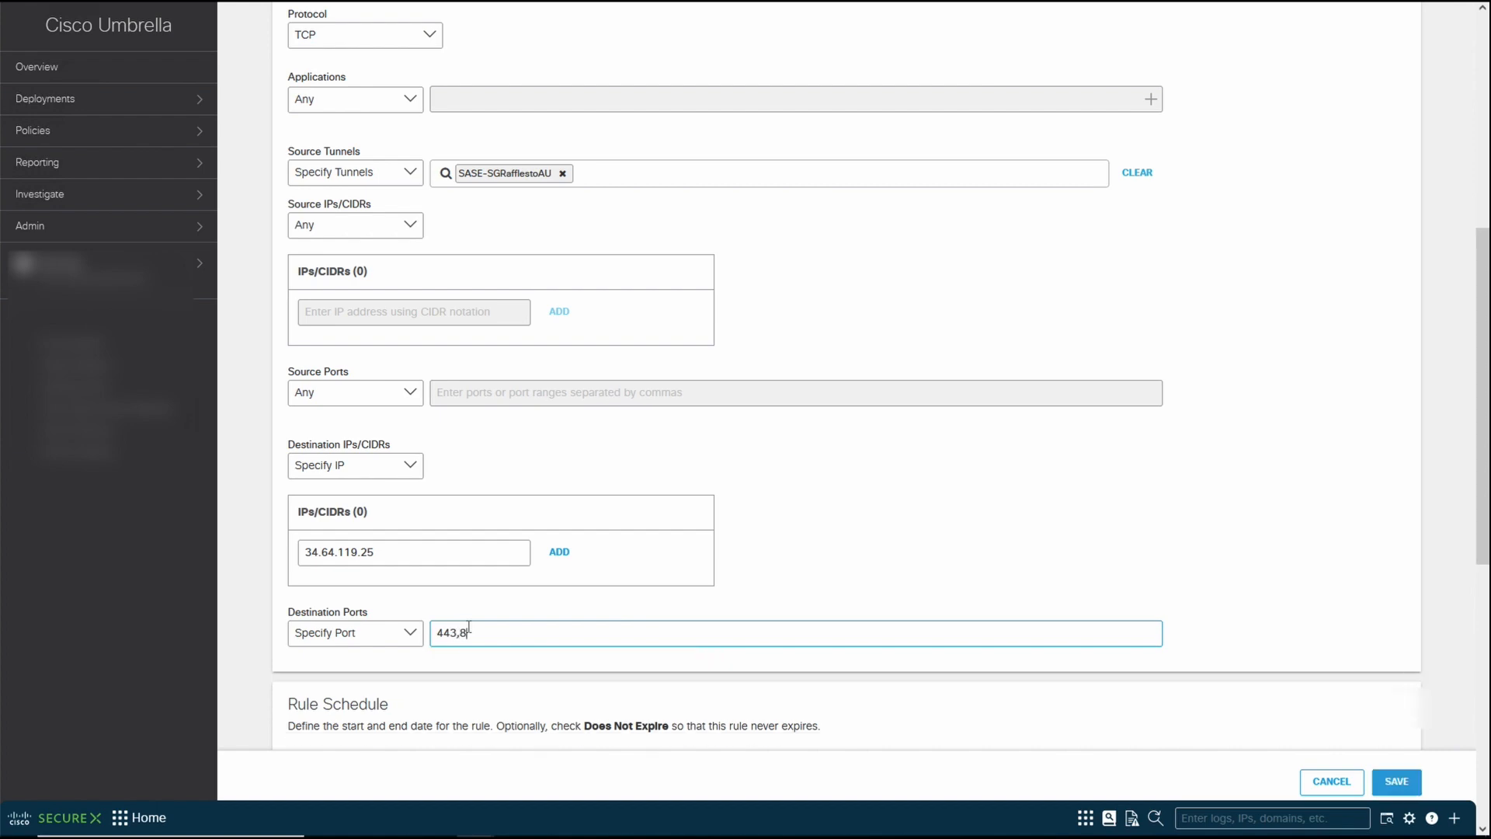
pyautogui.write('0')
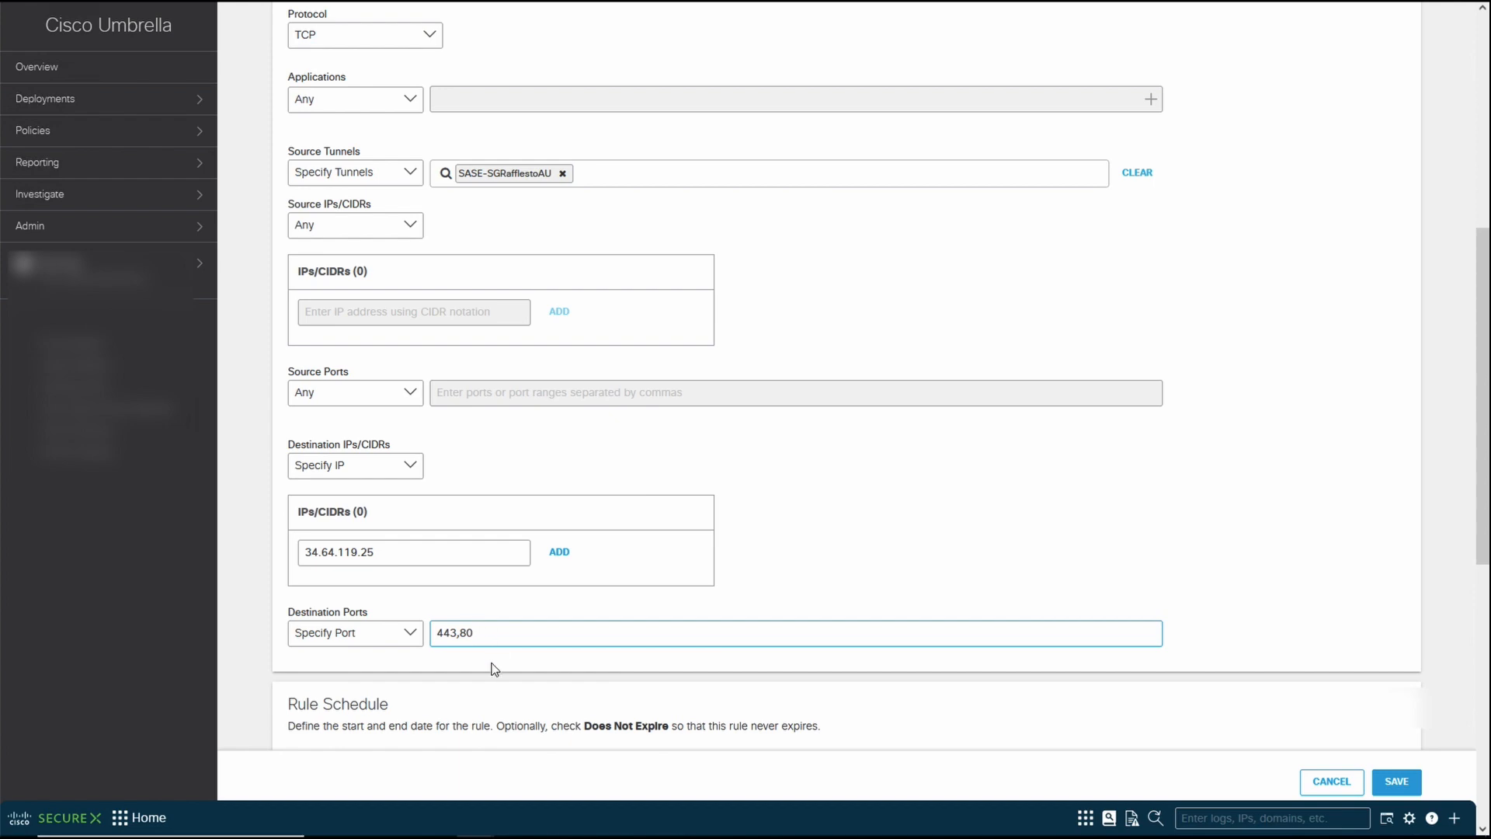
pyautogui.moveTo(496, 658)
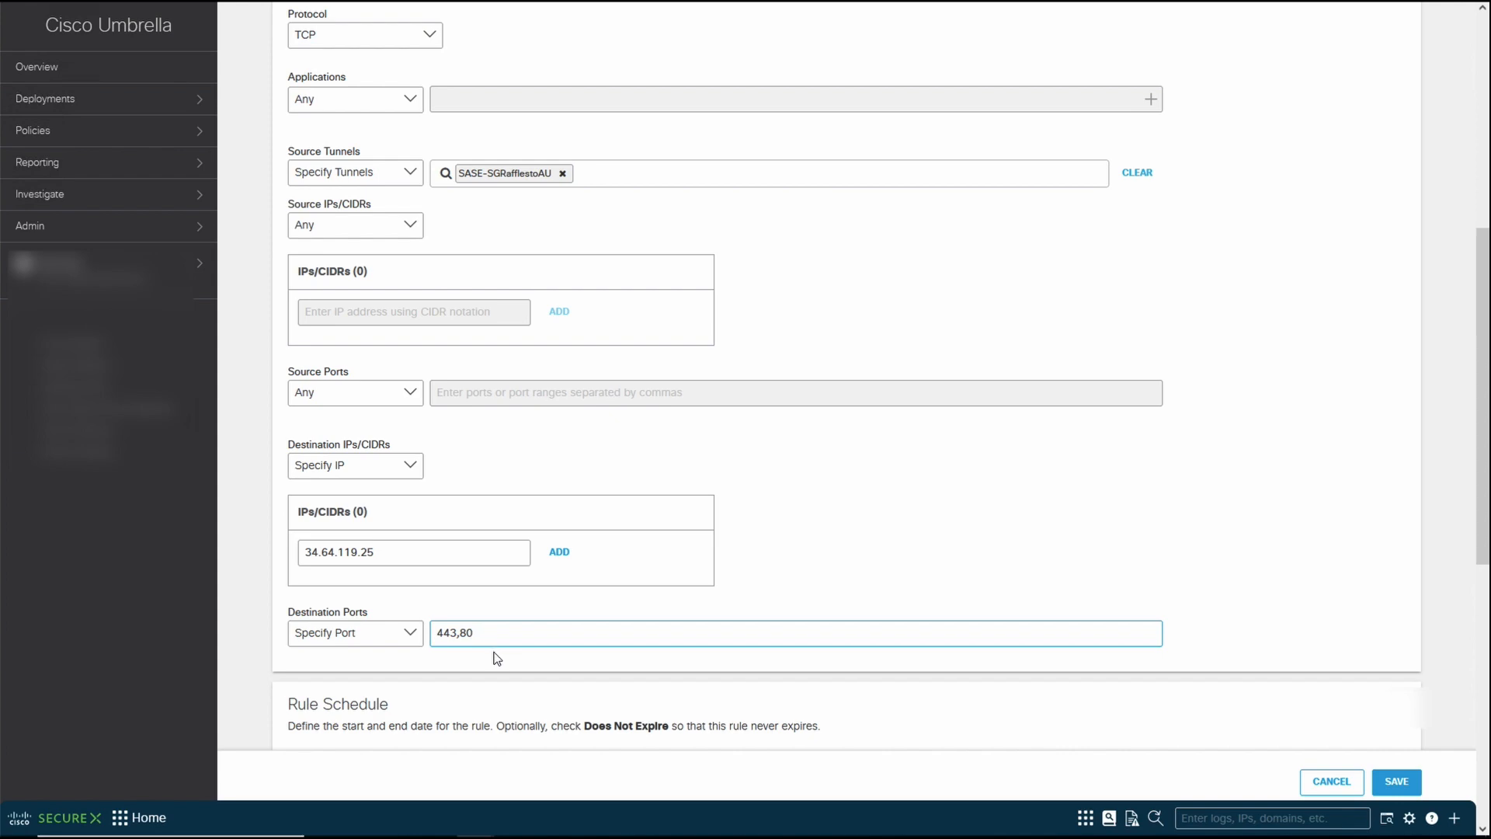
pyautogui.scroll(-3)
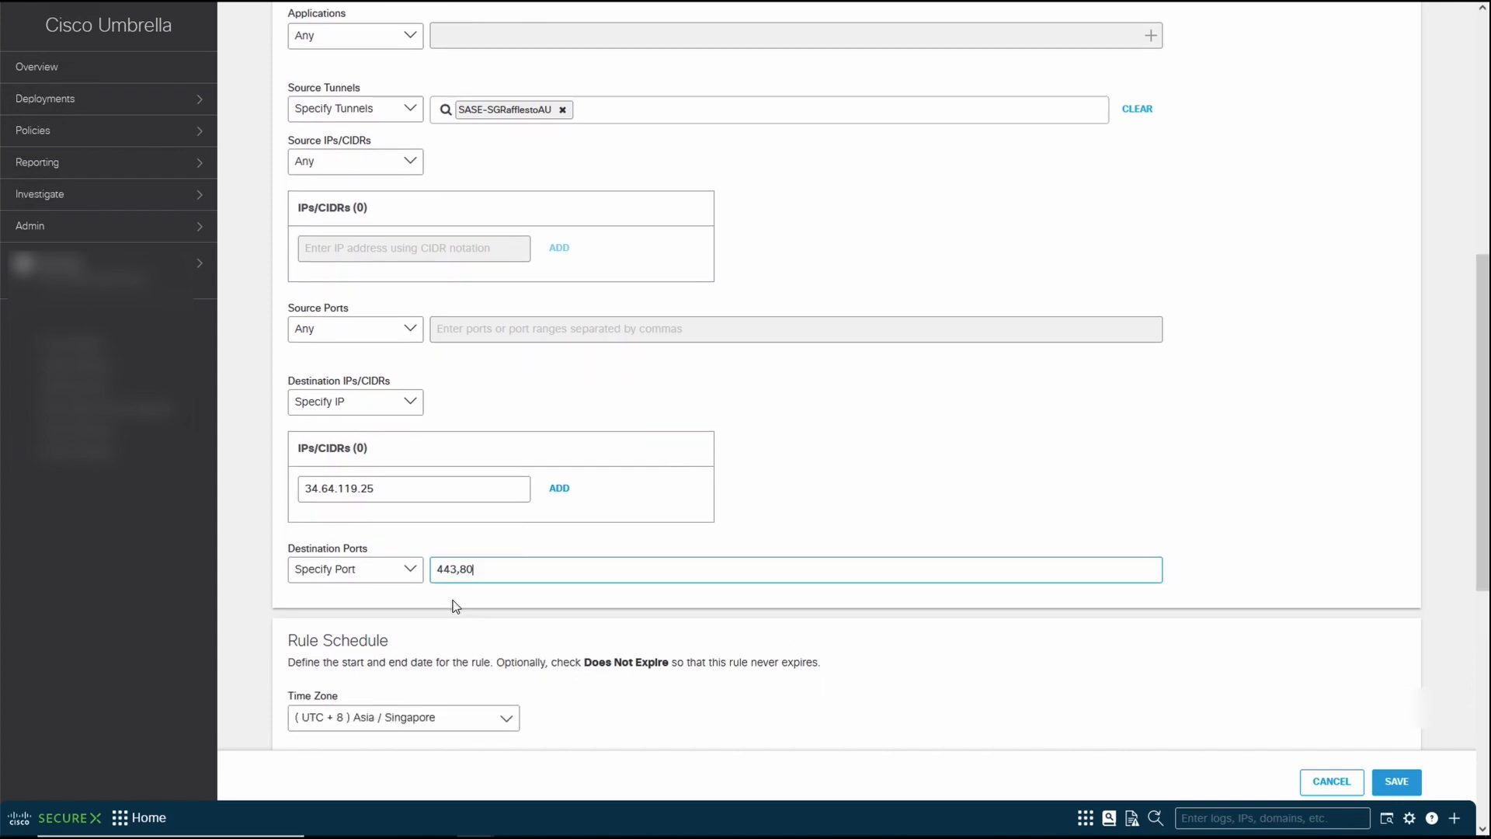
pyautogui.scroll(-3)
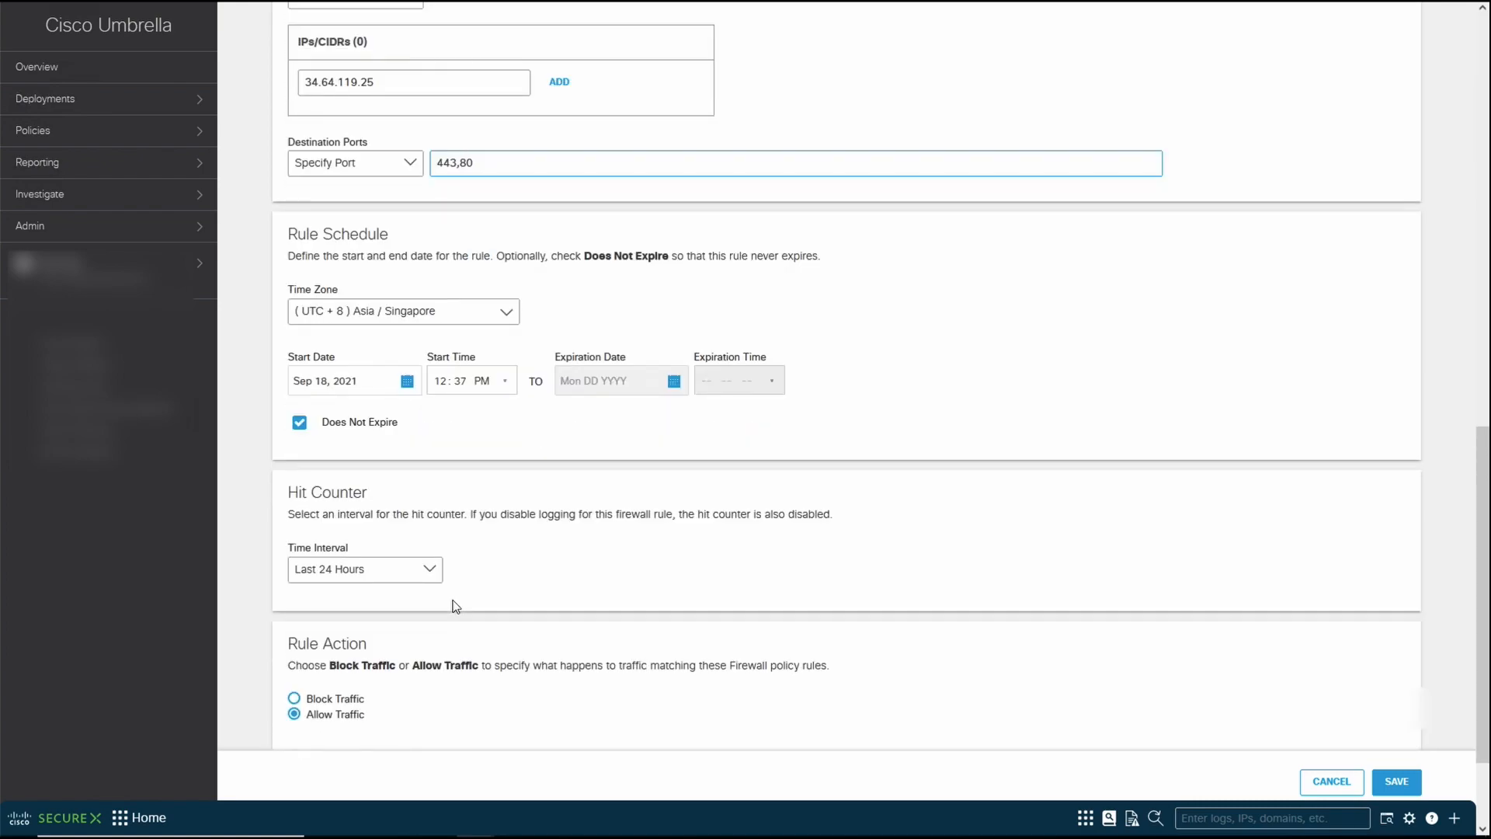
pyautogui.moveTo(386, 618)
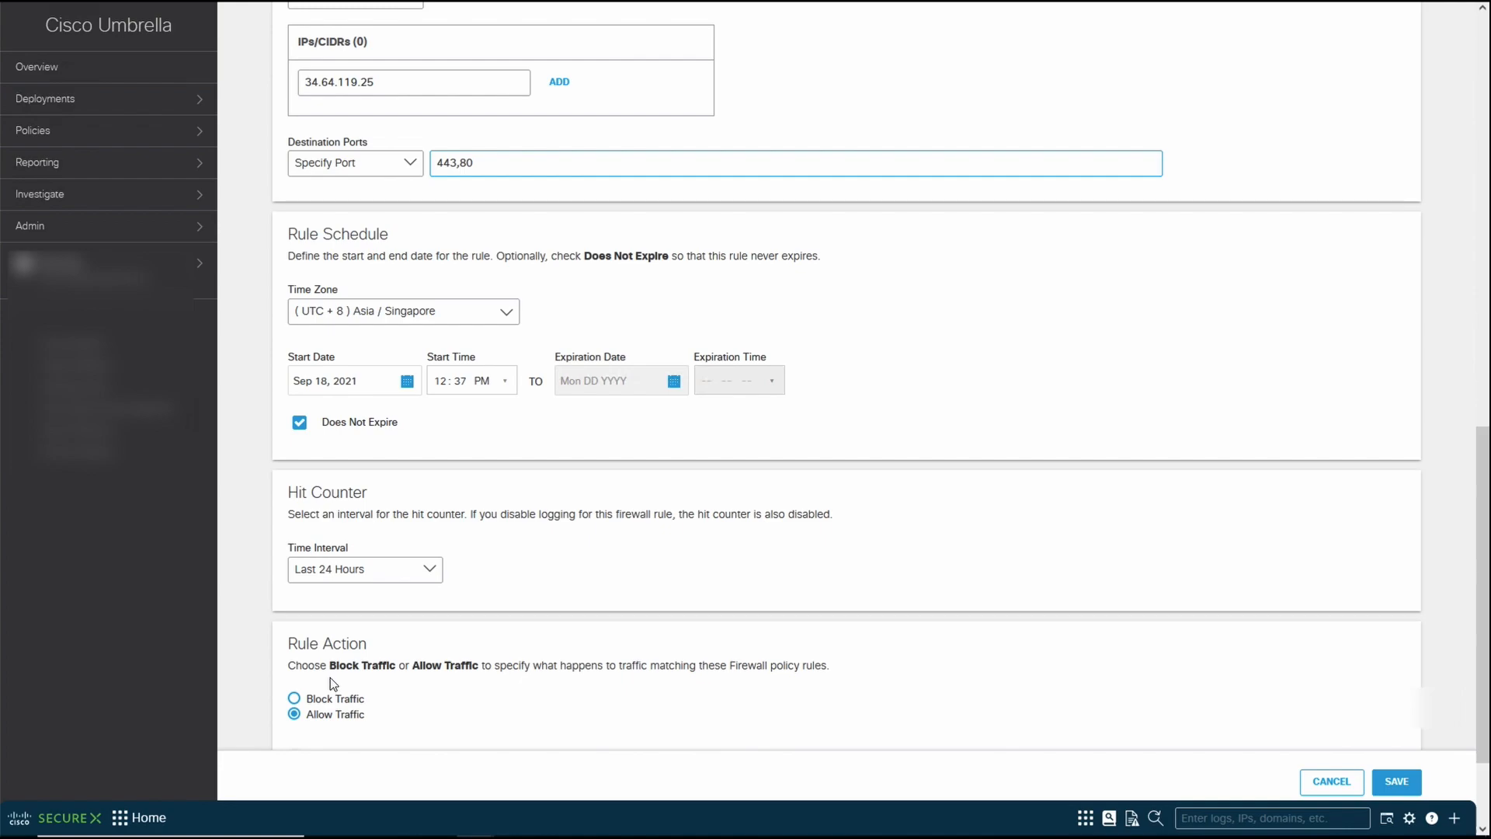
pyautogui.moveTo(281, 682)
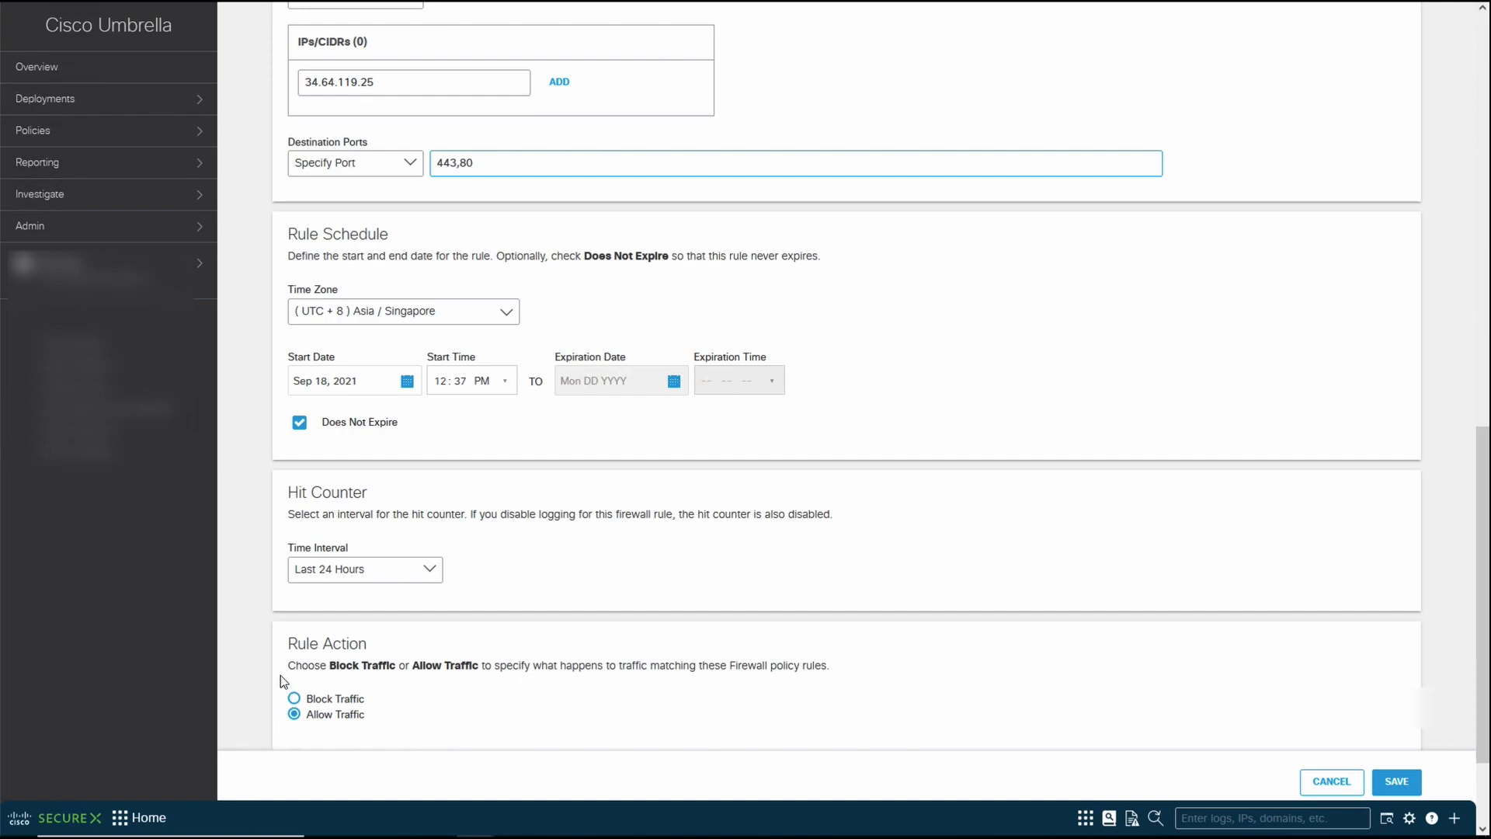
pyautogui.scroll(-3)
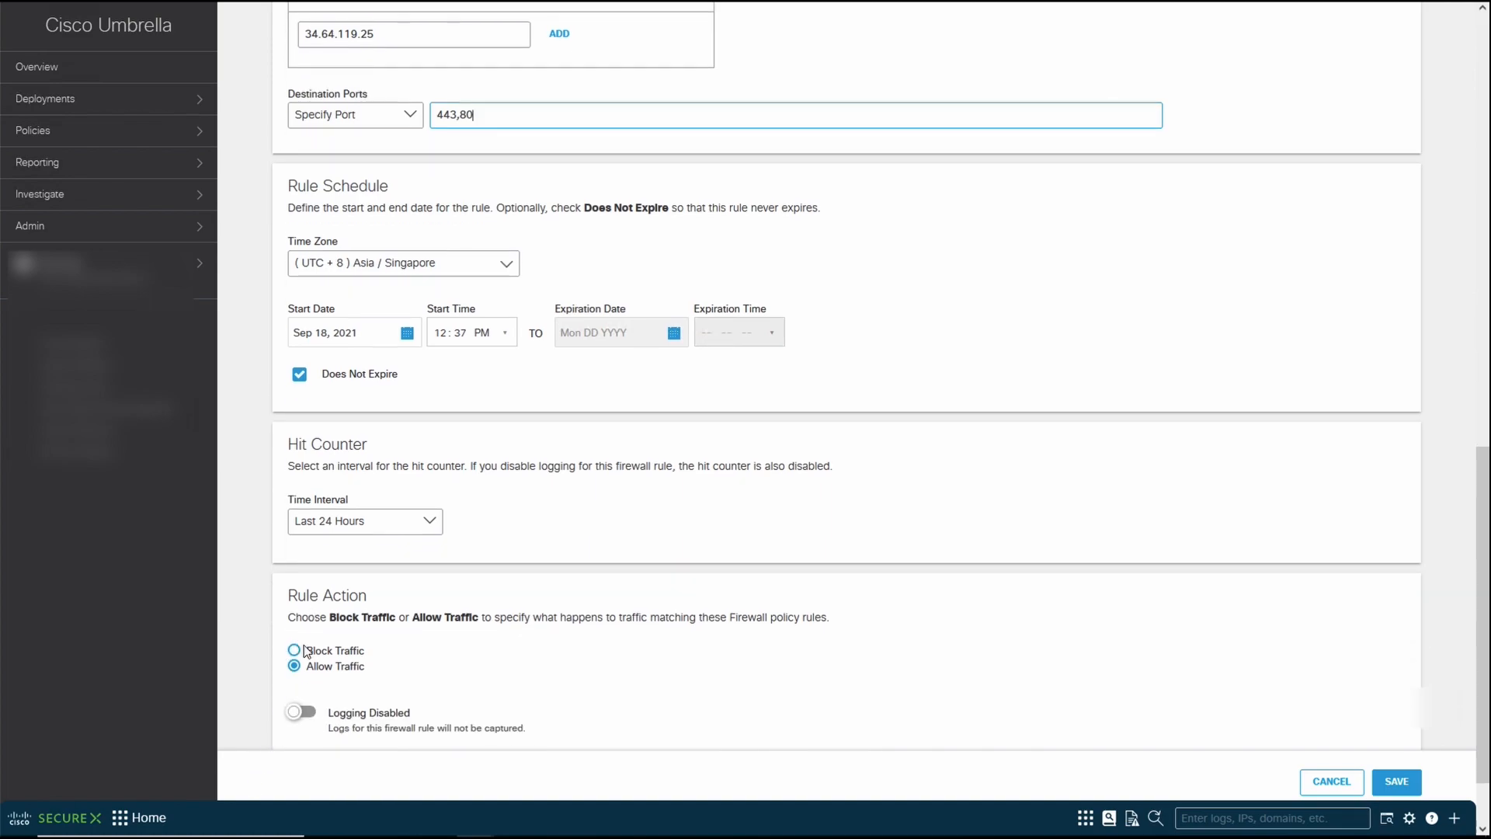
# - Set the Block to SRWKorea rule's action to Block Traffic and save it
pyautogui.click(293, 650)
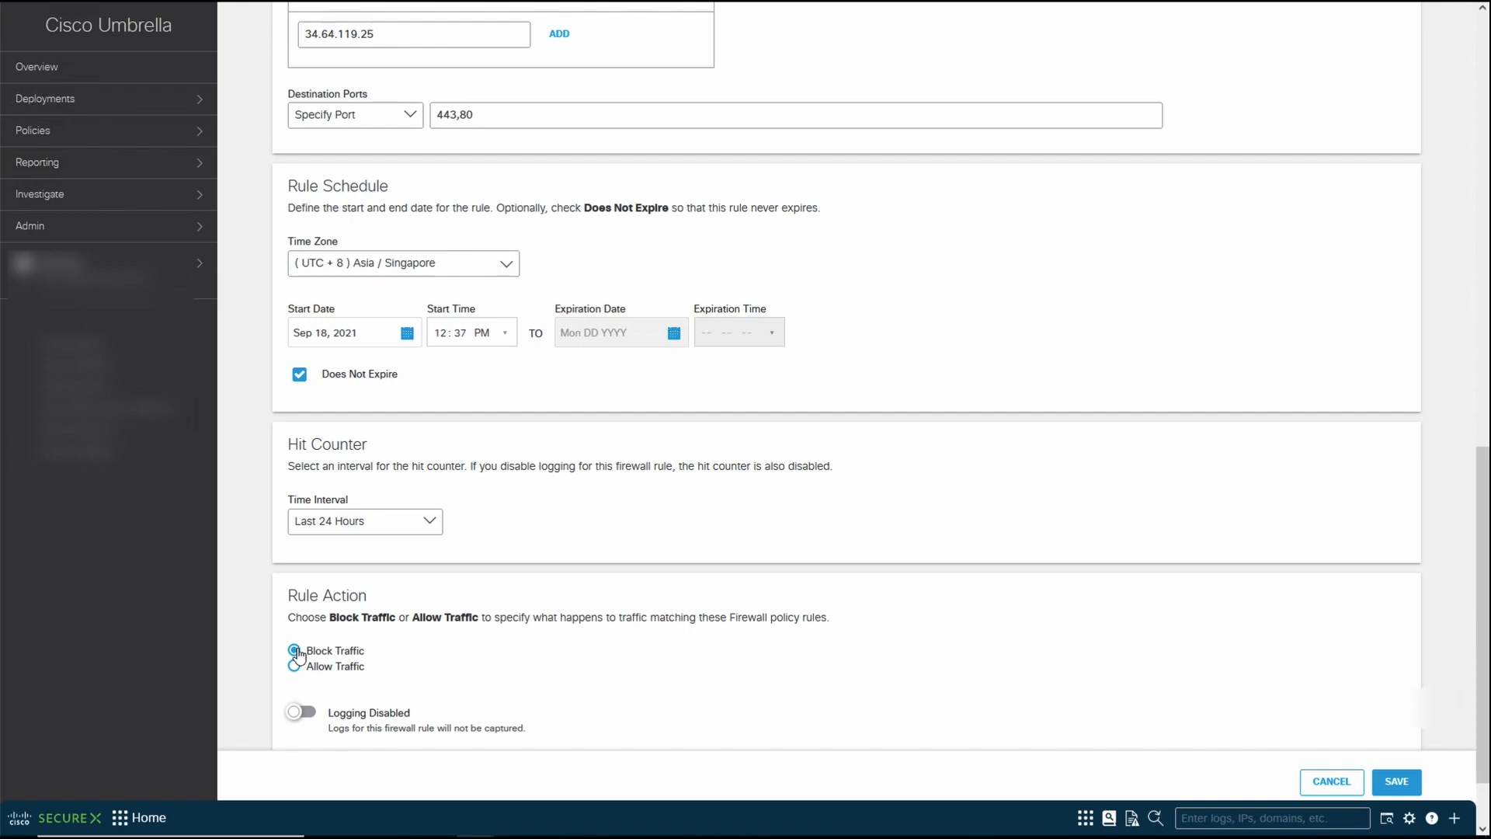
pyautogui.click(302, 711)
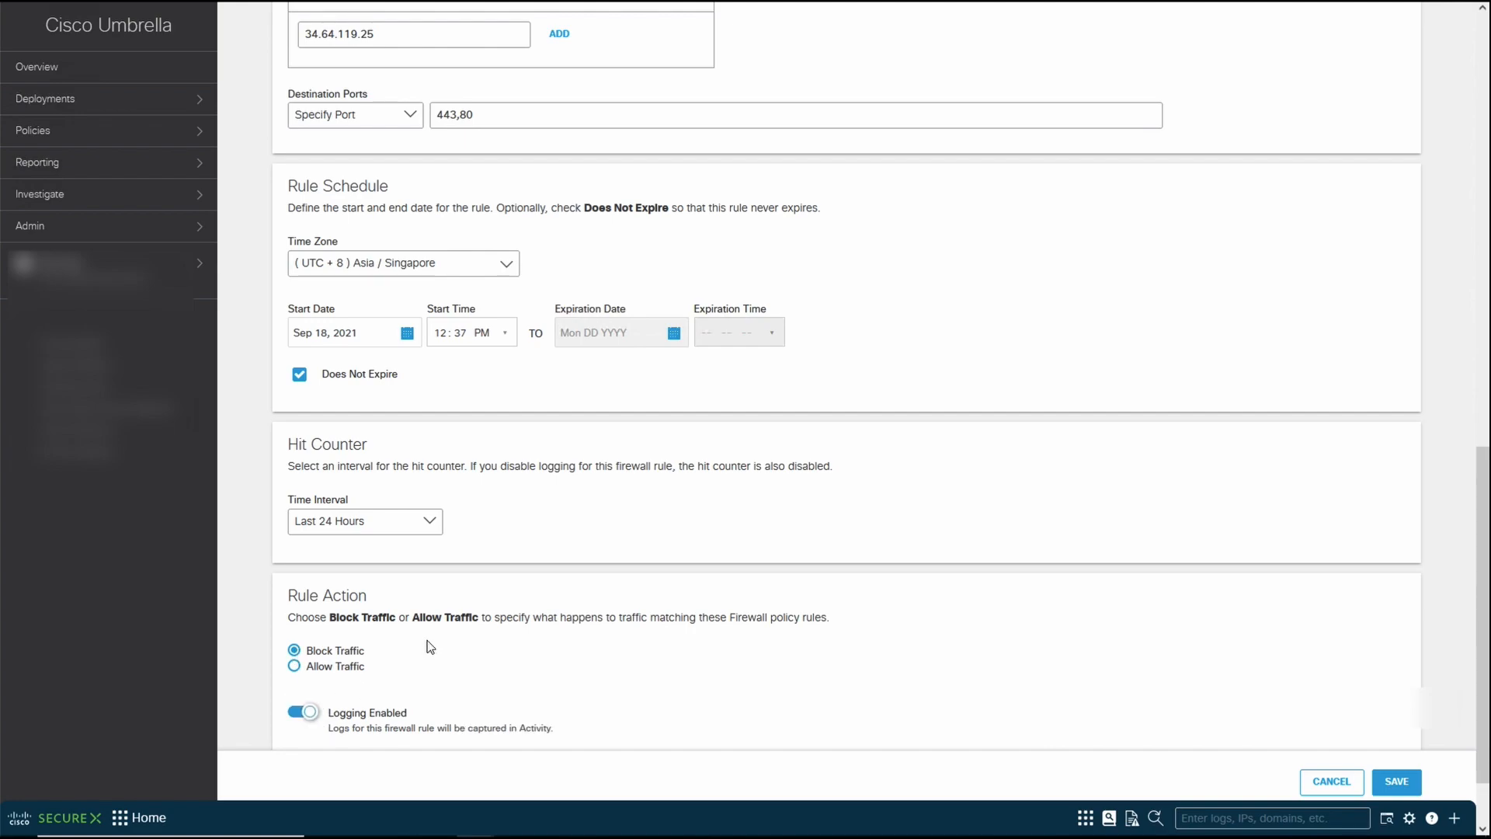
pyautogui.scroll(-3)
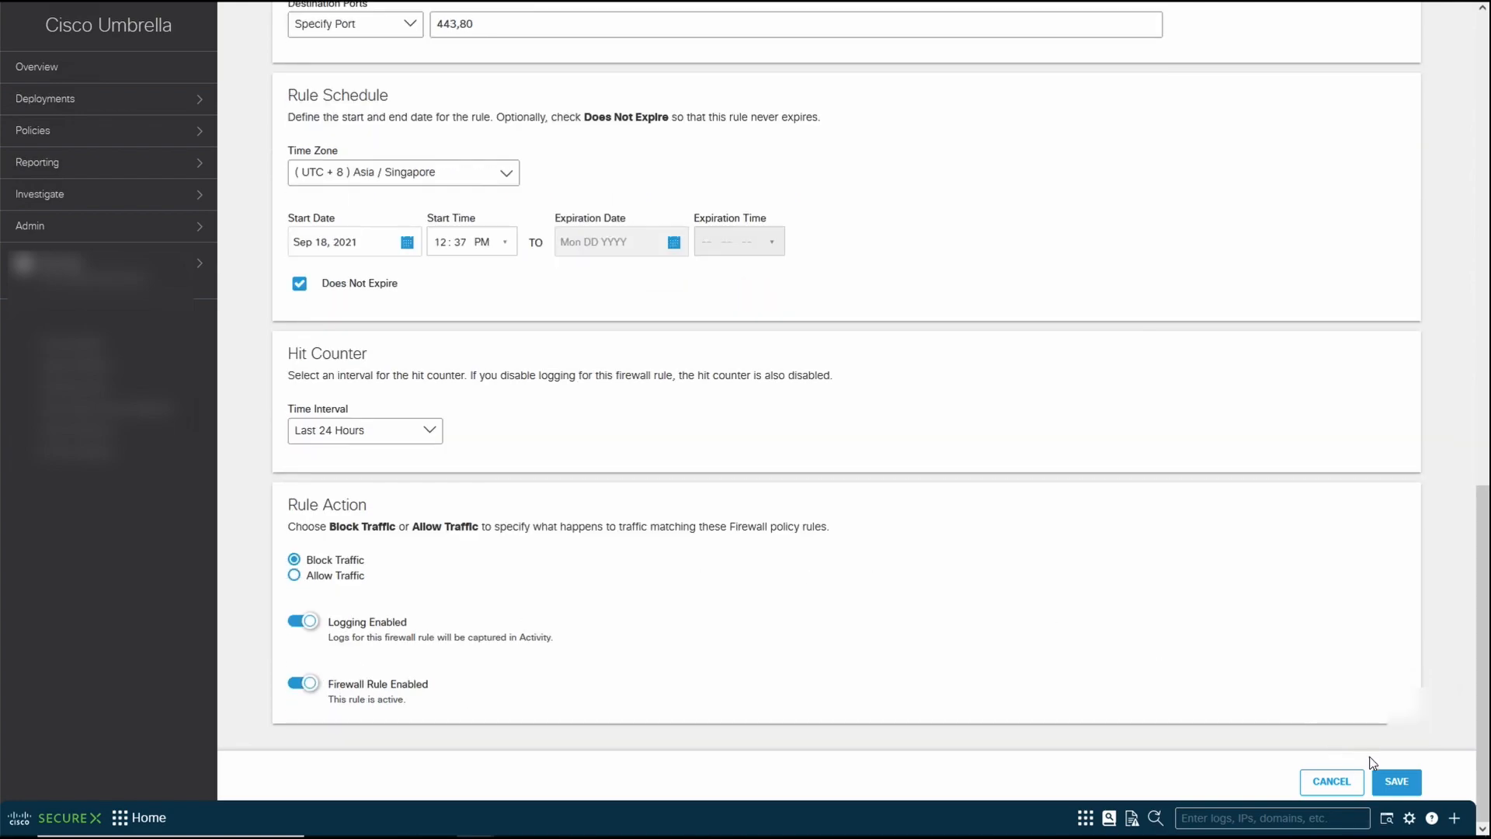
pyautogui.click(1396, 780)
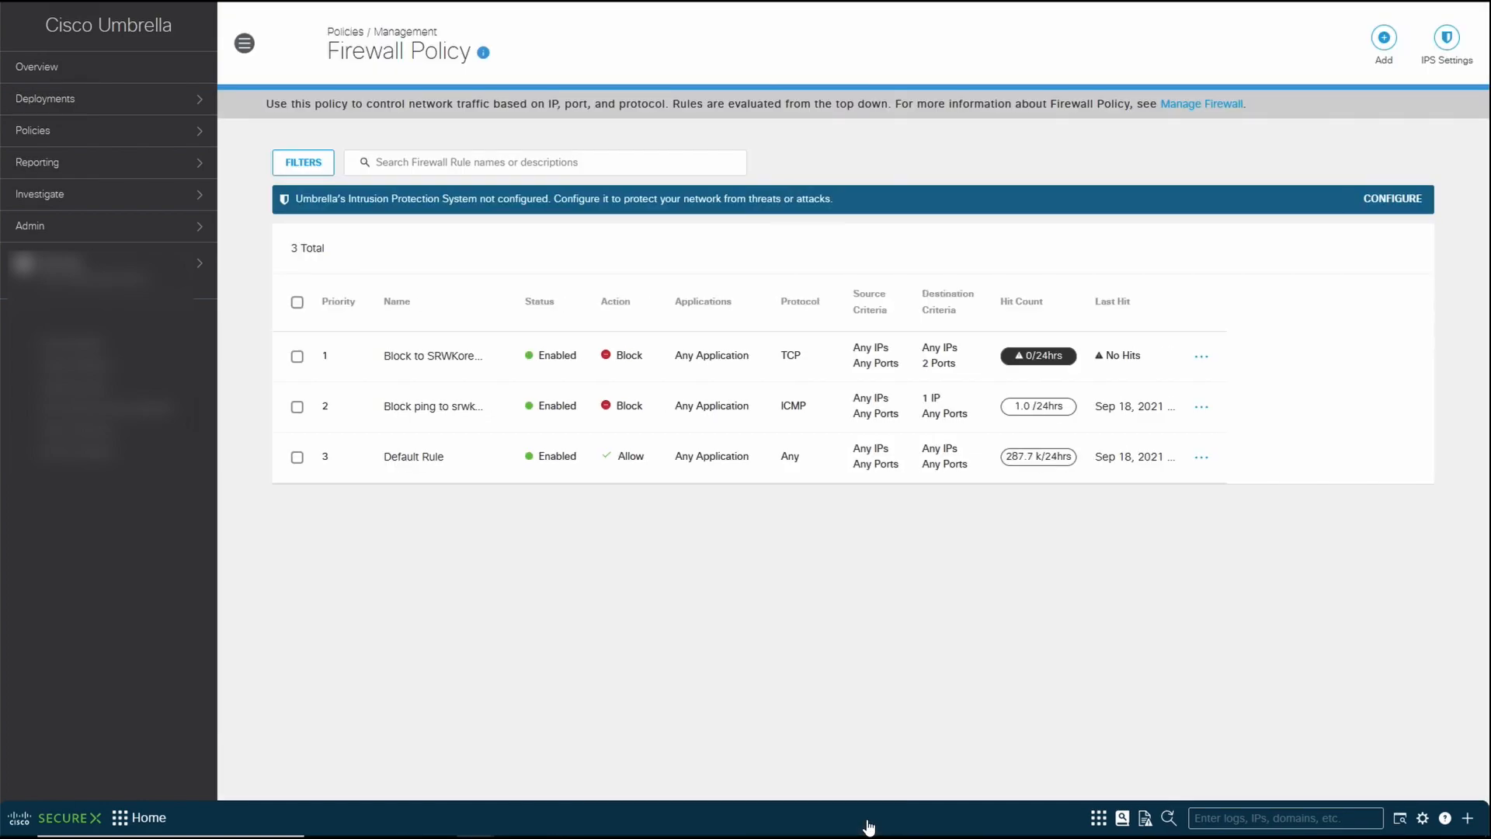
pyautogui.moveTo(426, 100)
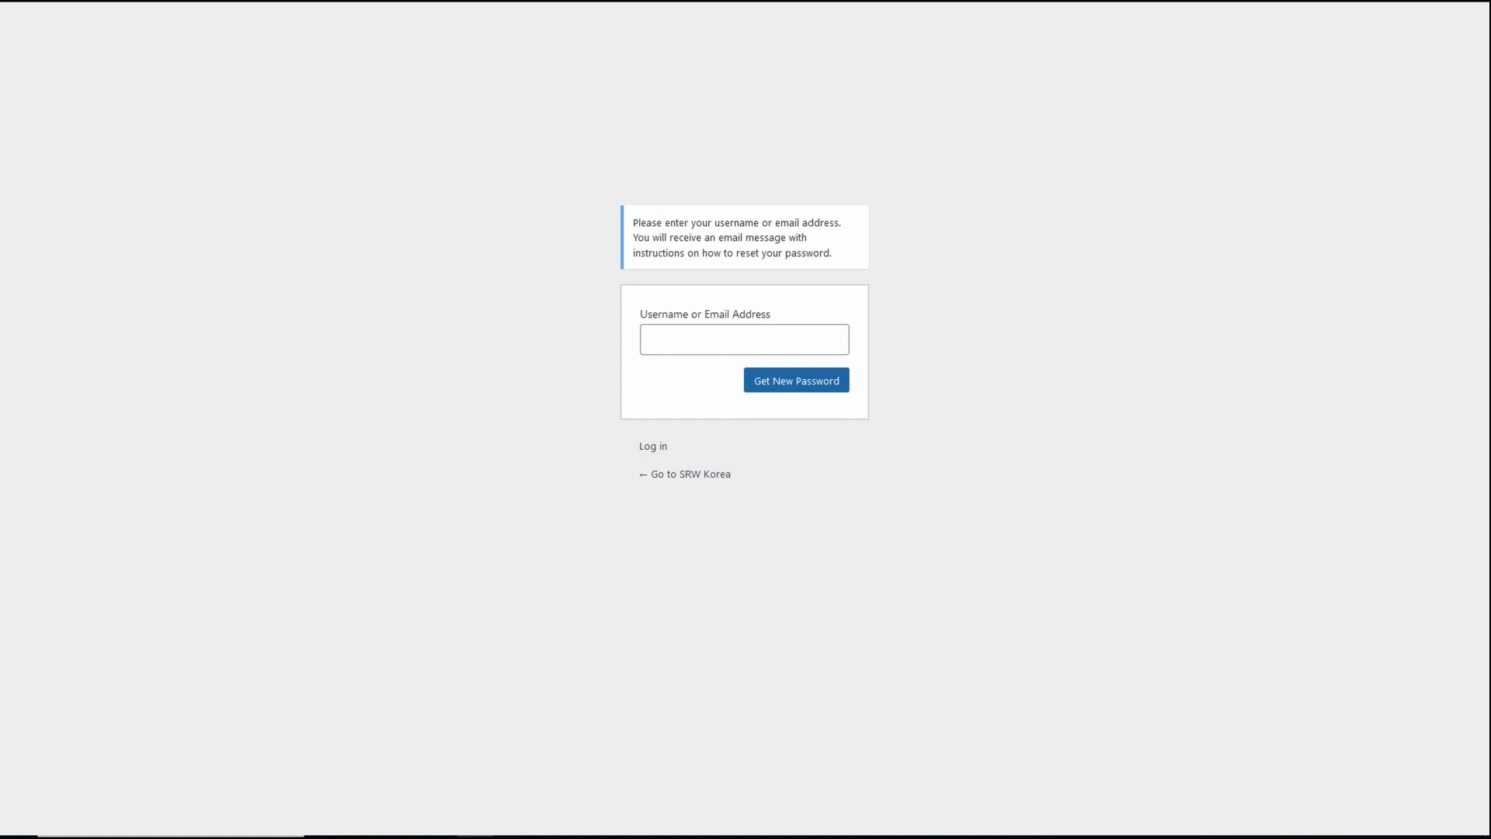
# - Click the username field on SRW Korea's password reset page to confirm it still responds
pyautogui.click(743, 338)
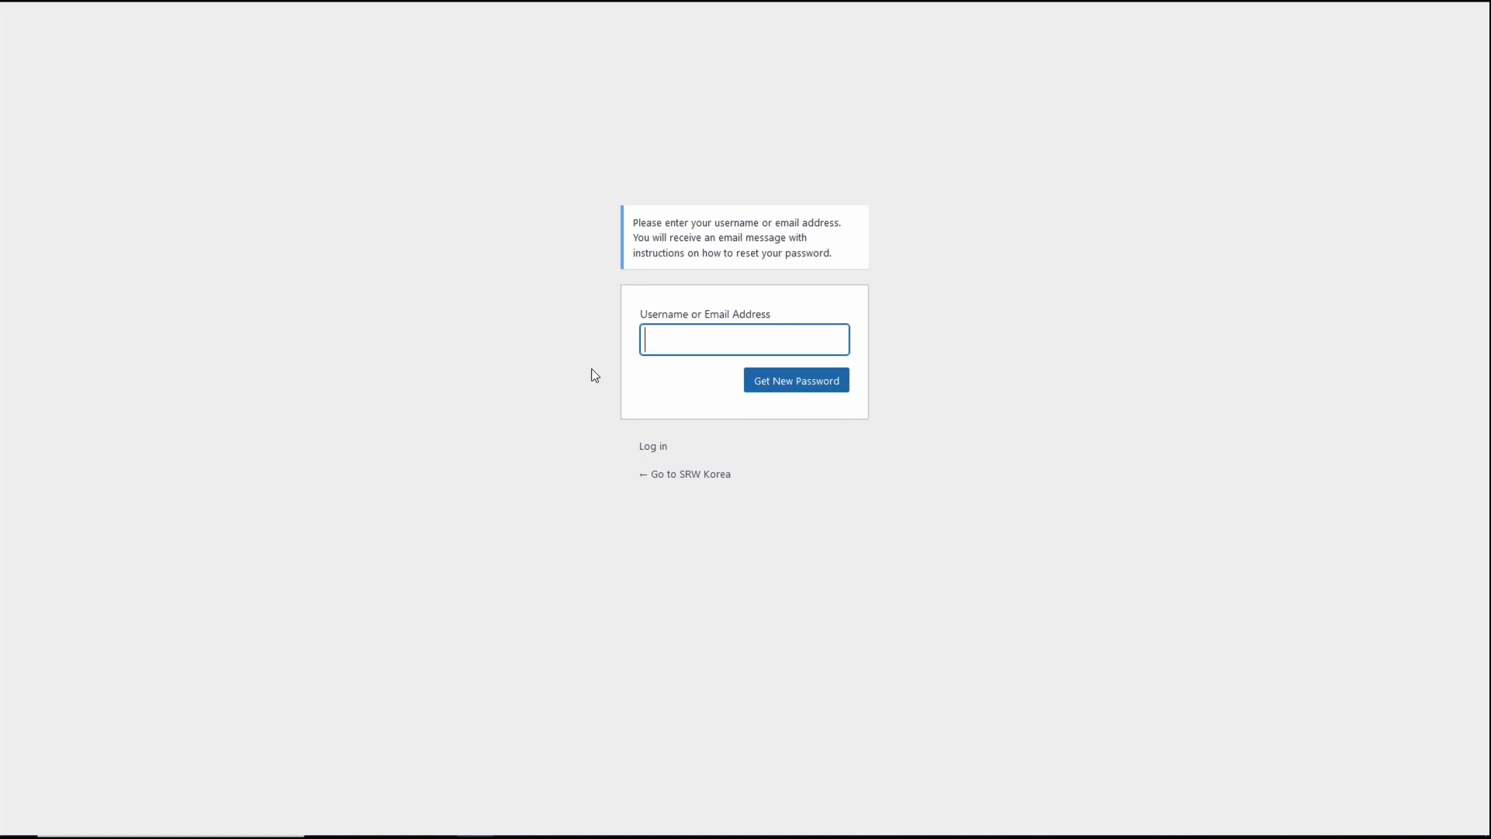
pyautogui.moveTo(683, 474)
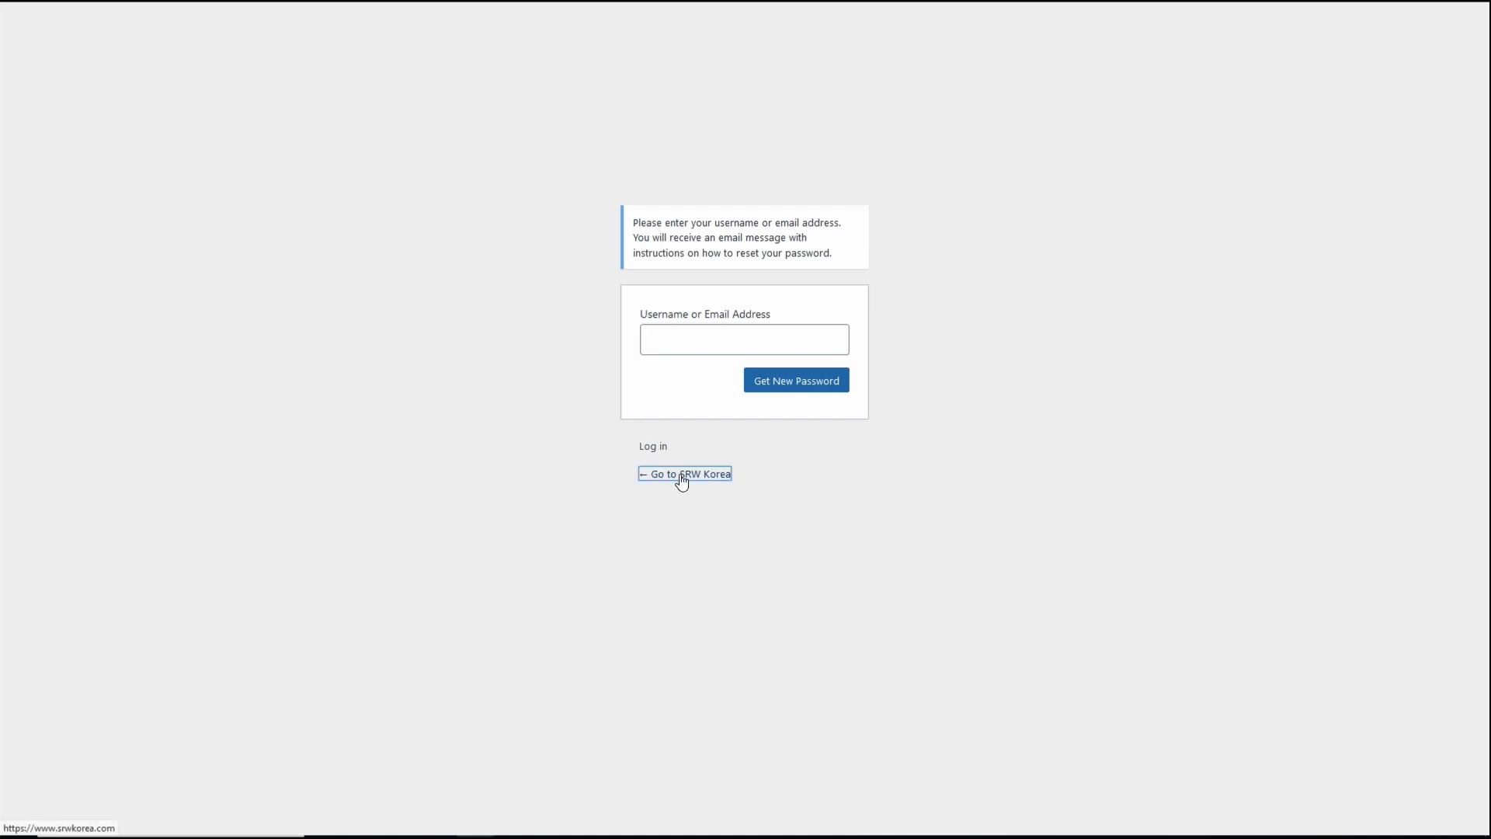
pyautogui.moveTo(464, 302)
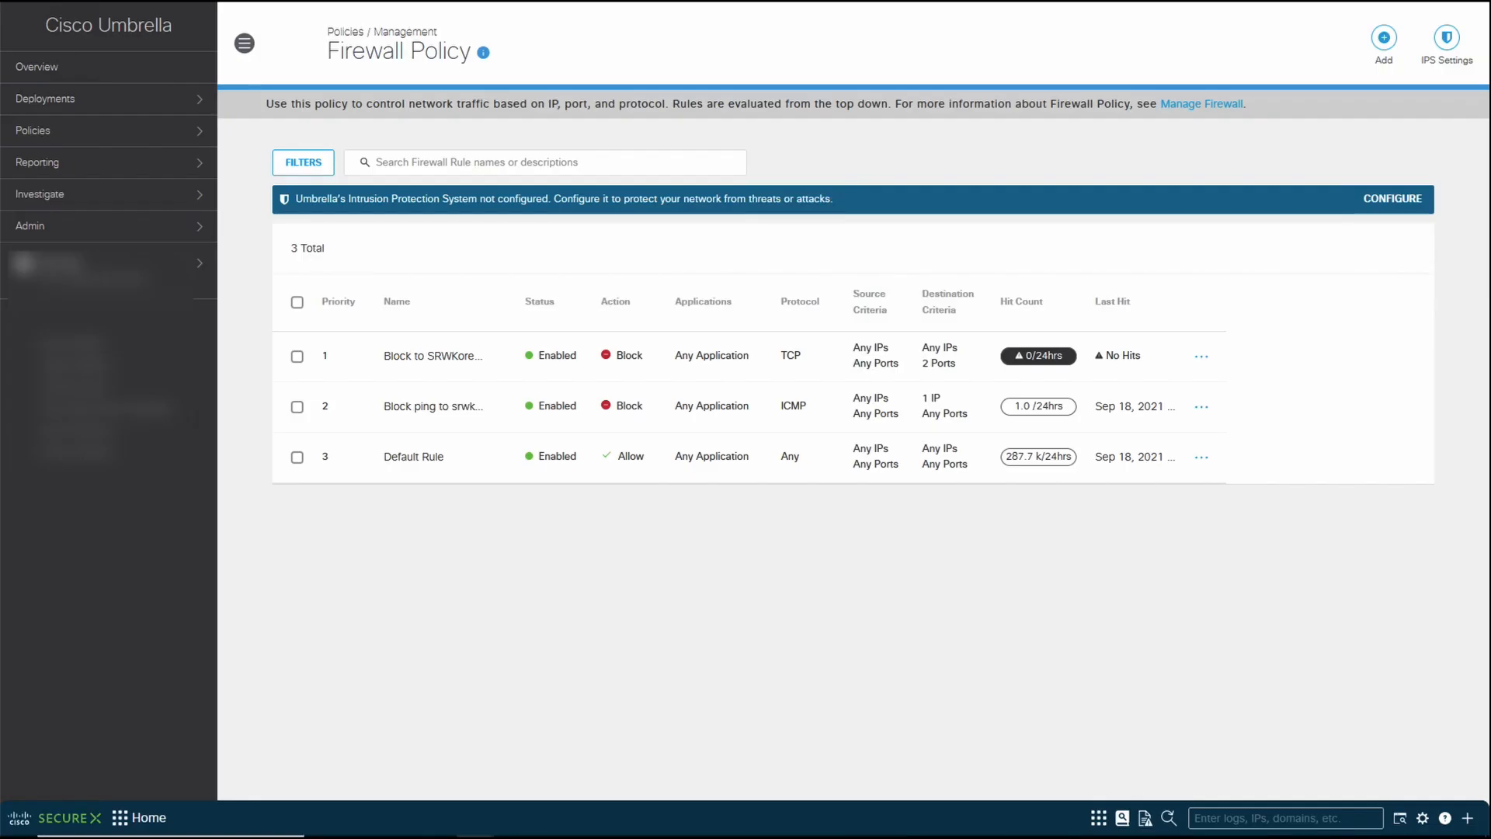
pyautogui.moveTo(588, 236)
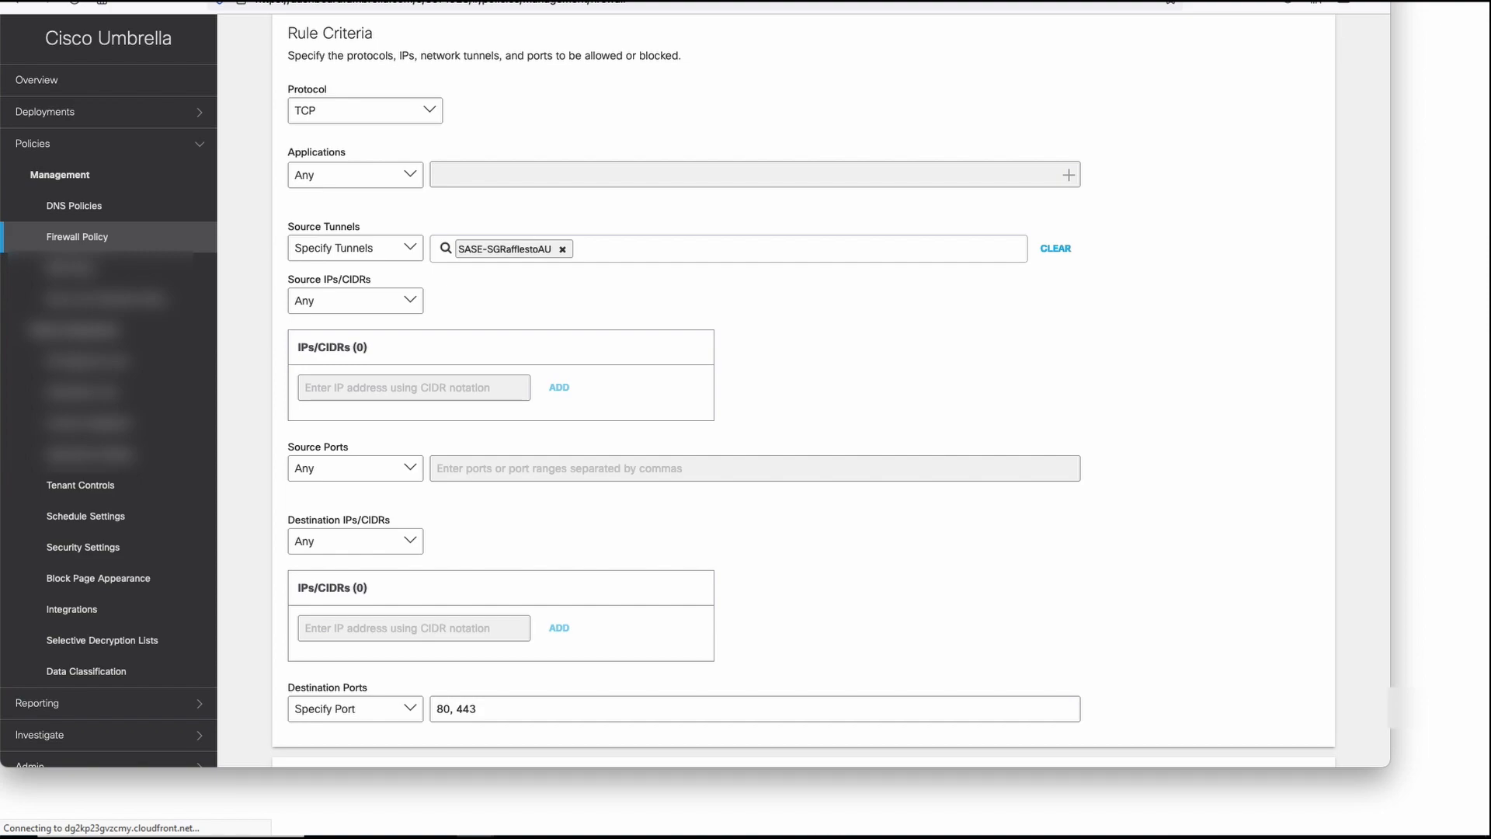
# - Scroll the reopened Block to SRWKorea rule to its Rule Criteria
pyautogui.scroll(3)
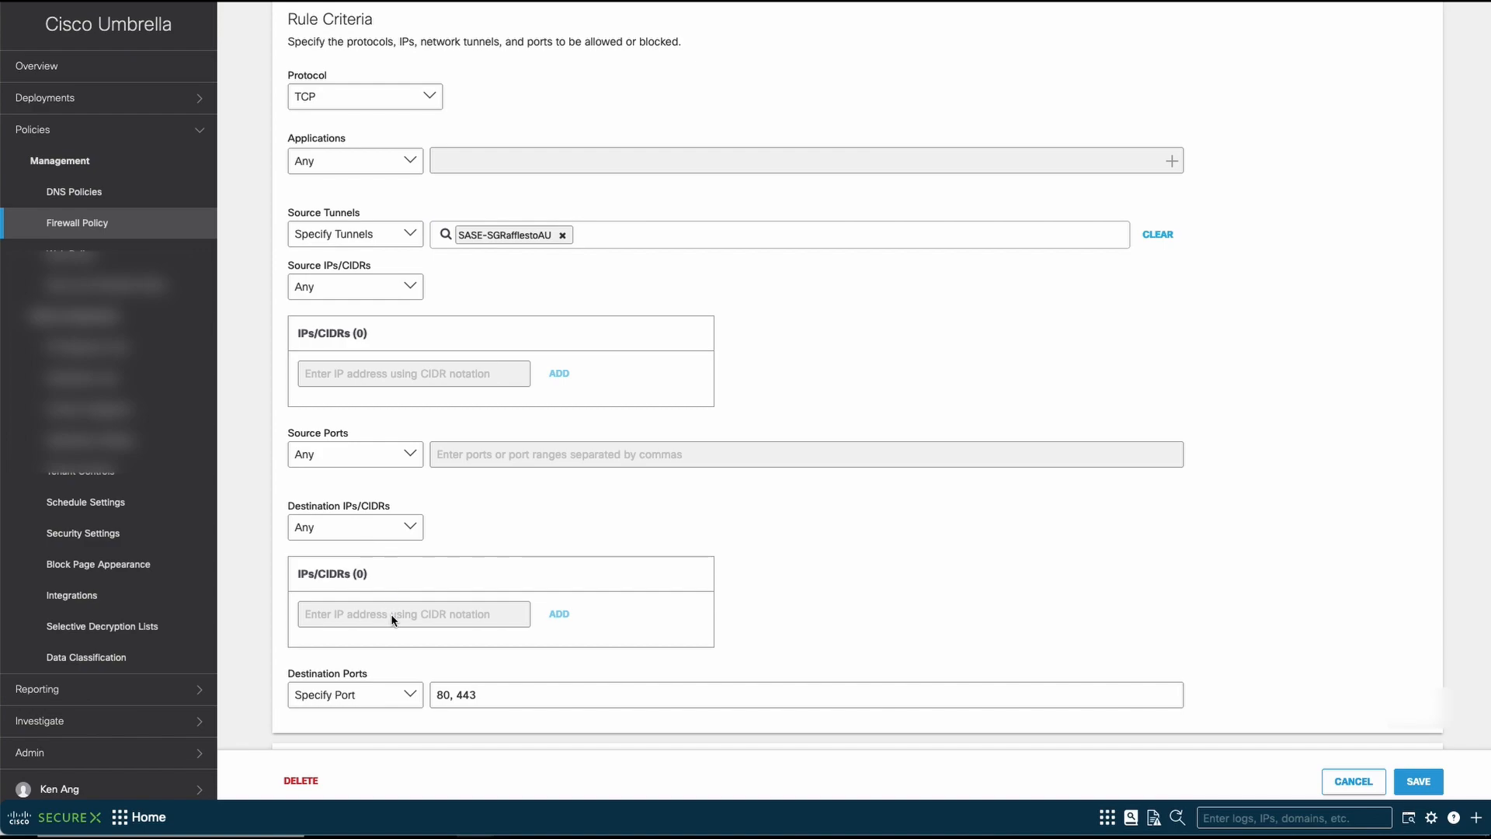
pyautogui.moveTo(454, 585)
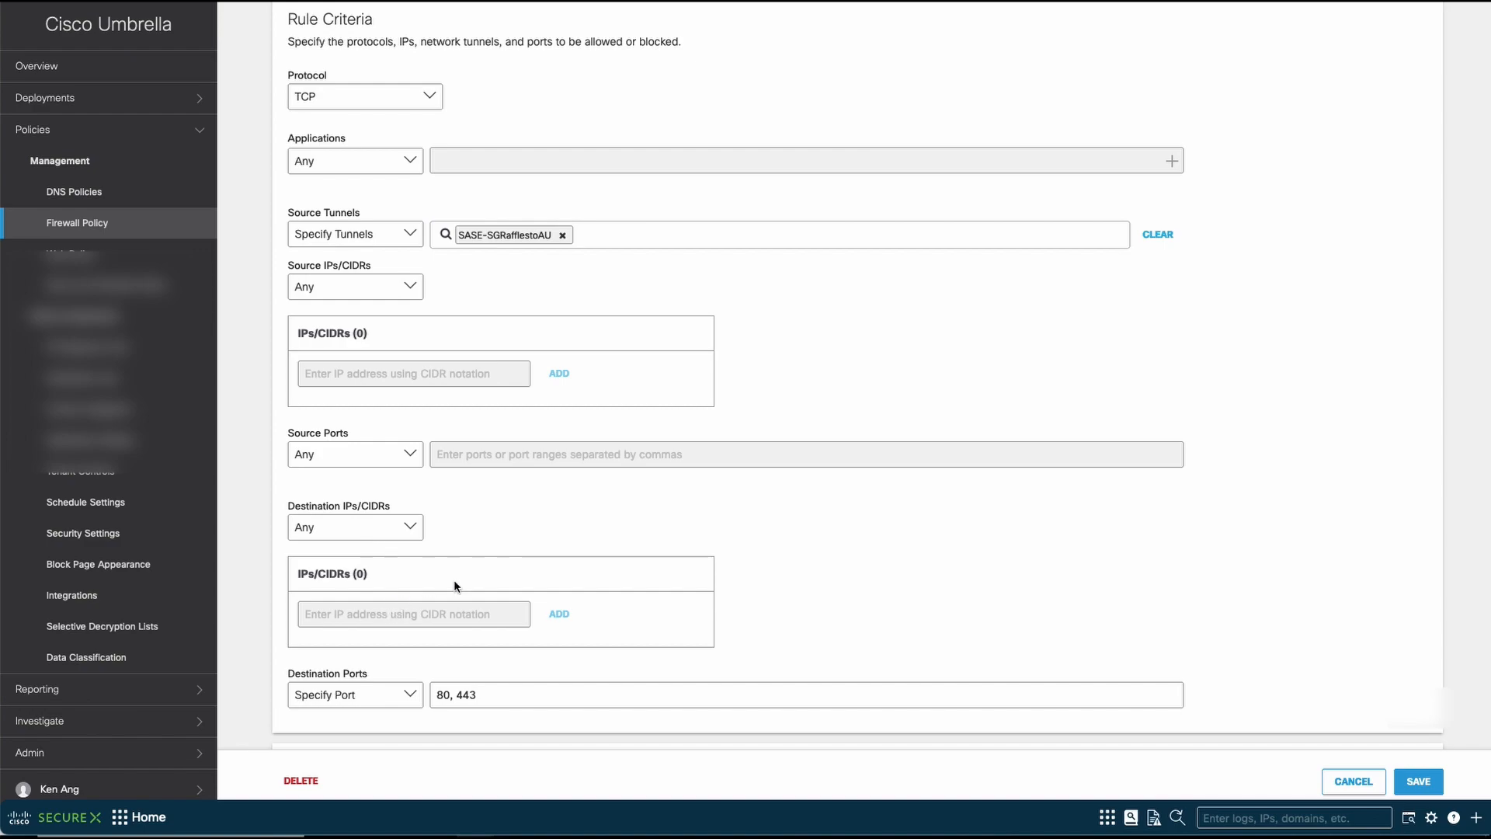
pyautogui.moveTo(440, 542)
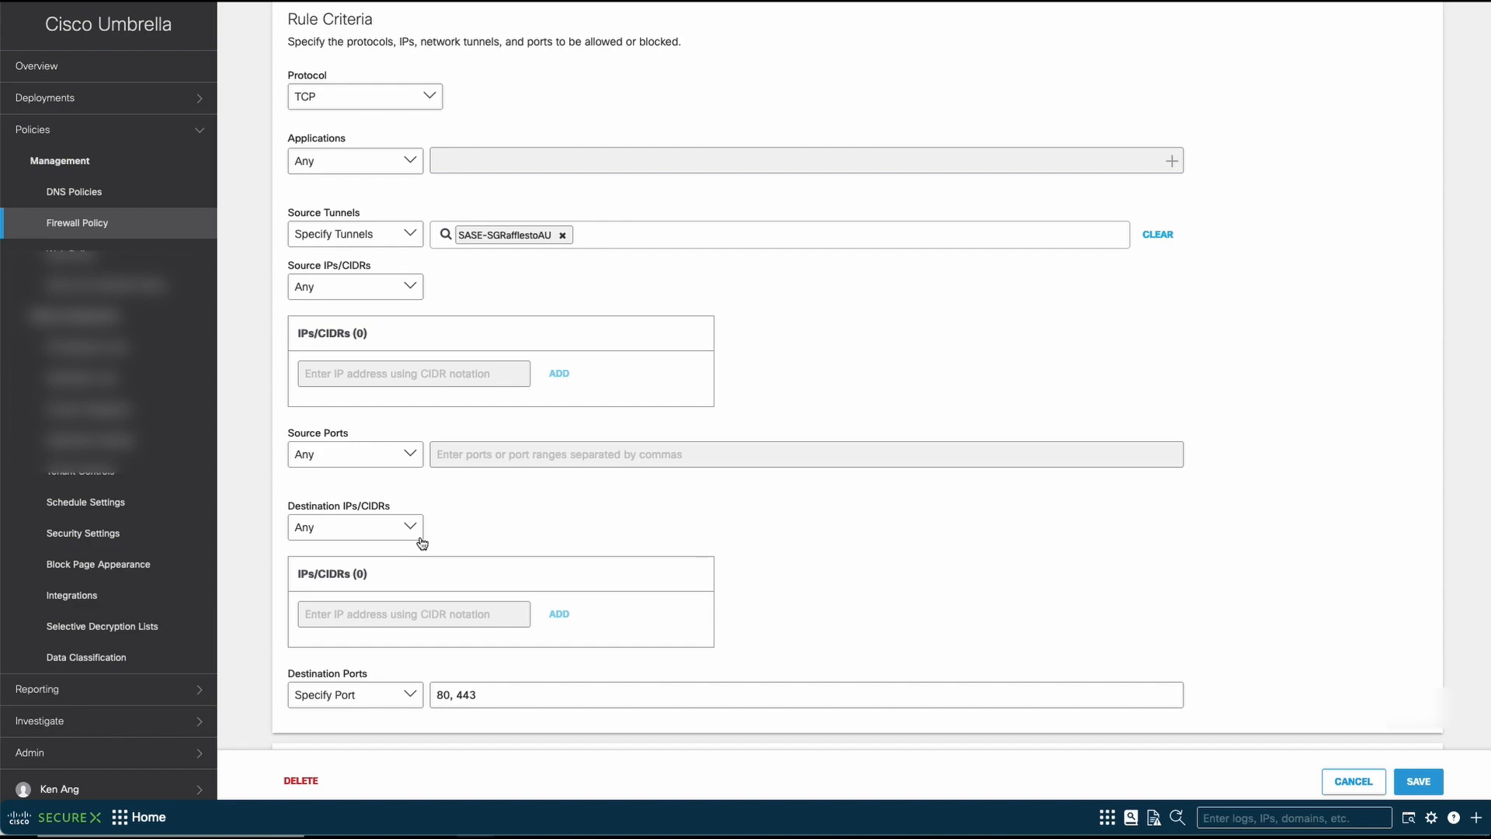
# - Add destination IP 34.64.119.25 to the Block to SRWKorea rule and save it
pyautogui.click(355, 526)
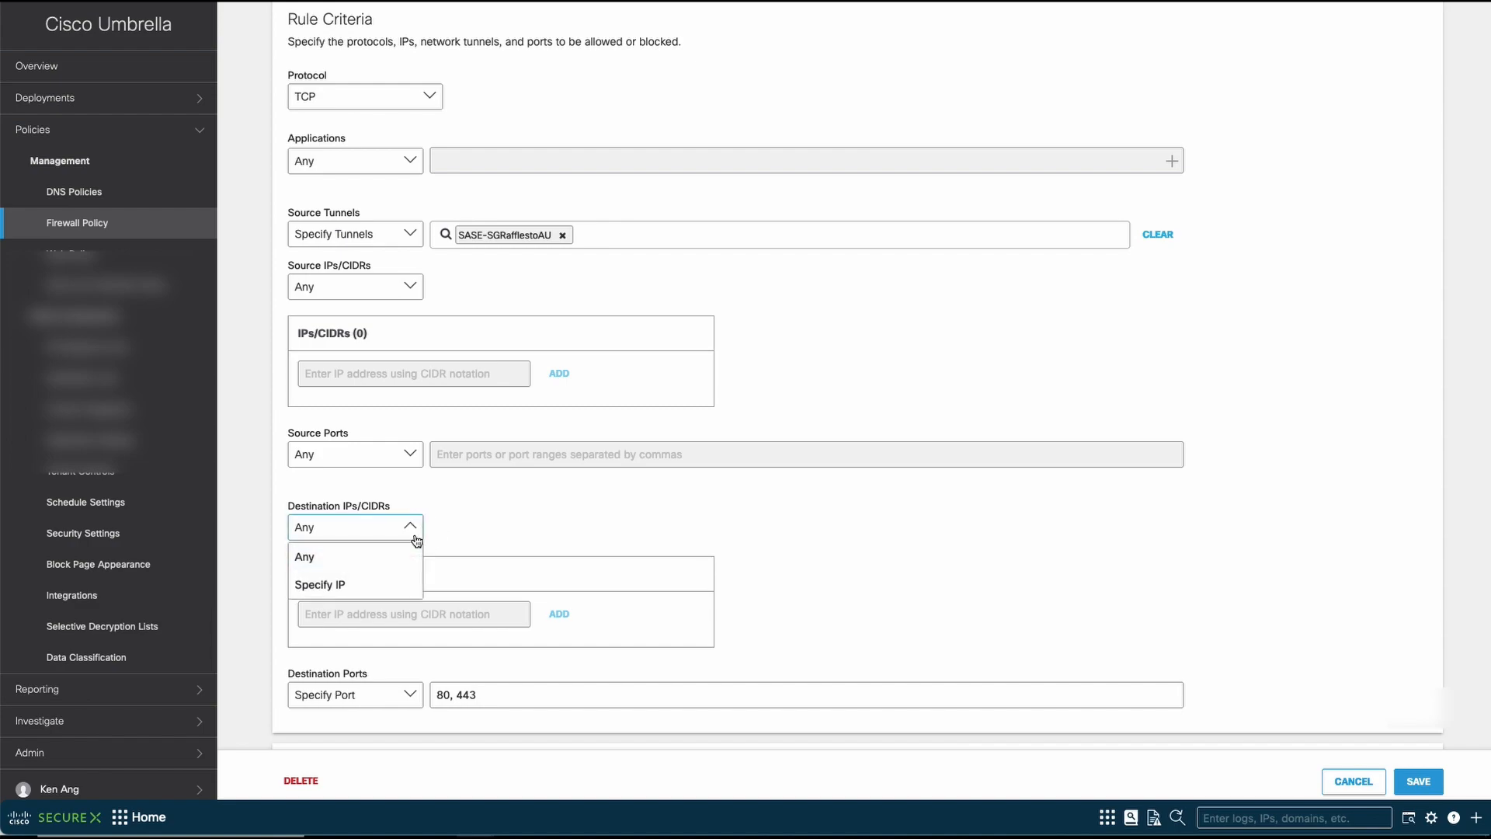
pyautogui.click(319, 584)
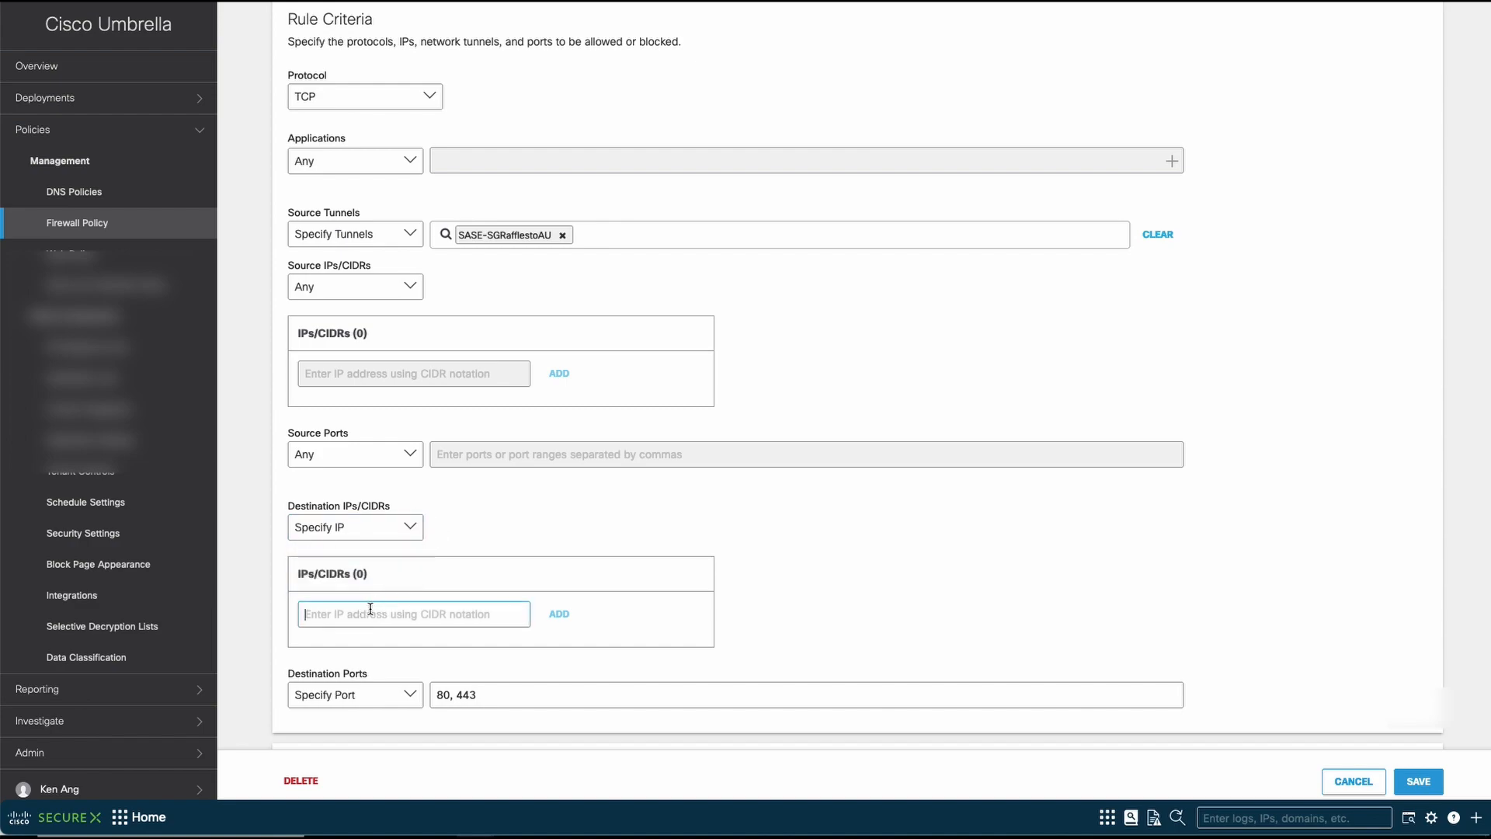
pyautogui.write('34.64.119.25')
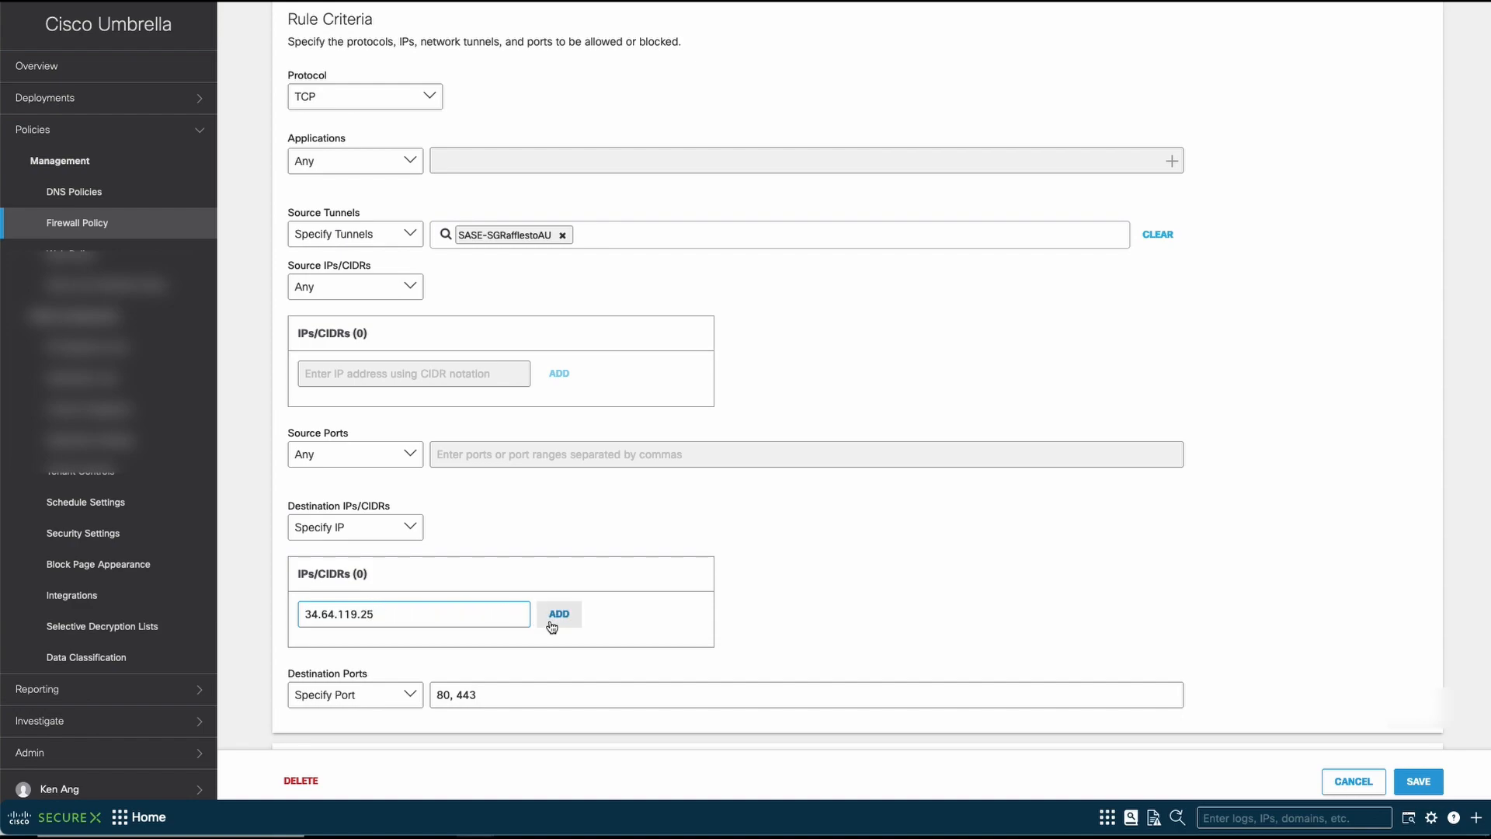
pyautogui.click(559, 614)
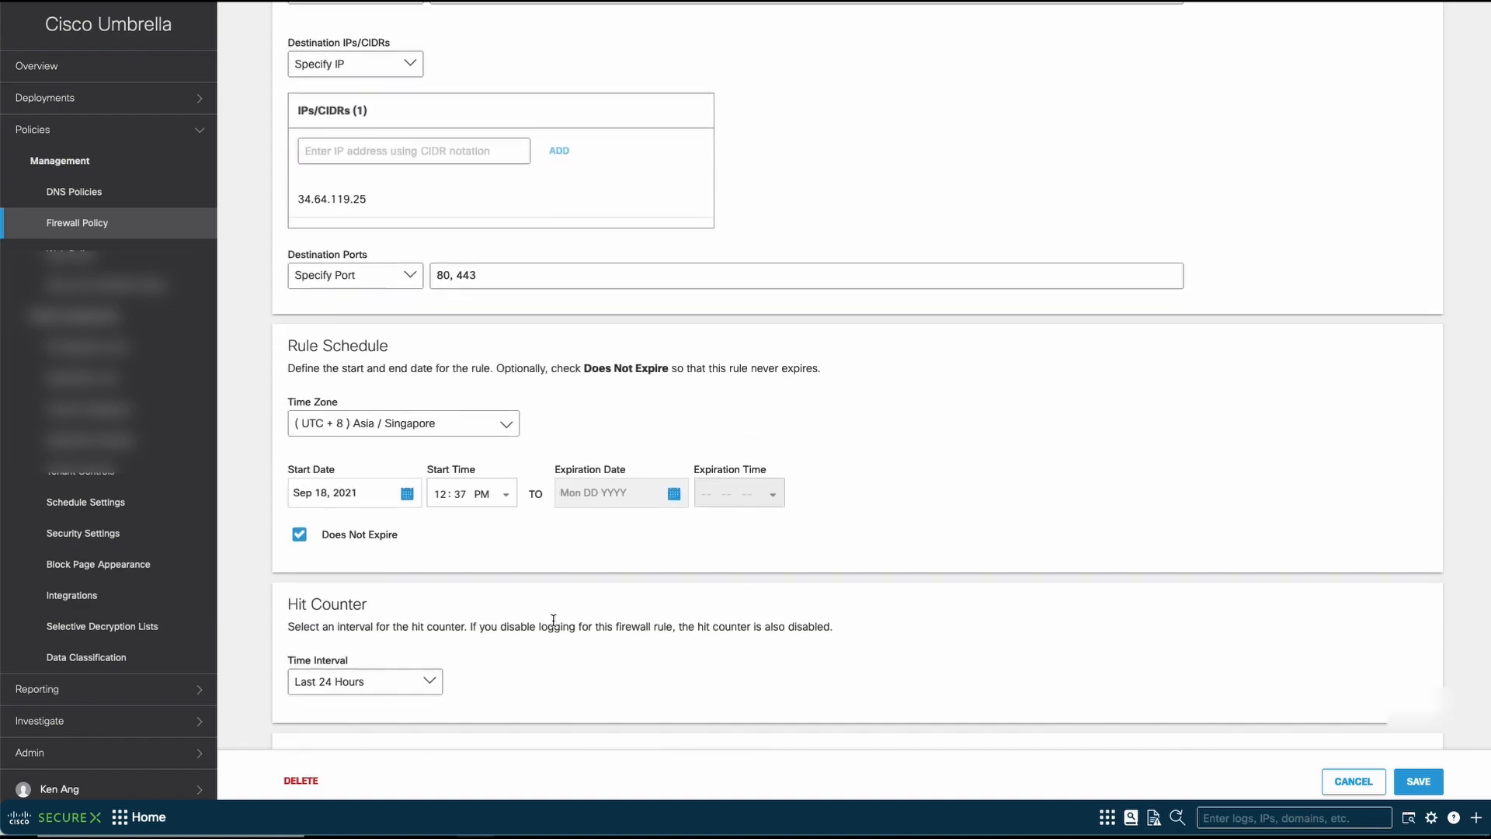
pyautogui.scroll(-3)
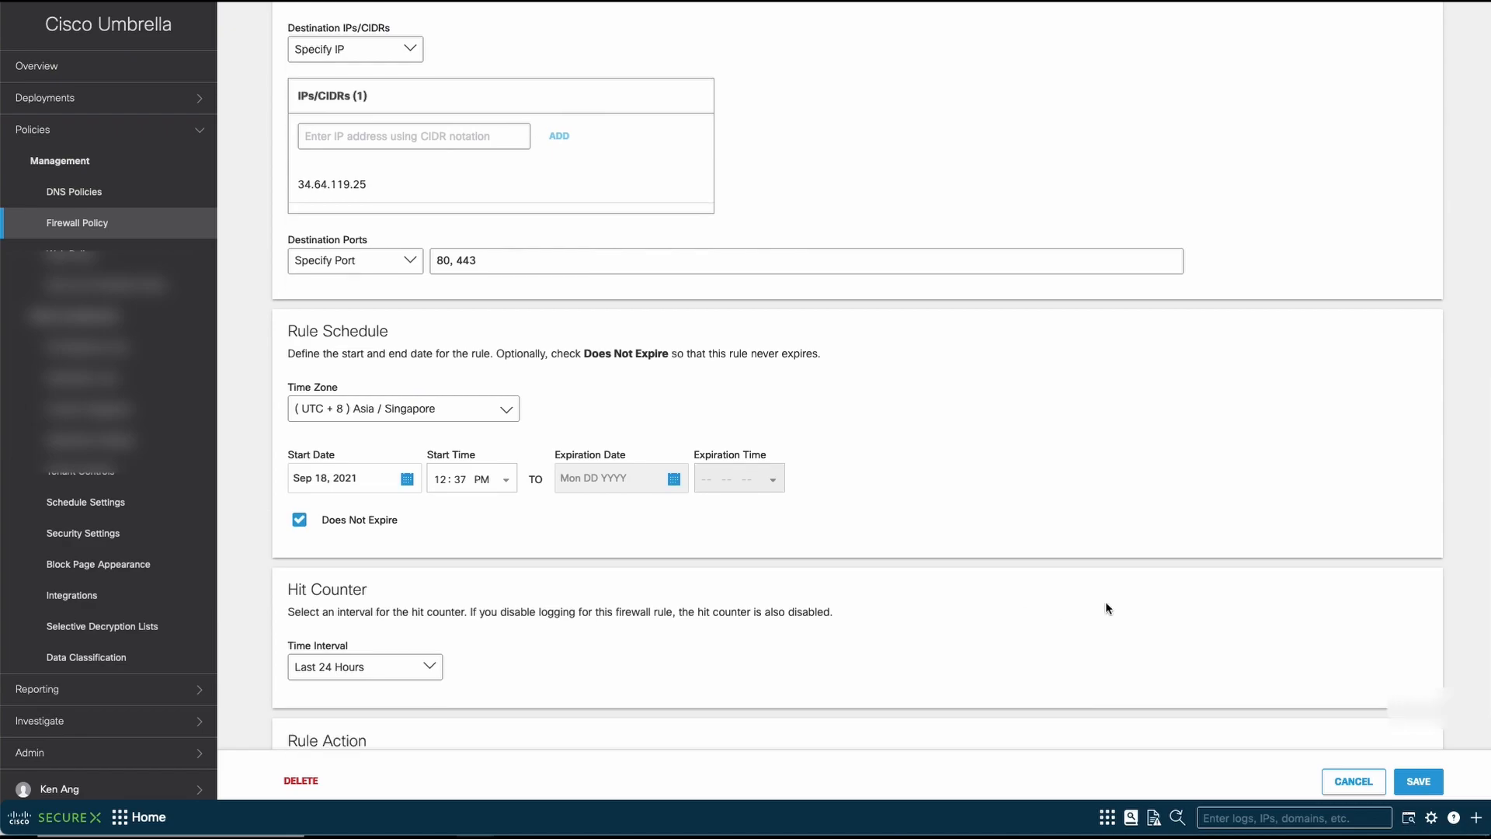
pyautogui.click(1418, 781)
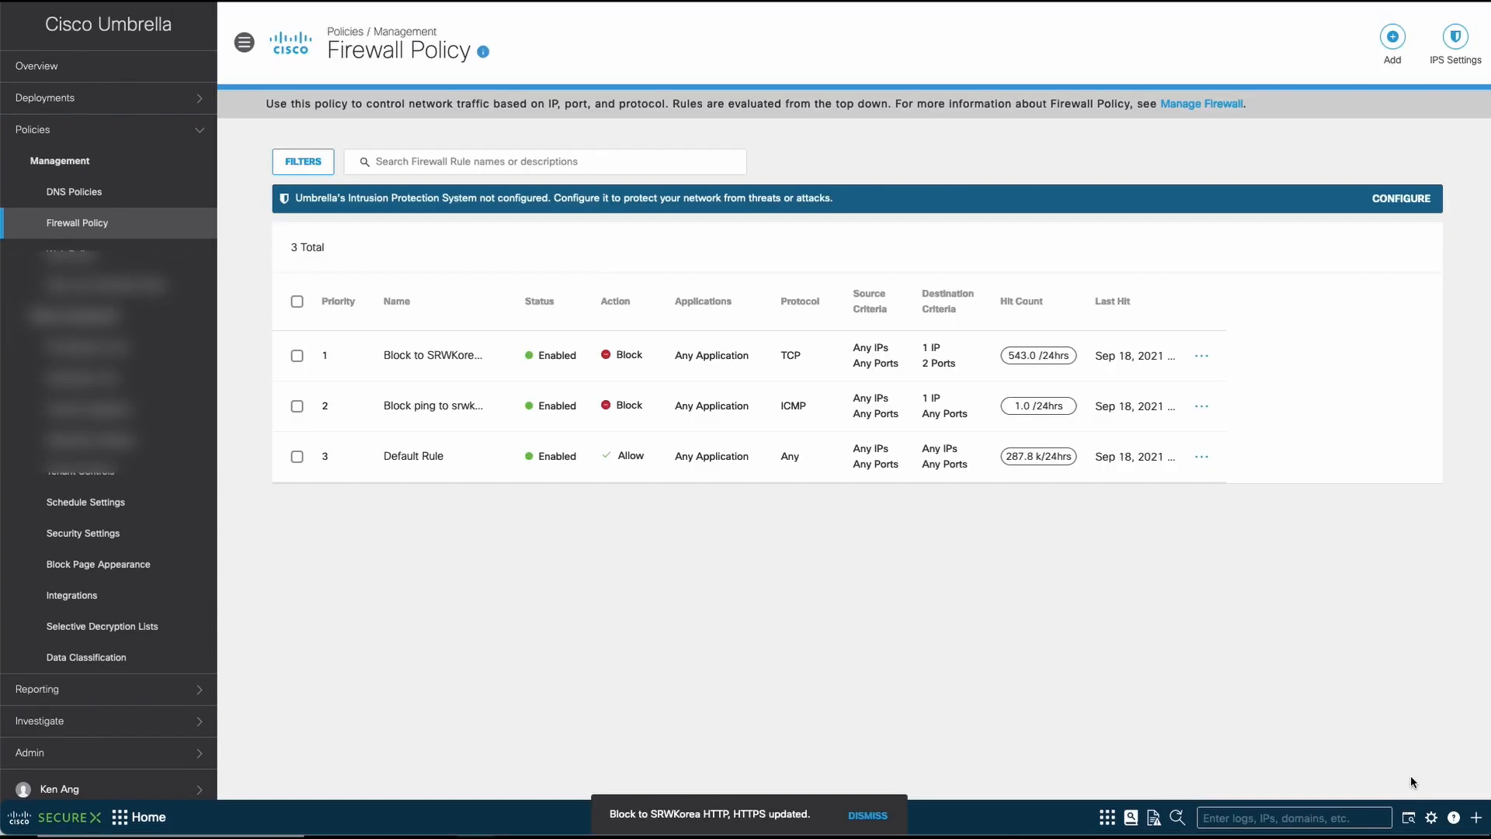
pyautogui.moveTo(1326, 602)
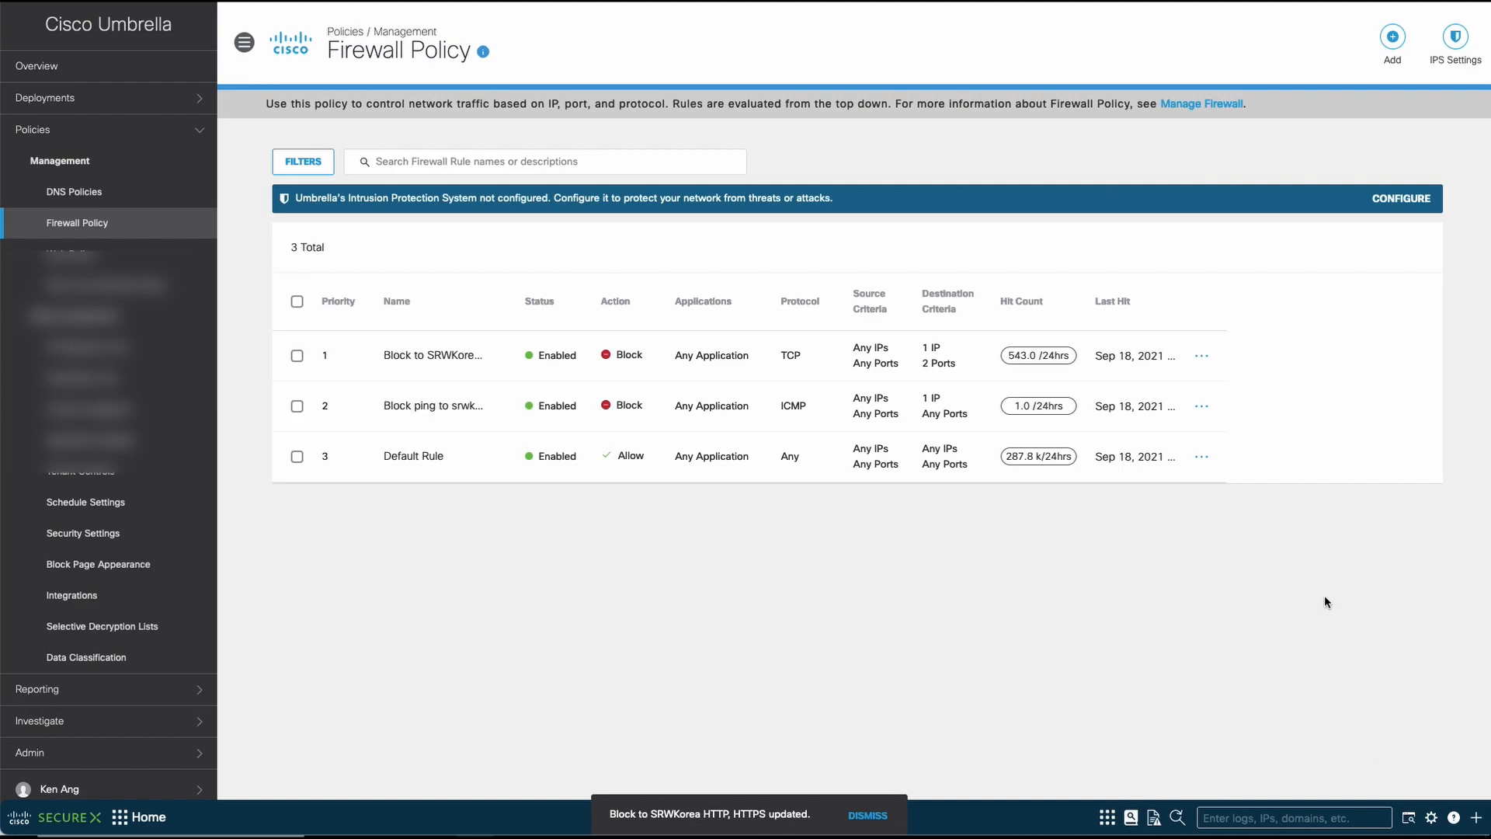
pyautogui.click(1037, 355)
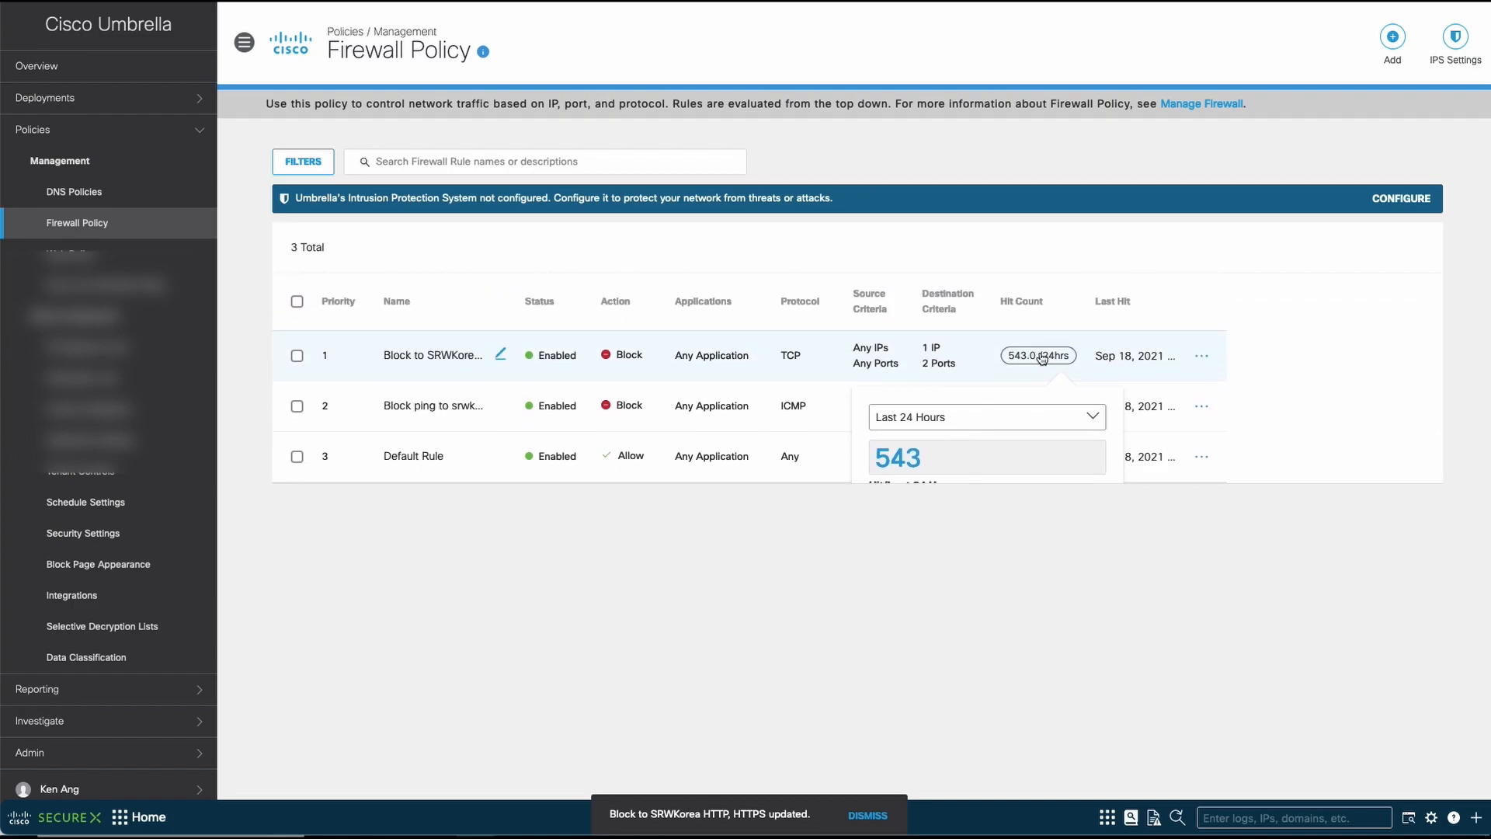
pyautogui.moveTo(949, 349)
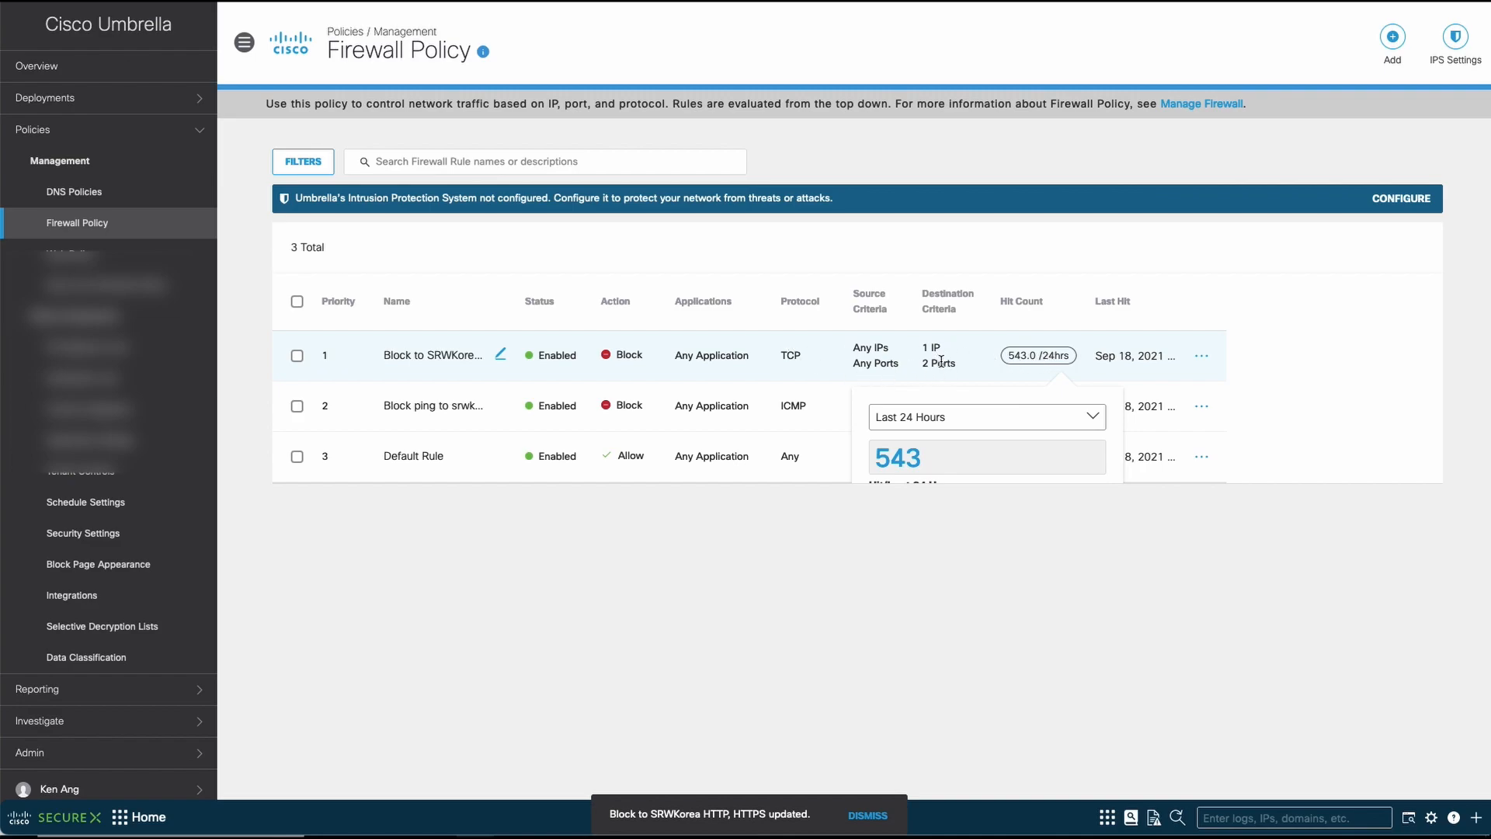
pyautogui.moveTo(1279, 342)
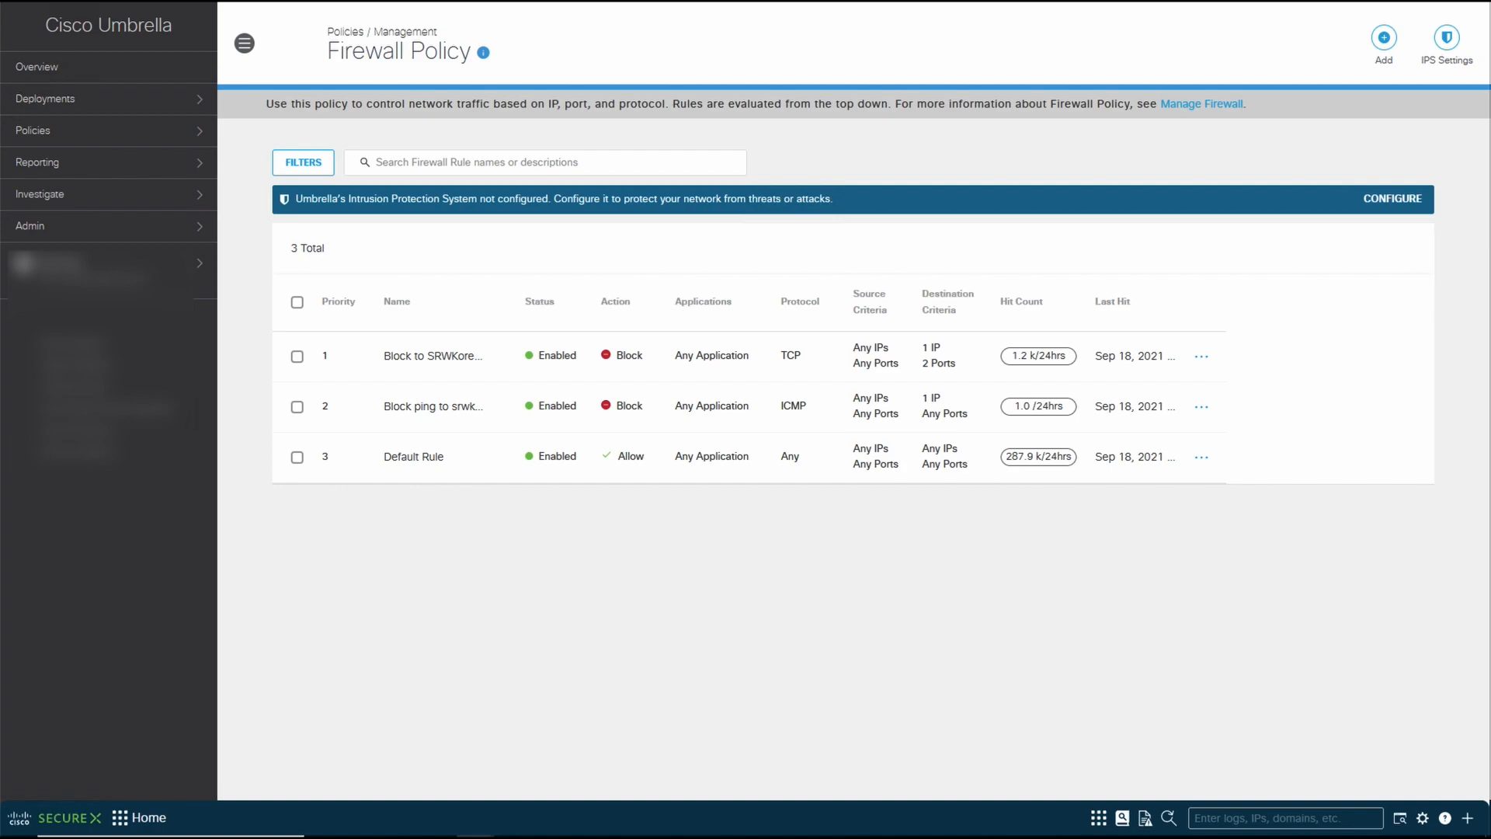
pyautogui.moveTo(422, 483)
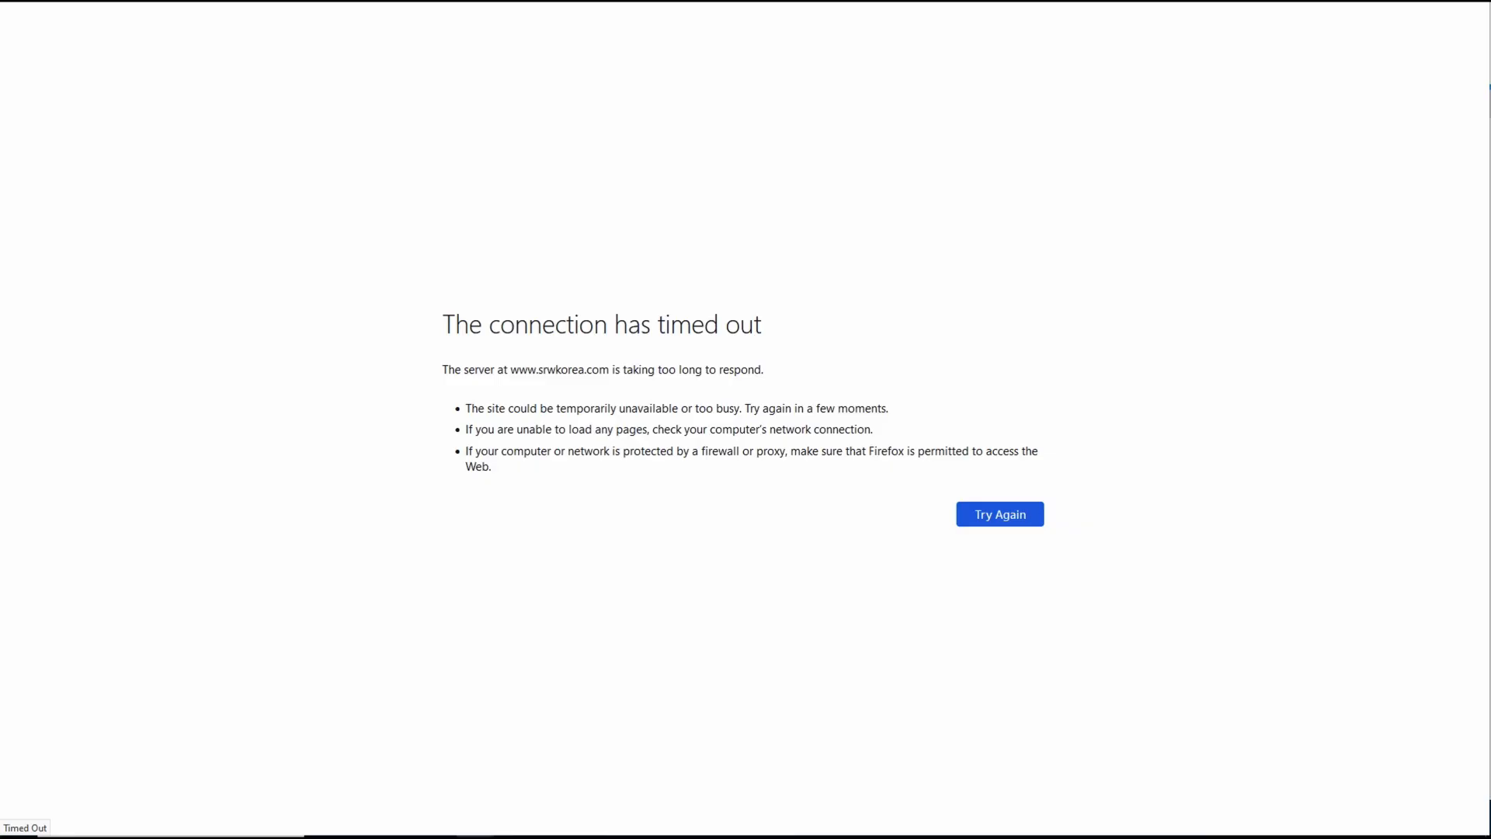
pyautogui.moveTo(810, 328)
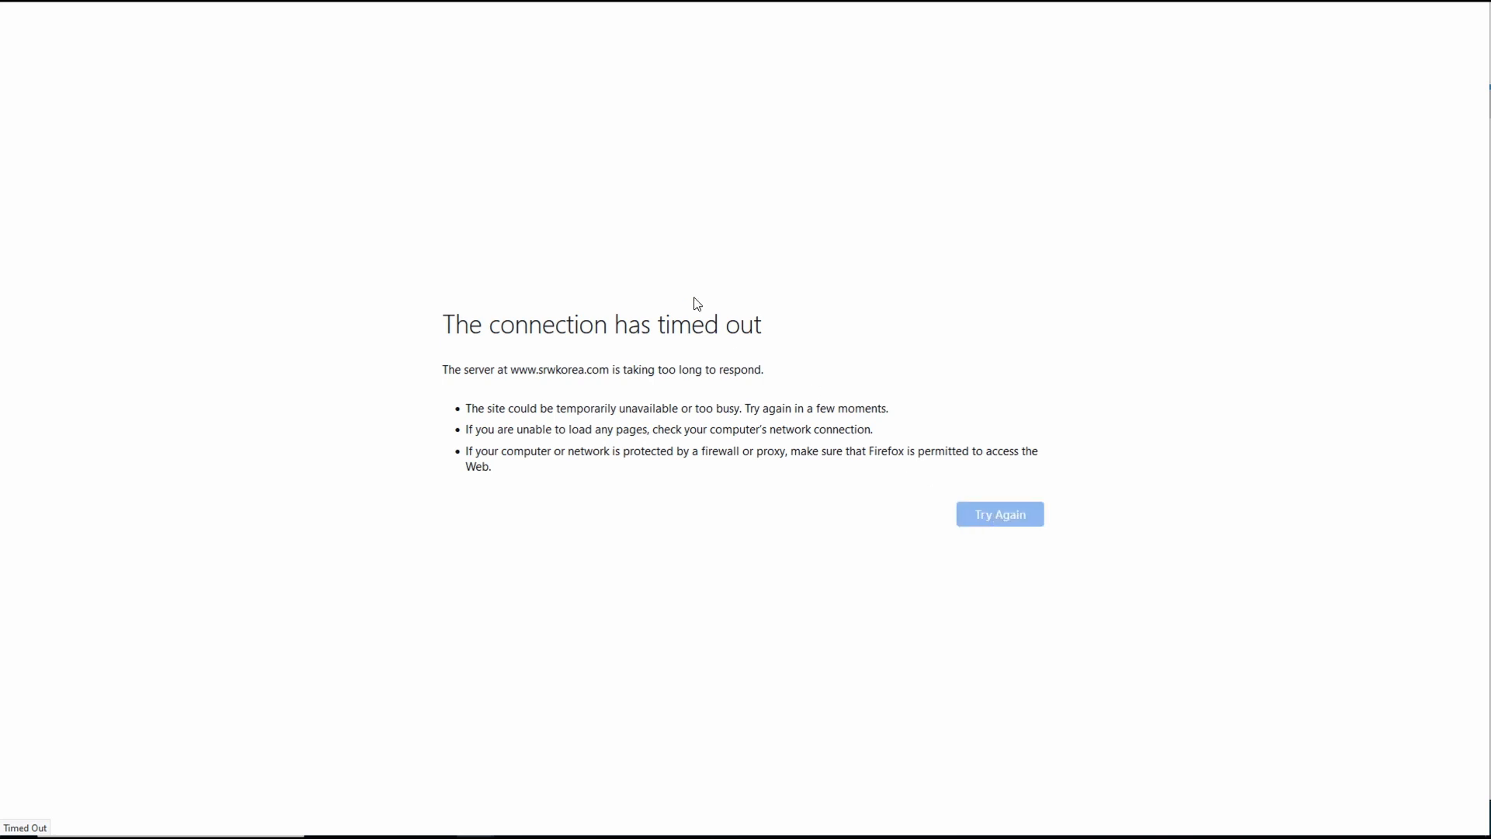
pyautogui.moveTo(639, 371)
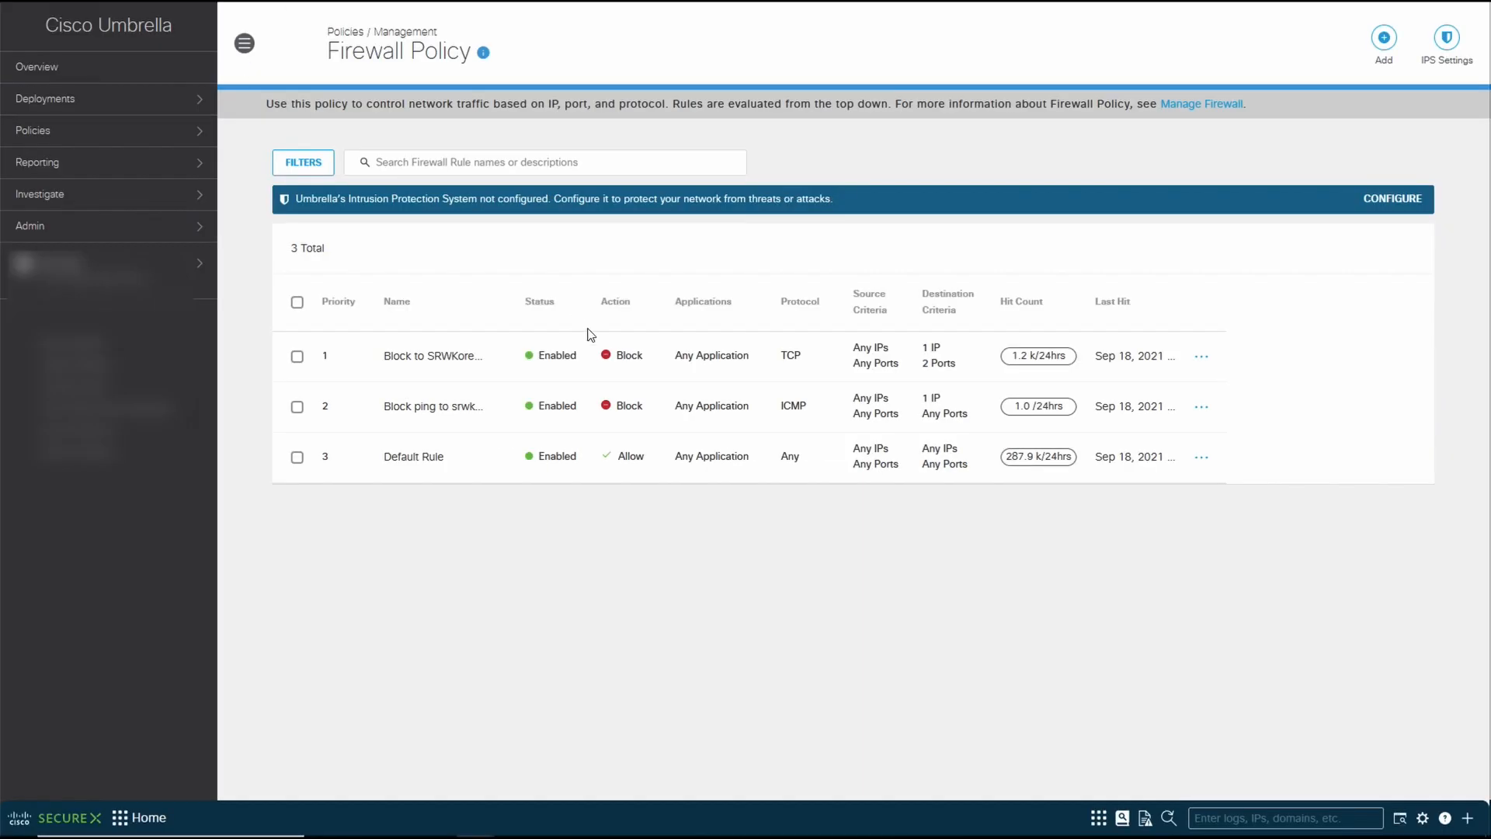
pyautogui.moveTo(1201, 406)
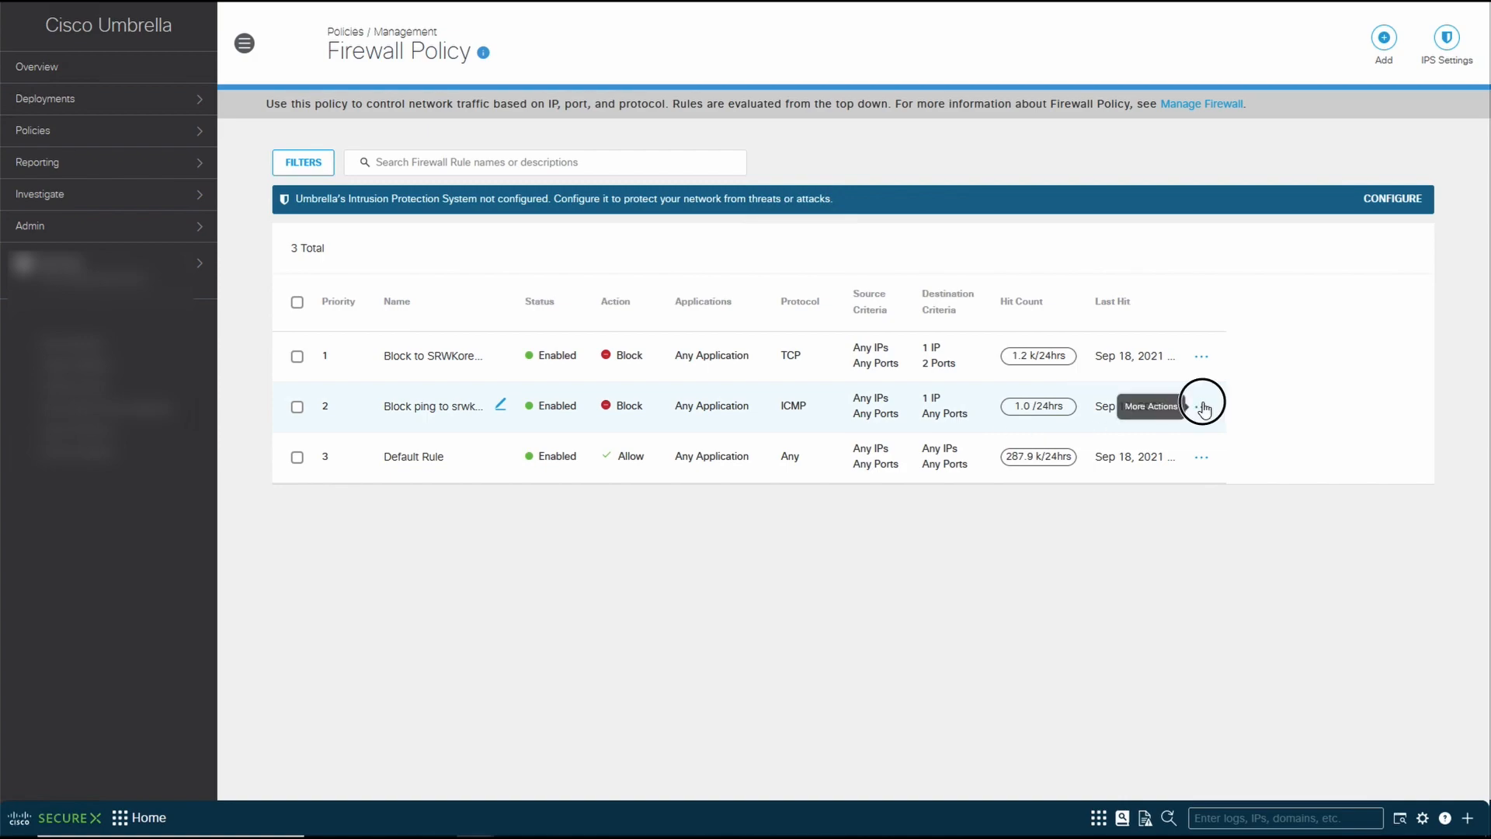
# - Turn off the Enabled toggle for the Block ping to srwkorea.com rule
pyautogui.click(1201, 406)
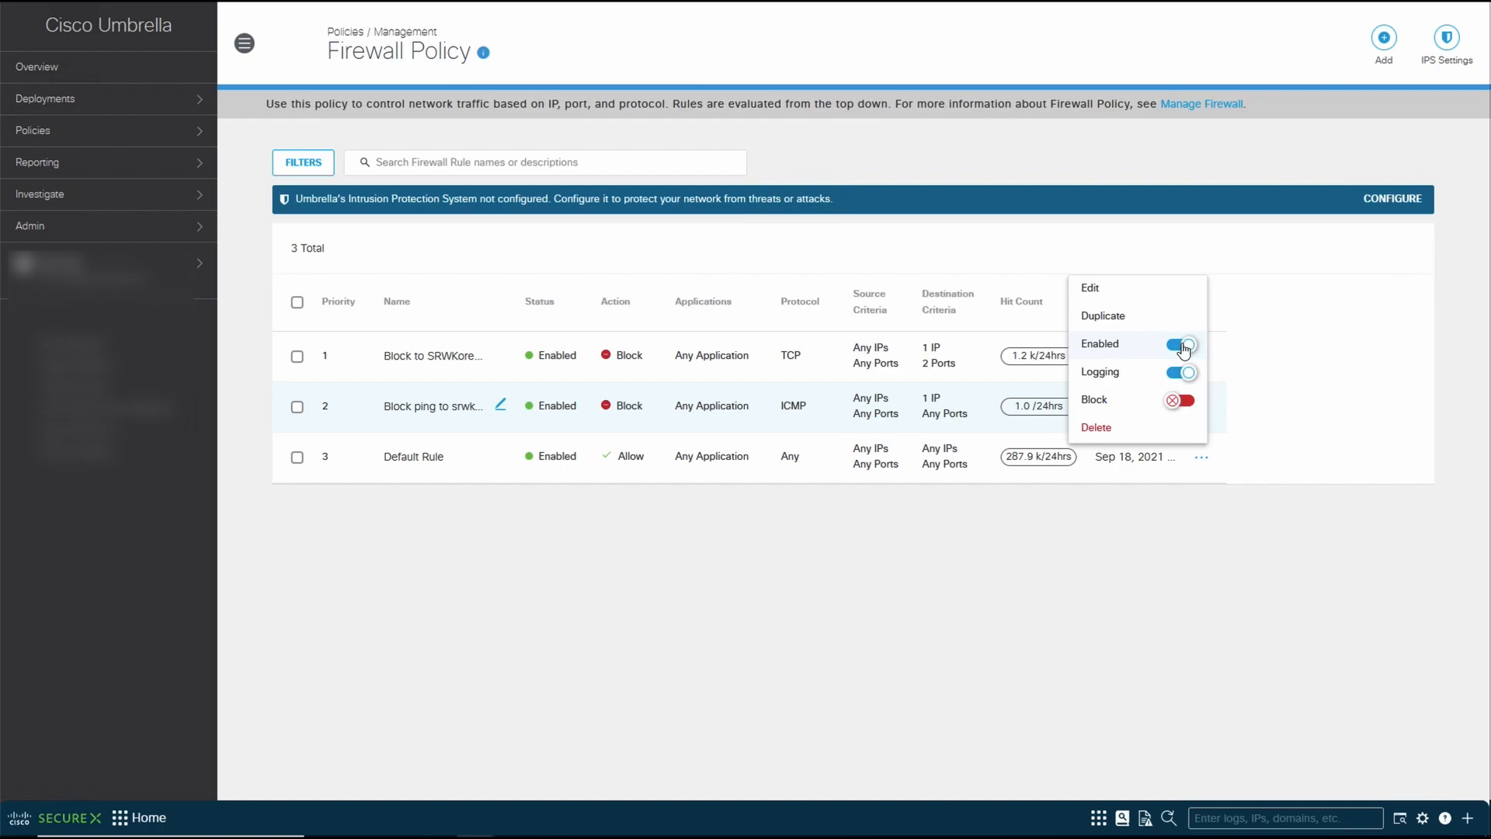
pyautogui.click(1180, 343)
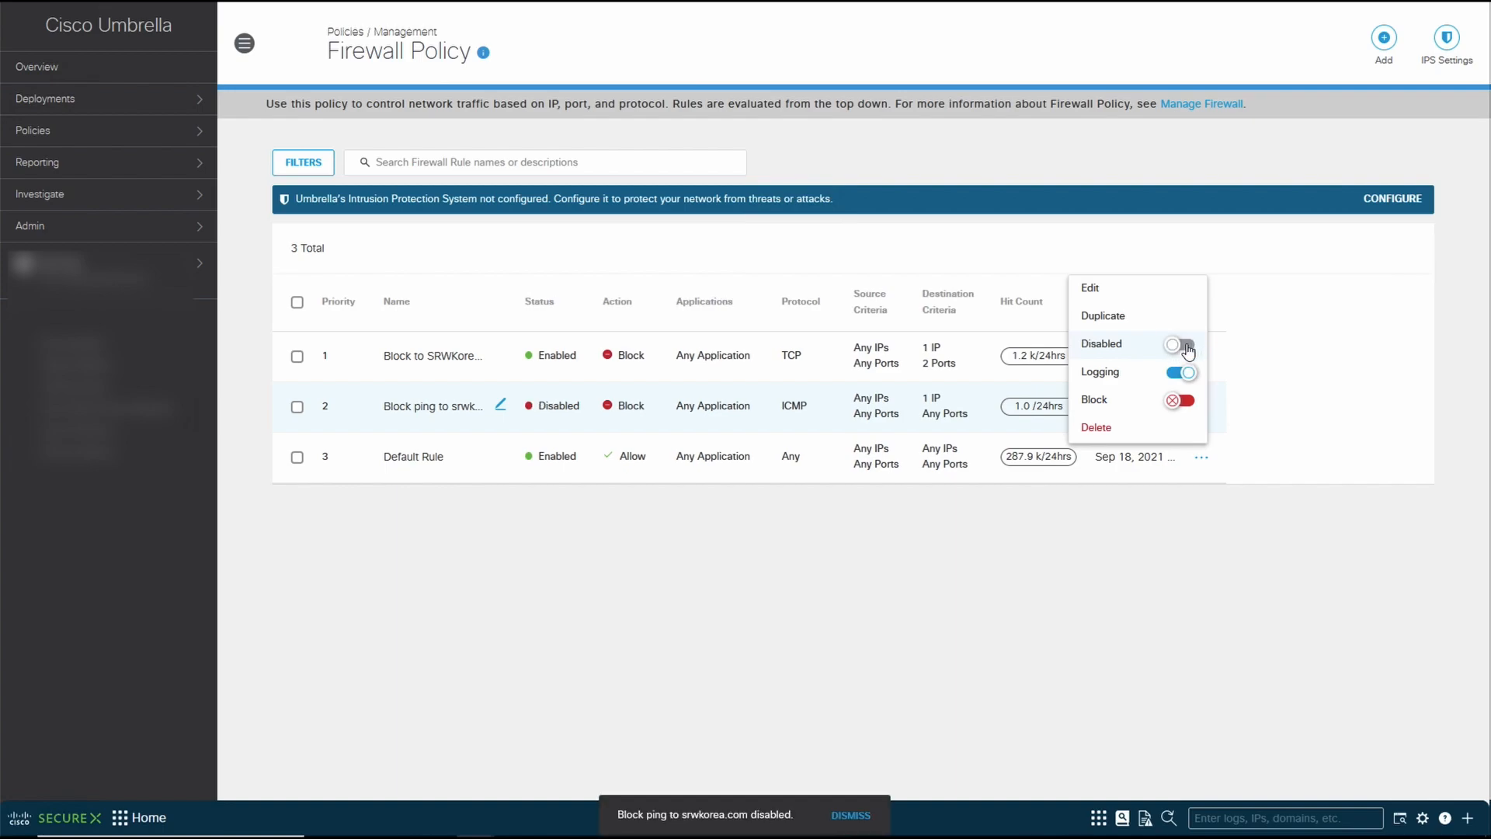
pyautogui.click(1179, 343)
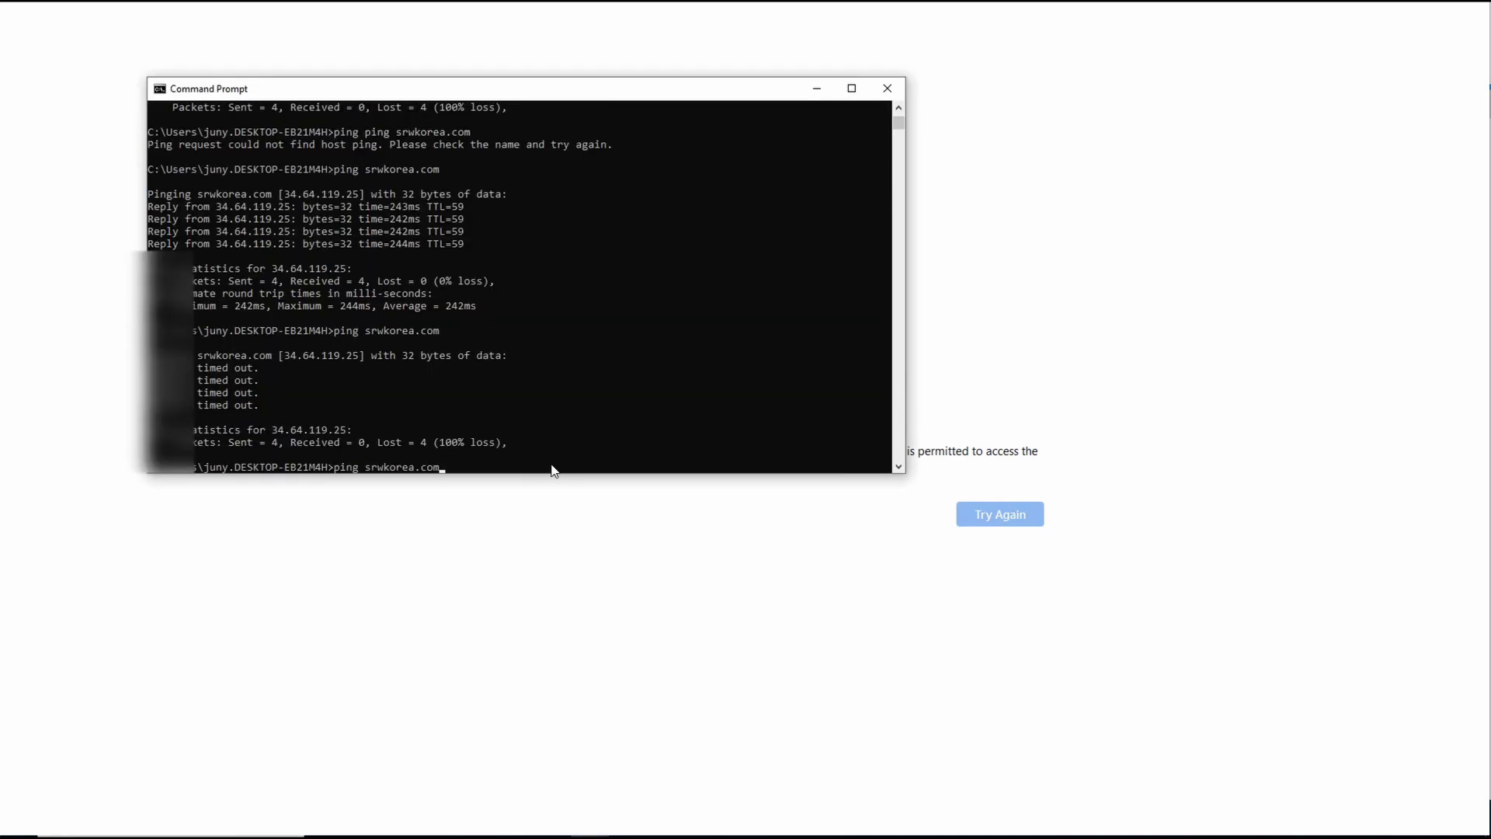
# - Run ping srwkorea.com in Command Prompt
pyautogui.press('Return')
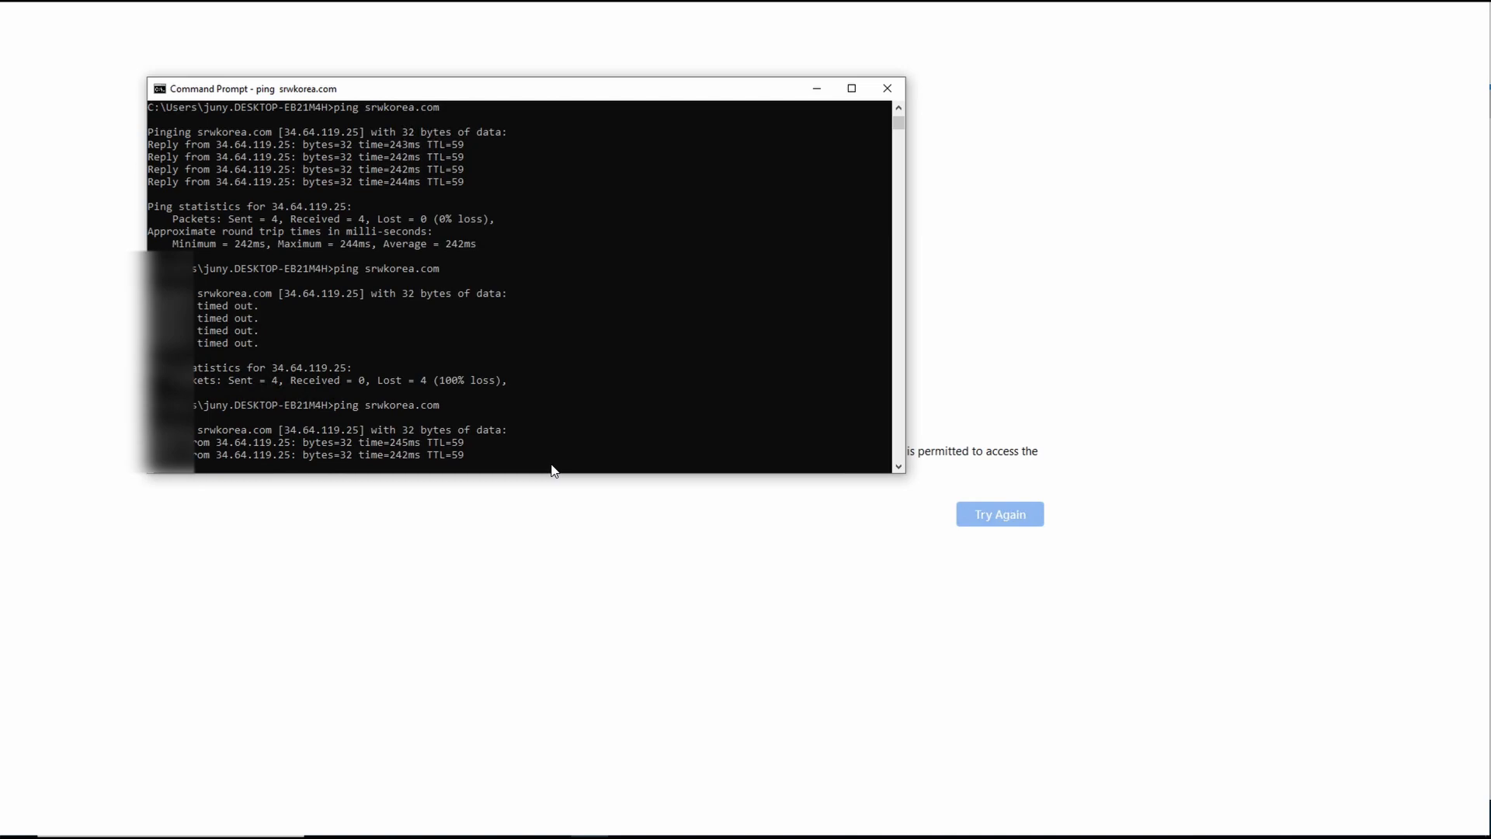